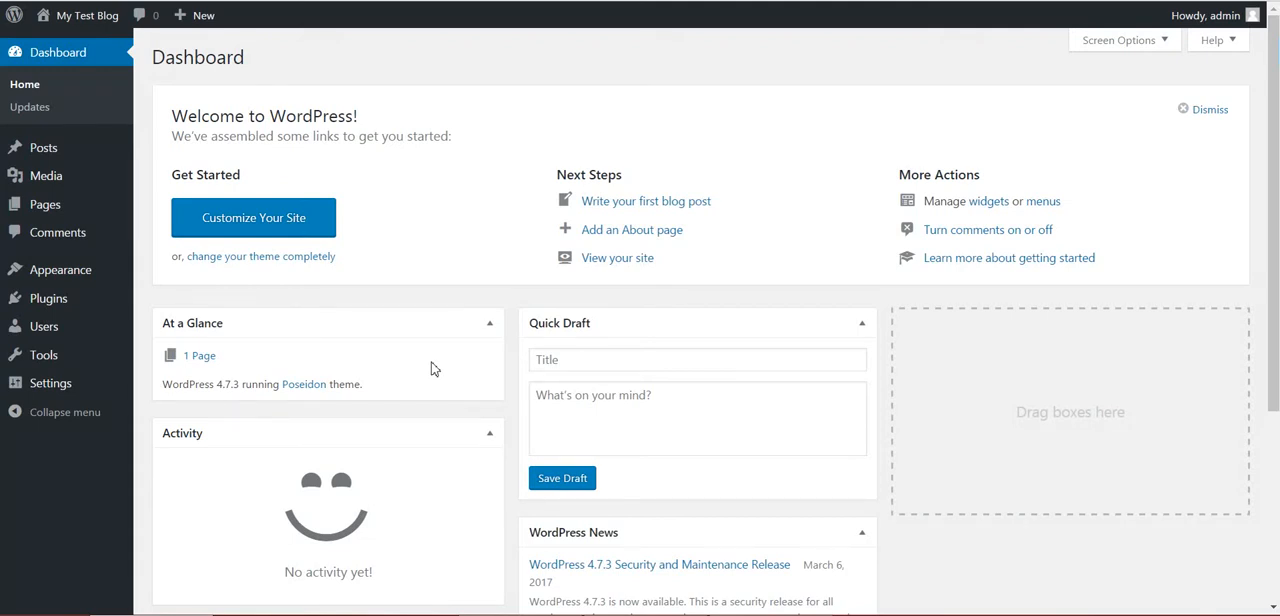
{"action": "mouse_move", "coordinate": [48, 298]}
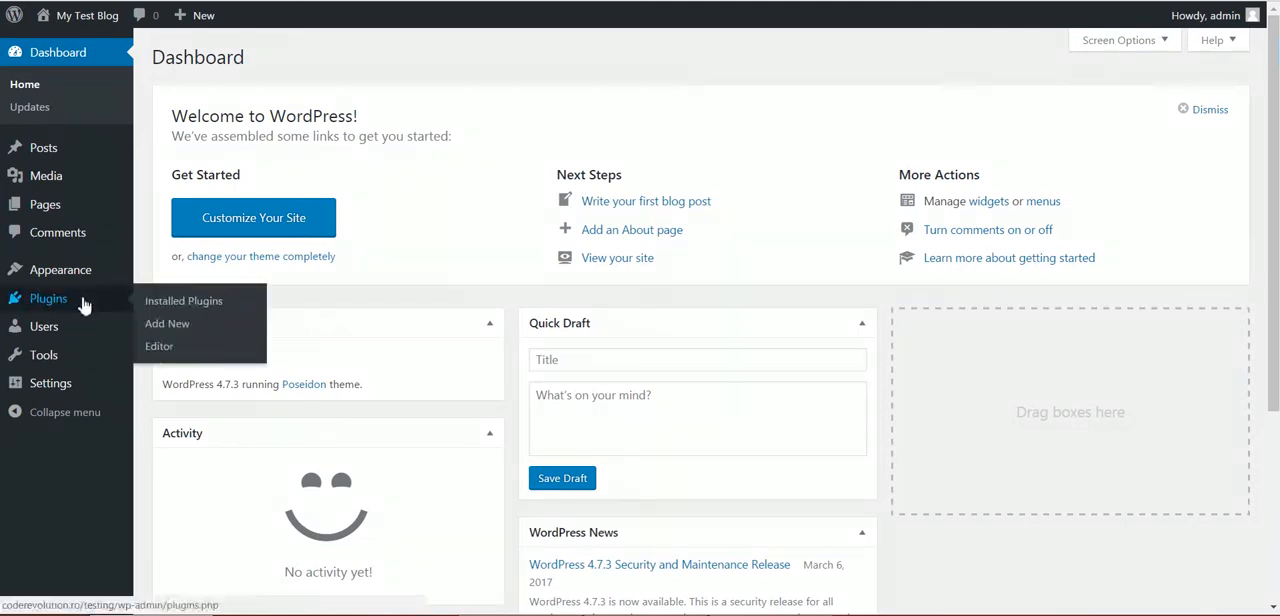
{"action": "mouse_move", "coordinate": [435, 117]}
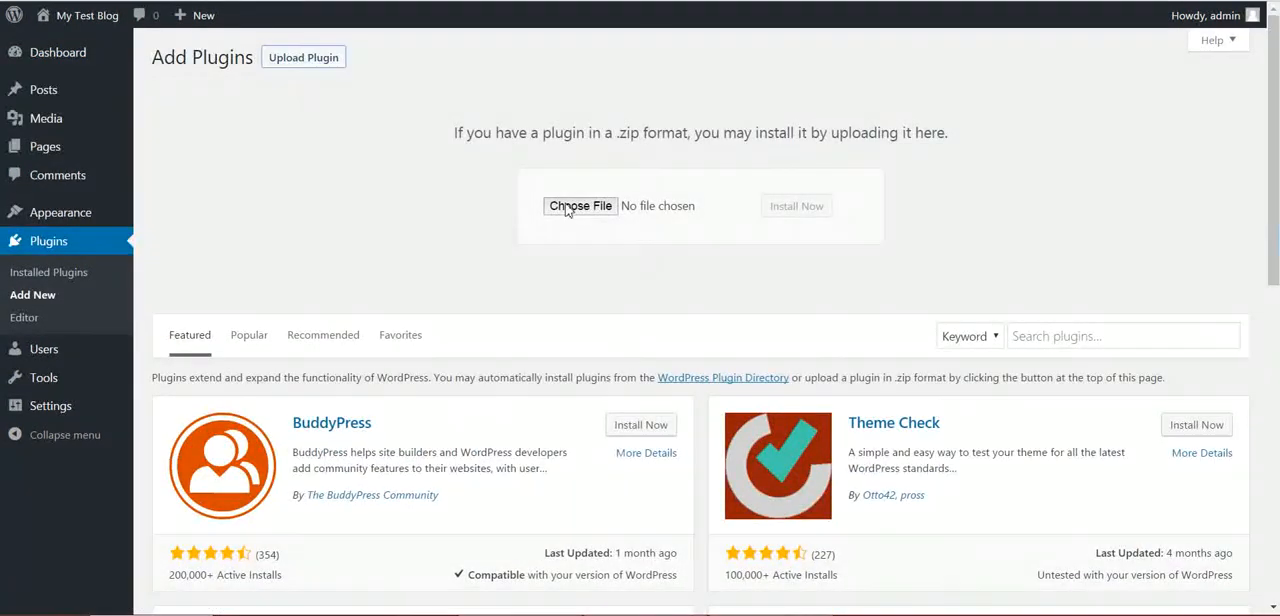
Upload the amazomatic zip, install it, and activate Amazomatic Amazon Automatic Post Generator
{"action": "left_click", "coordinate": [580, 206]}
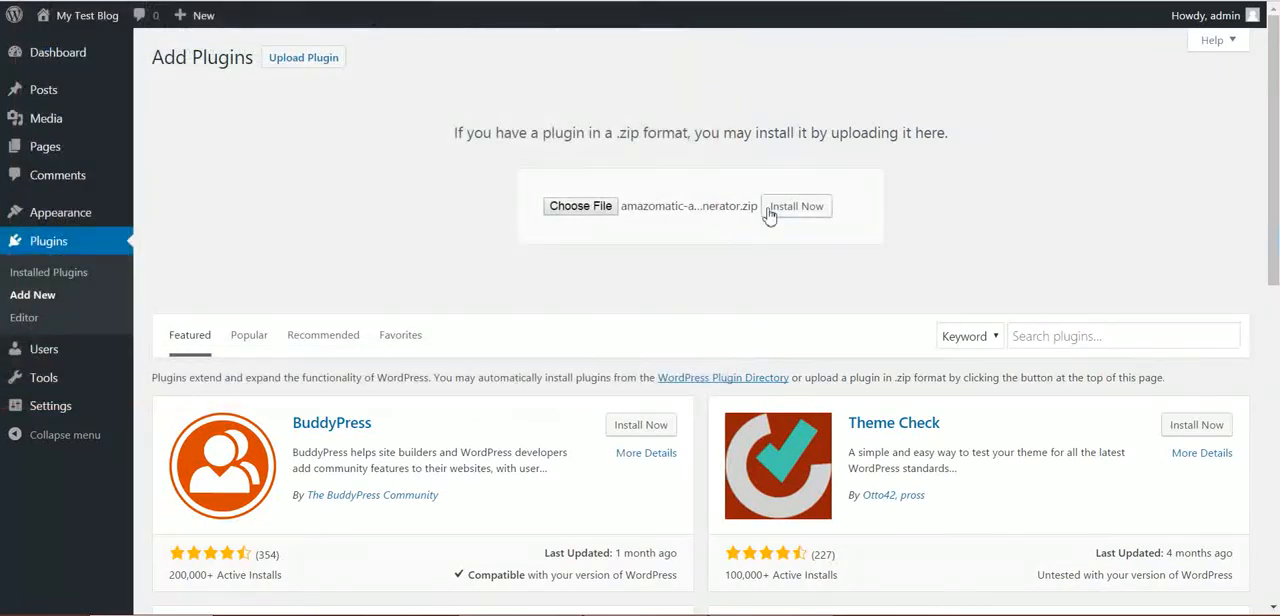
{"action": "left_click", "coordinate": [796, 206]}
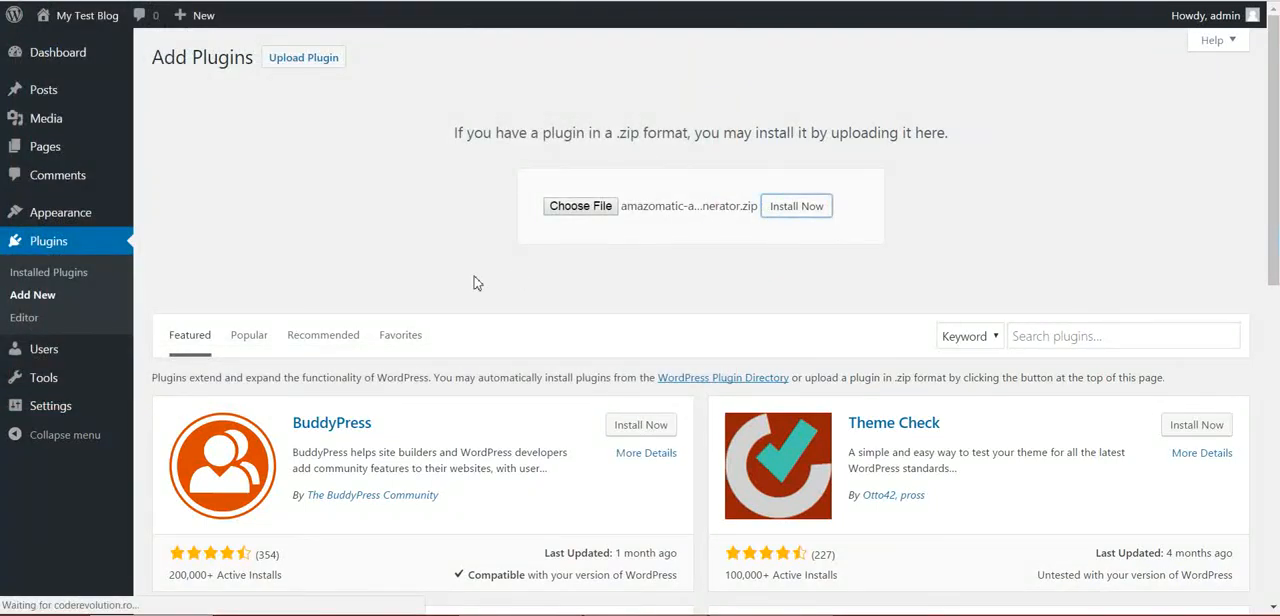
{"action": "mouse_move", "coordinate": [240, 163]}
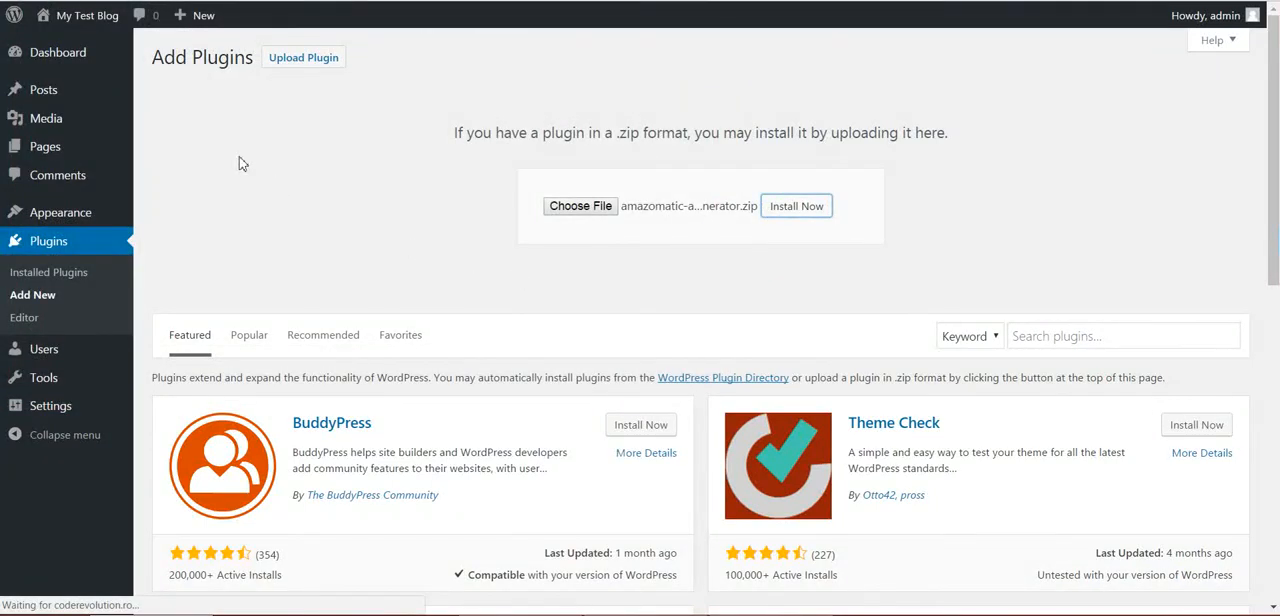
{"action": "left_click", "coordinate": [796, 205]}
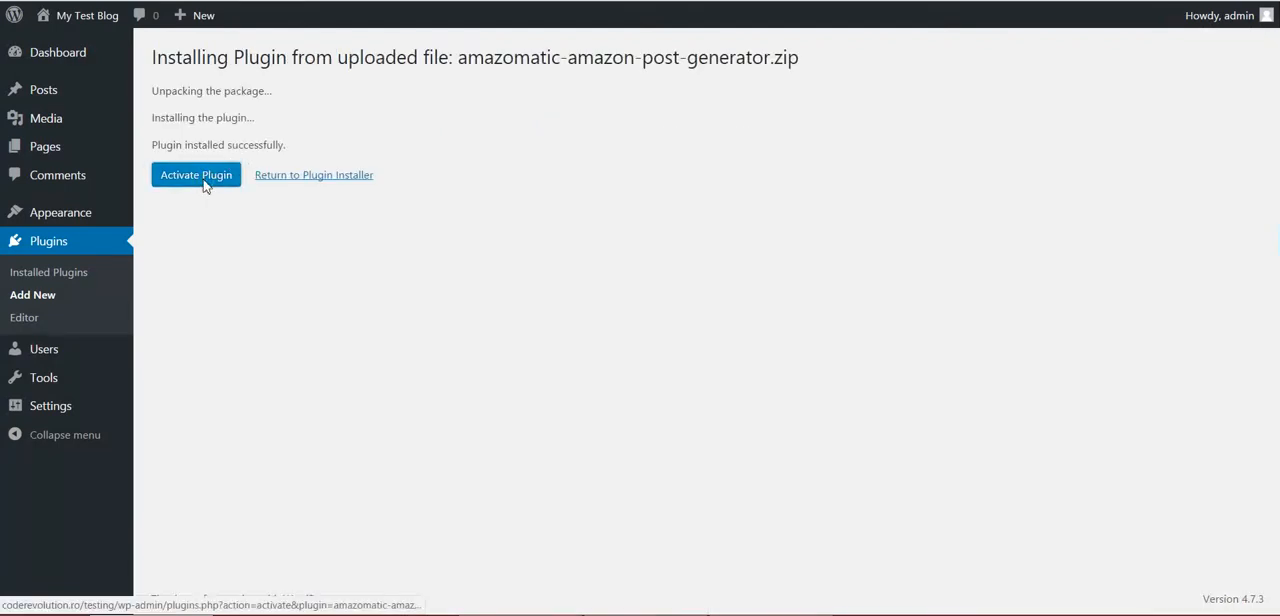
{"action": "left_click", "coordinate": [196, 175]}
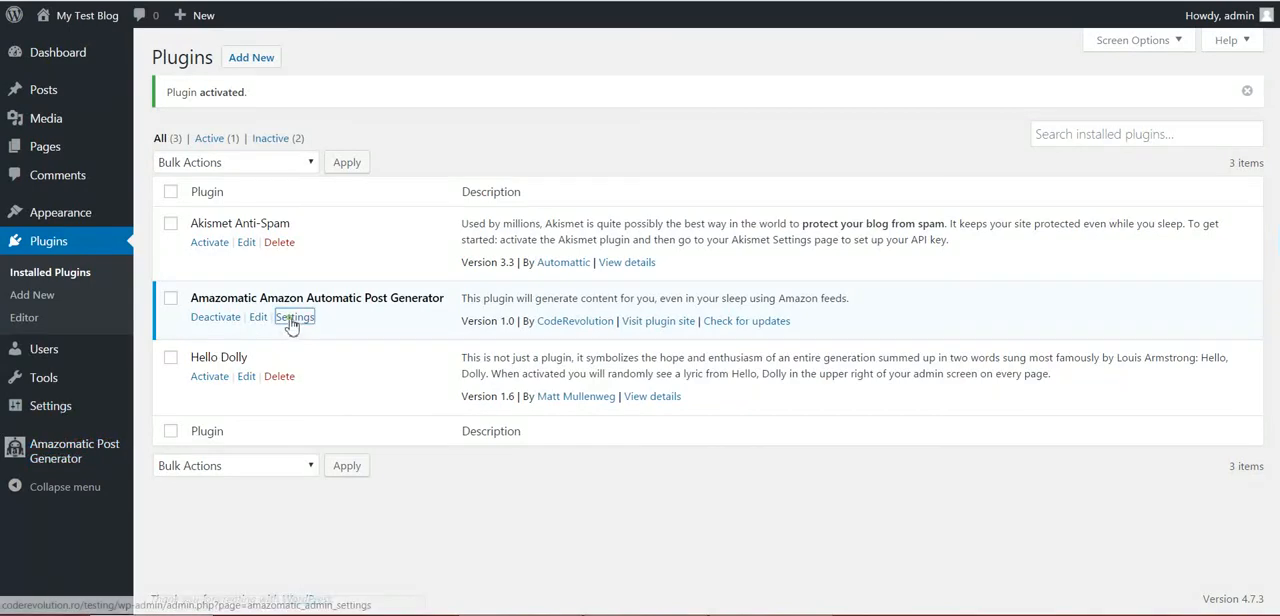
Visit Amazomatic's Settings, Search to Posts, ASIN Lookup and Similar Items to Posts pages
{"action": "left_click", "coordinate": [294, 317]}
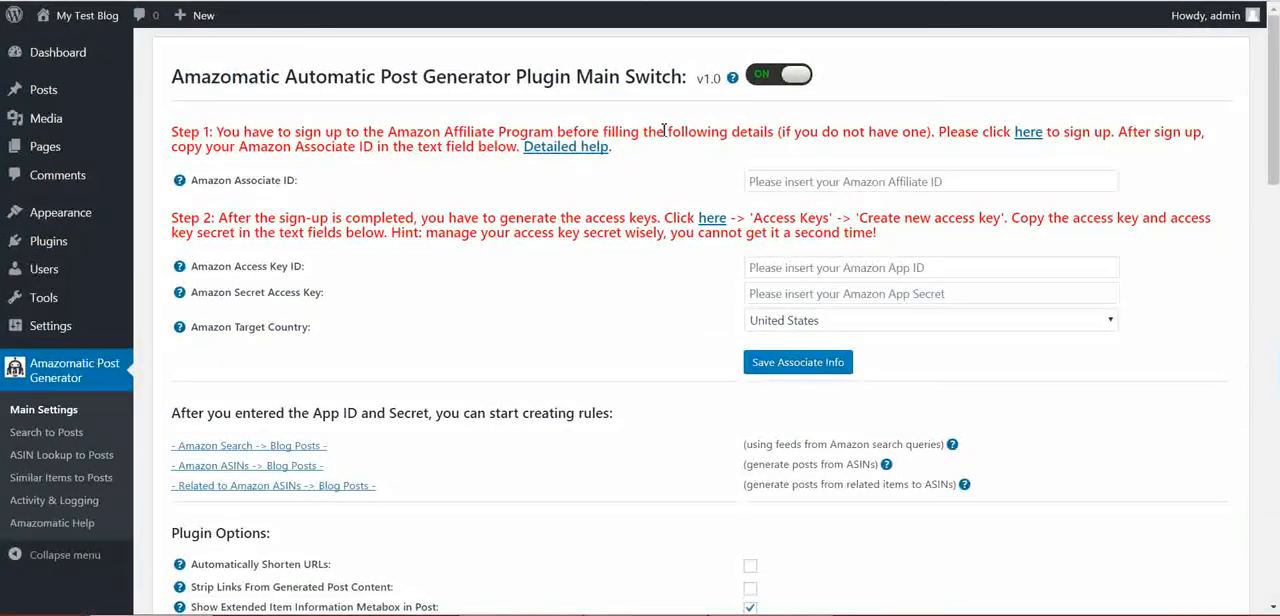
{"action": "scroll", "scroll_direction": "down", "scroll_amount": 3}
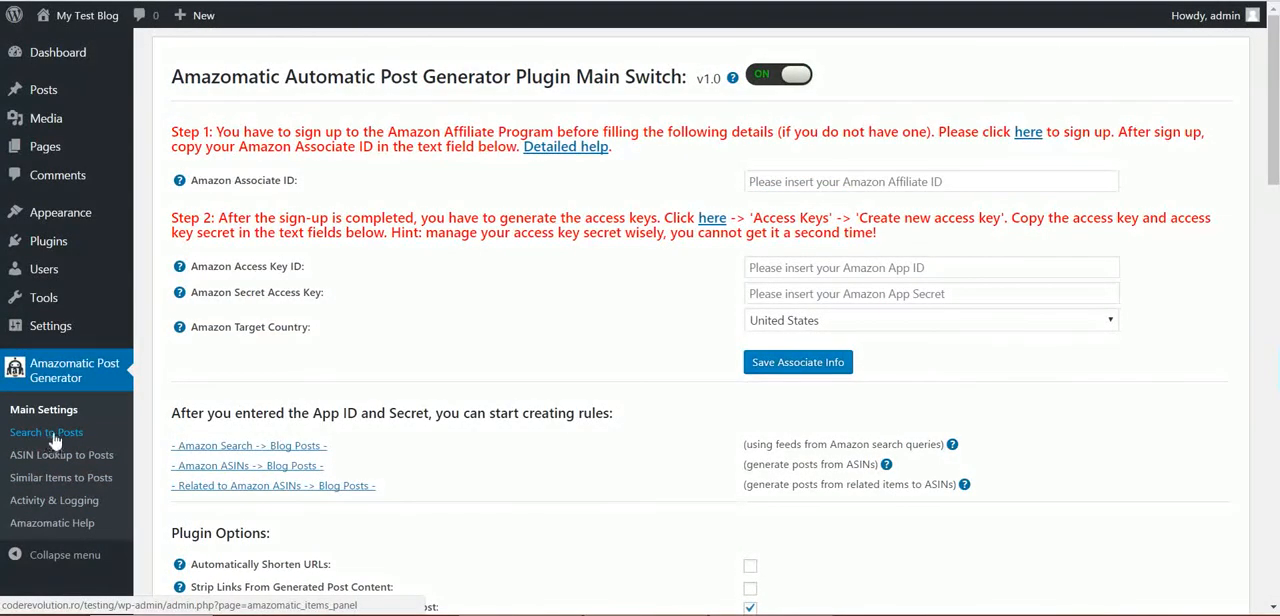
{"action": "mouse_move", "coordinate": [55, 435]}
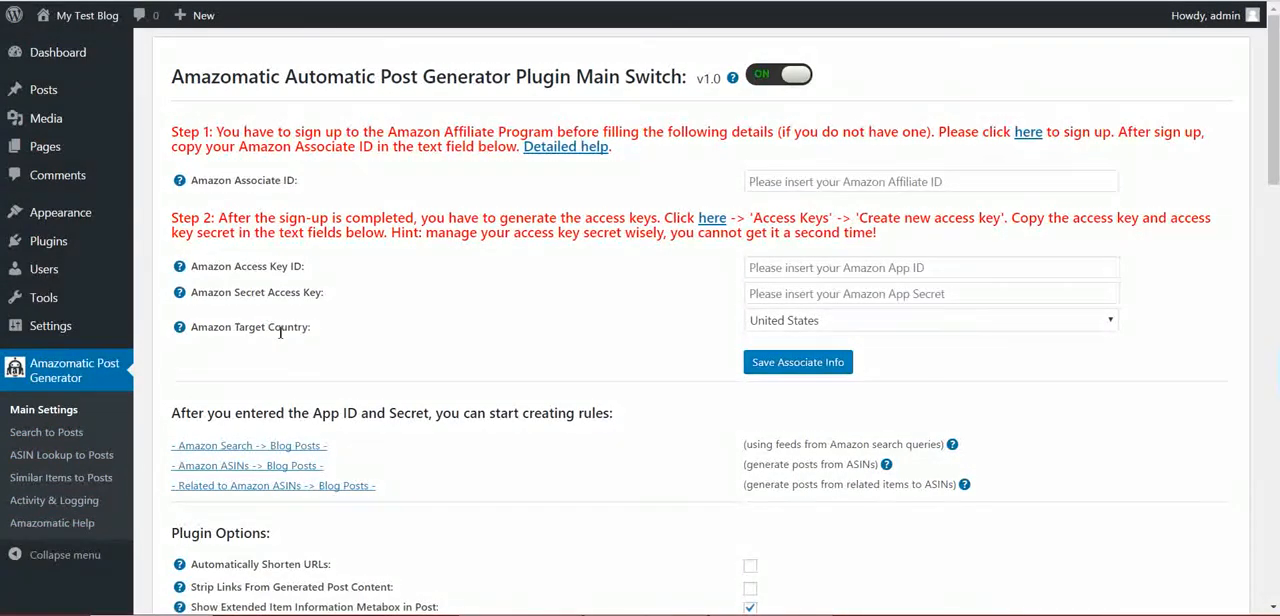
{"action": "mouse_move", "coordinate": [46, 432]}
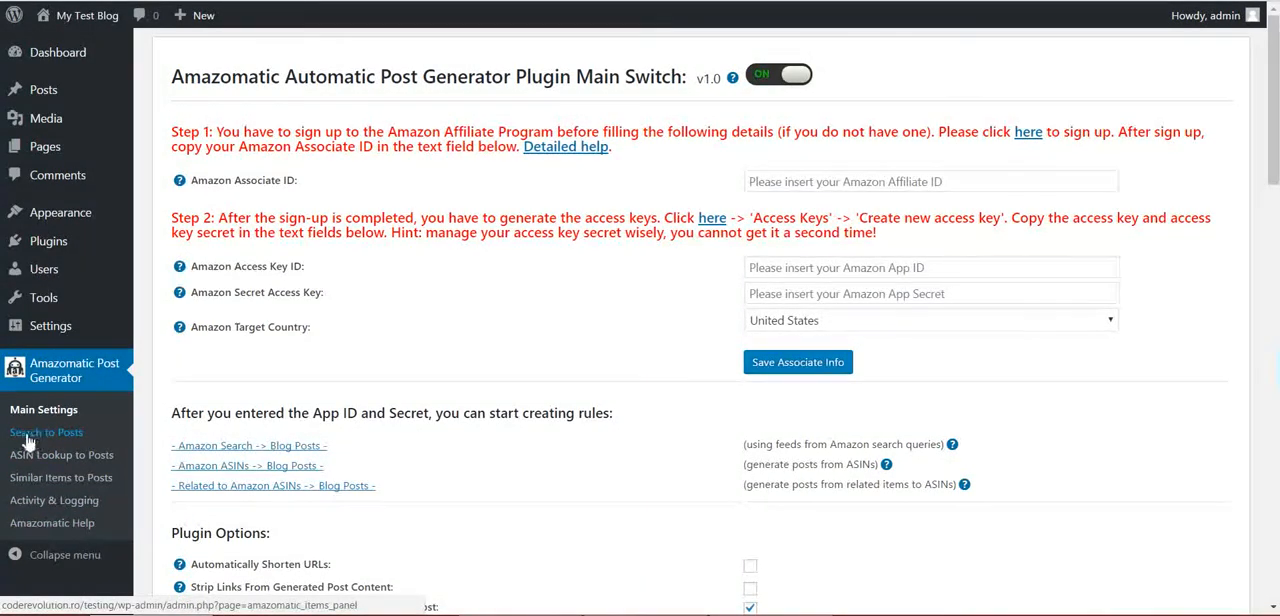
{"action": "left_click", "coordinate": [46, 432]}
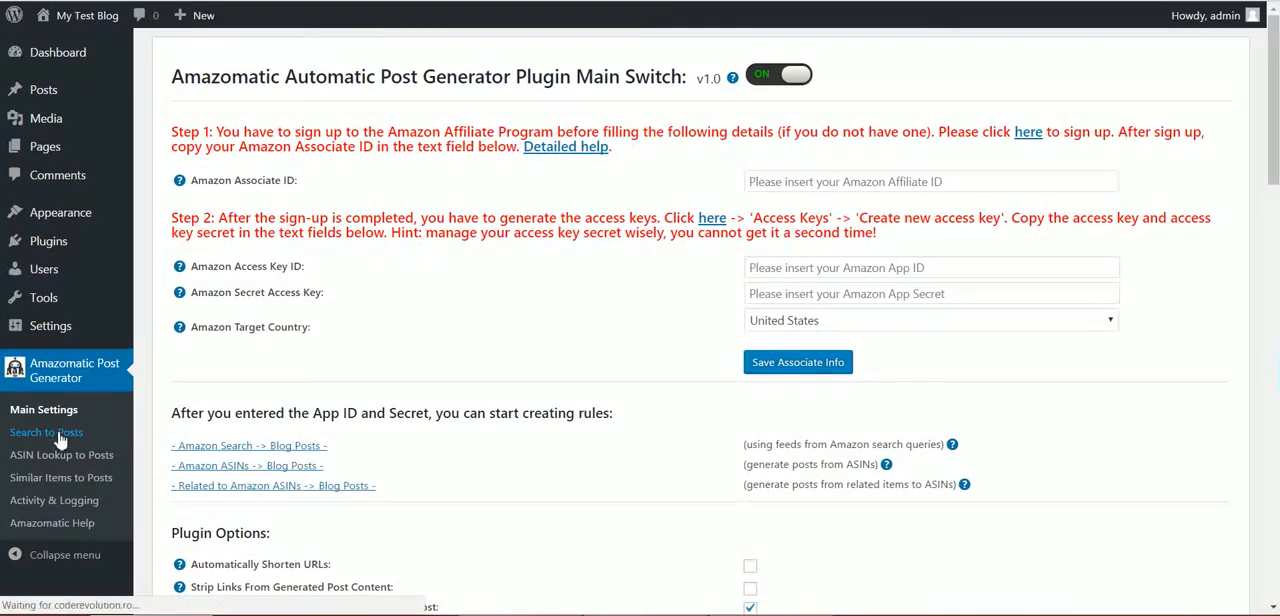
{"action": "left_click", "coordinate": [46, 432]}
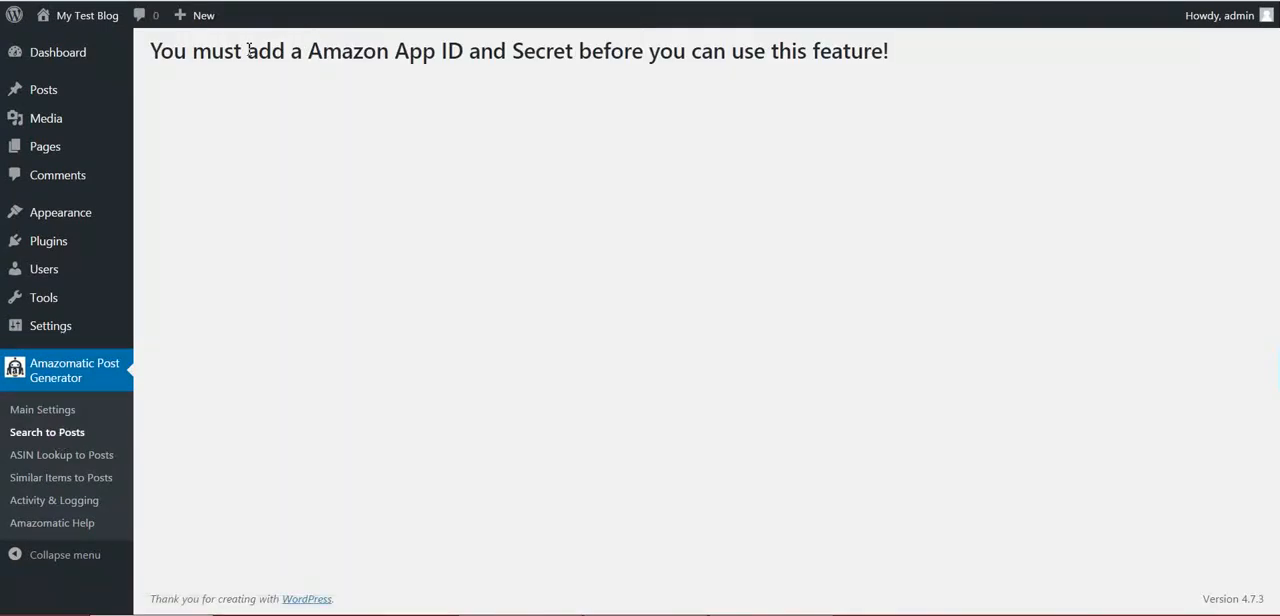
{"action": "mouse_move", "coordinate": [105, 458]}
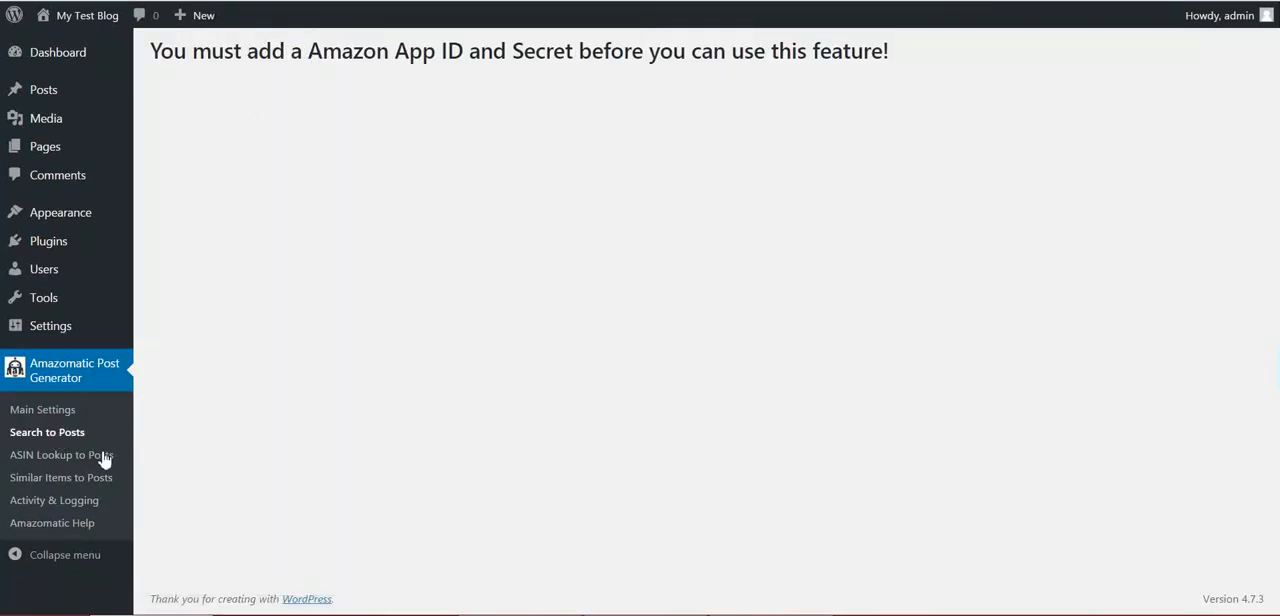
{"action": "mouse_move", "coordinate": [320, 52]}
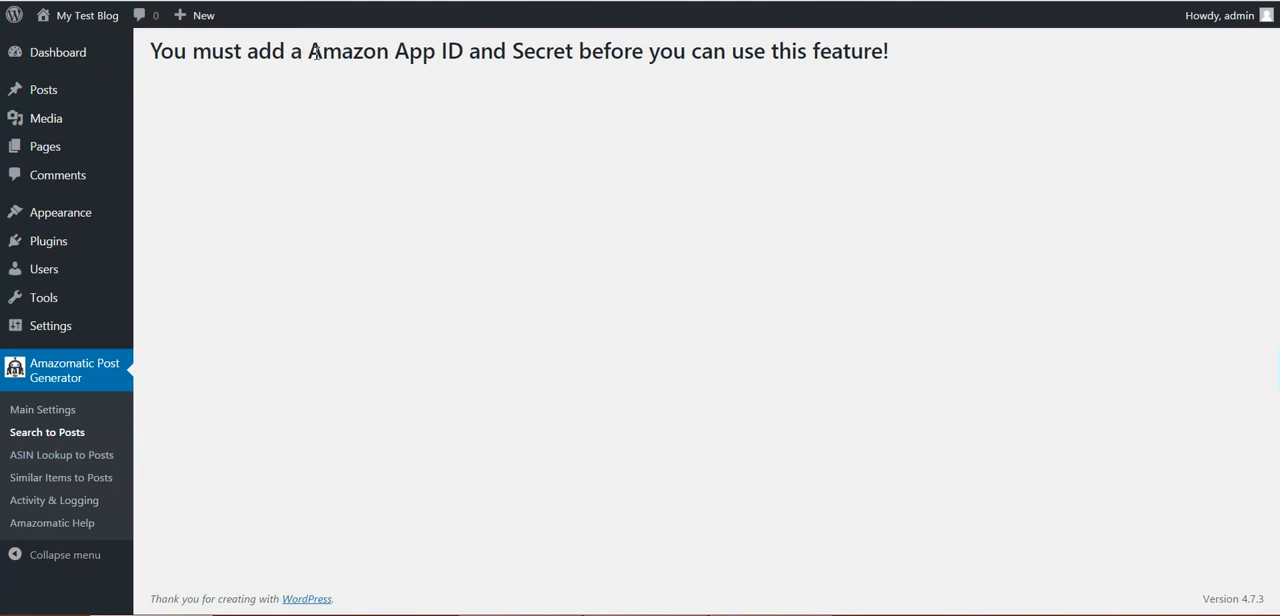
{"action": "left_click_drag", "start_coordinate": [308, 51], "coordinate": [425, 51]}
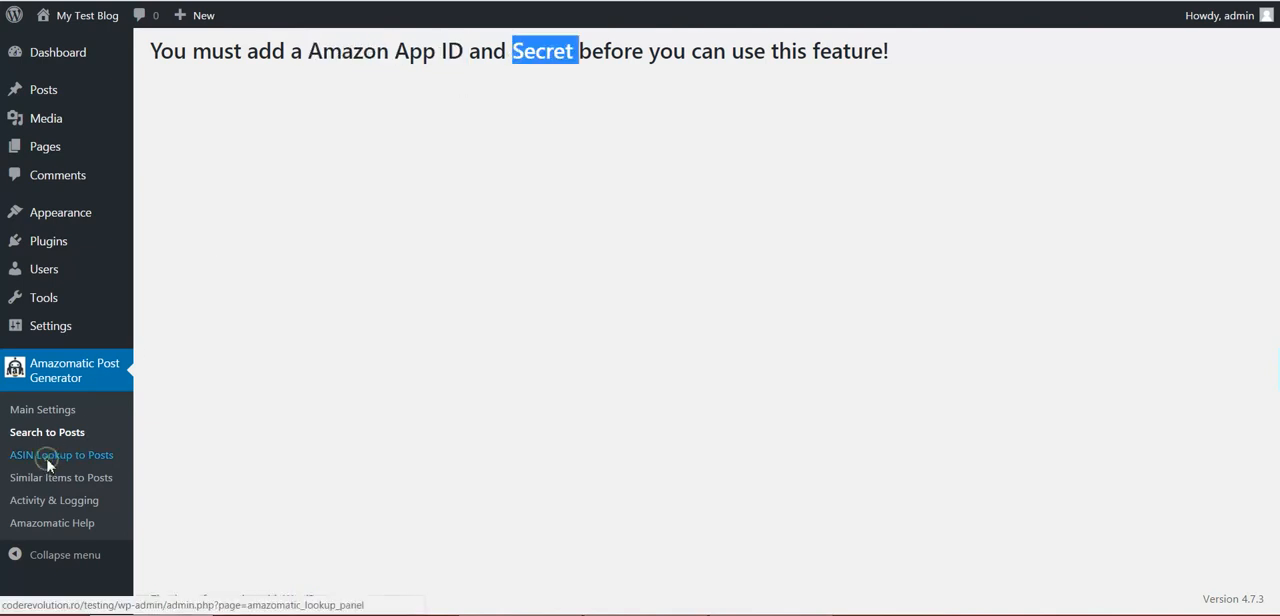
{"action": "left_click", "coordinate": [62, 454]}
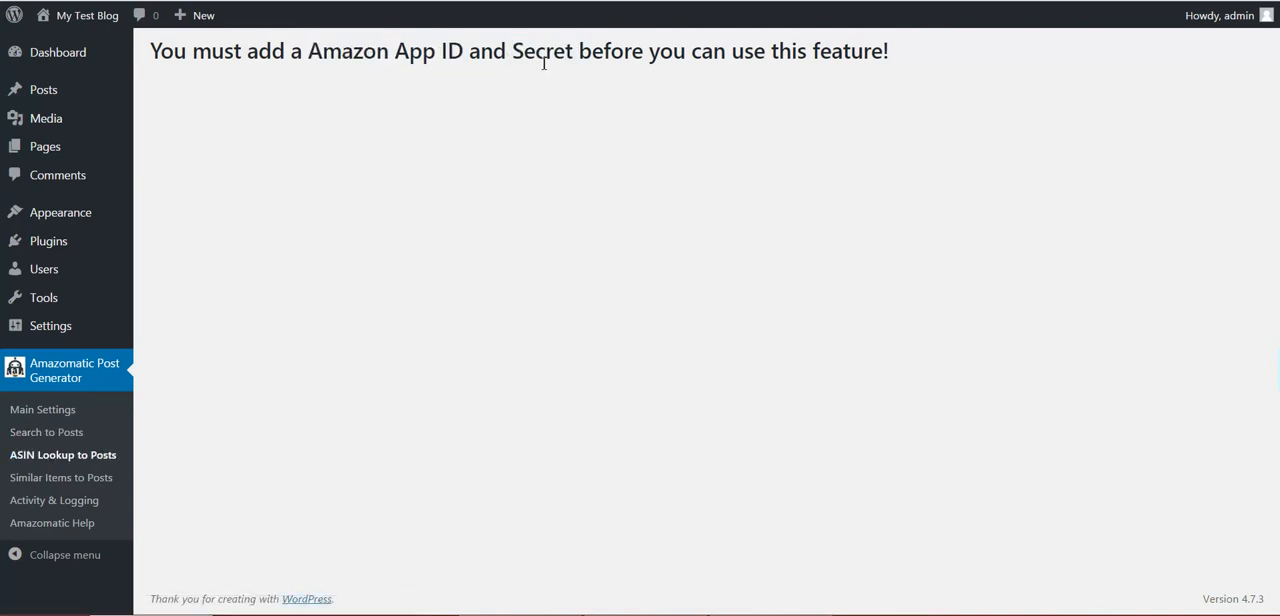
{"action": "mouse_move", "coordinate": [55, 478]}
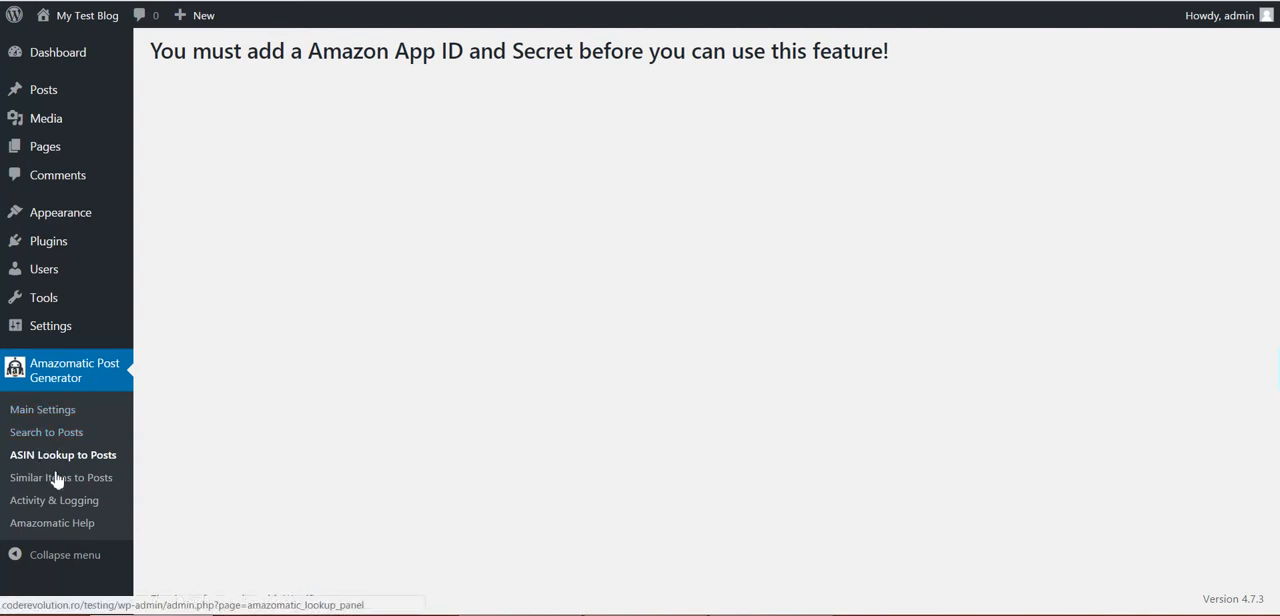
{"action": "left_click", "coordinate": [61, 477]}
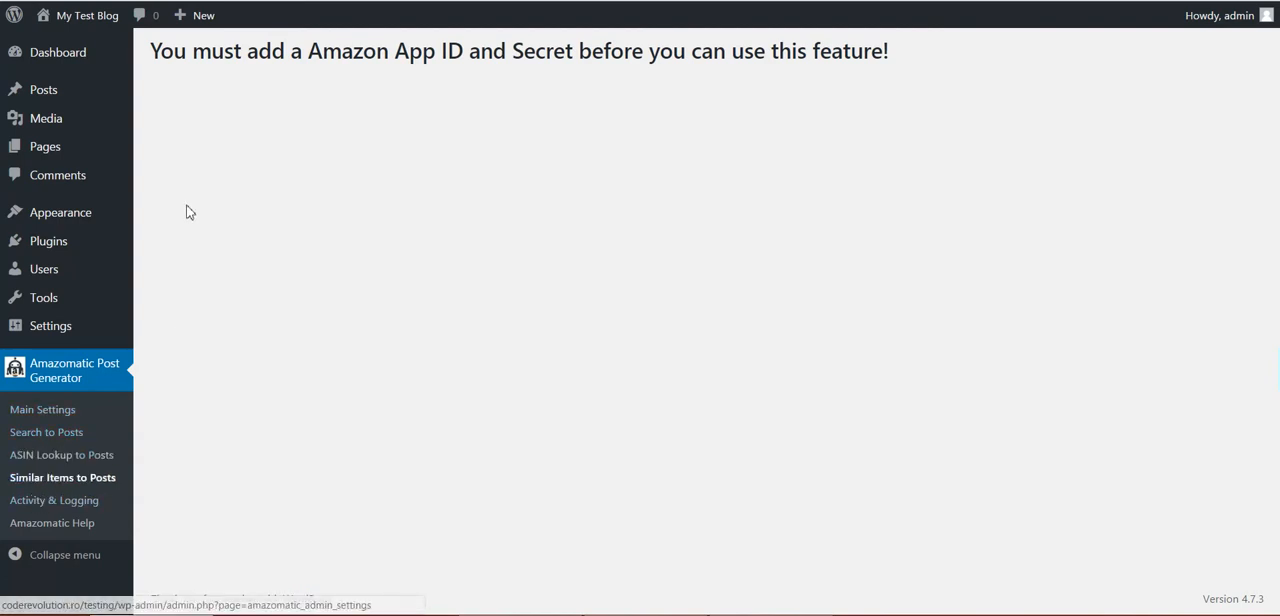
{"action": "mouse_move", "coordinate": [55, 482]}
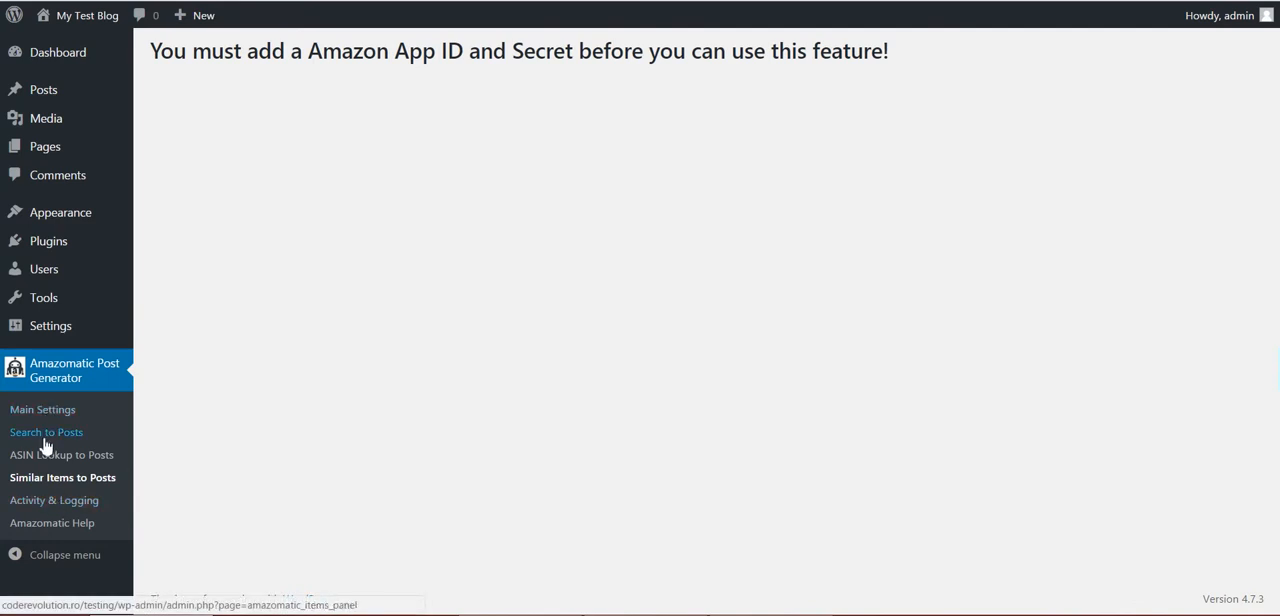
Open Amazomatic Help from Main Settings and follow Step 1's United States Associates link
{"action": "left_click", "coordinate": [42, 409]}
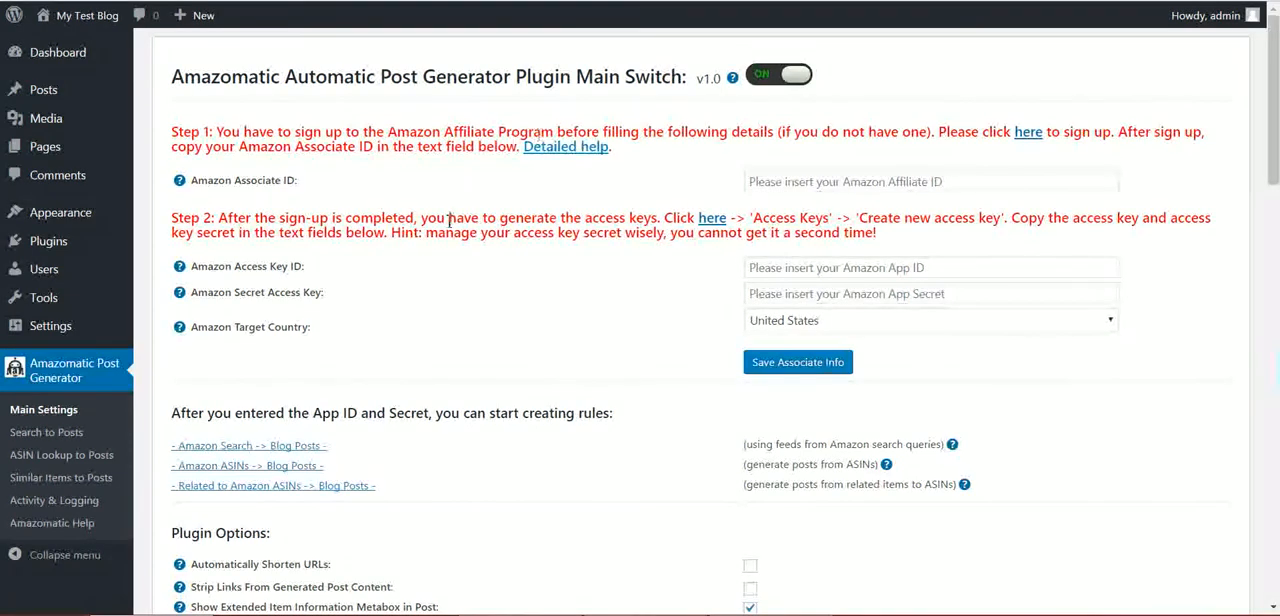
{"action": "left_click", "coordinate": [930, 181]}
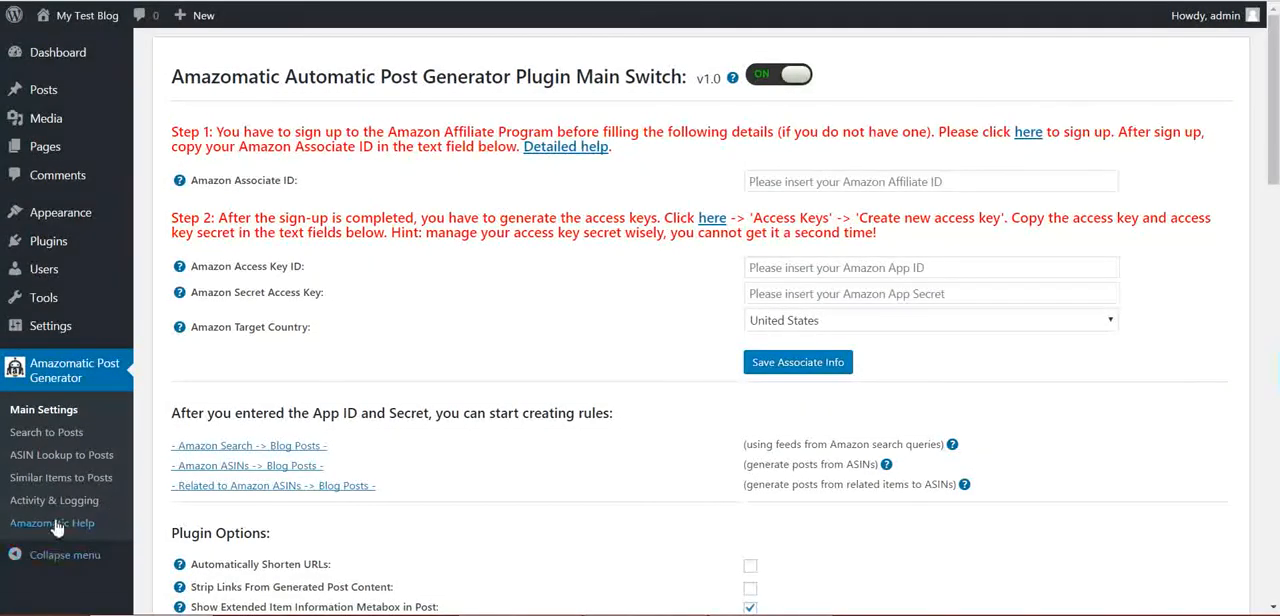
{"action": "left_click", "coordinate": [52, 523]}
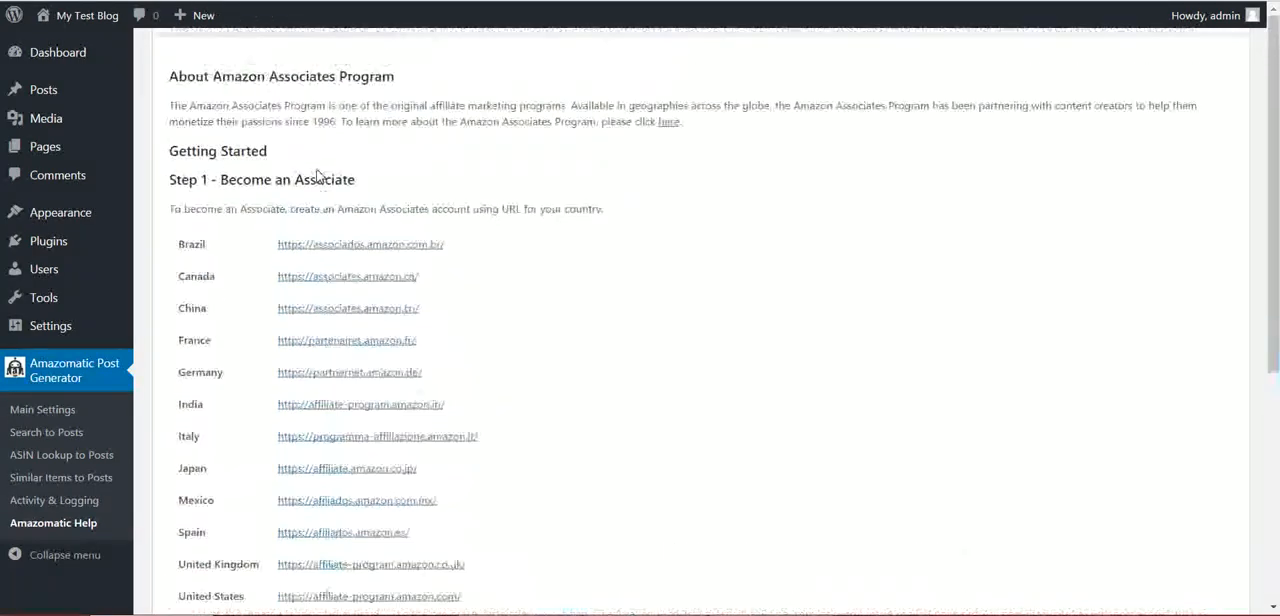
{"action": "scroll", "scroll_direction": "down", "scroll_amount": 3}
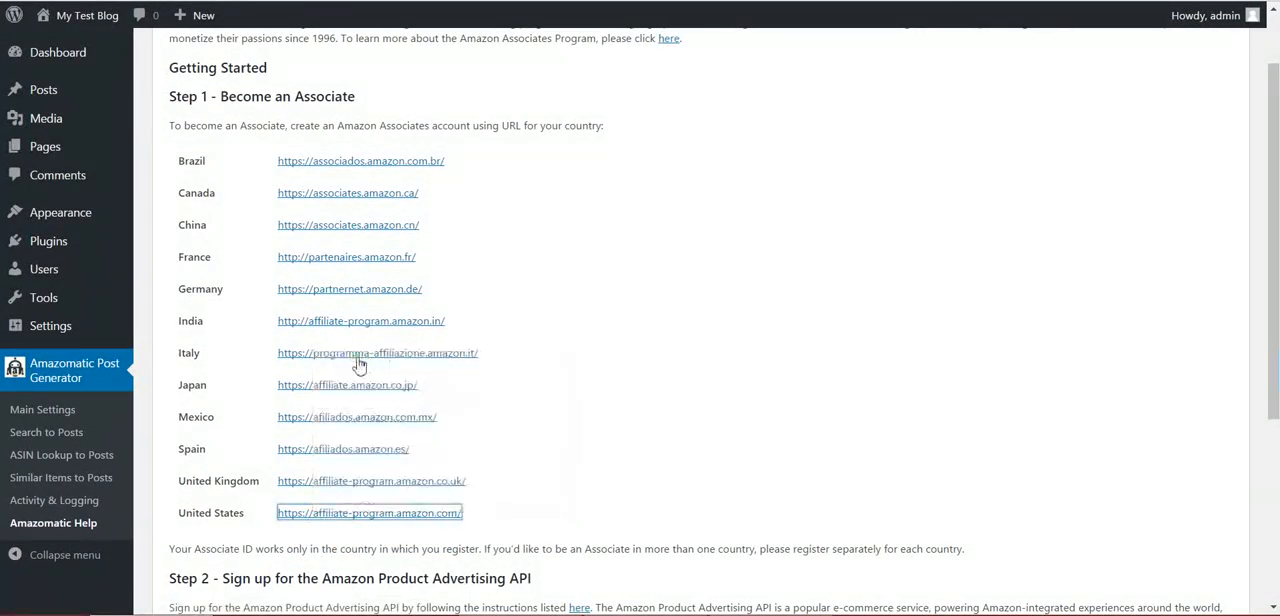
{"action": "left_click", "coordinate": [369, 513]}
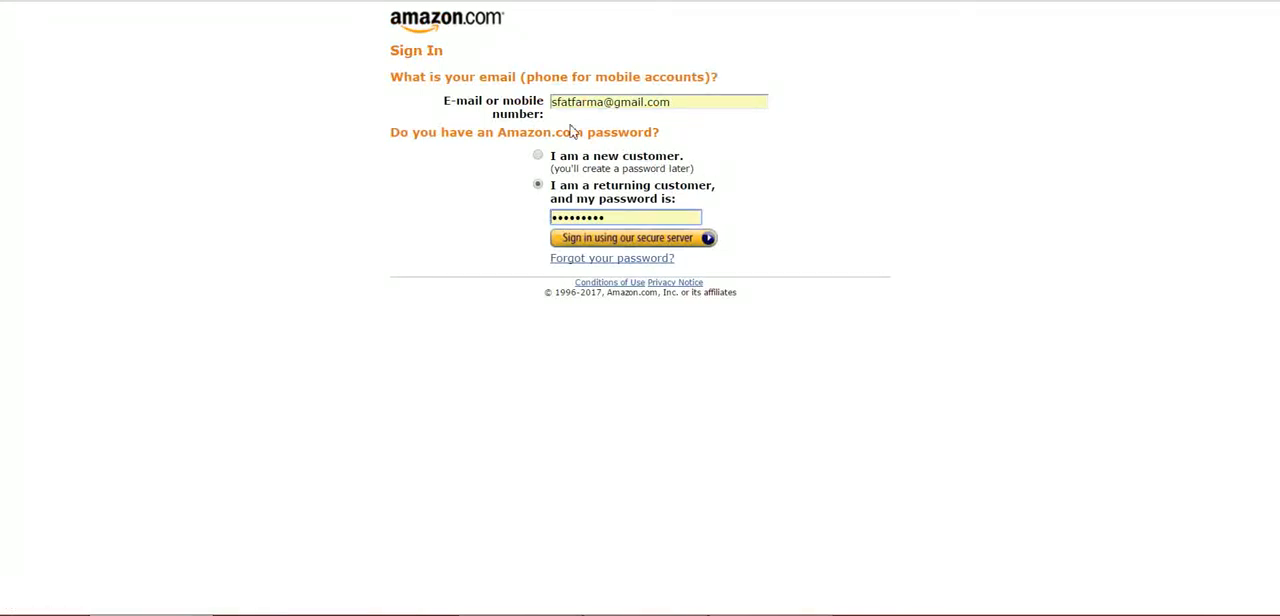
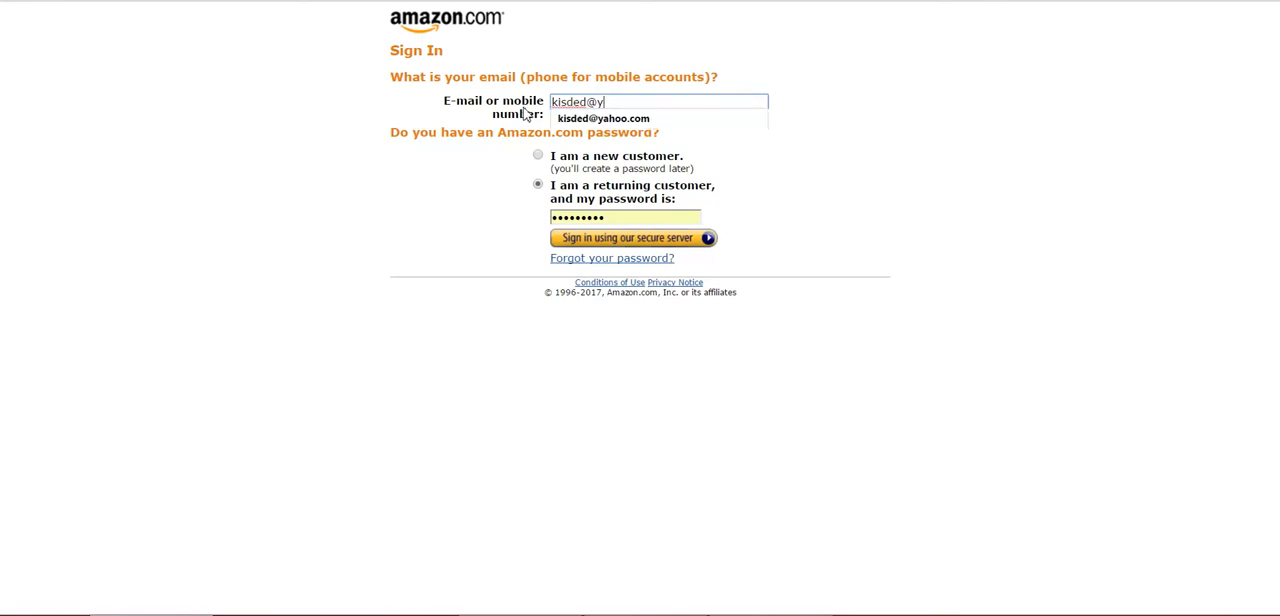
Start on Amazon's sign-in form as a new customer using the suggested e-mail
{"action": "left_click", "coordinate": [603, 118]}
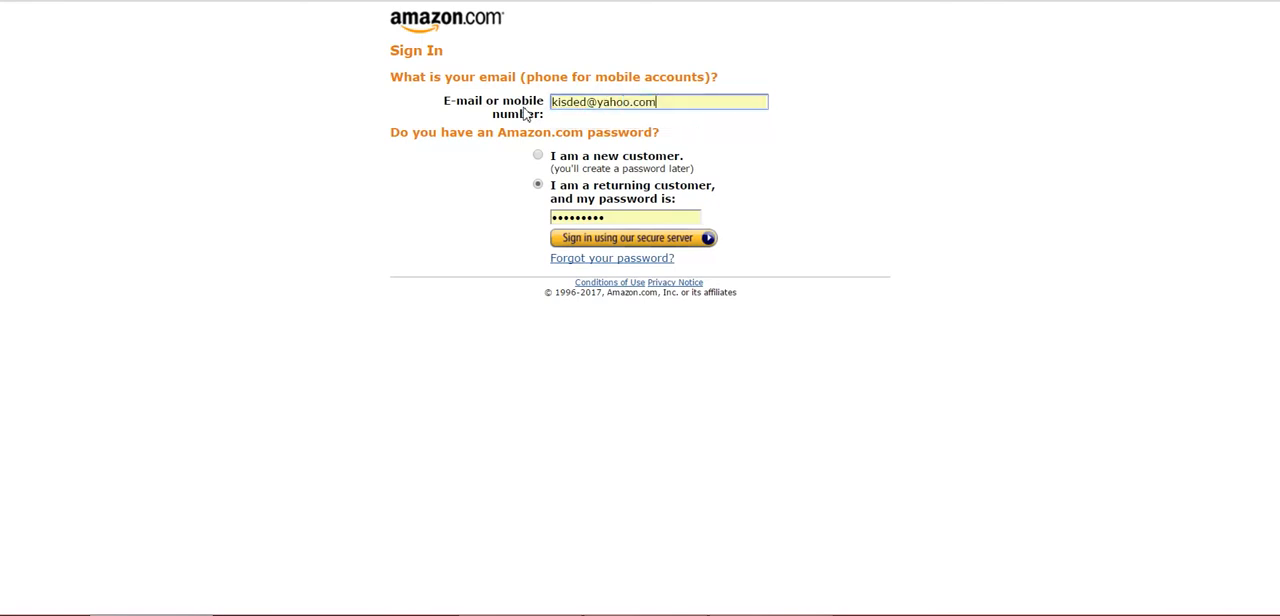
{"action": "left_click", "coordinate": [538, 155]}
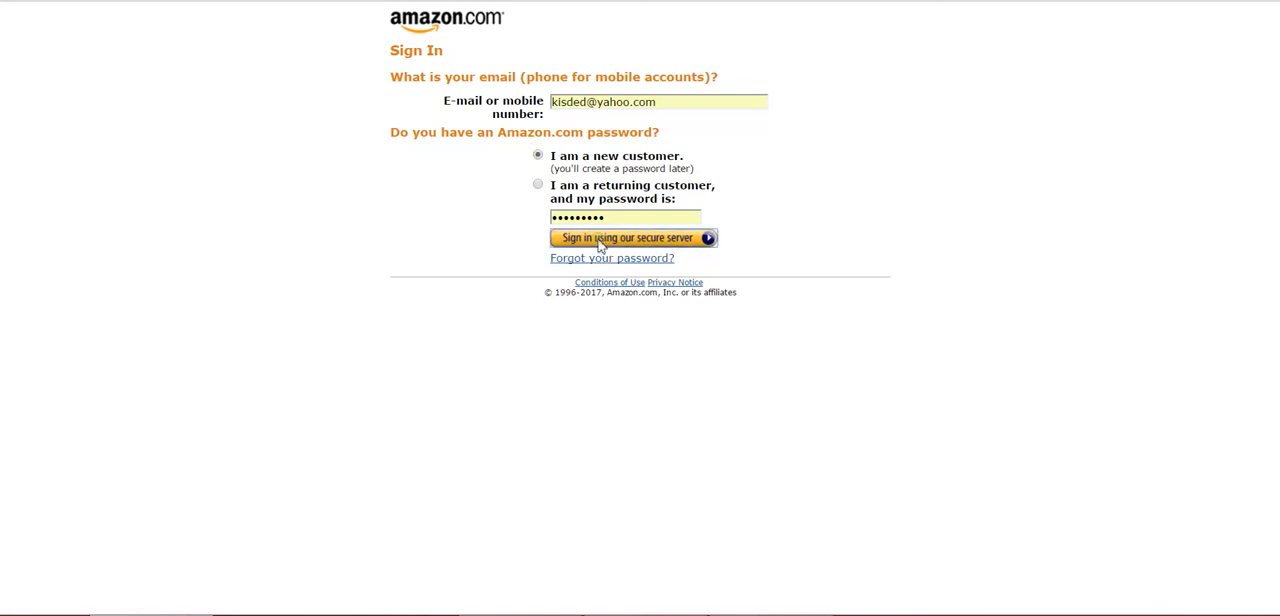
Register with name Szabi, re-entered e-mail and a password, and submit the account
{"action": "left_click", "coordinate": [629, 238]}
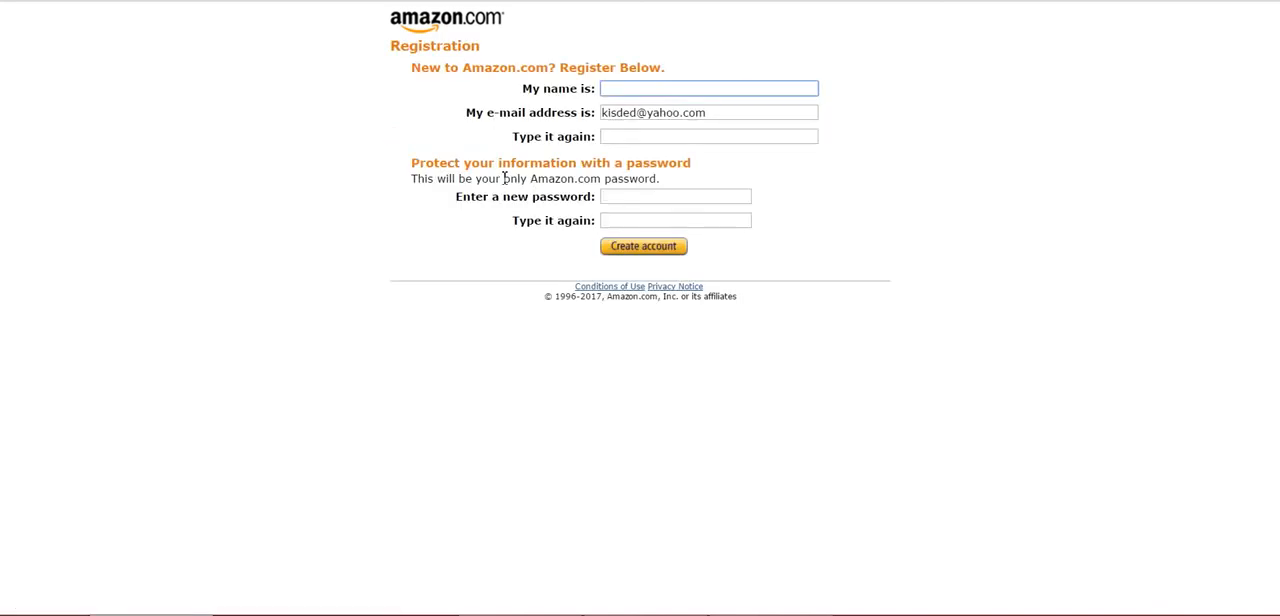
{"action": "type", "text": "Szabi"}
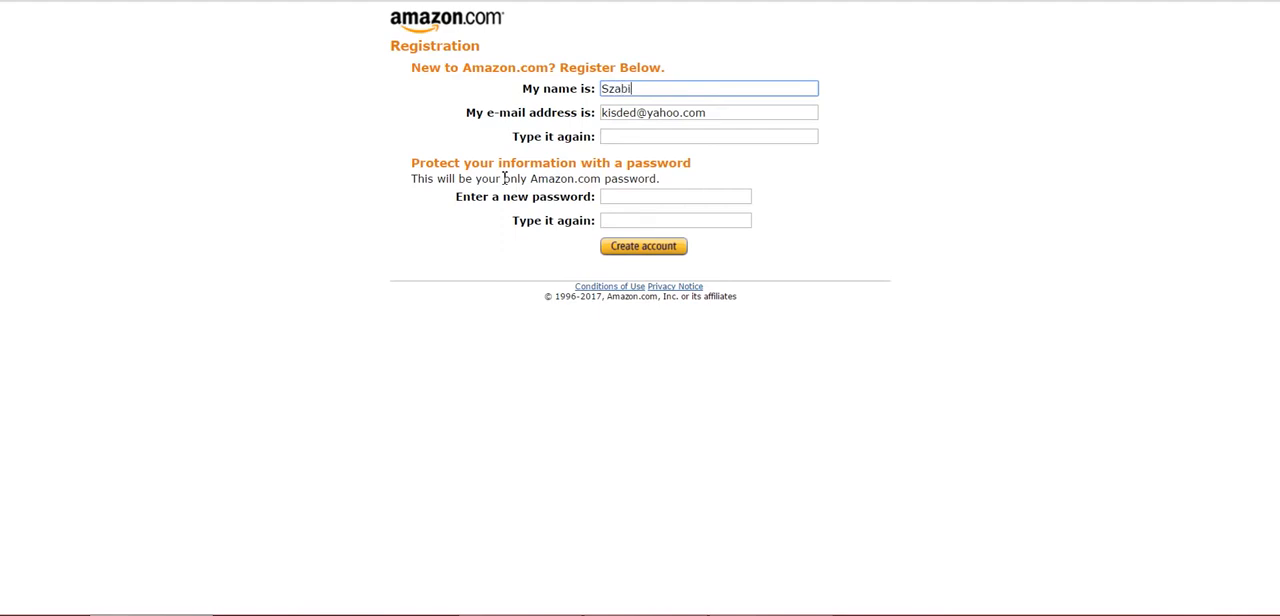
{"action": "left_click", "coordinate": [708, 136]}
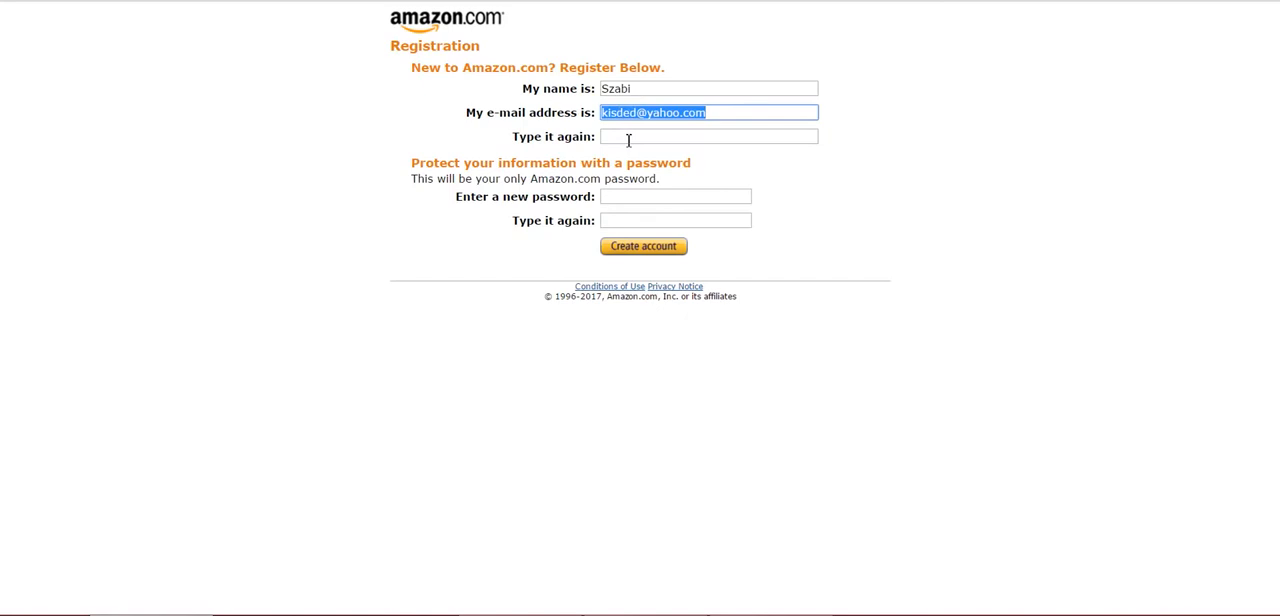
{"action": "left_click", "coordinate": [676, 196]}
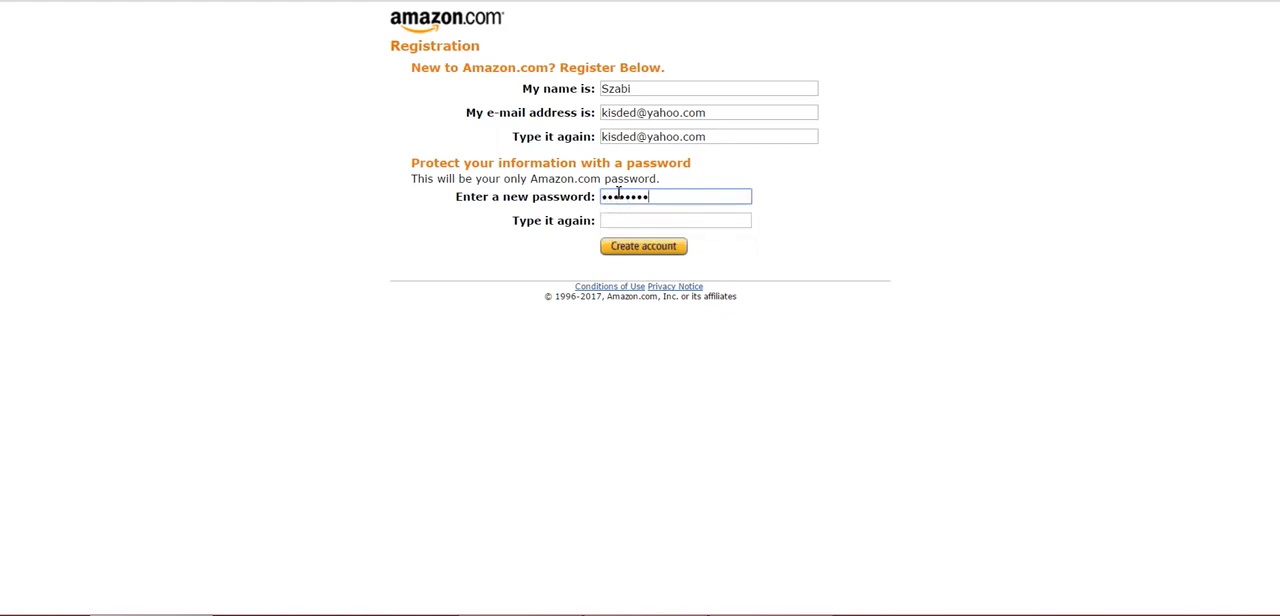
{"action": "type", "text": "••••••••"}
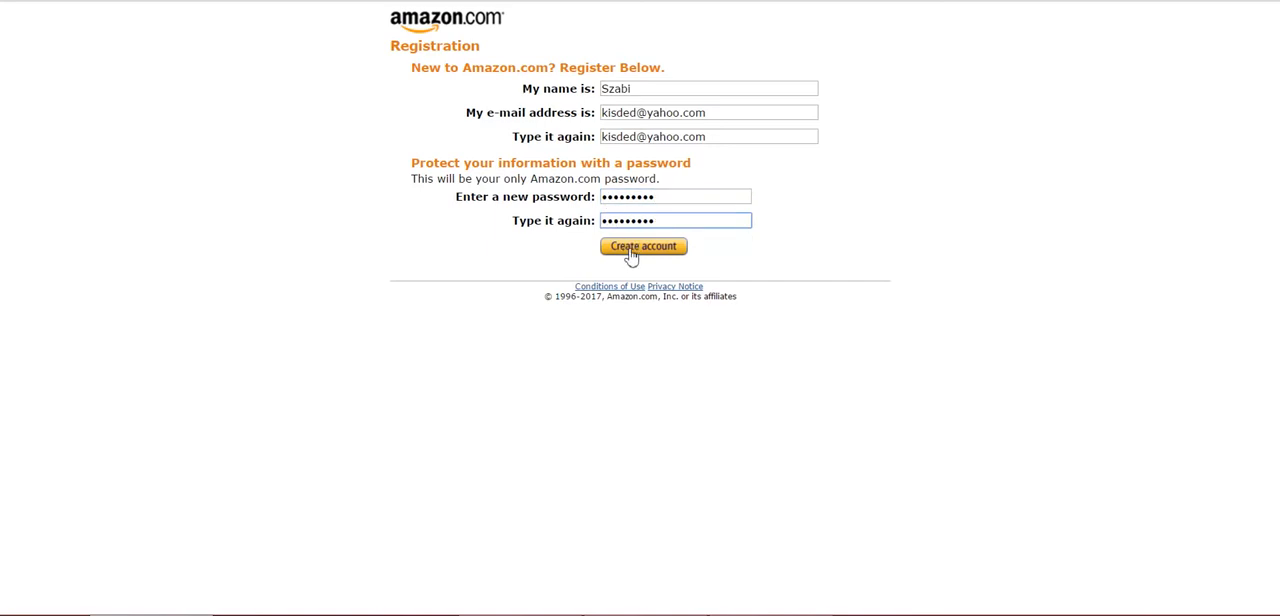
{"action": "left_click", "coordinate": [643, 246]}
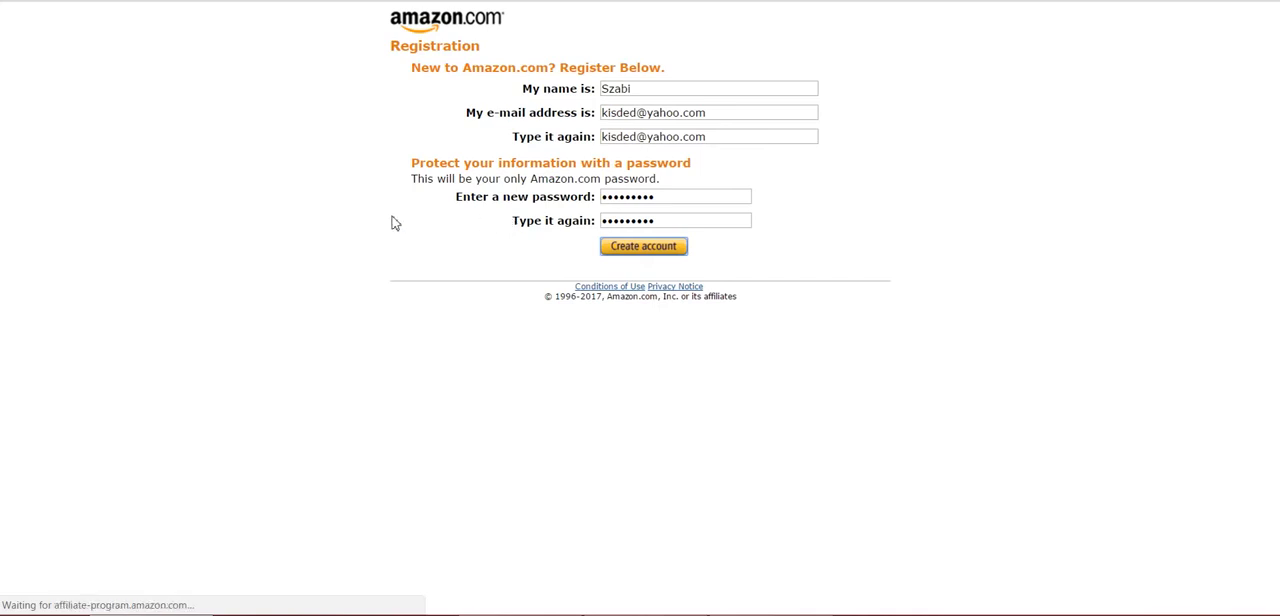
Dismiss the save-password prompt and continue with the default payee address
{"action": "left_click", "coordinate": [643, 246]}
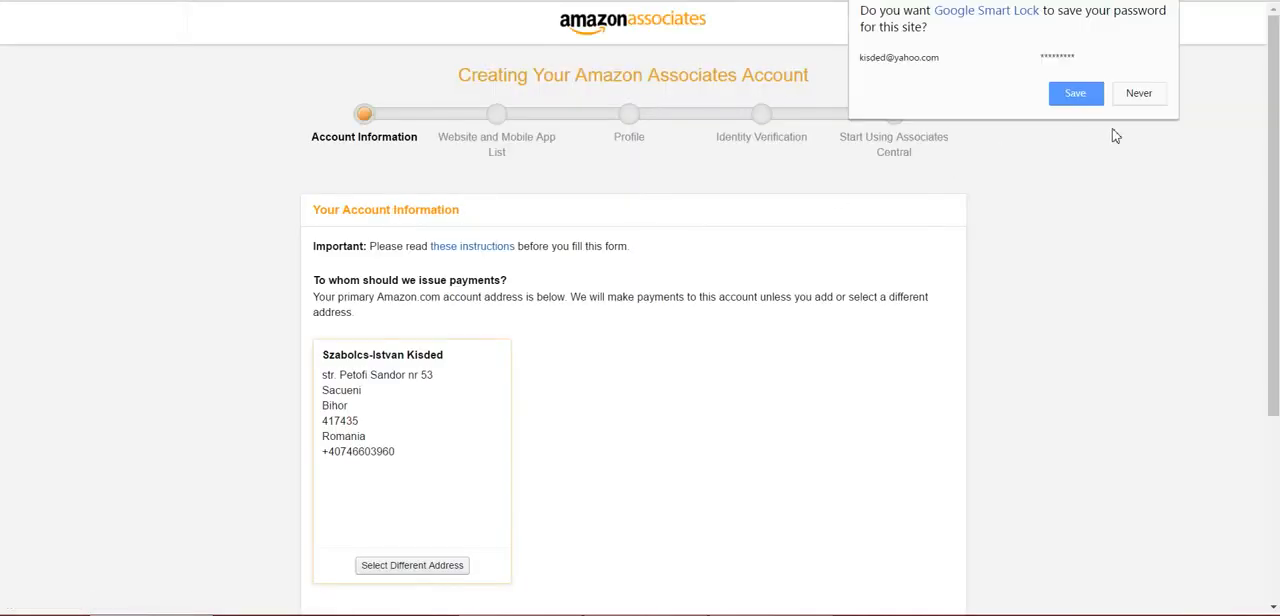
{"action": "left_click", "coordinate": [1138, 92]}
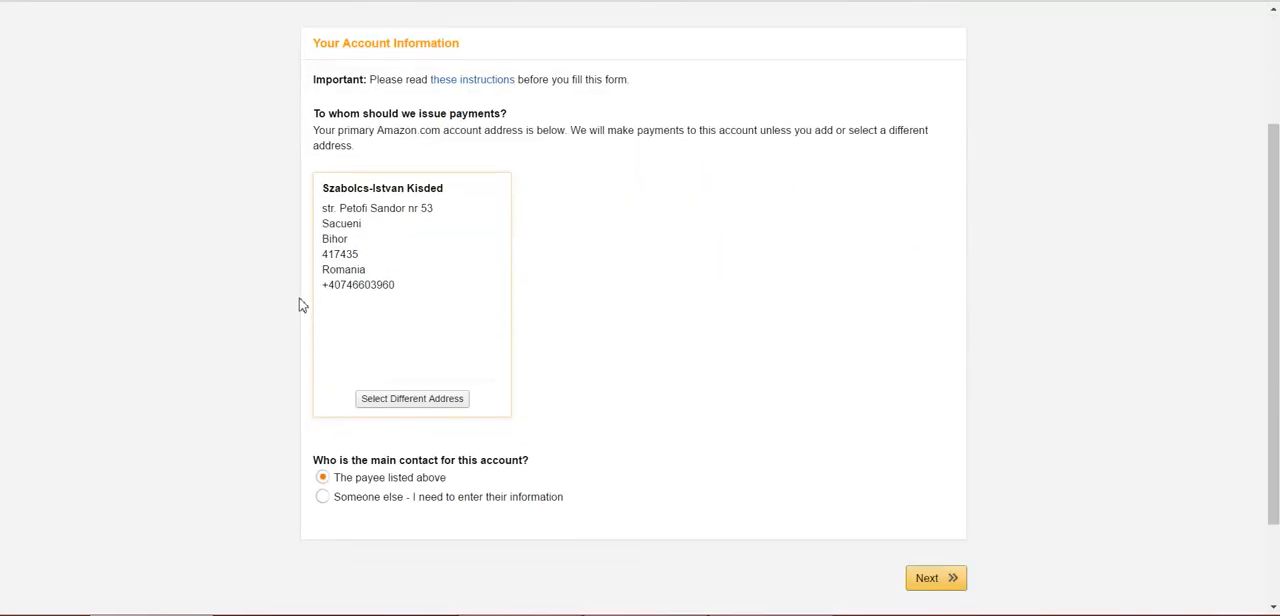
{"action": "scroll", "scroll_direction": "down", "scroll_amount": 3}
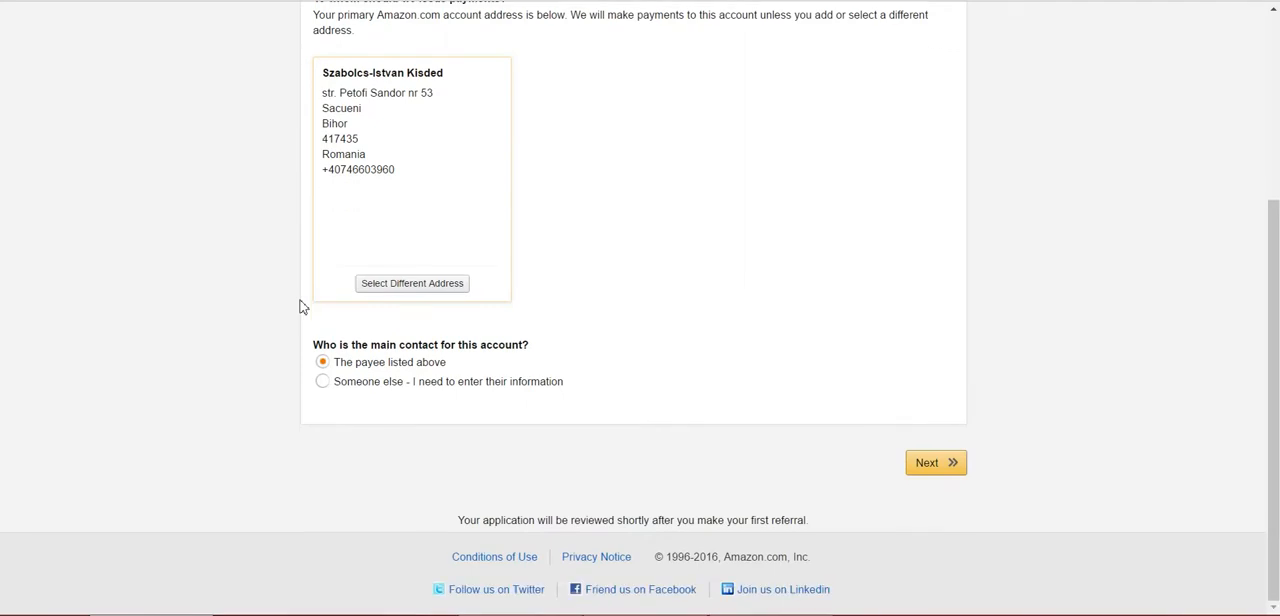
{"action": "left_click", "coordinate": [934, 462]}
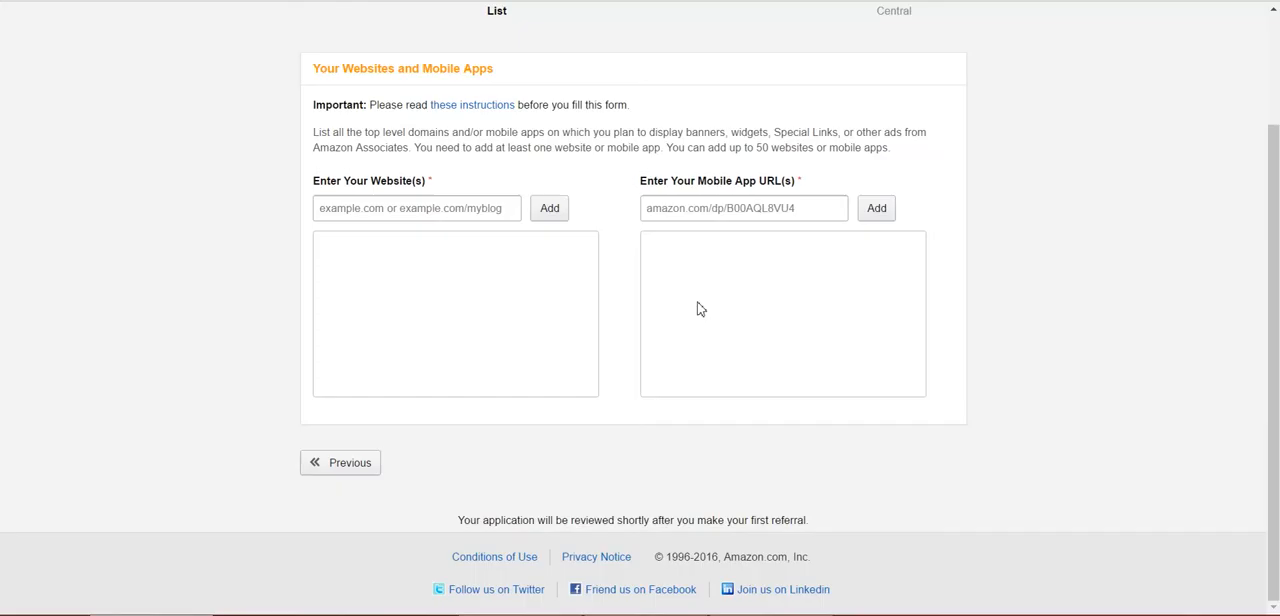
{"action": "left_click", "coordinate": [416, 208]}
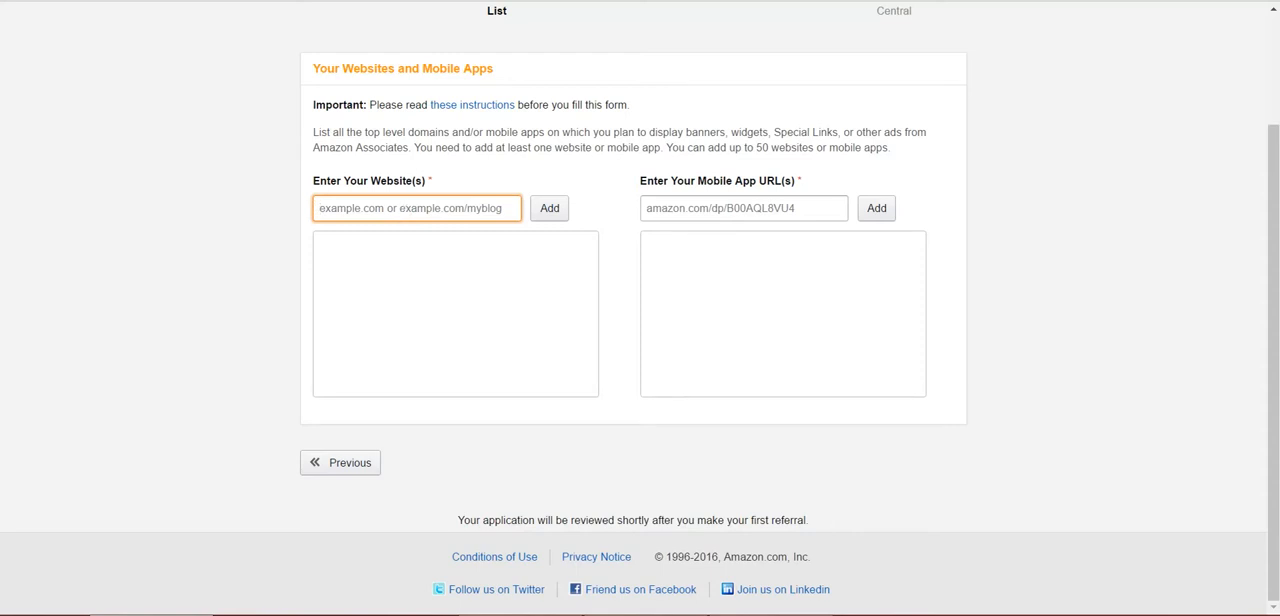
{"action": "type", "text": "http://www.blog.sfatfarma.ro/"}
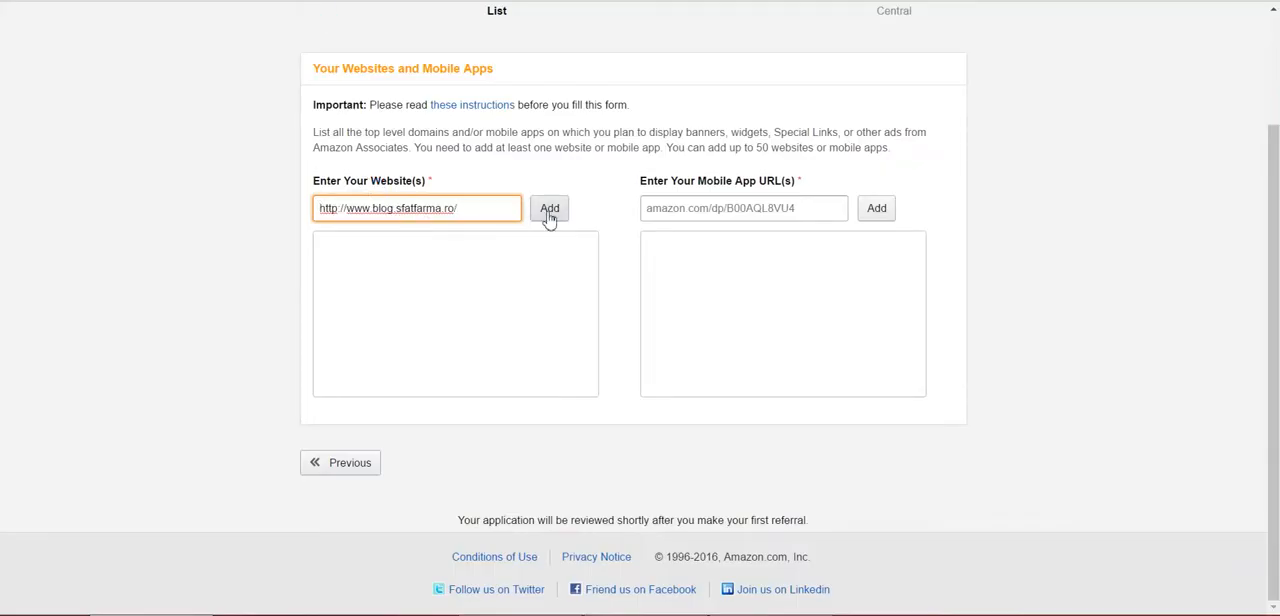
{"action": "left_click", "coordinate": [549, 208]}
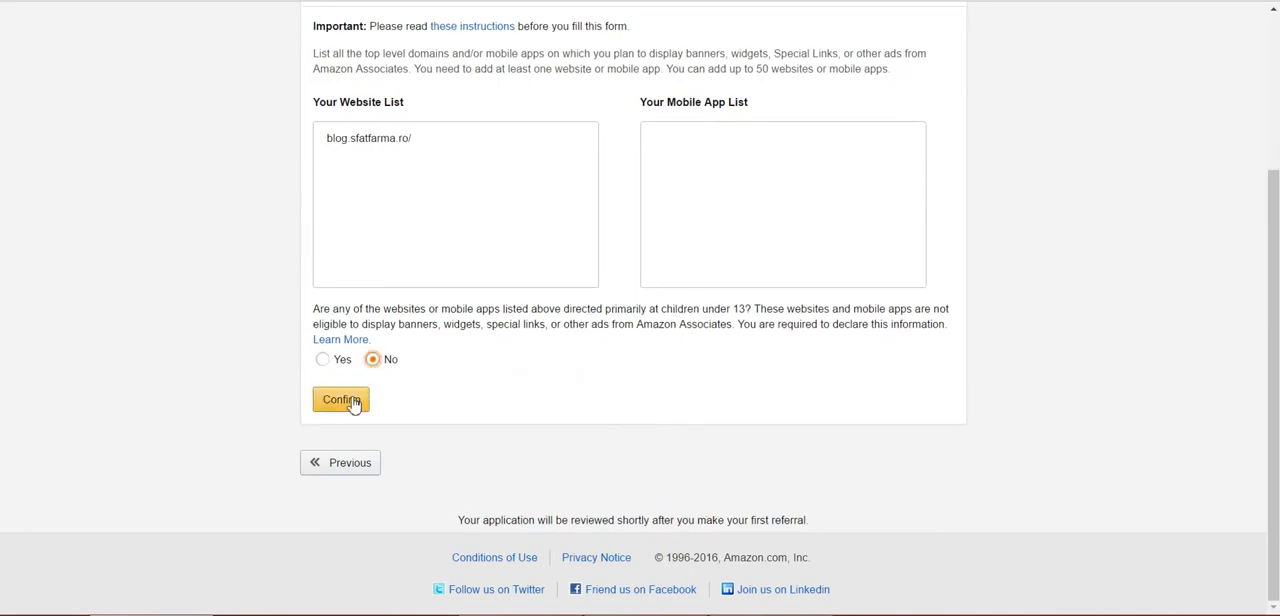
{"action": "left_click", "coordinate": [340, 399]}
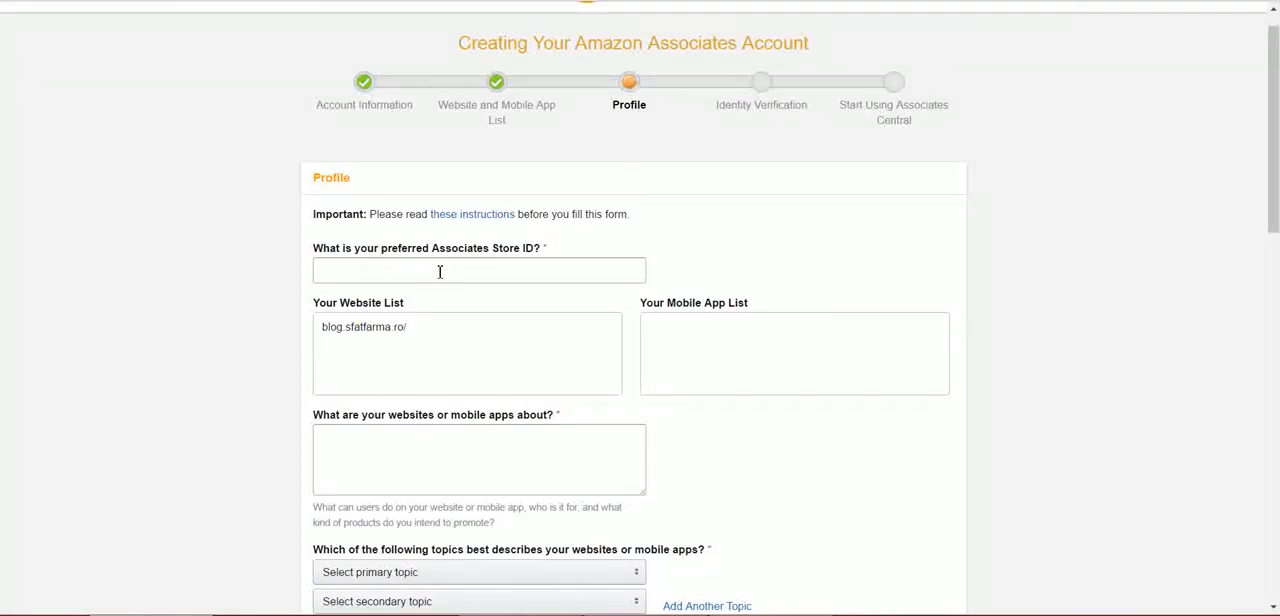
{"action": "left_click", "coordinate": [478, 270]}
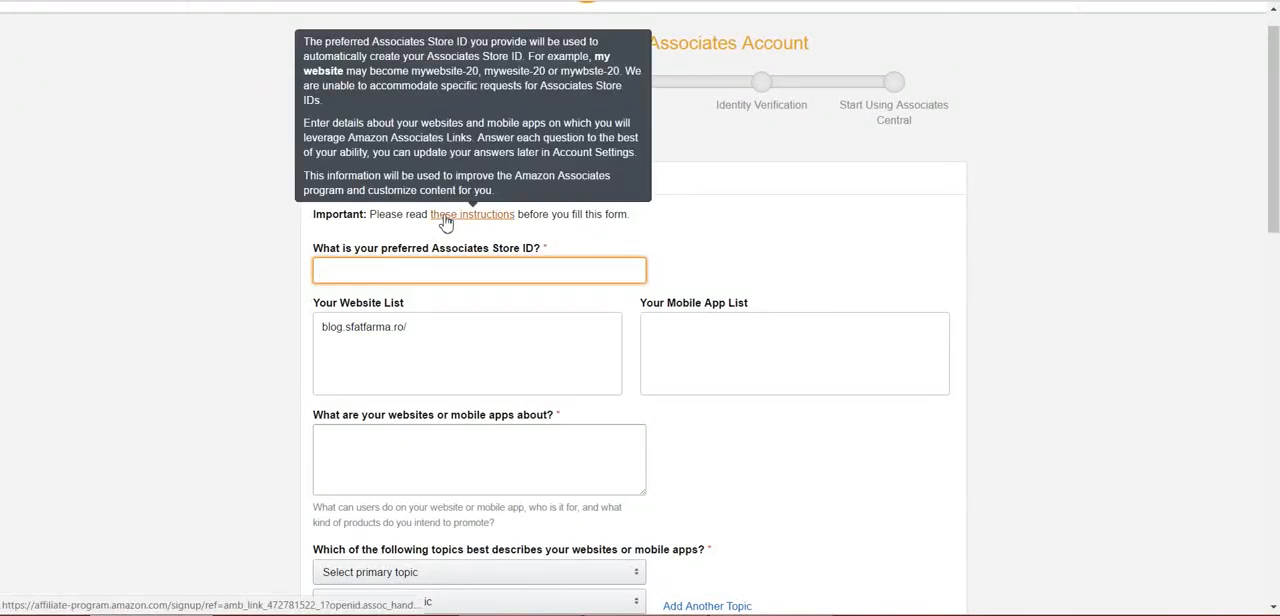
Enter coderevolution20 as the preferred Store ID and 'Testing' as the website description
{"action": "left_click", "coordinate": [478, 270]}
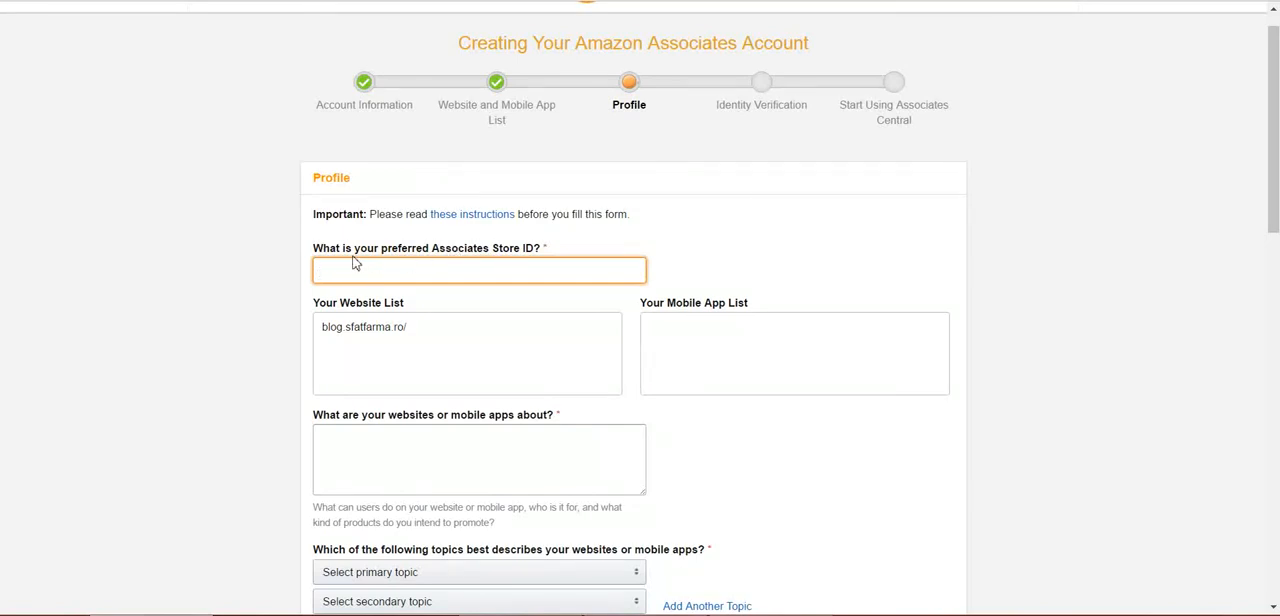
{"action": "mouse_move", "coordinate": [472, 214]}
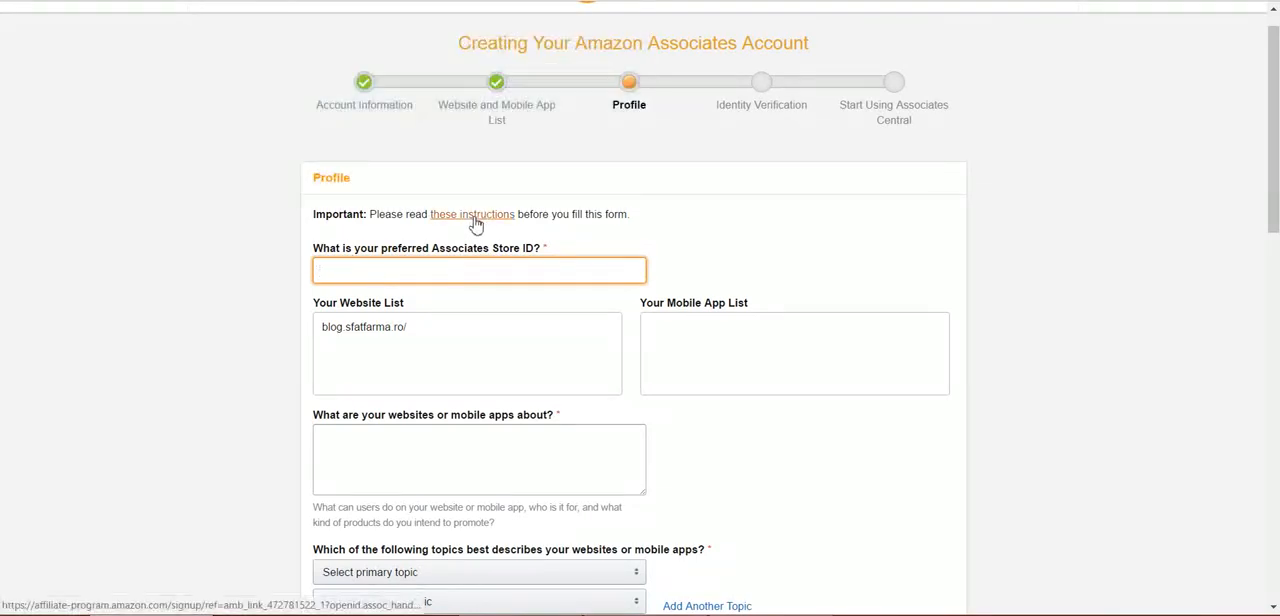
{"action": "mouse_move", "coordinate": [472, 214]}
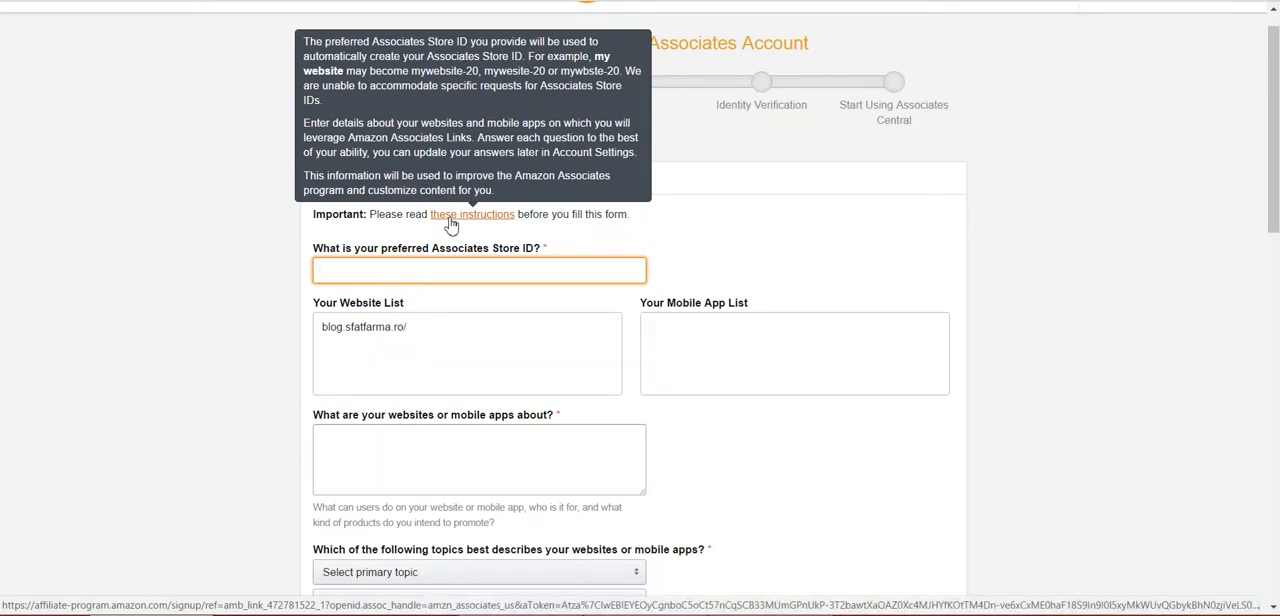
{"action": "left_click", "coordinate": [479, 270]}
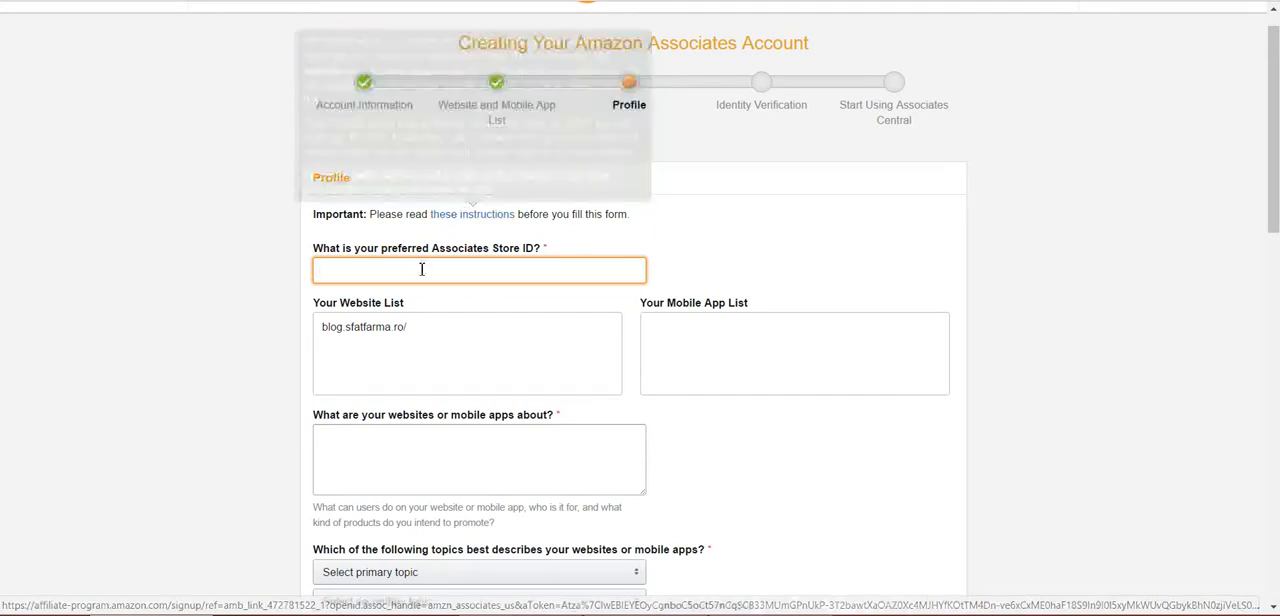
{"action": "type", "text": "coder"}
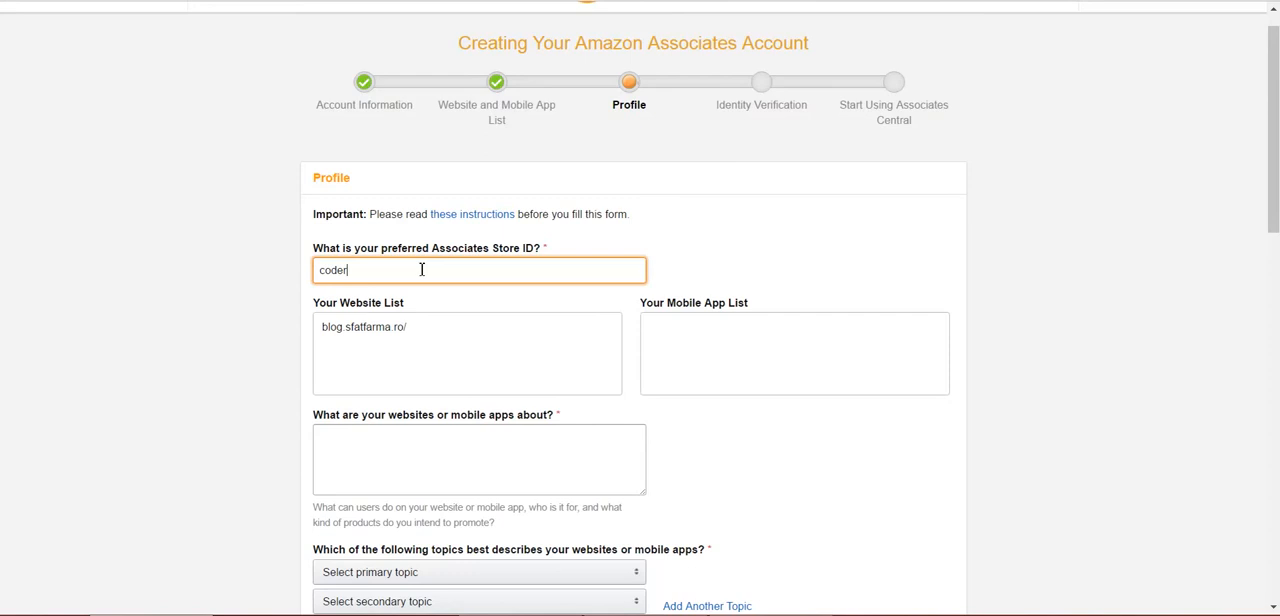
{"action": "type", "text": "evolution"}
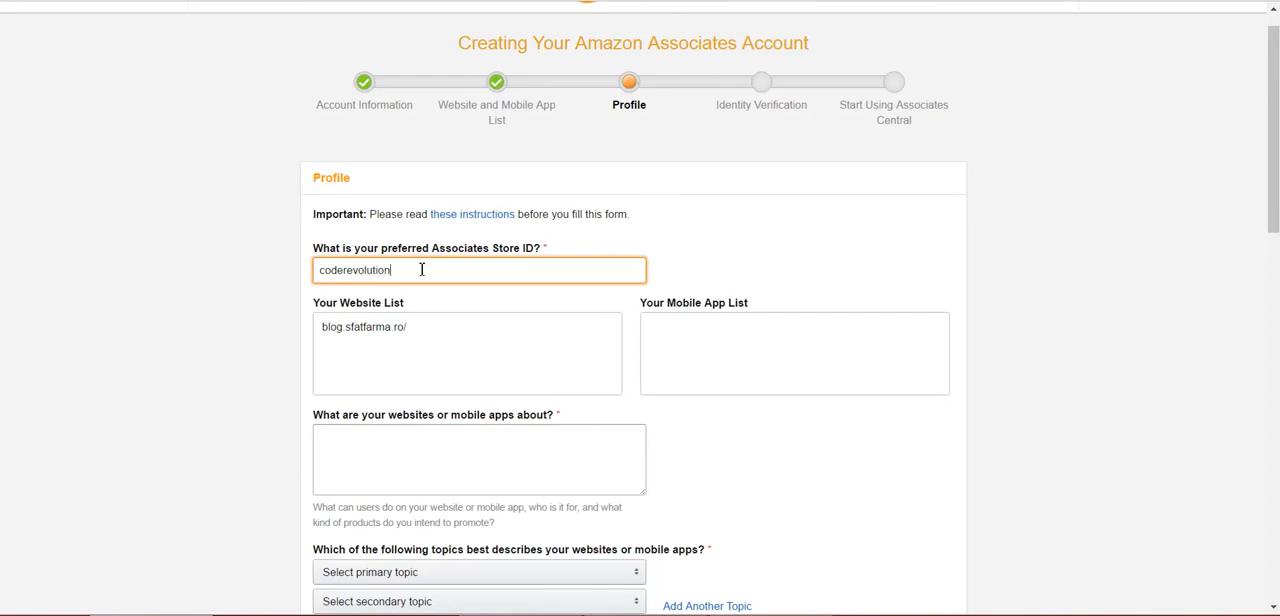
{"action": "type", "text": "-20"}
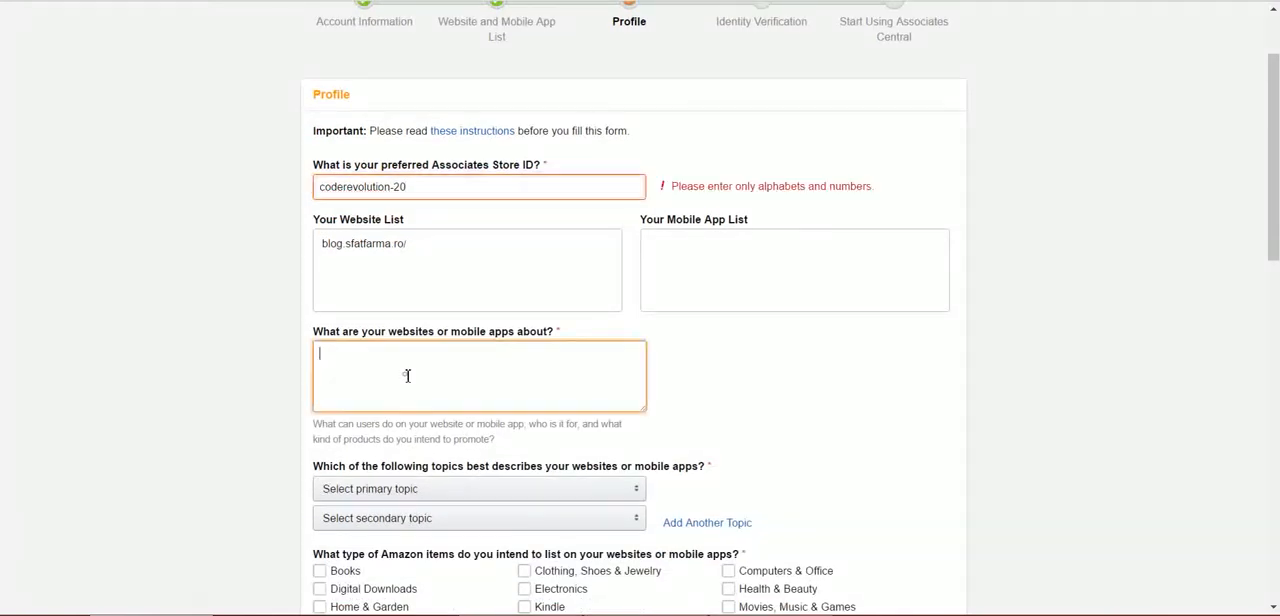
{"action": "type", "text": "Teste"}
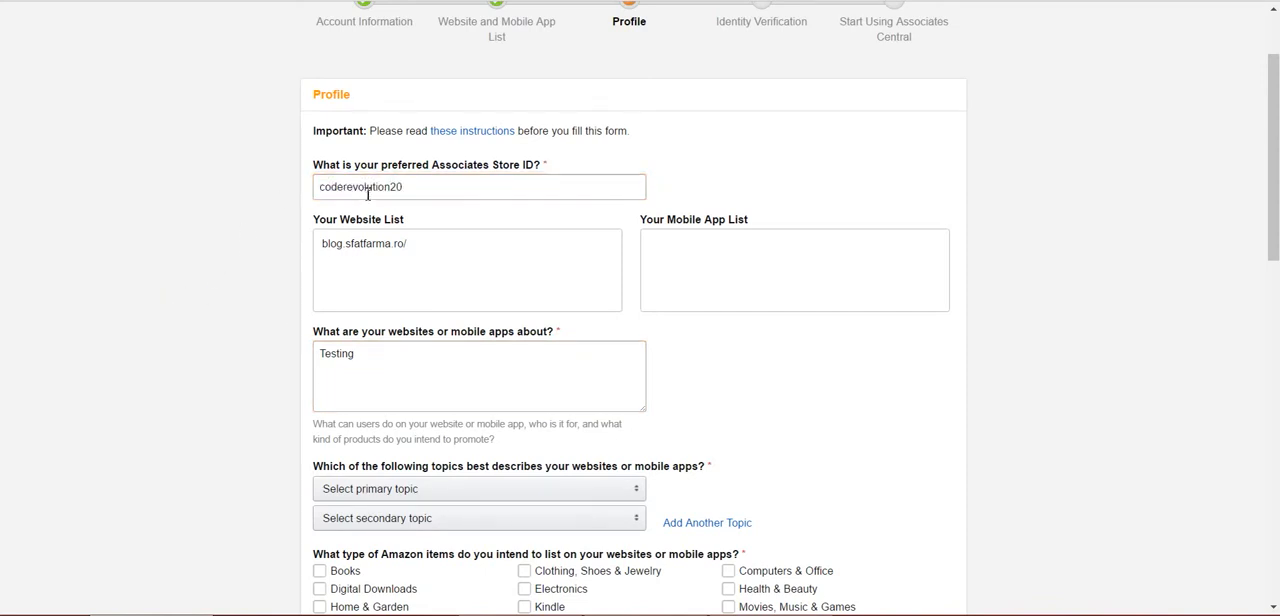
Set the primary topic, Books item type, Comparison Shopping Engine website type, and Paid Search traffic
{"action": "scroll", "scroll_direction": "down", "scroll_amount": 3}
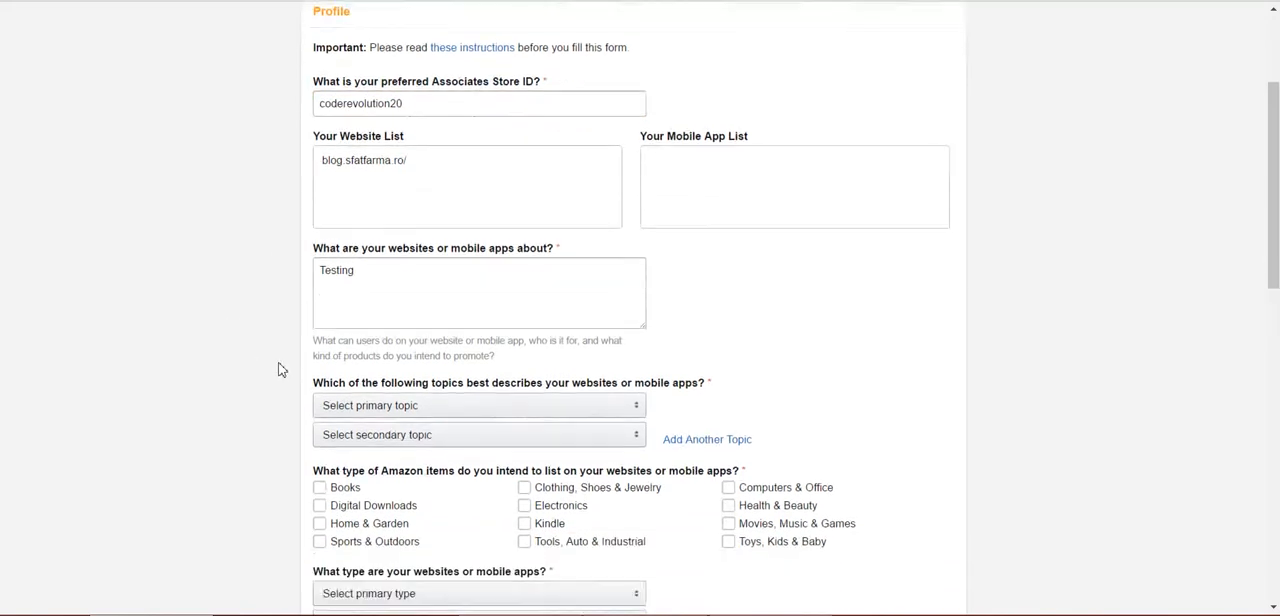
{"action": "left_click", "coordinate": [478, 405]}
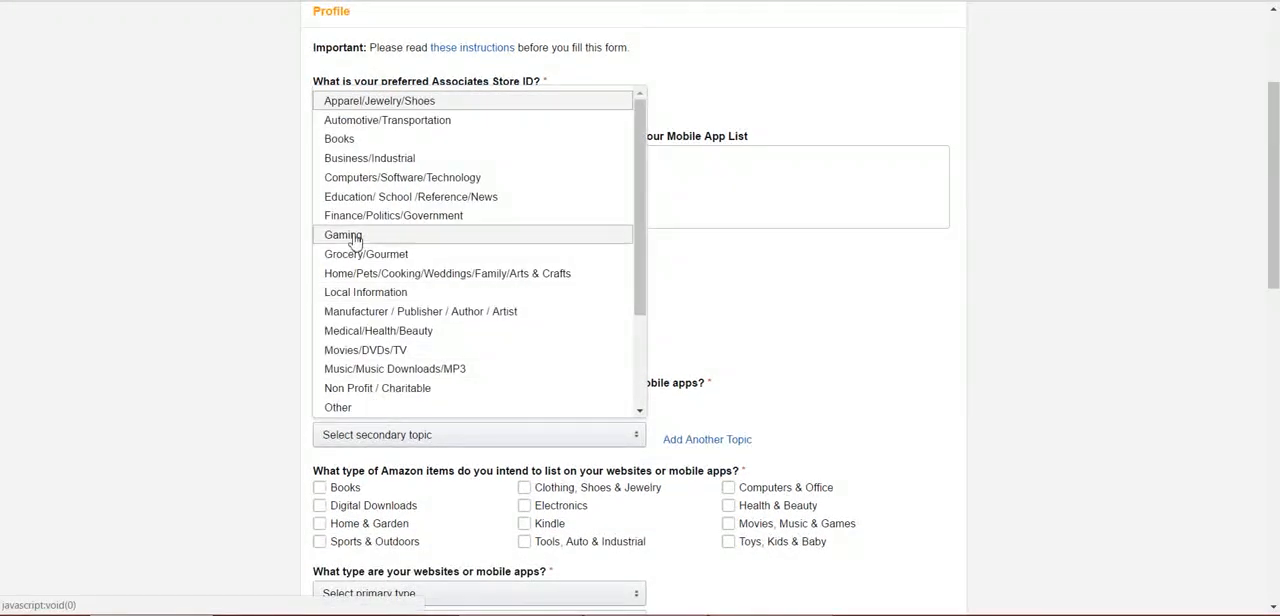
{"action": "left_click", "coordinate": [447, 273]}
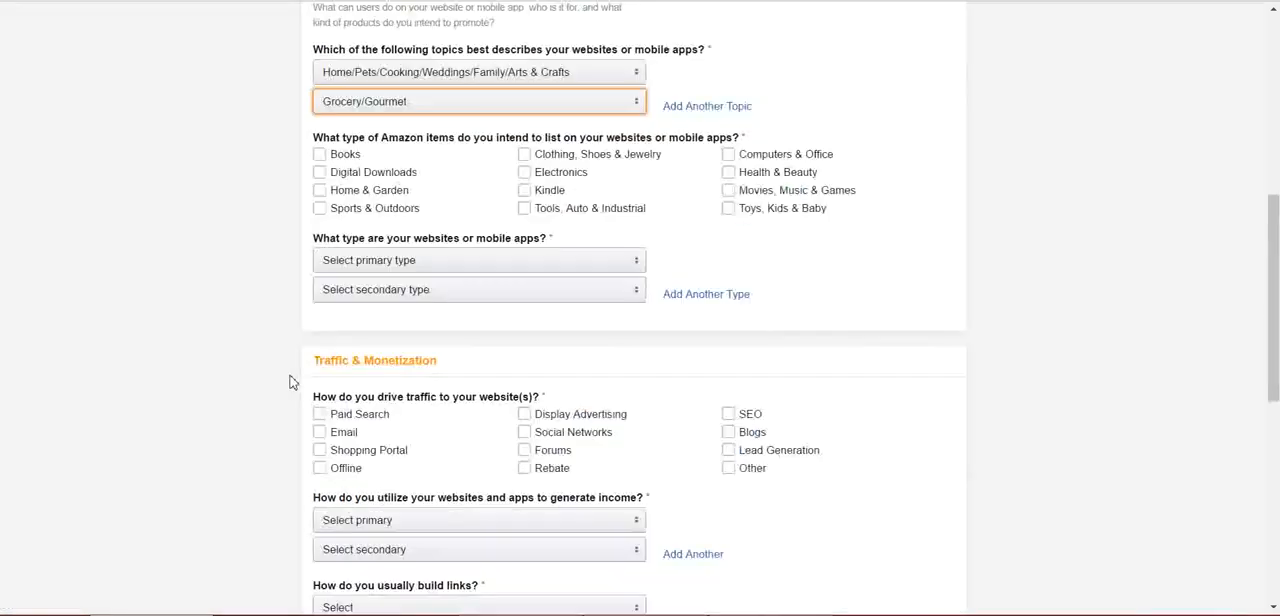
{"action": "left_click", "coordinate": [319, 154]}
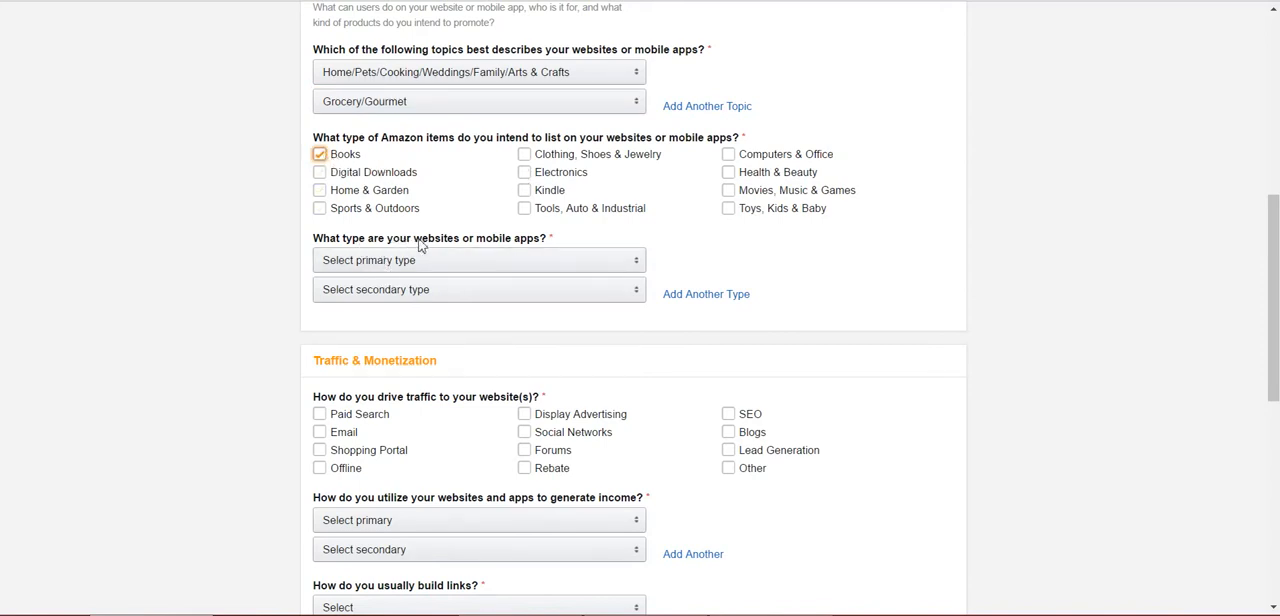
{"action": "left_click", "coordinate": [478, 260]}
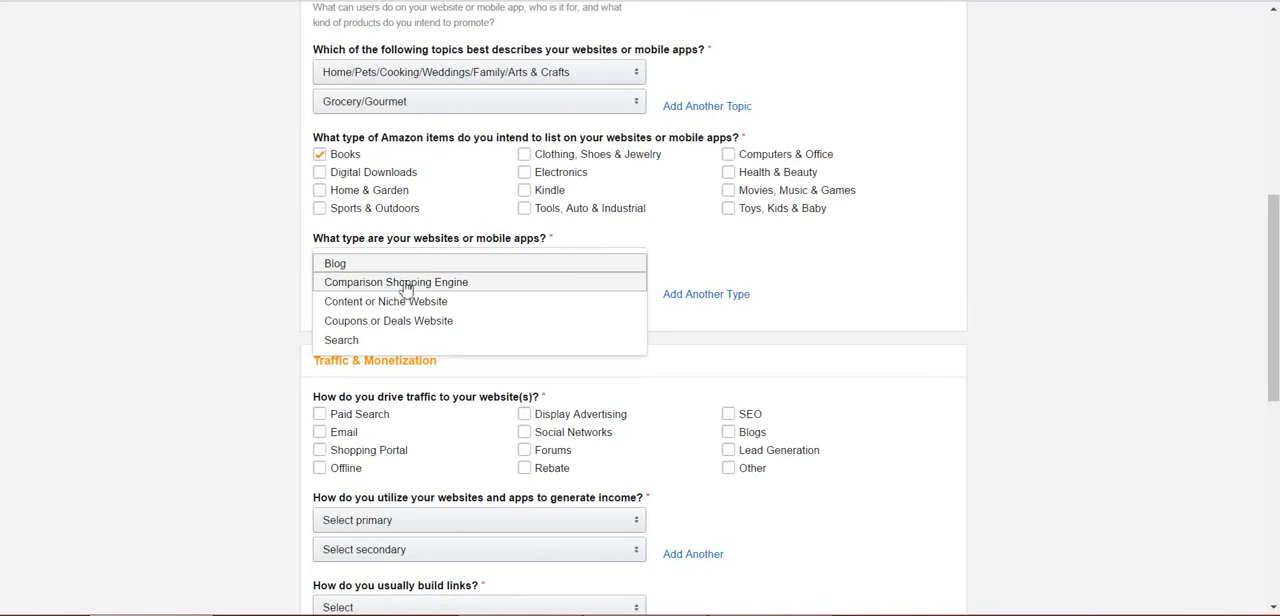
{"action": "left_click", "coordinate": [396, 281]}
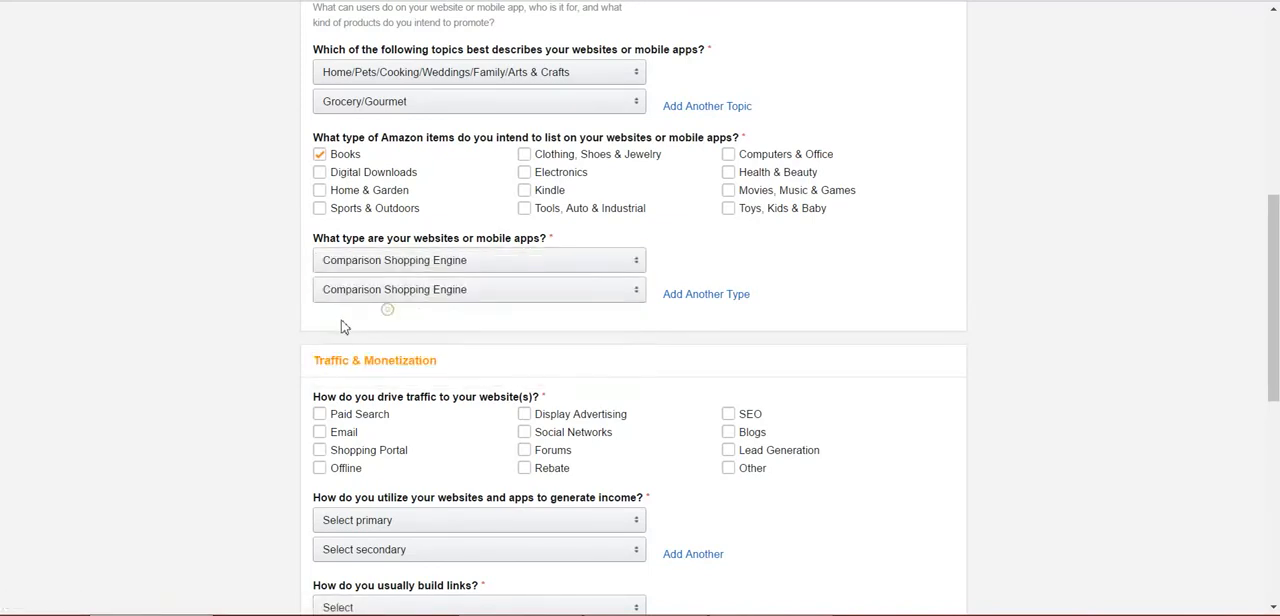
{"action": "scroll", "scroll_direction": "down", "scroll_amount": 3}
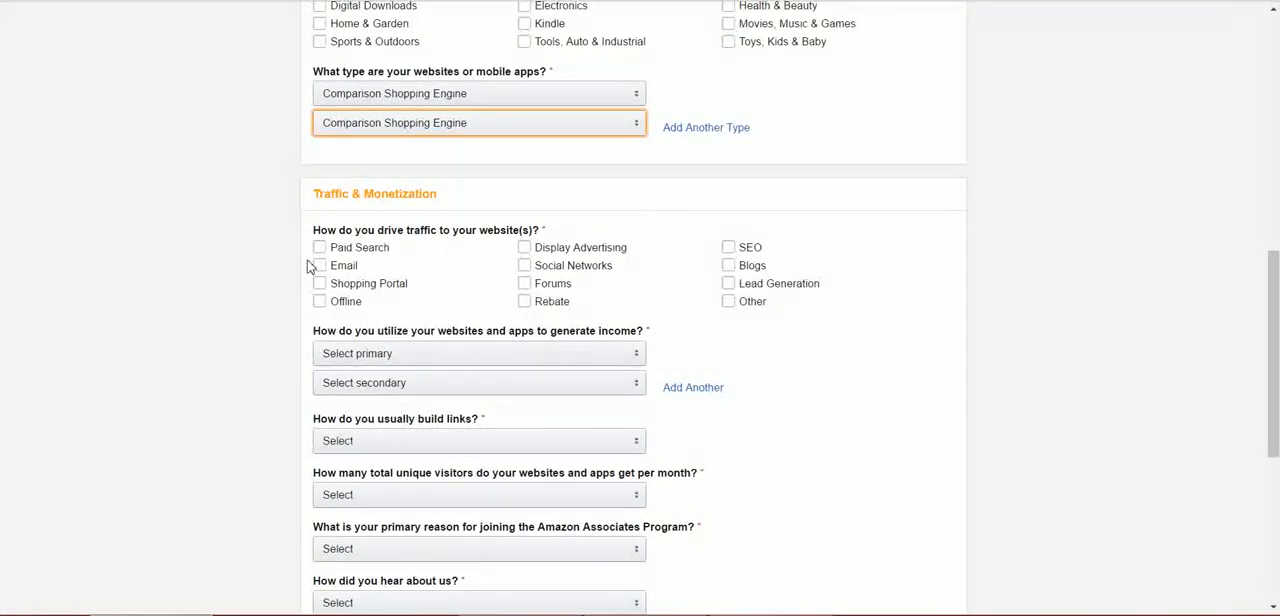
{"action": "left_click", "coordinate": [319, 247]}
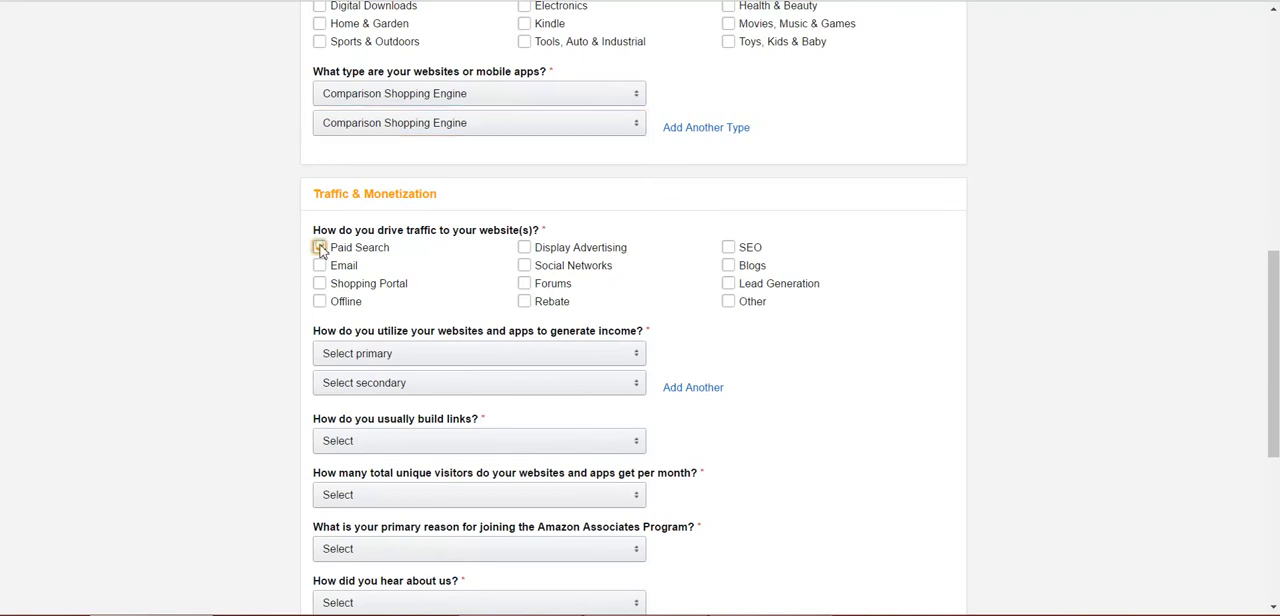
{"action": "left_click", "coordinate": [319, 247]}
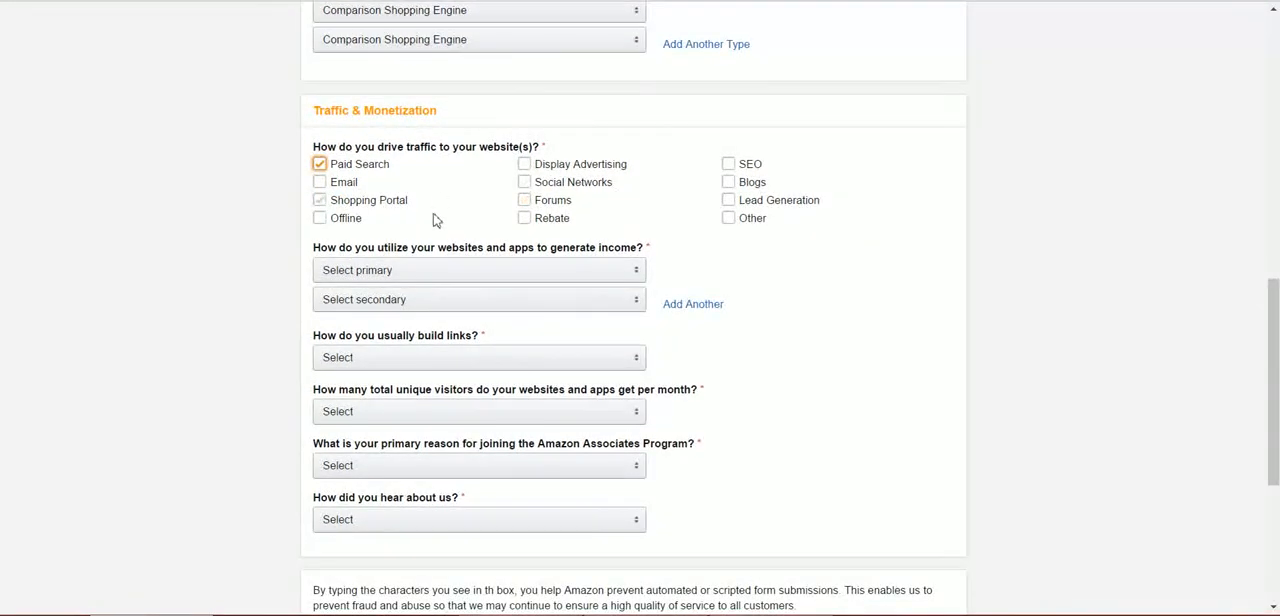
Choose Contextual Advertising, Blog Editor, Less than 500, rich content, referral source, enter captcha m2ma3d, submit
{"action": "left_click", "coordinate": [478, 270]}
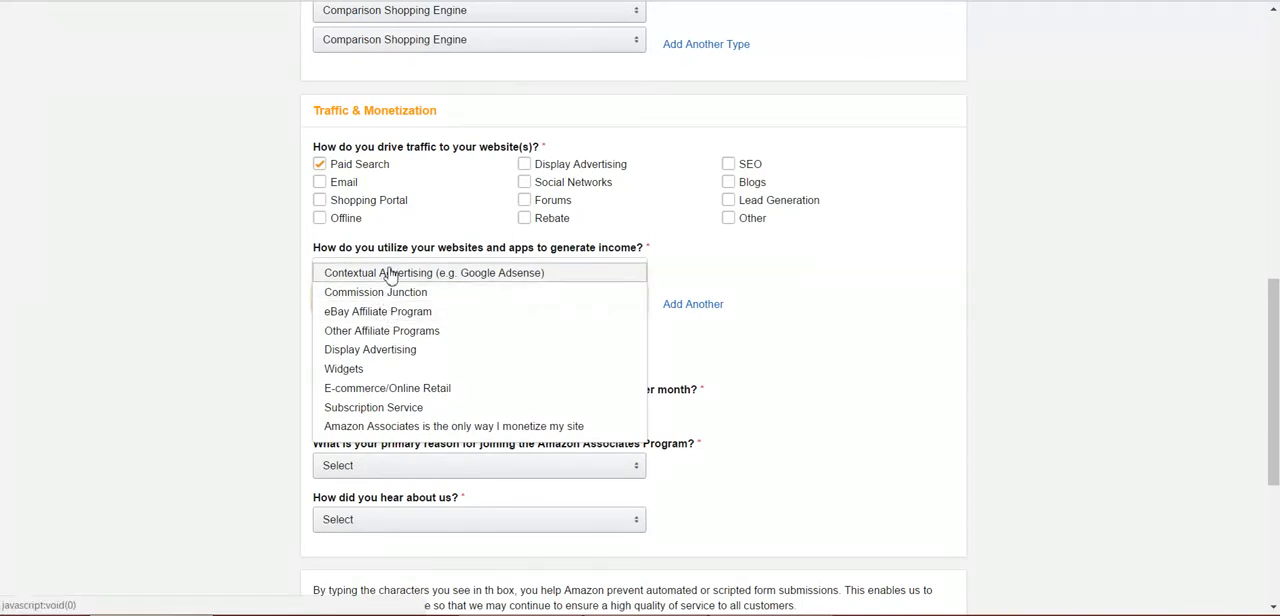
{"action": "left_click", "coordinate": [434, 272]}
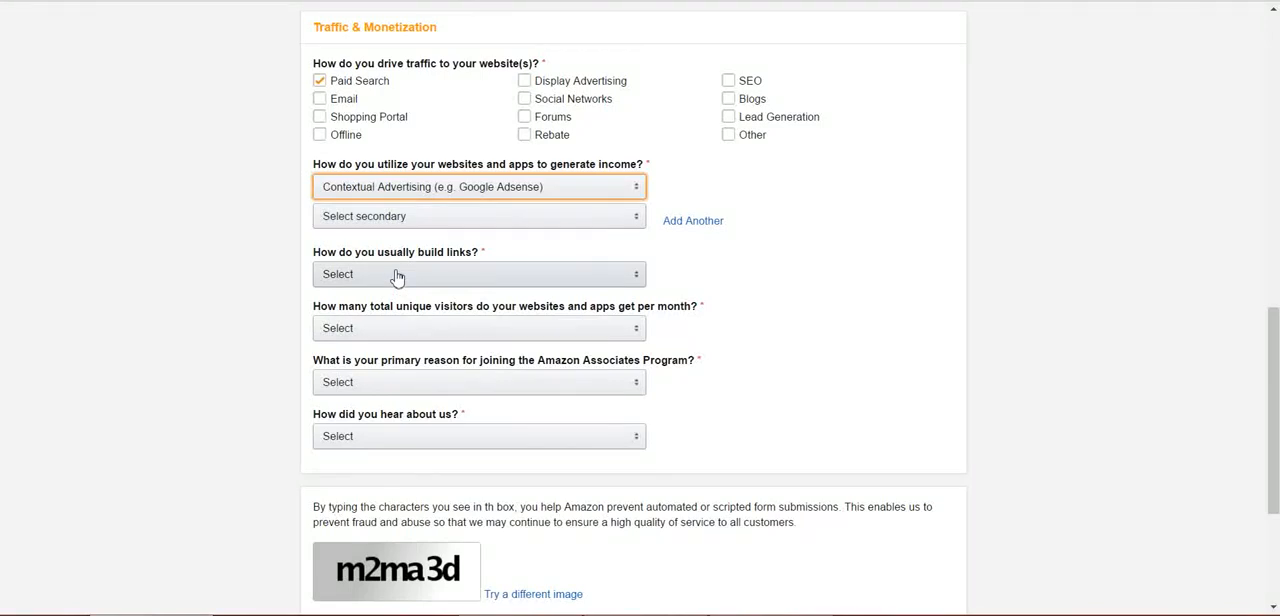
{"action": "left_click", "coordinate": [478, 273]}
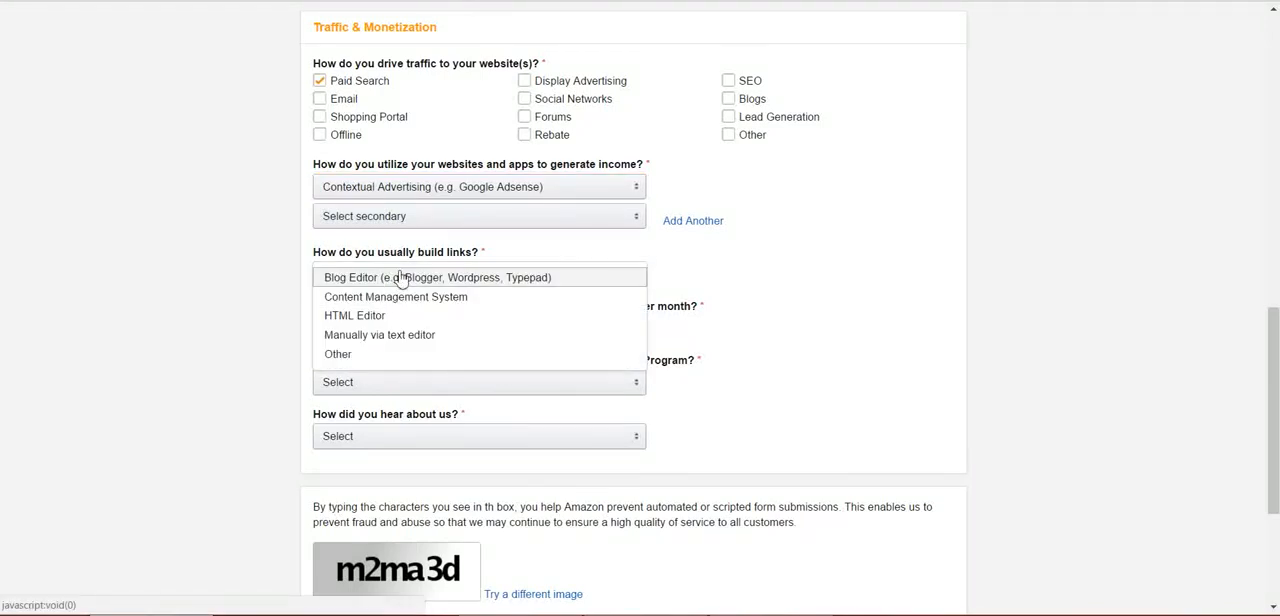
{"action": "left_click", "coordinate": [436, 277]}
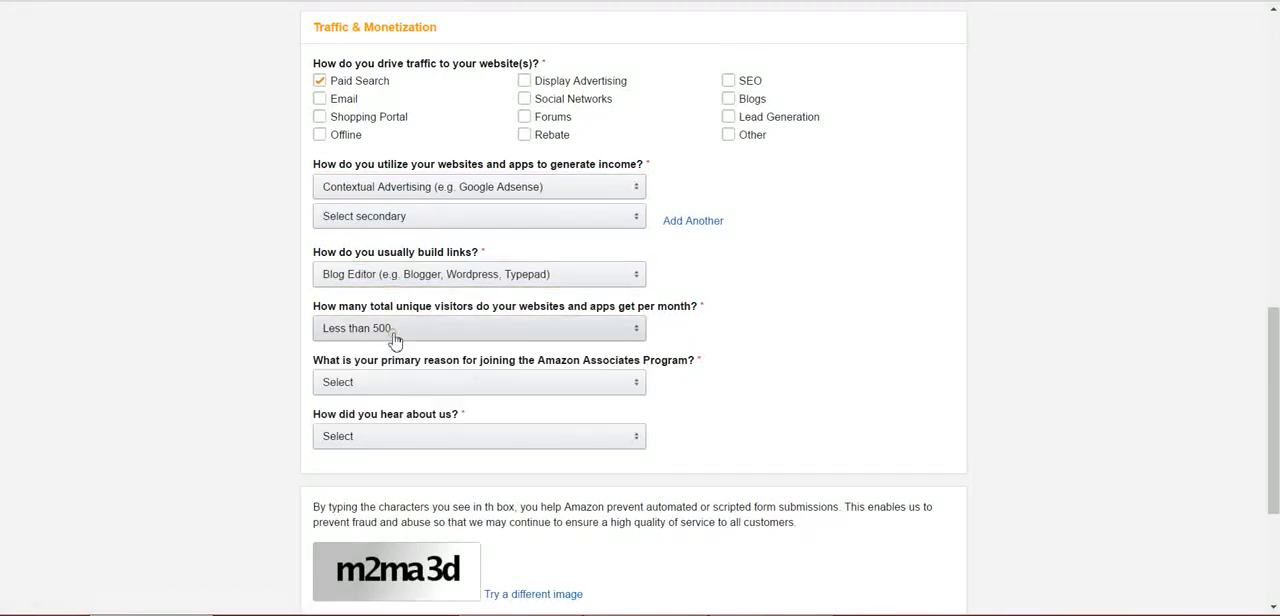
{"action": "left_click", "coordinate": [478, 328]}
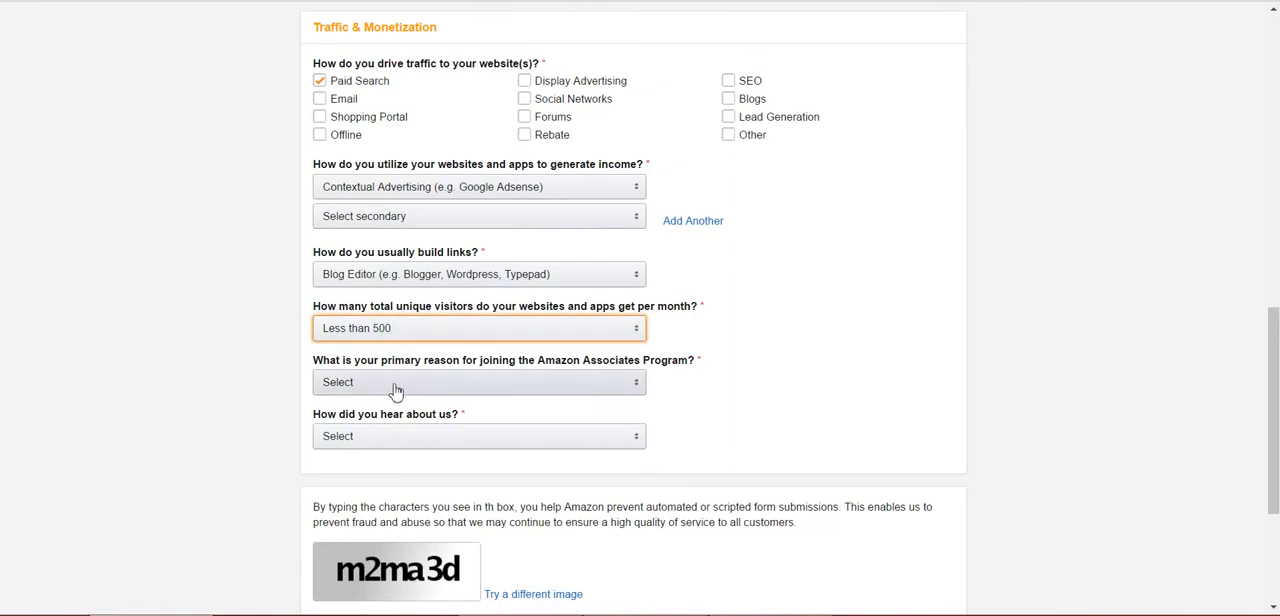
{"action": "left_click", "coordinate": [478, 382]}
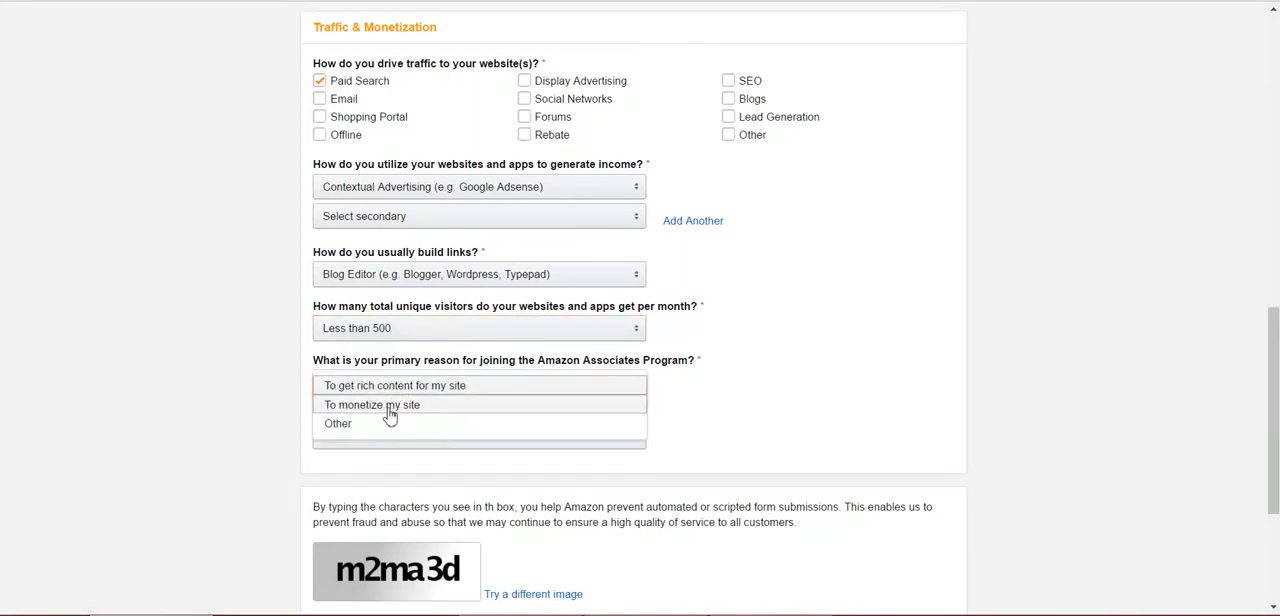
{"action": "left_click", "coordinate": [393, 385]}
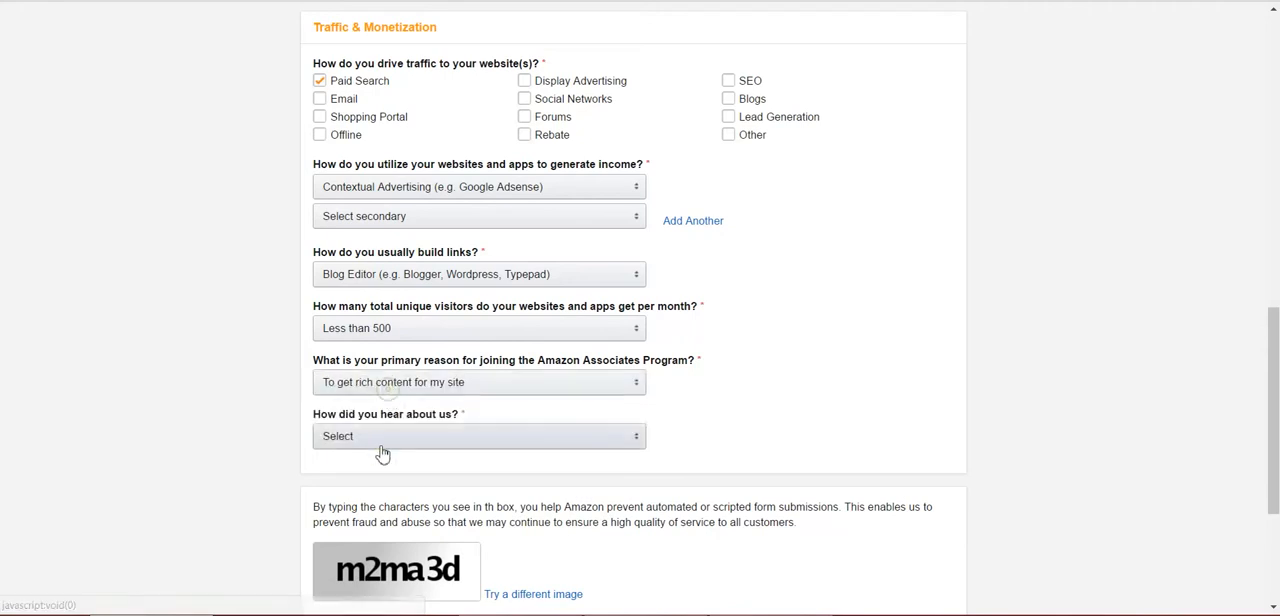
{"action": "left_click", "coordinate": [478, 435]}
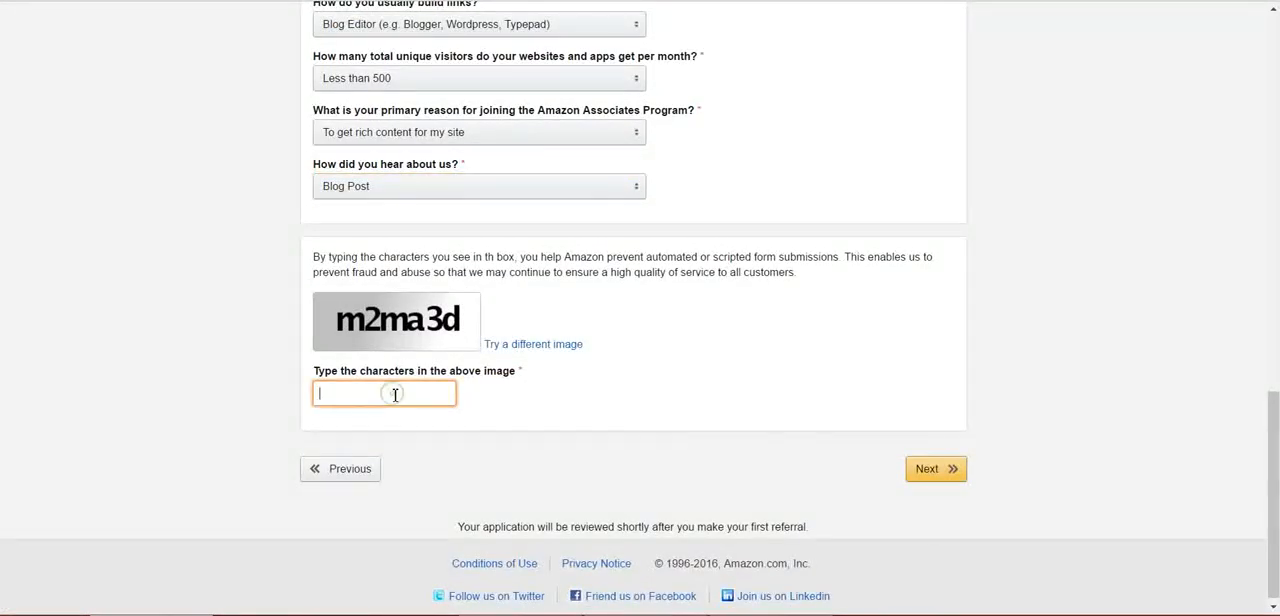
{"action": "type", "text": "m2ma3d"}
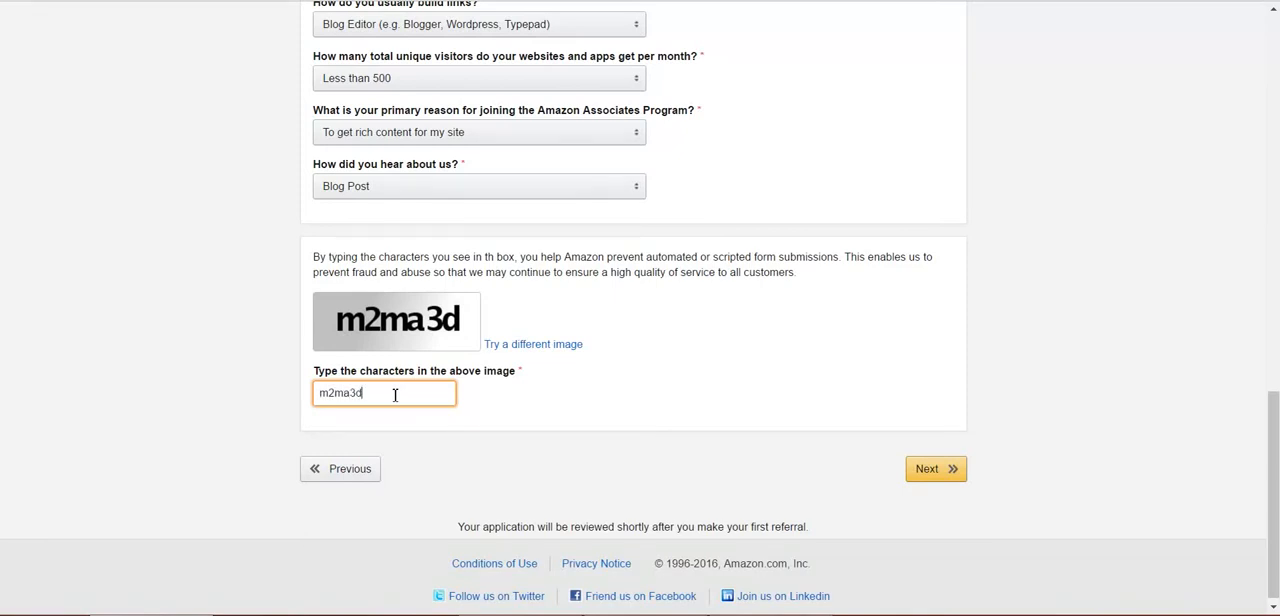
{"action": "left_click", "coordinate": [935, 468]}
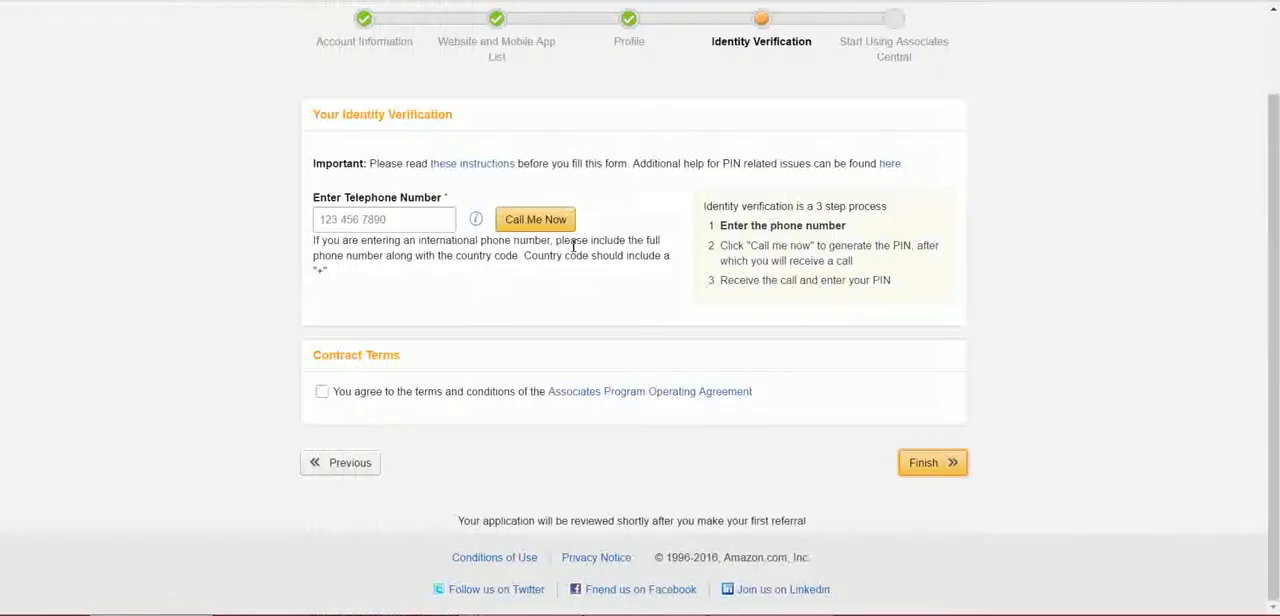
Accept the Operating Agreement, finish the application, and select the issued Associate ID
{"action": "left_click", "coordinate": [384, 219]}
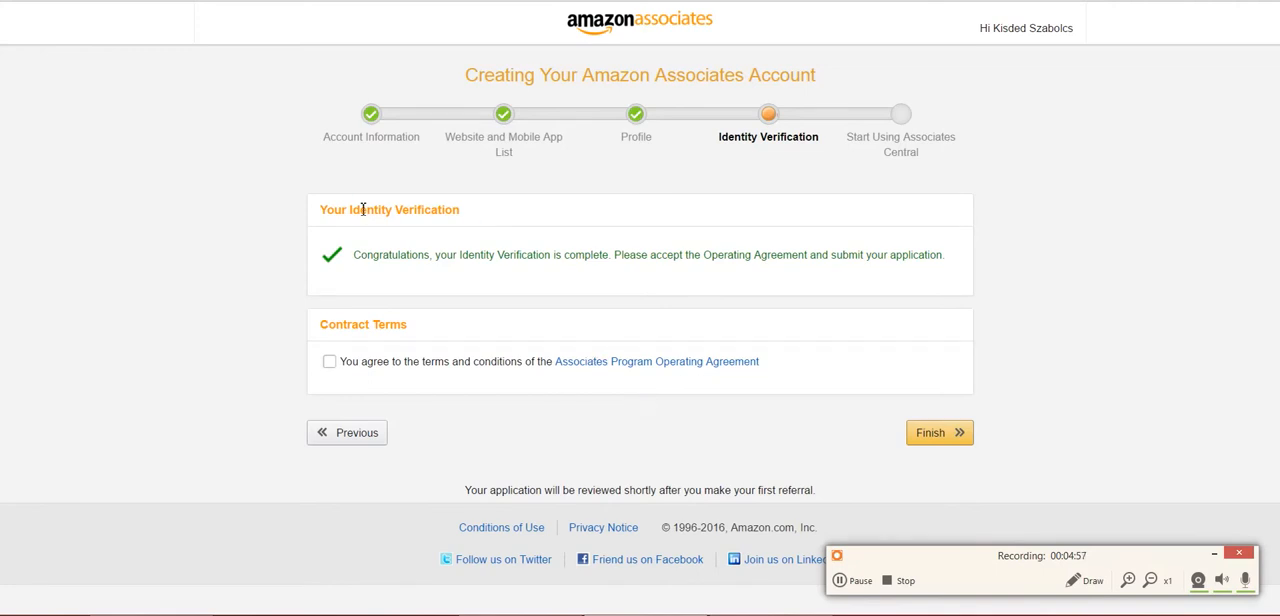
{"action": "left_click_drag", "start_coordinate": [352, 254], "coordinate": [717, 254]}
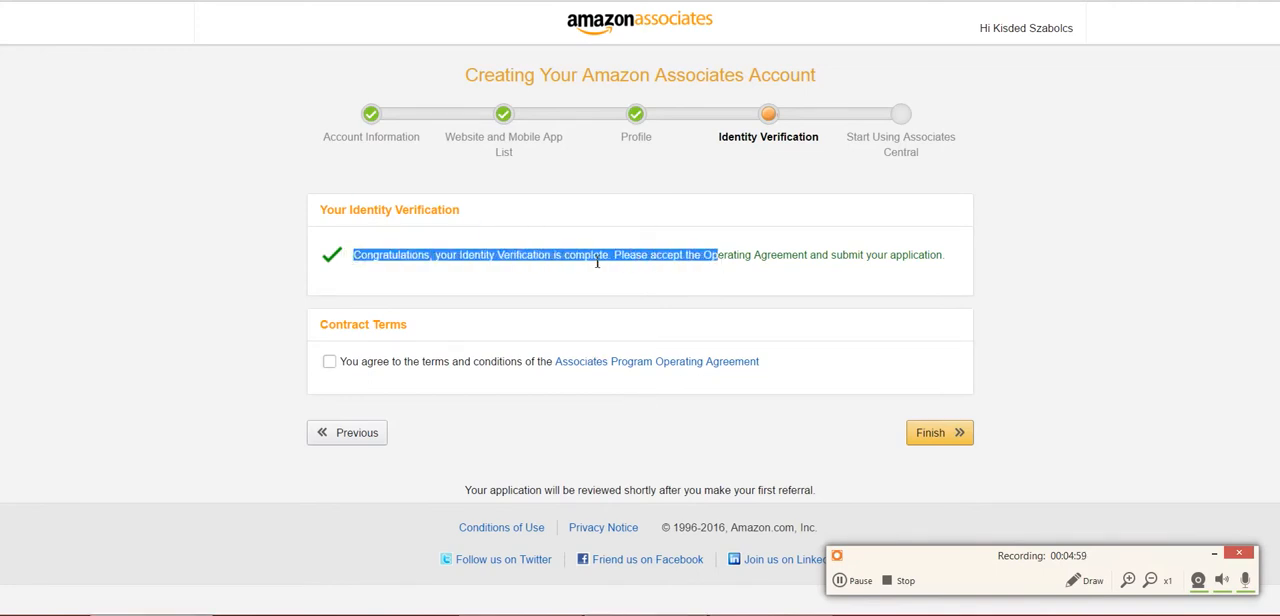
{"action": "left_click", "coordinate": [329, 361]}
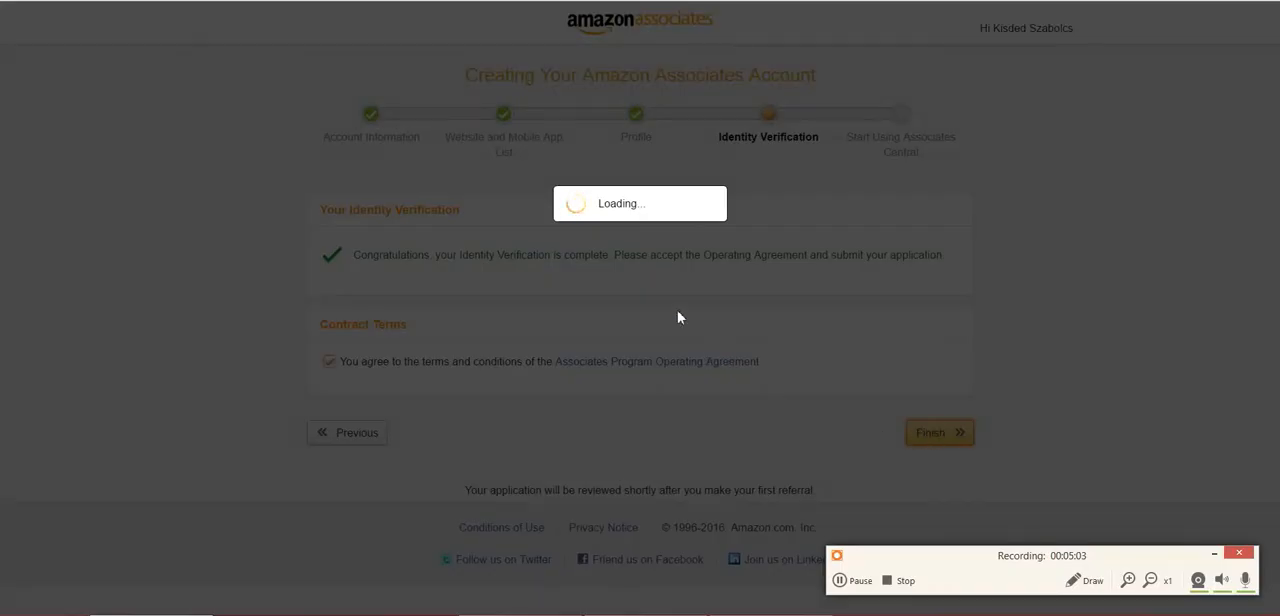
{"action": "left_click", "coordinate": [938, 432]}
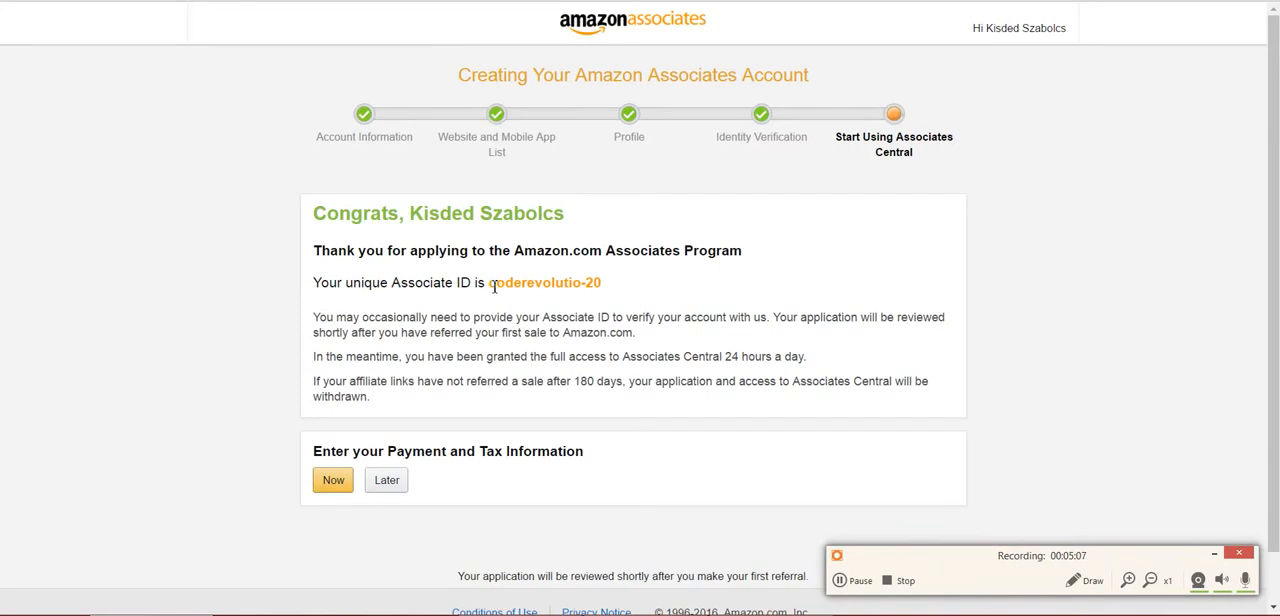
{"action": "double_click", "coordinate": [544, 282]}
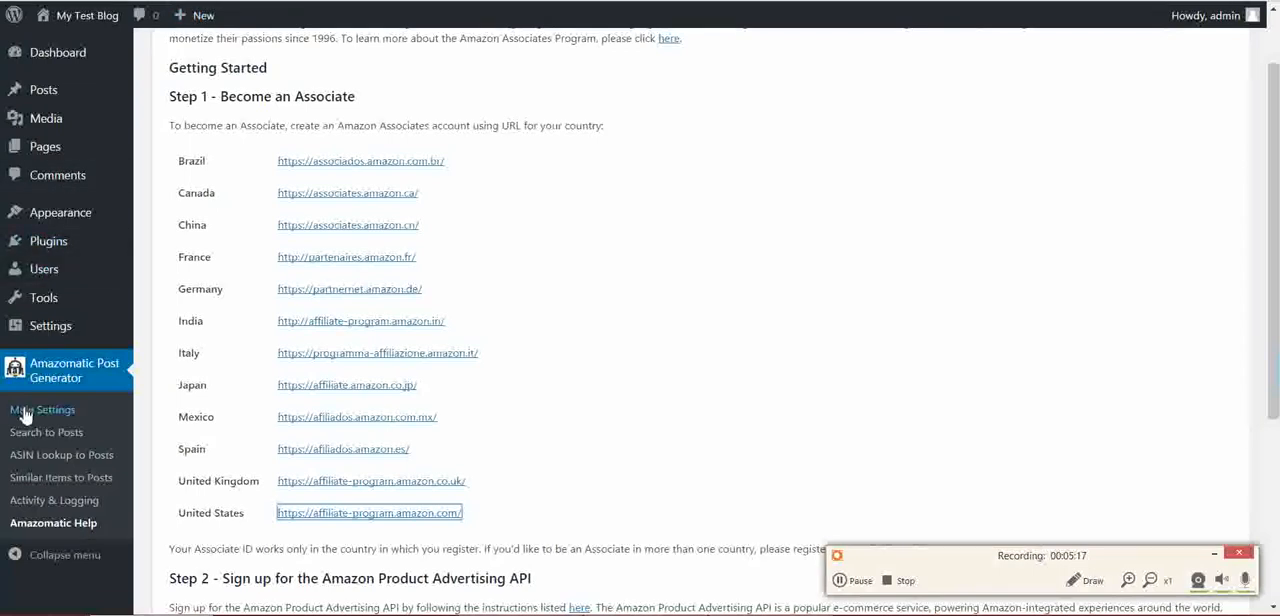
Enter coderevolutio-20 in Amazomatic's Amazon Associate ID field
{"action": "left_click", "coordinate": [42, 409]}
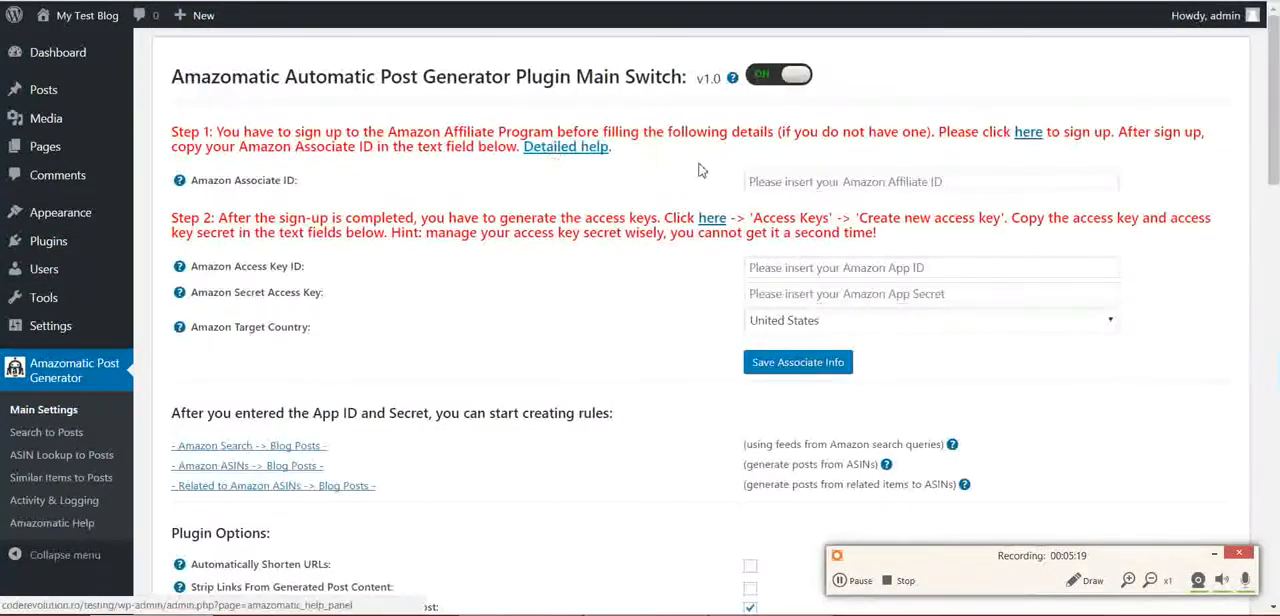
{"action": "type", "text": "coderevolutio-20"}
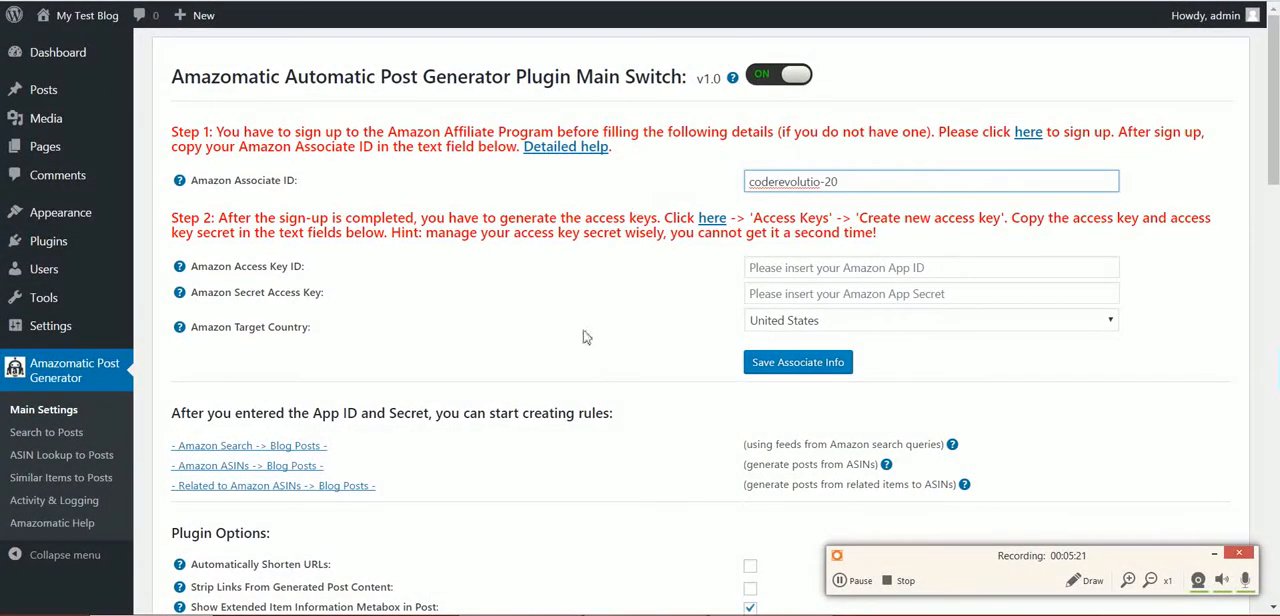
{"action": "left_click", "coordinate": [797, 362]}
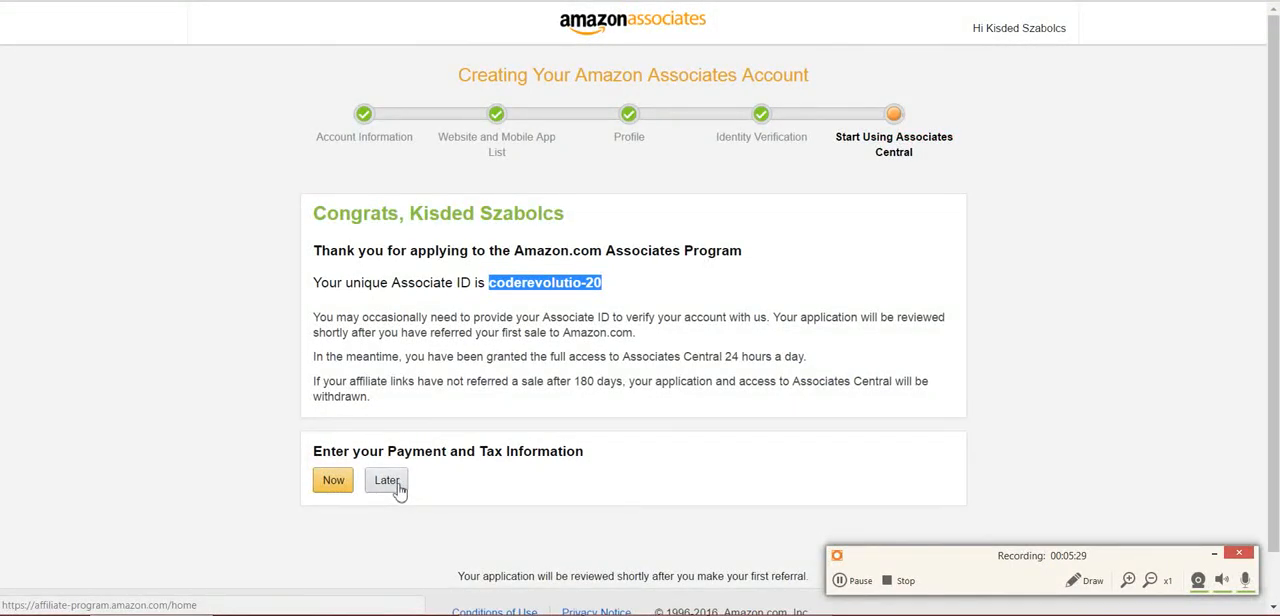
Skip payment and tax info, then go to Product Advertising API sign-up and sign in
{"action": "left_click", "coordinate": [386, 480]}
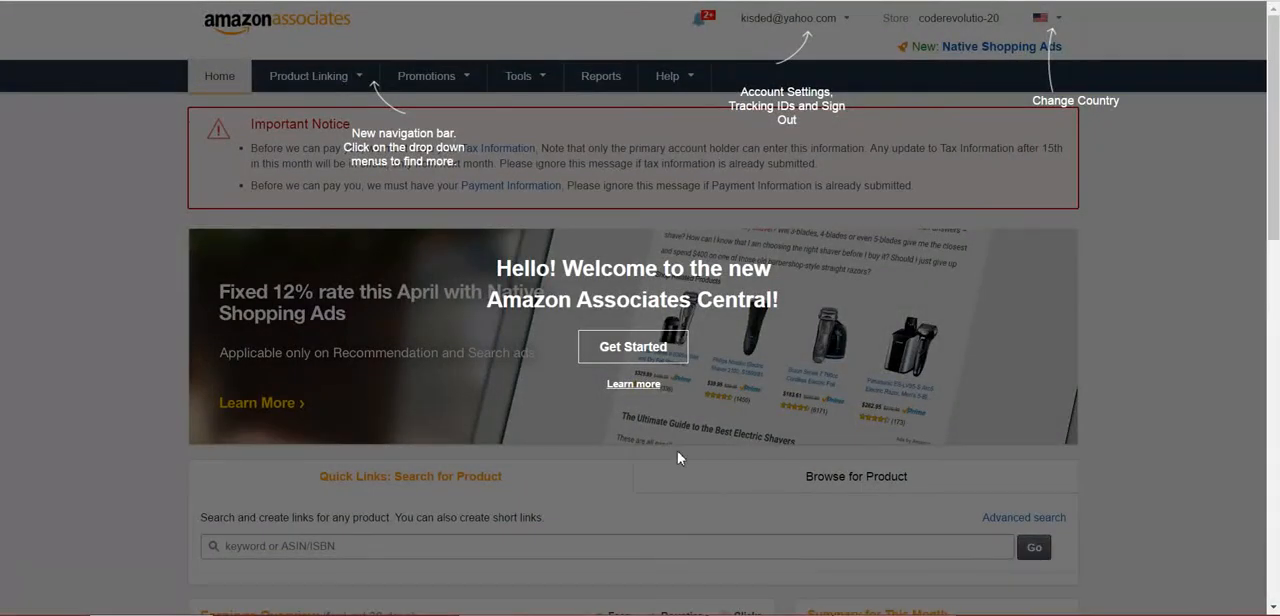
{"action": "mouse_move", "coordinate": [590, 210]}
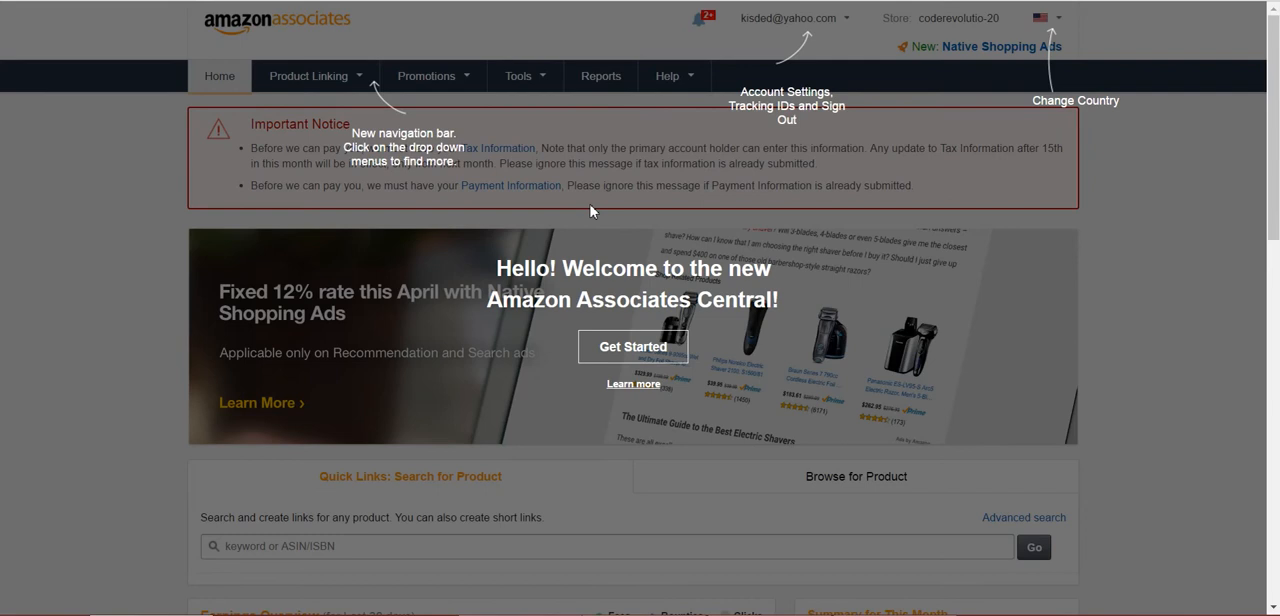
{"action": "left_click", "coordinate": [518, 76]}
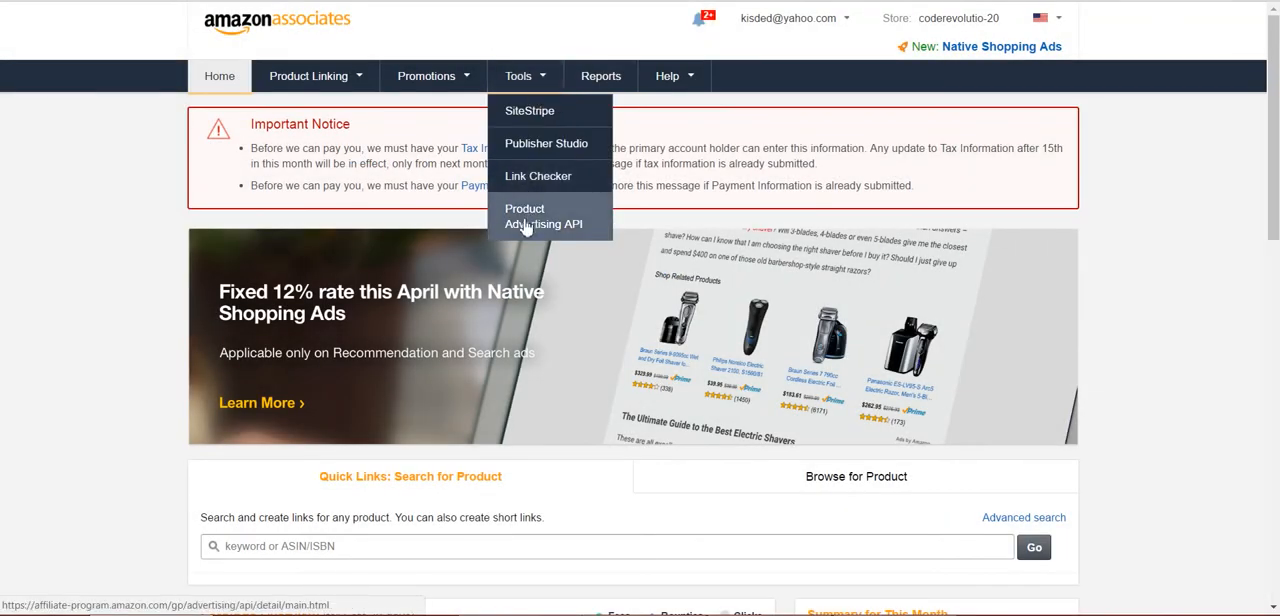
{"action": "left_click", "coordinate": [543, 216]}
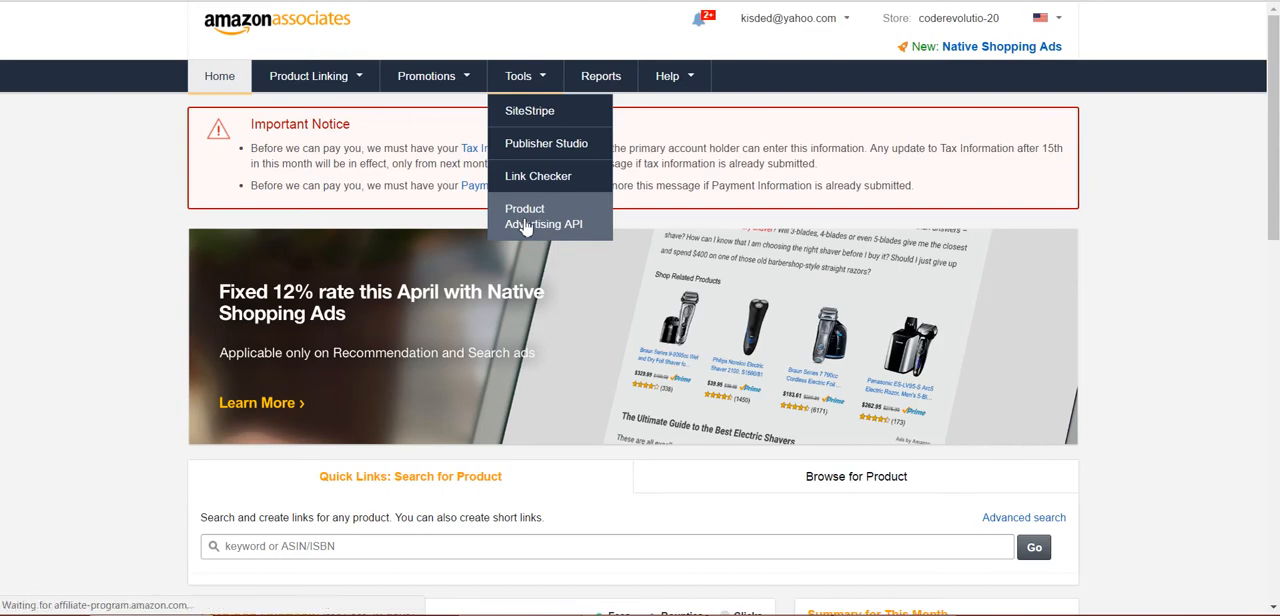
{"action": "left_click", "coordinate": [543, 216]}
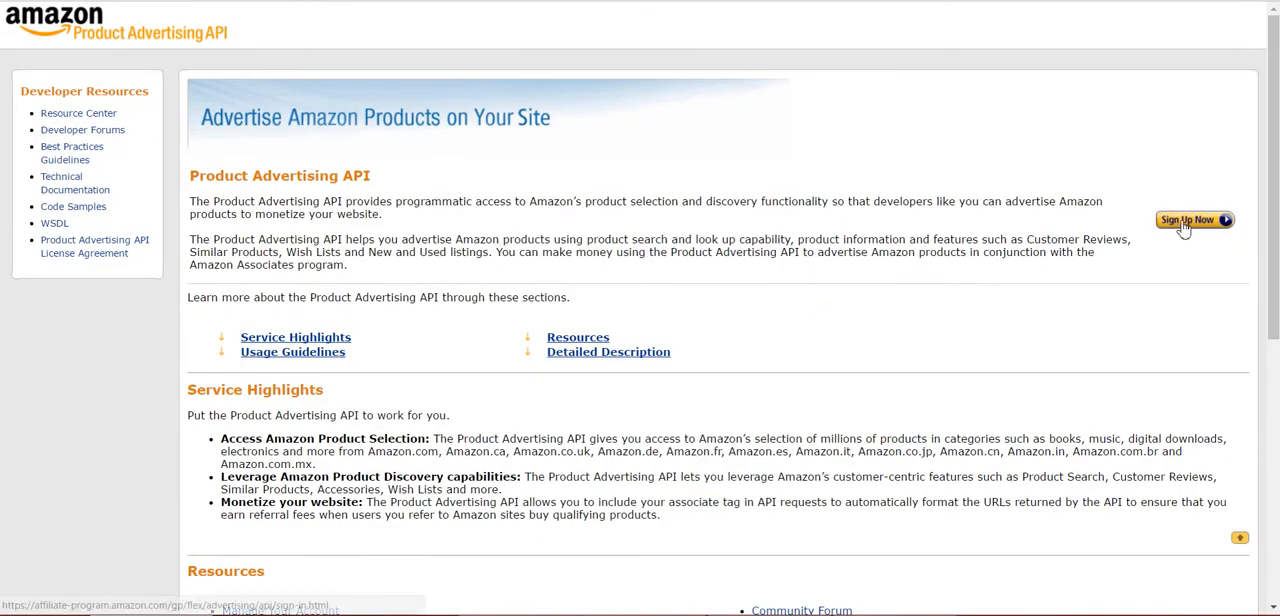
{"action": "left_click", "coordinate": [1189, 220]}
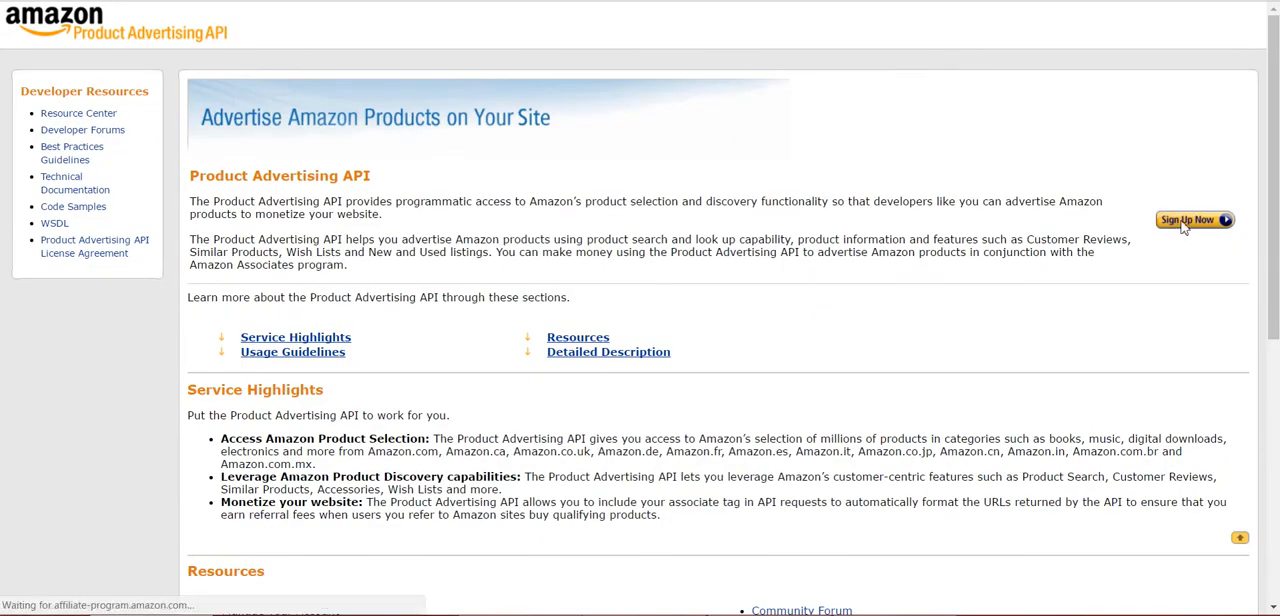
{"action": "left_click", "coordinate": [1193, 219]}
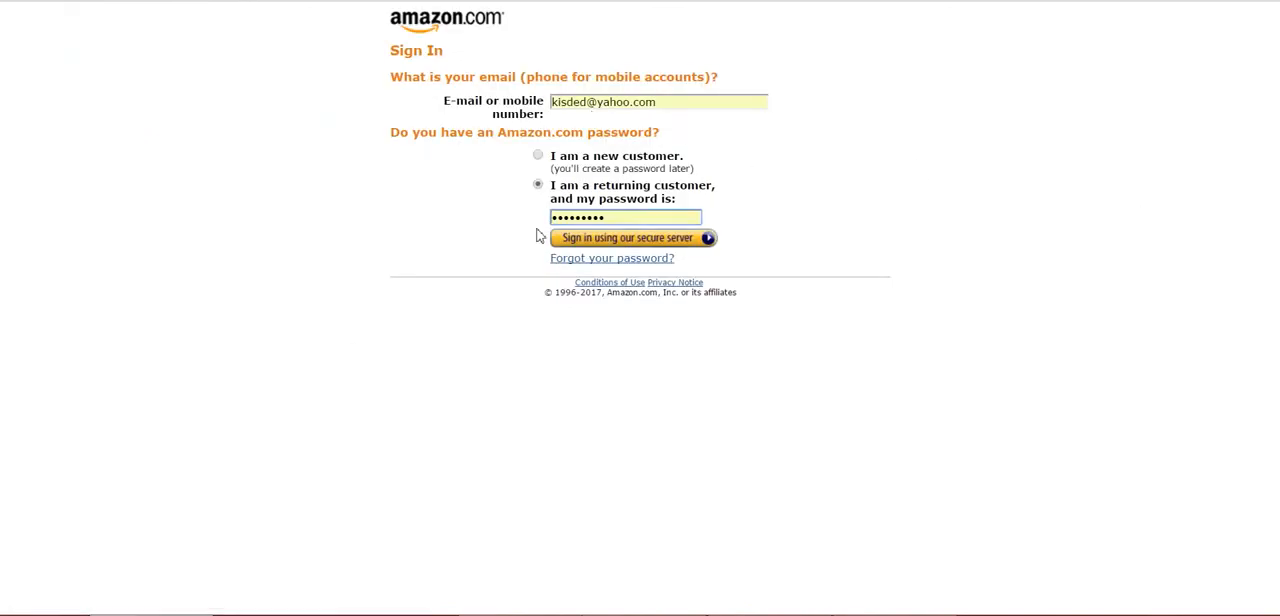
{"action": "left_click", "coordinate": [625, 238]}
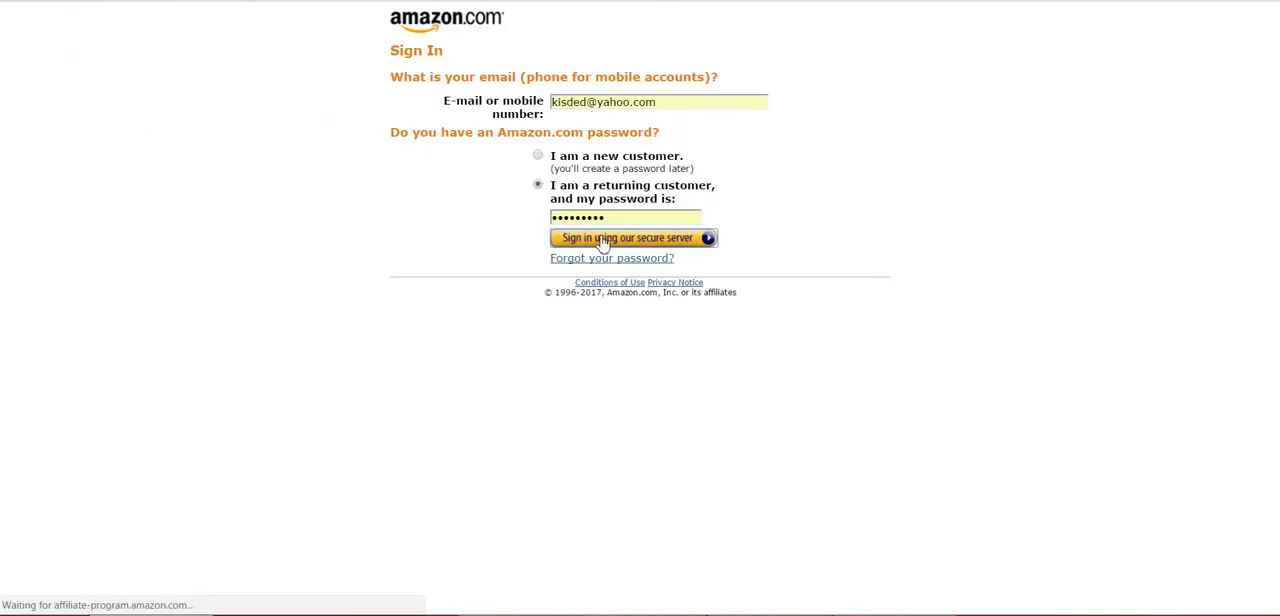
{"action": "left_click", "coordinate": [626, 238]}
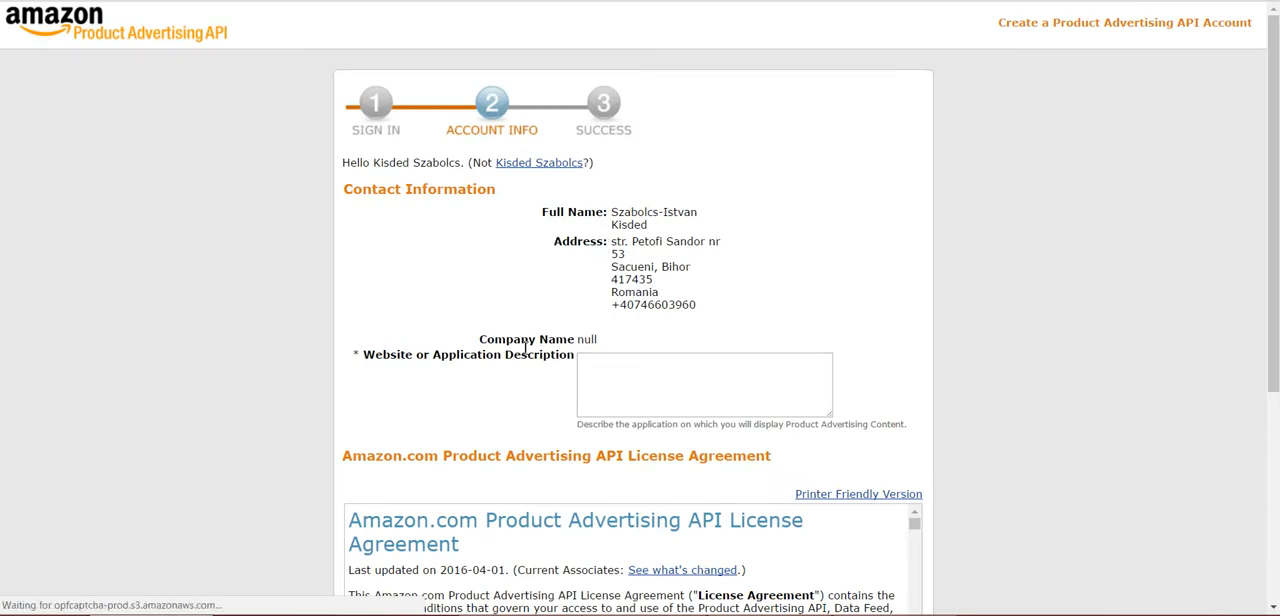
Enter a test description, accept the license, type captcha d7xwgn, complete registration, and sign in
{"action": "left_click", "coordinate": [703, 385]}
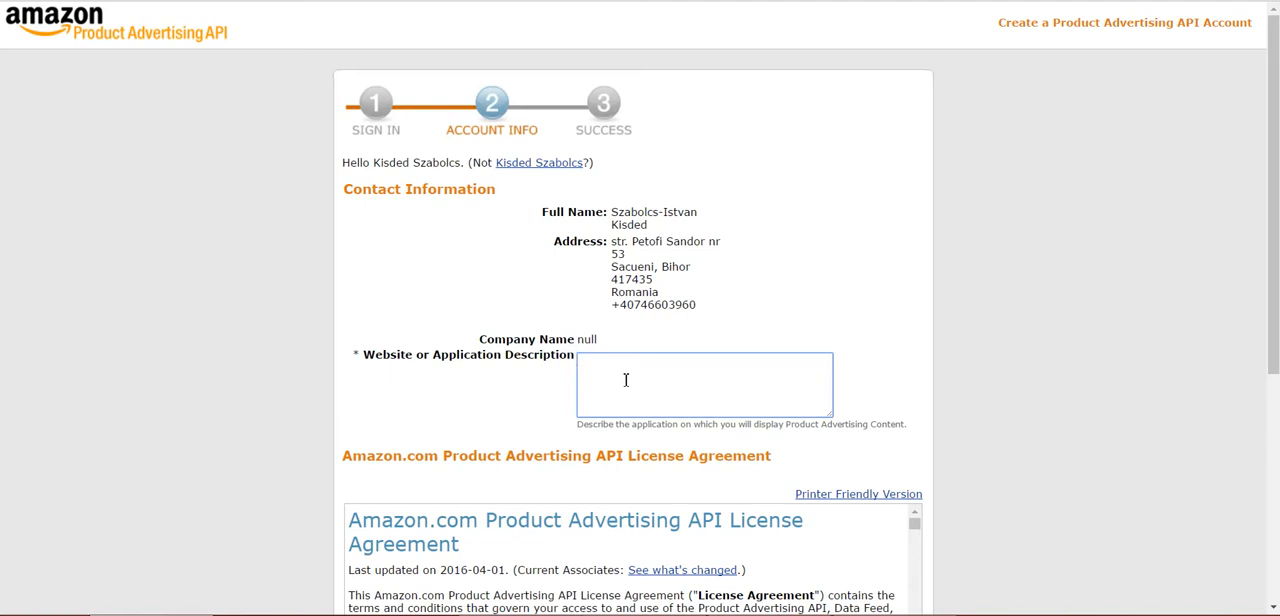
{"action": "type", "text": "Tes"}
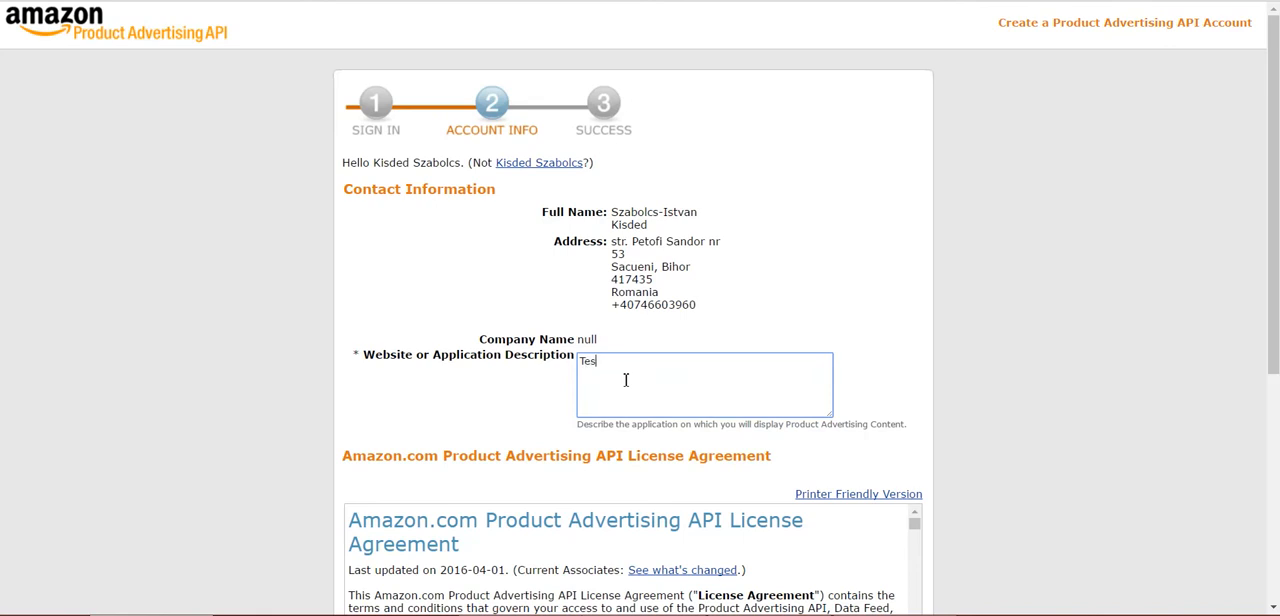
{"action": "scroll", "scroll_direction": "down", "scroll_amount": 3}
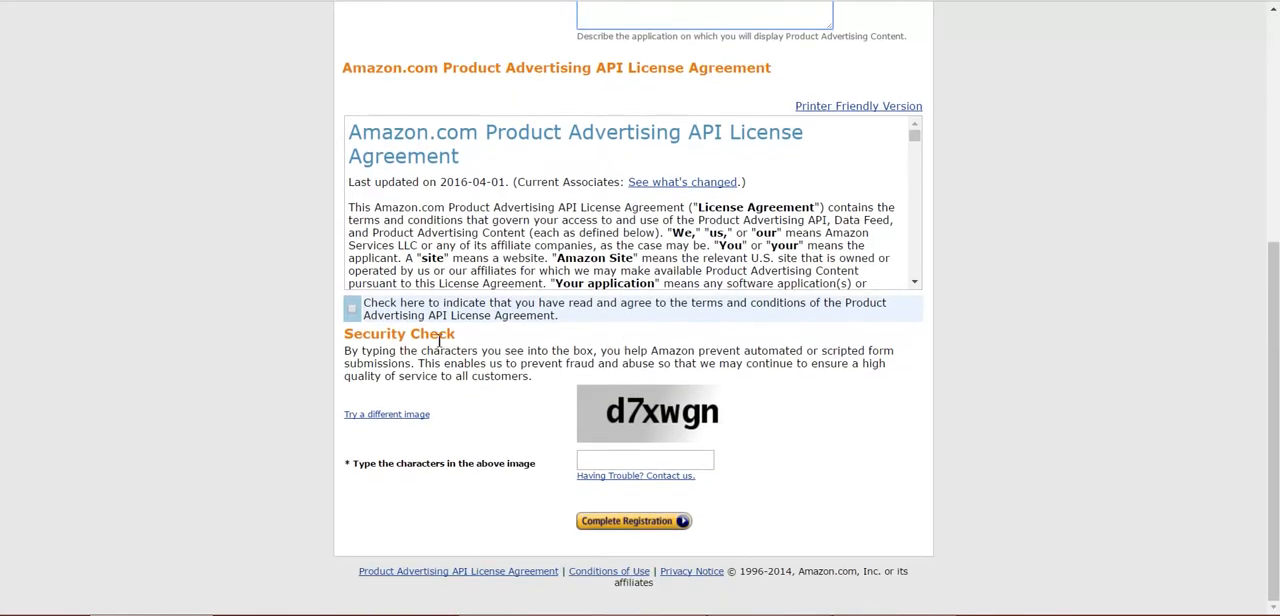
{"action": "left_click", "coordinate": [351, 307]}
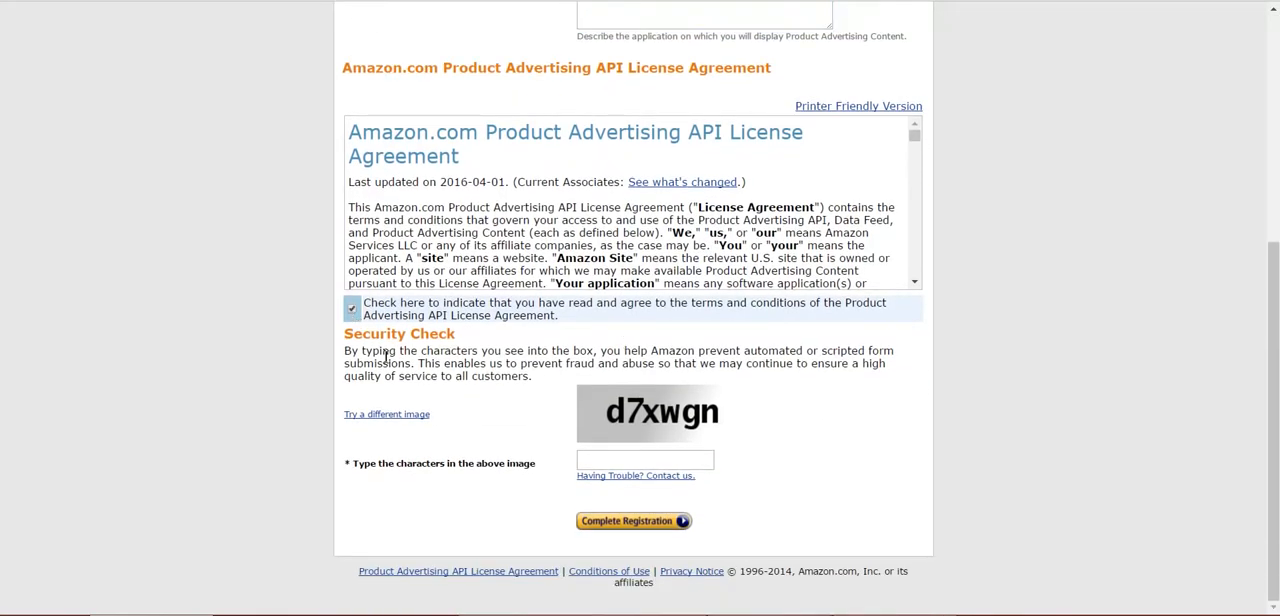
{"action": "type", "text": "d7"}
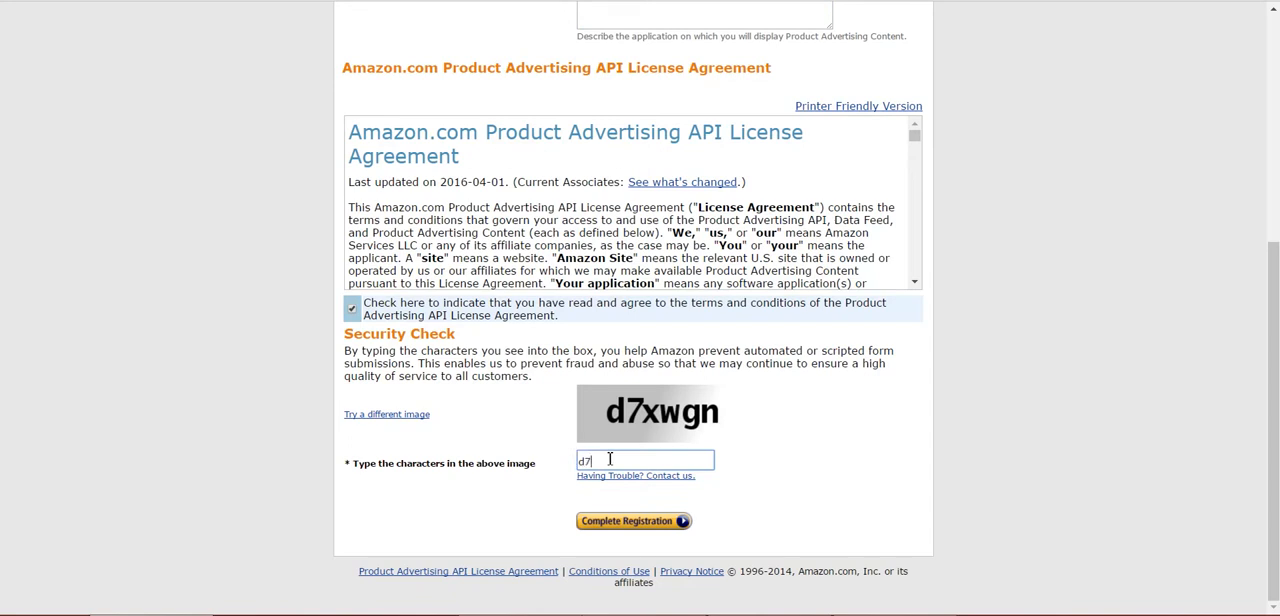
{"action": "type", "text": "xwgn"}
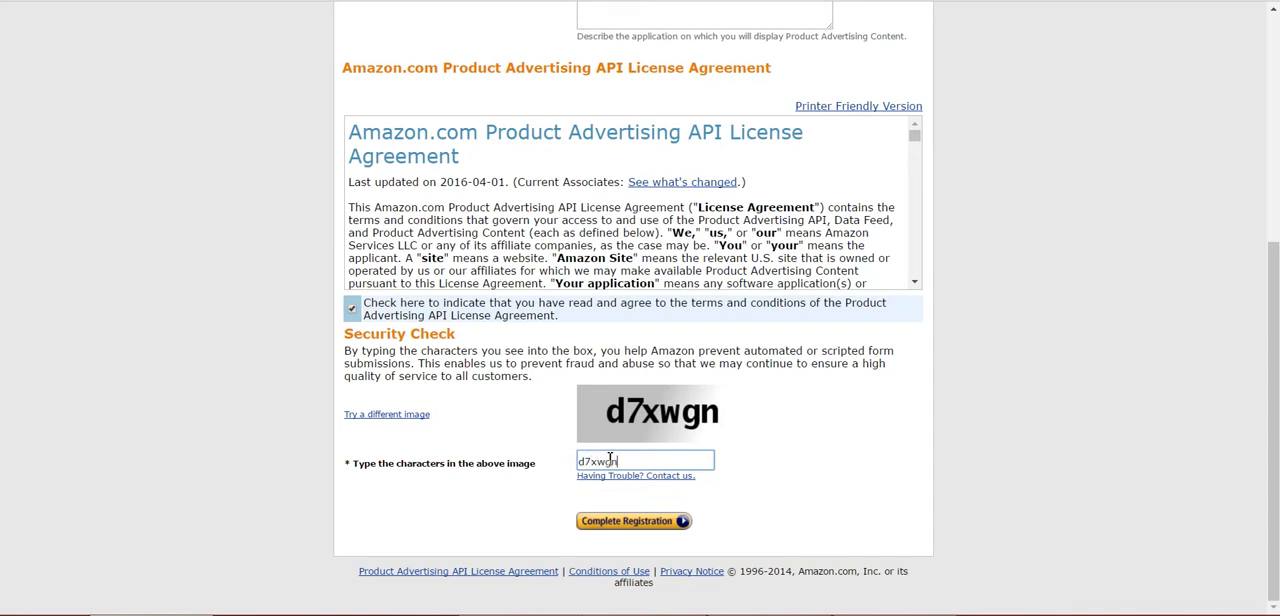
{"action": "left_click", "coordinate": [633, 521]}
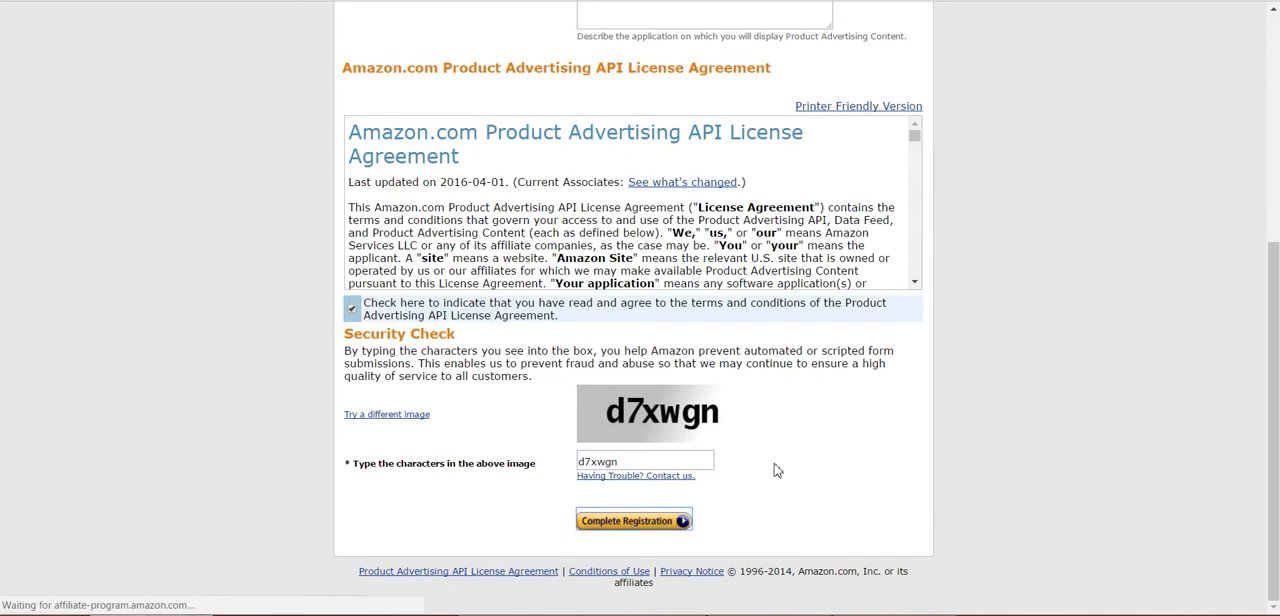
{"action": "left_click", "coordinate": [633, 520]}
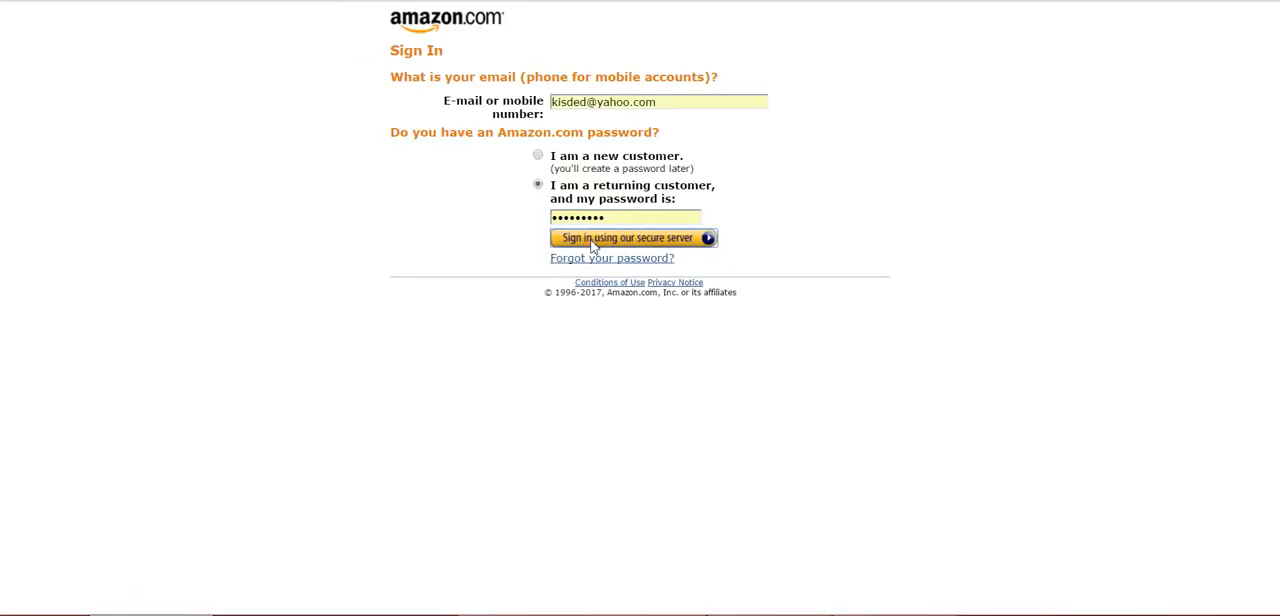
{"action": "left_click", "coordinate": [632, 238]}
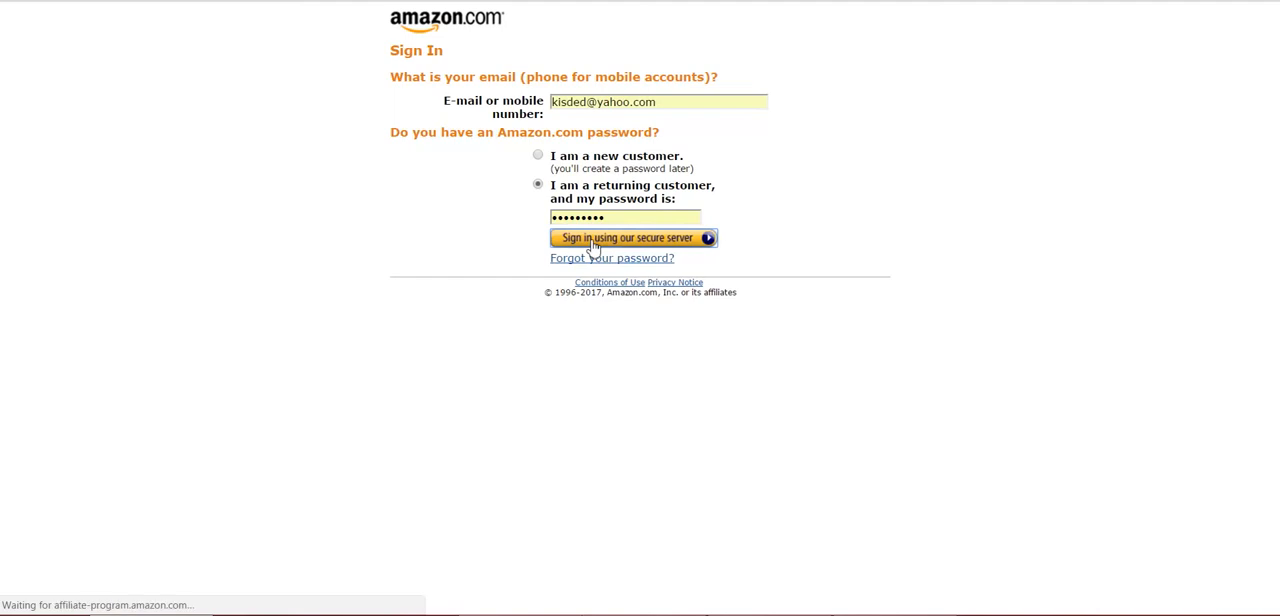
Go to the Manage Your Account page explaining how to retrieve AWS security credentials
{"action": "left_click", "coordinate": [626, 238]}
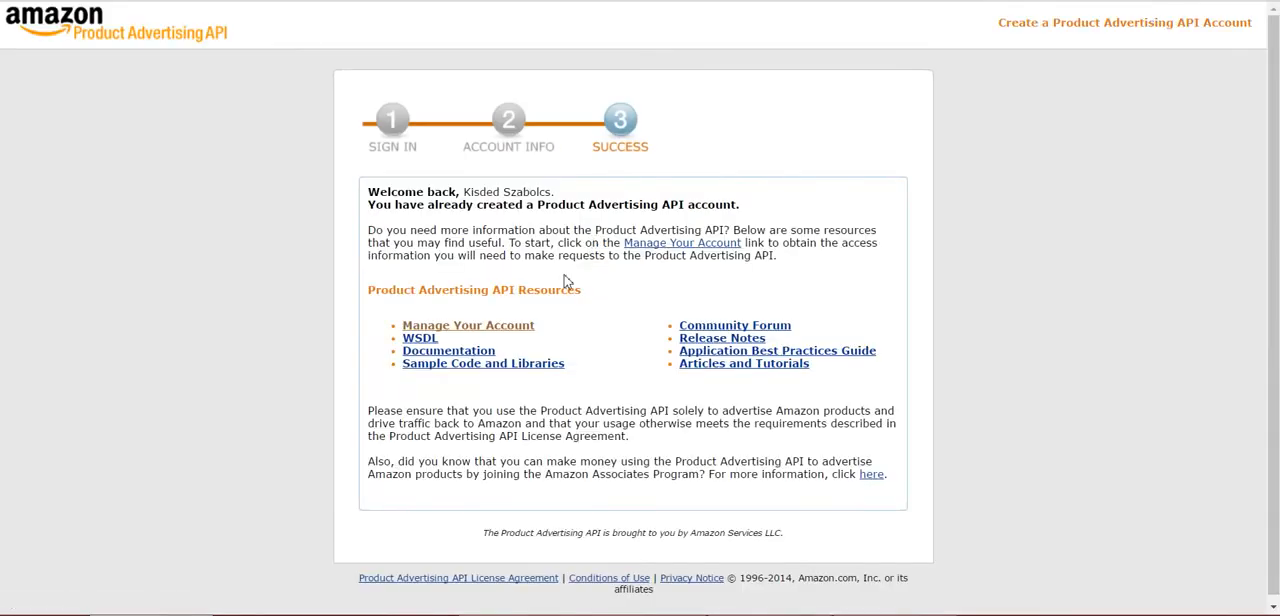
{"action": "mouse_move", "coordinate": [595, 300]}
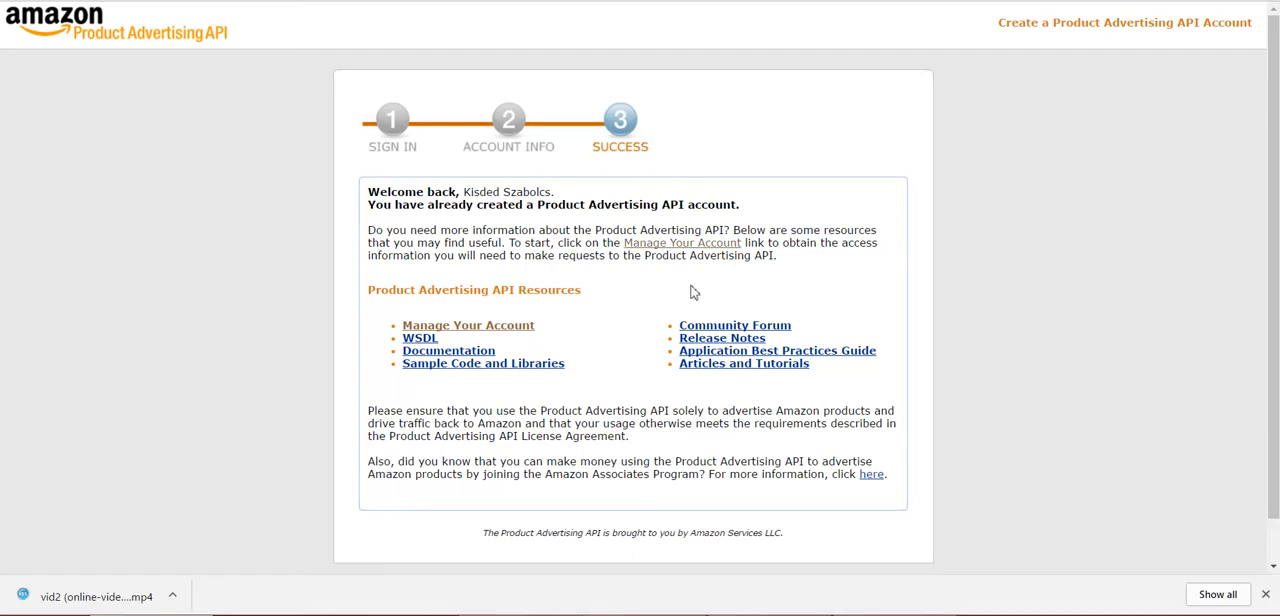
{"action": "mouse_move", "coordinate": [547, 291]}
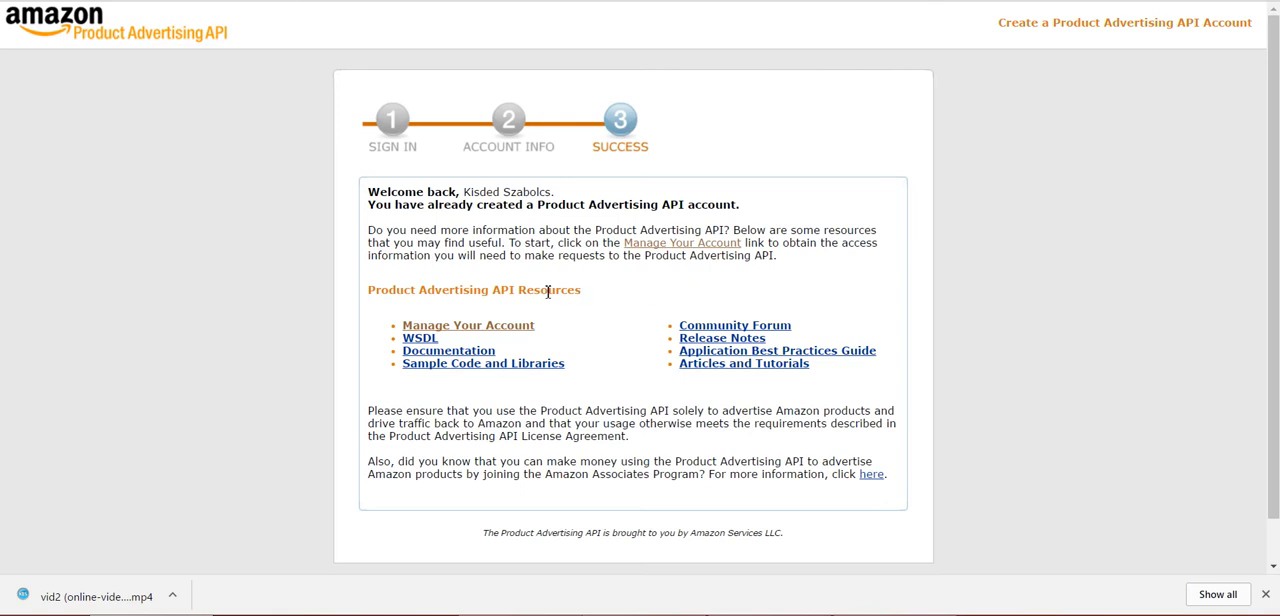
{"action": "mouse_move", "coordinate": [468, 325]}
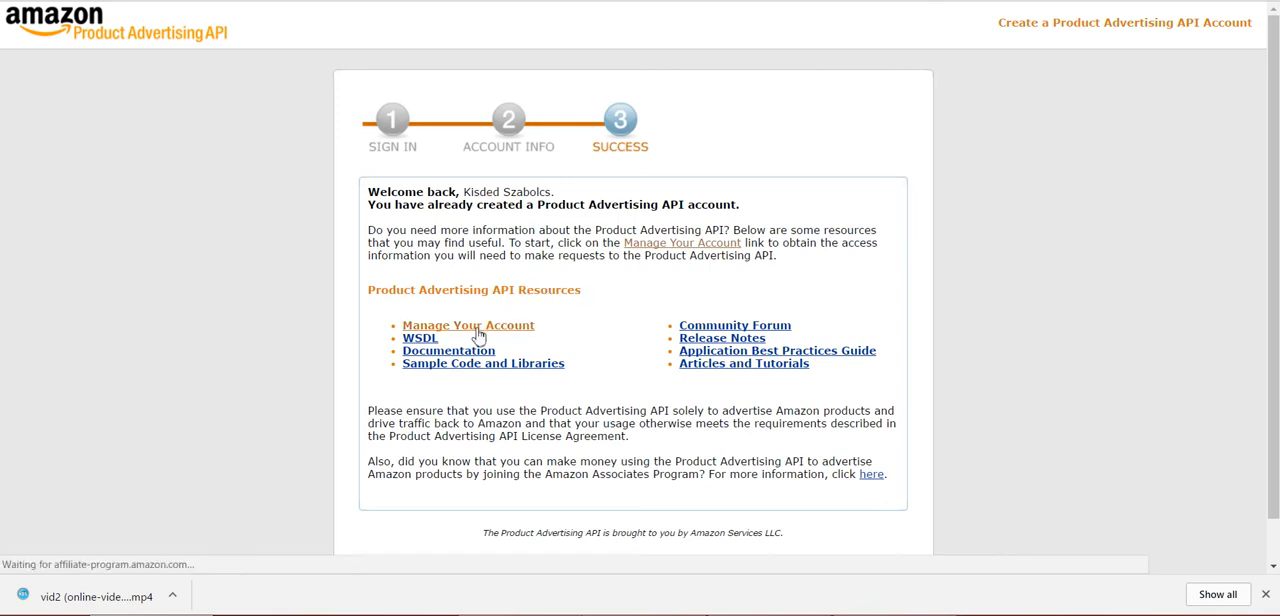
{"action": "left_click", "coordinate": [468, 325]}
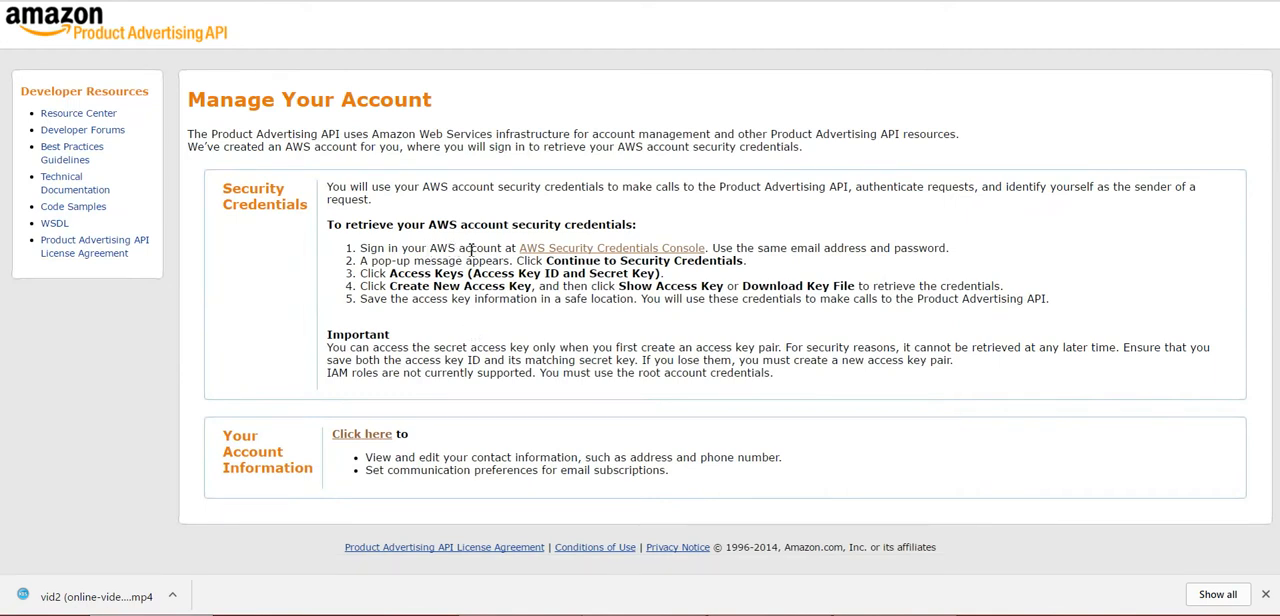
{"action": "mouse_move", "coordinate": [611, 248]}
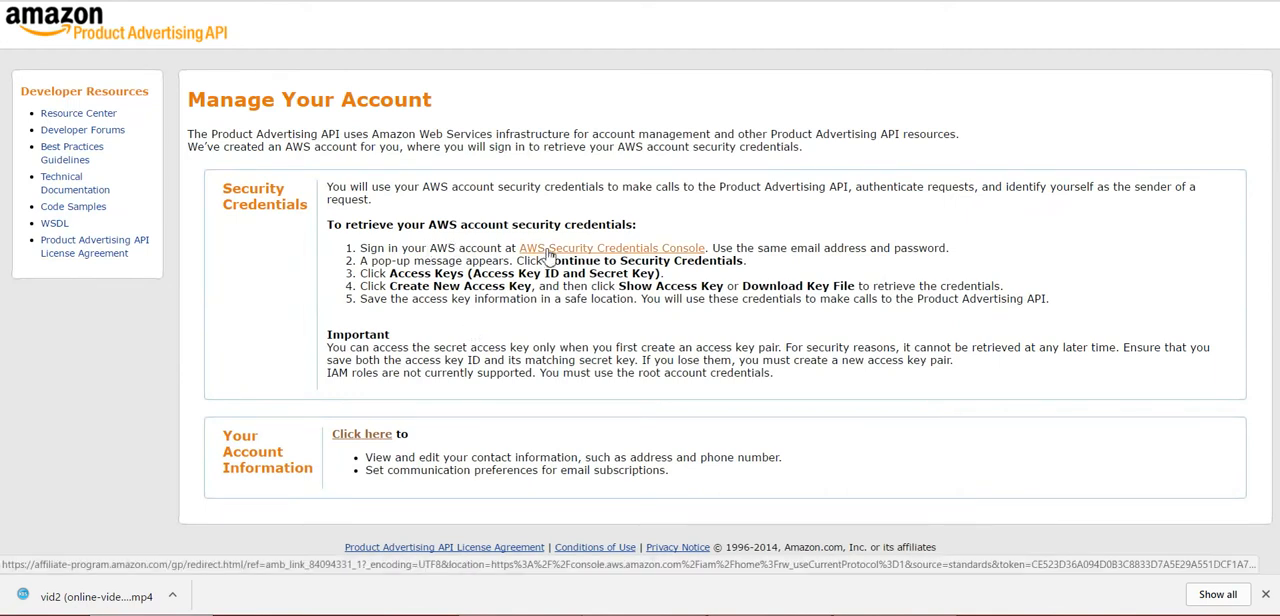
In the AWS Security Credentials console, create a new access key and show its ID and secret
{"action": "left_click", "coordinate": [611, 248]}
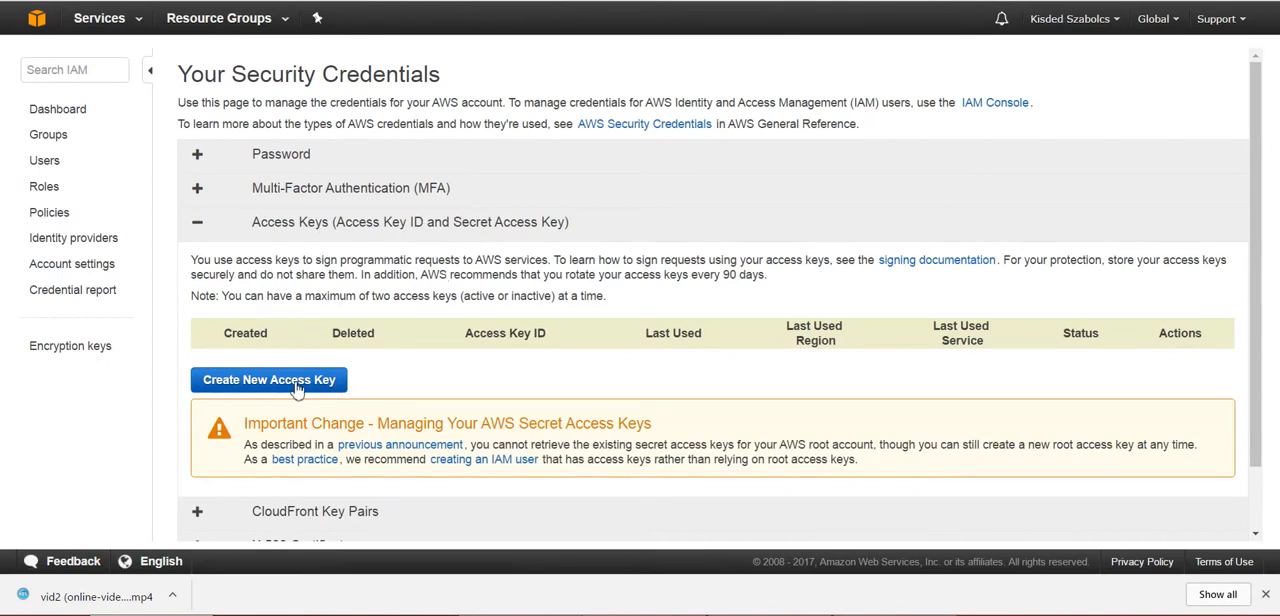
{"action": "left_click", "coordinate": [268, 379]}
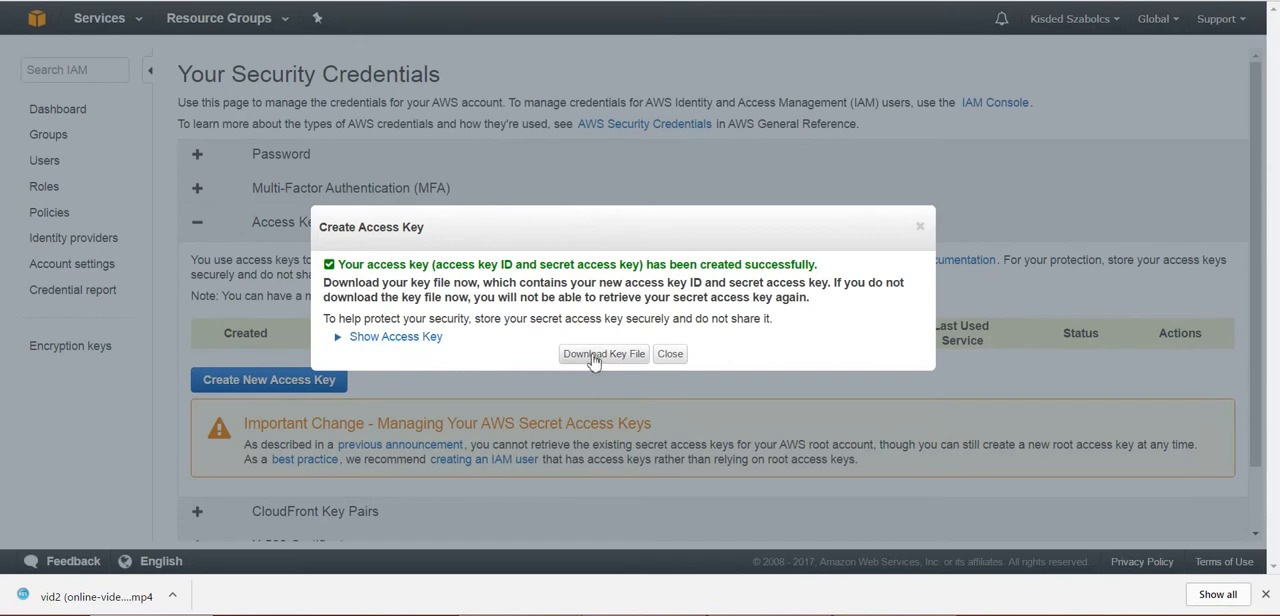
{"action": "mouse_move", "coordinate": [395, 336]}
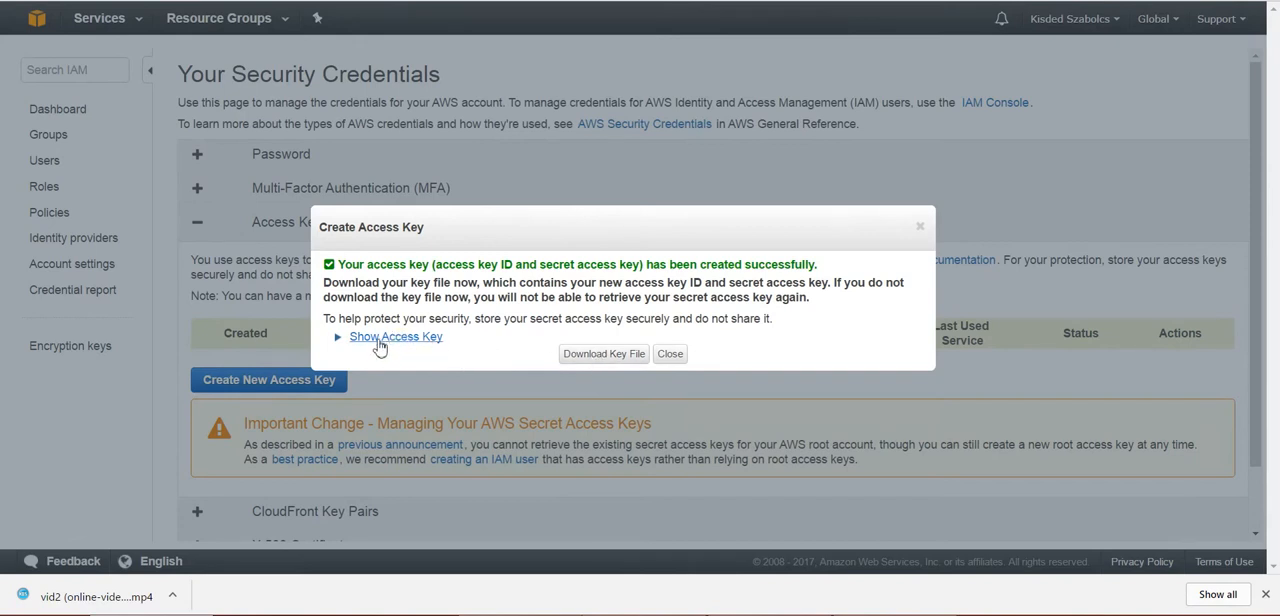
{"action": "left_click", "coordinate": [395, 336]}
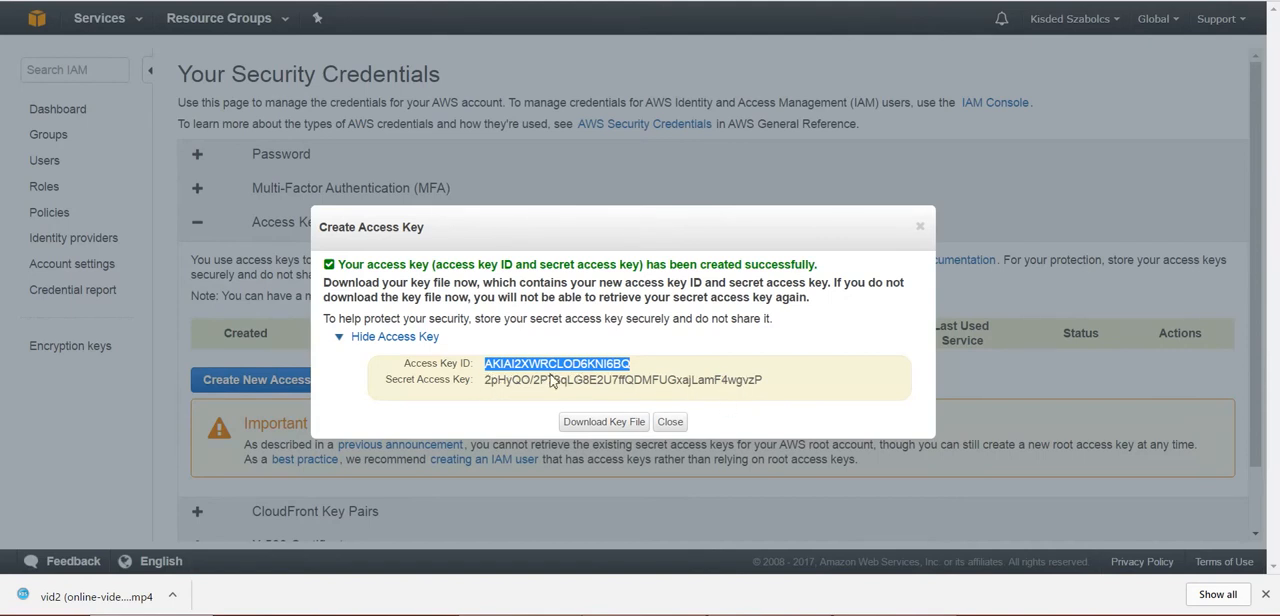
{"action": "mouse_move", "coordinate": [535, 262]}
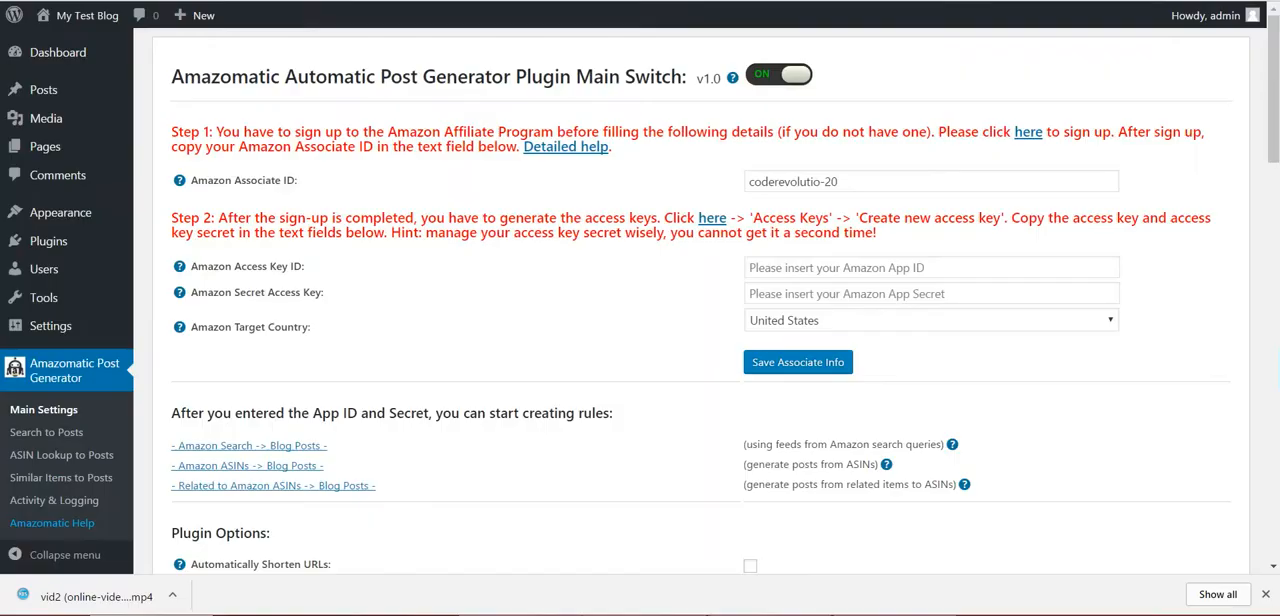
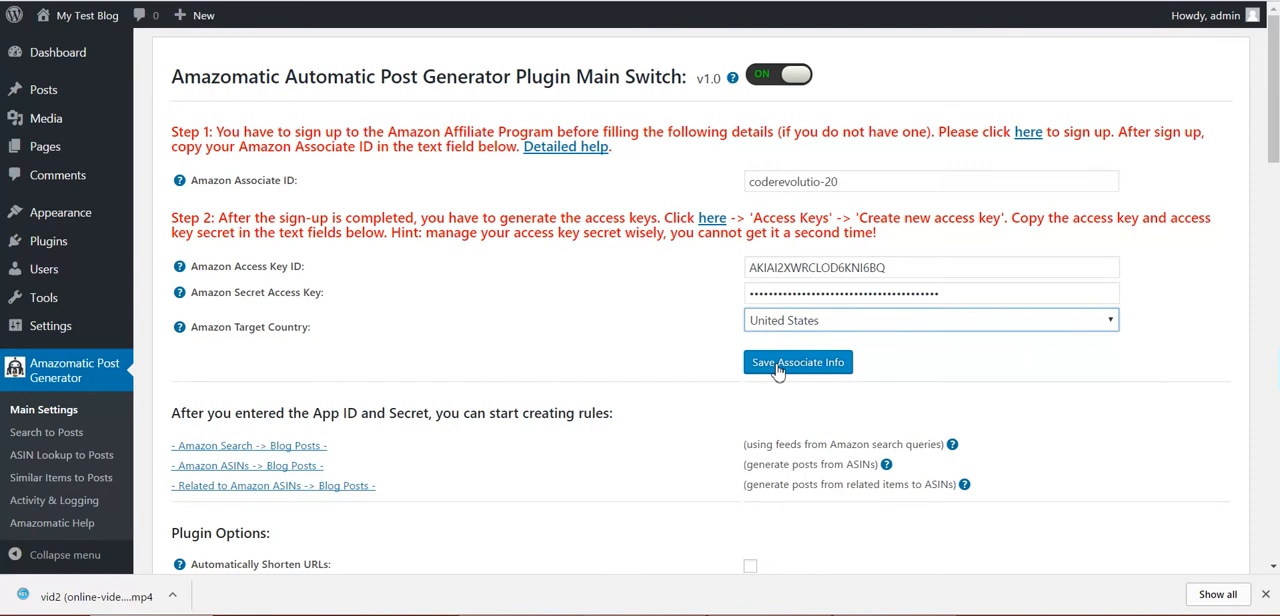
{"action": "left_click", "coordinate": [797, 362]}
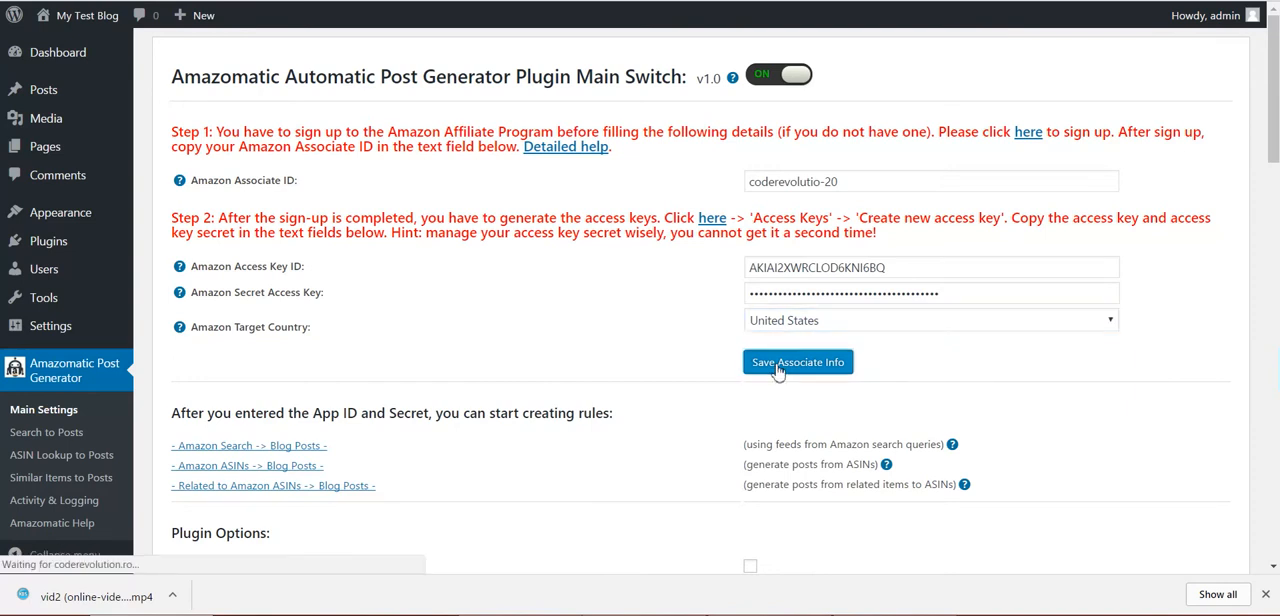
{"action": "left_click", "coordinate": [797, 362]}
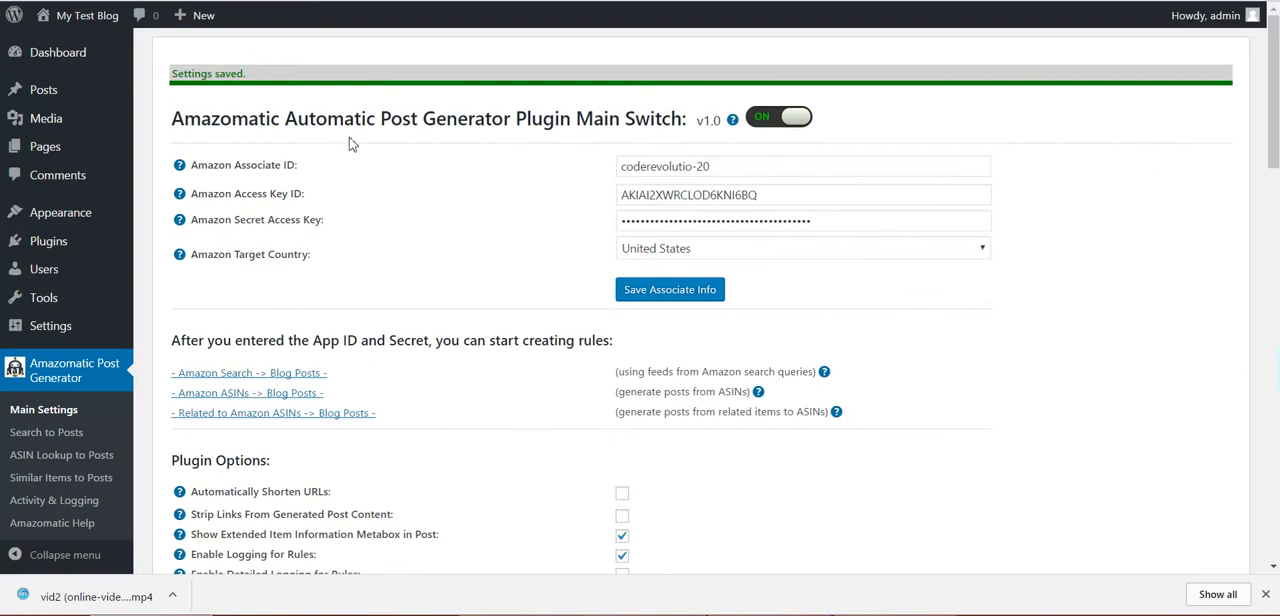
{"action": "mouse_move", "coordinate": [826, 162]}
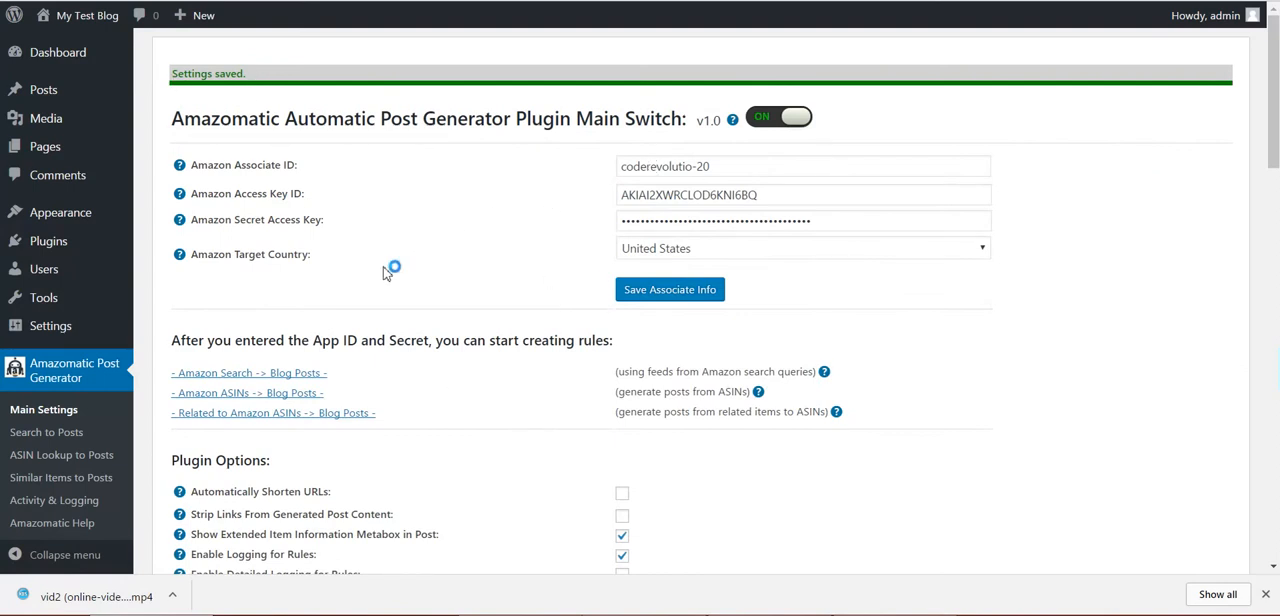
{"action": "scroll", "scroll_direction": "down", "scroll_amount": 3}
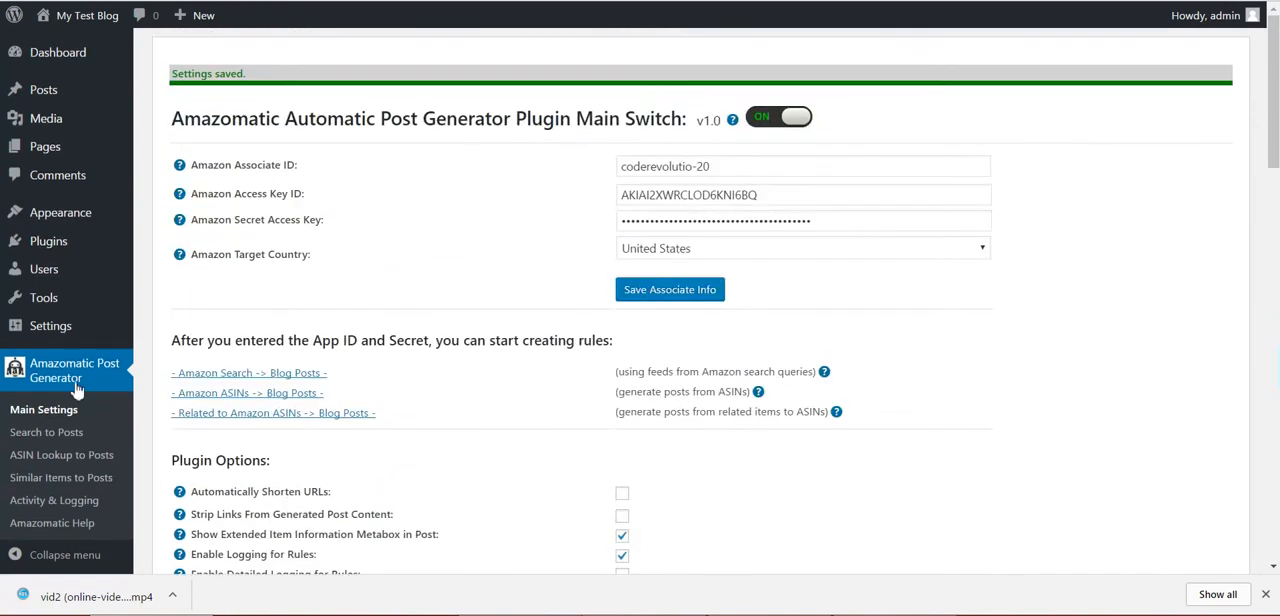
On the Search to Posts page, set the rule keyword to 'laptop' and review its Advanced Settings
{"action": "left_click", "coordinate": [47, 432]}
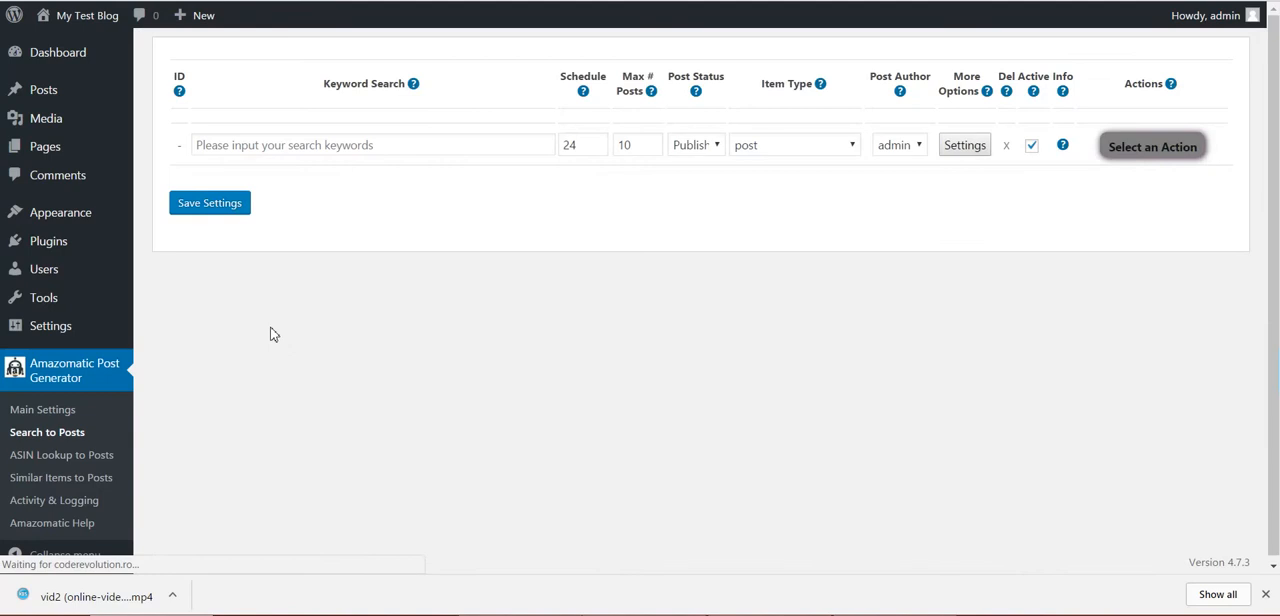
{"action": "left_click", "coordinate": [372, 145]}
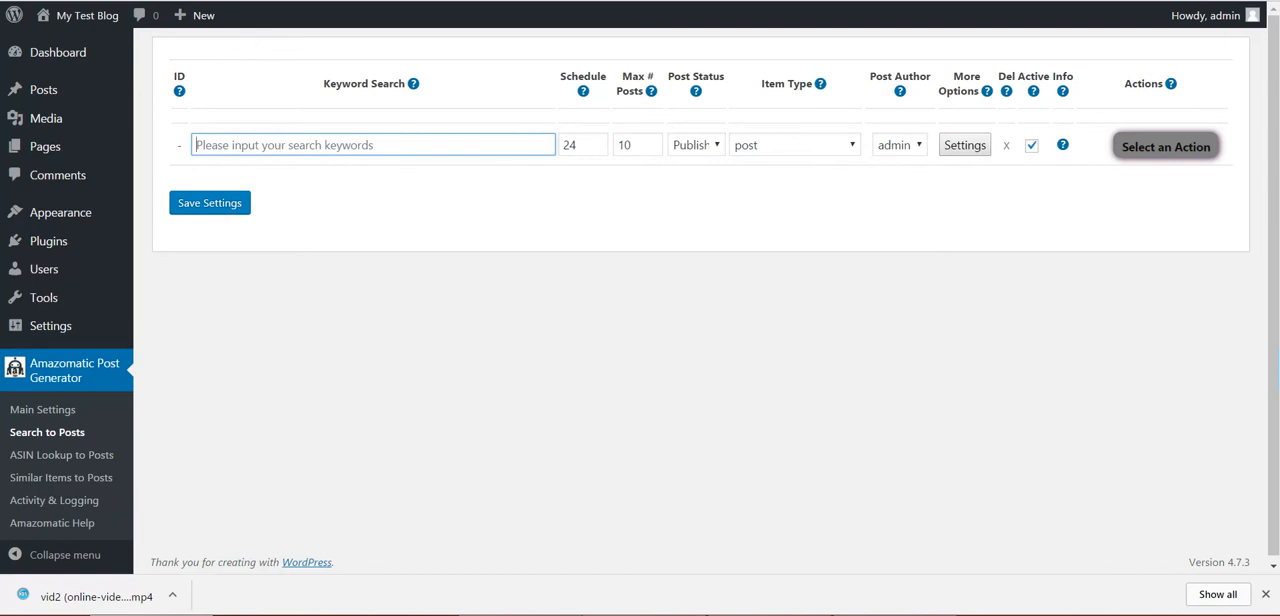
{"action": "left_click", "coordinate": [373, 144]}
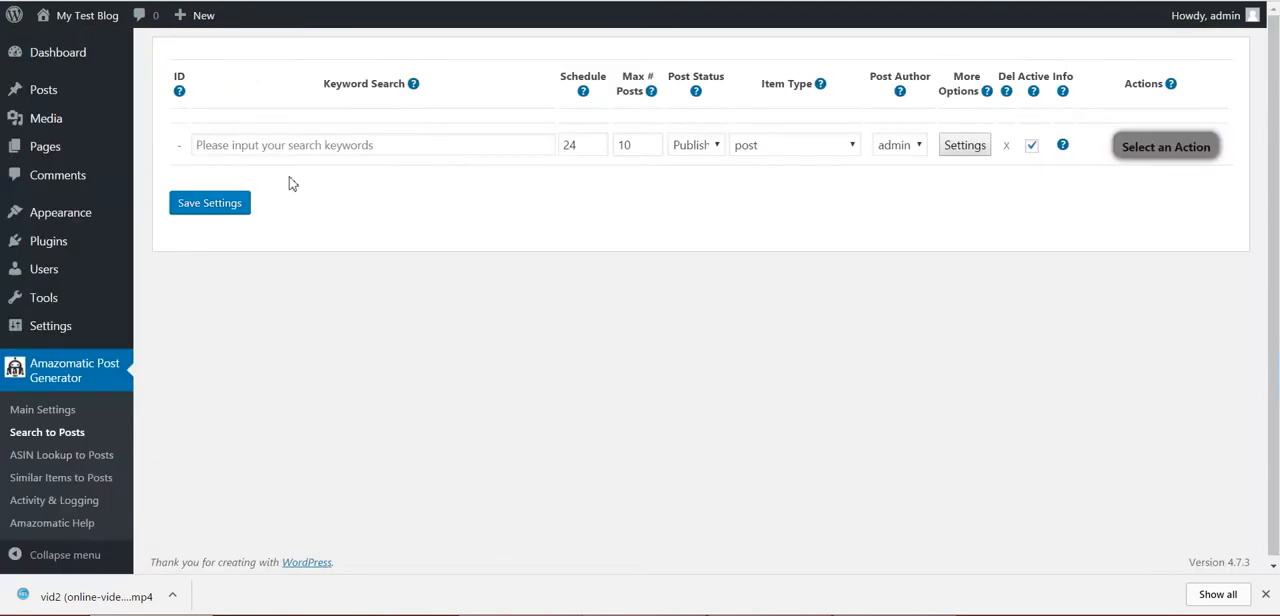
{"action": "left_click", "coordinate": [372, 145]}
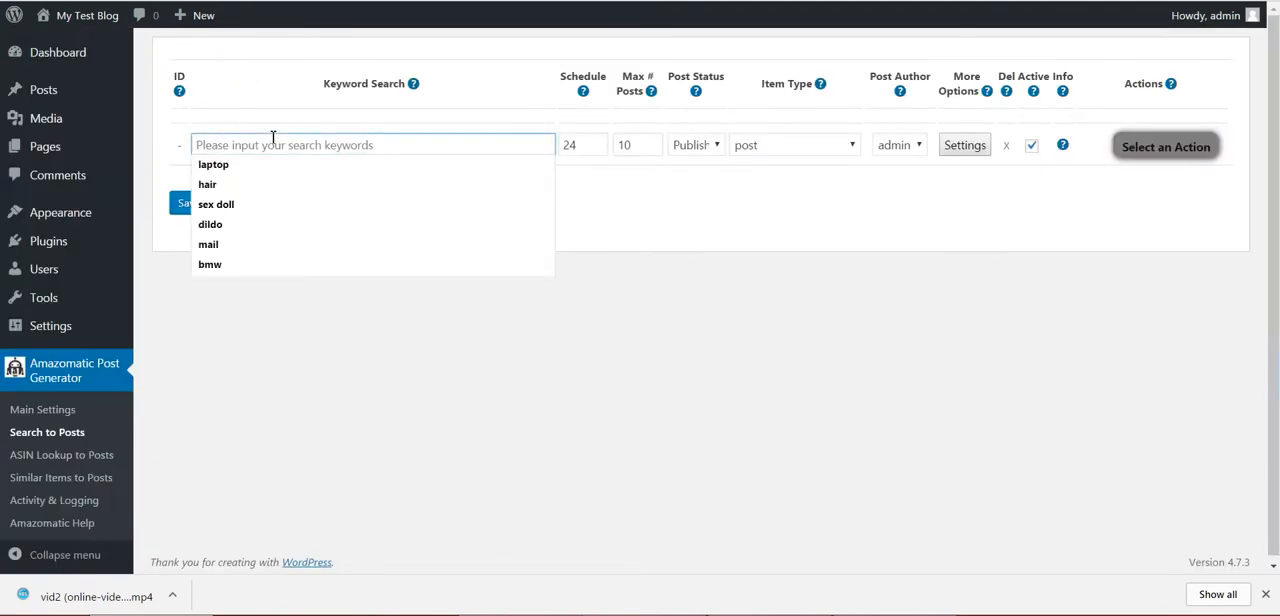
{"action": "left_click", "coordinate": [213, 164]}
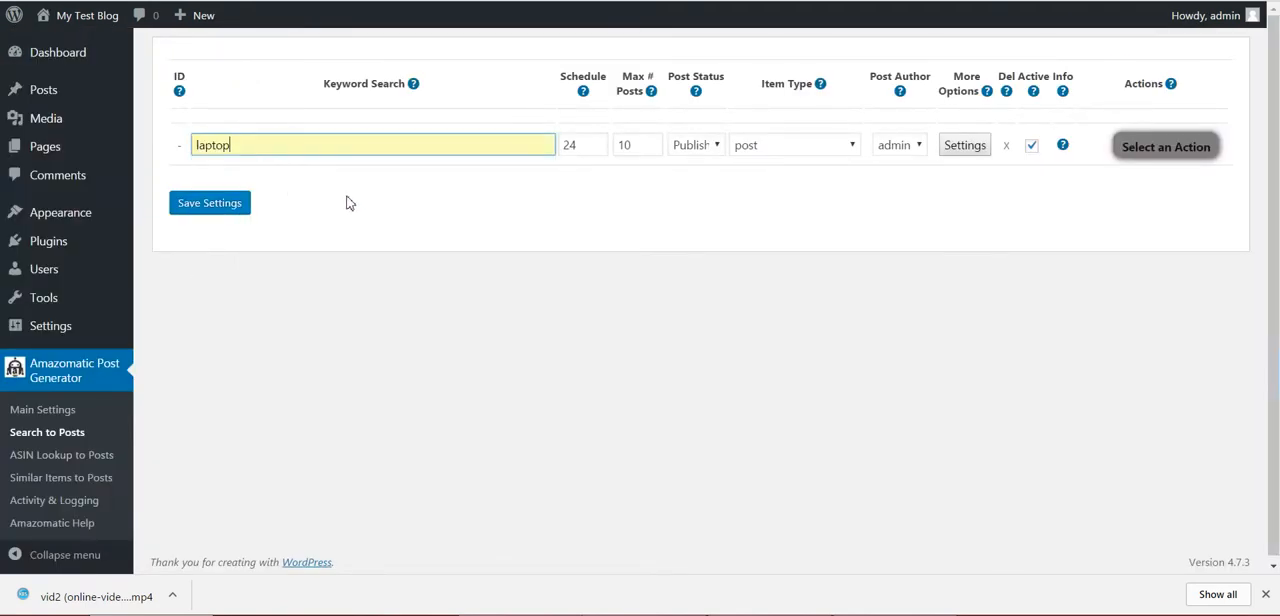
{"action": "left_click", "coordinate": [963, 145]}
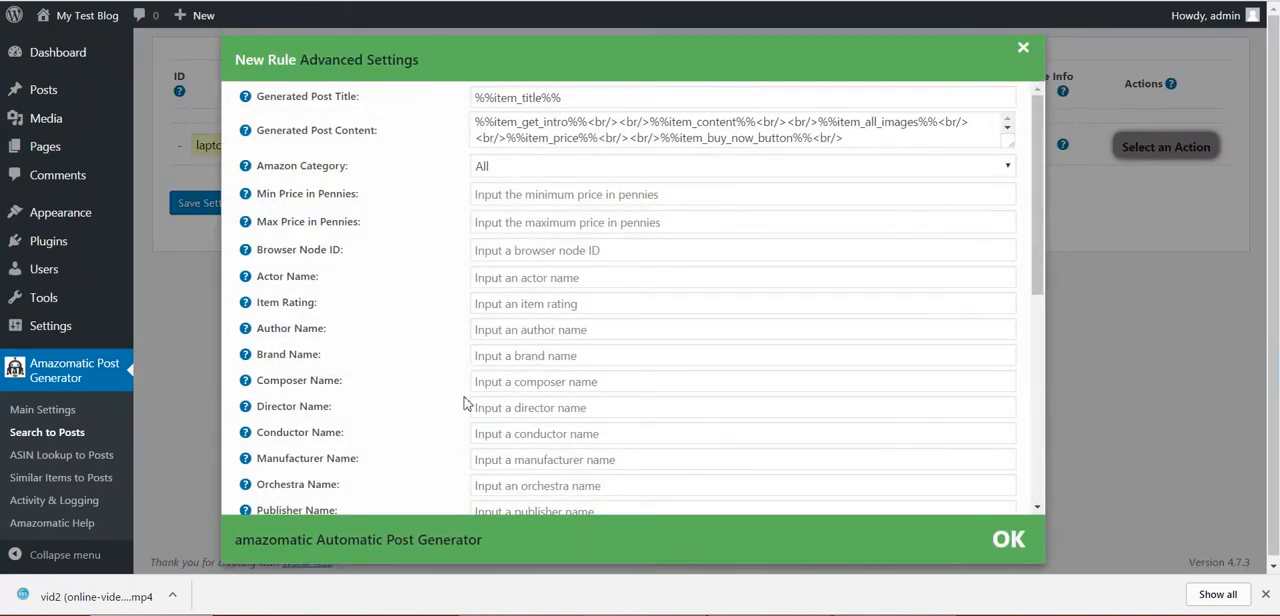
{"action": "mouse_move", "coordinate": [895, 429]}
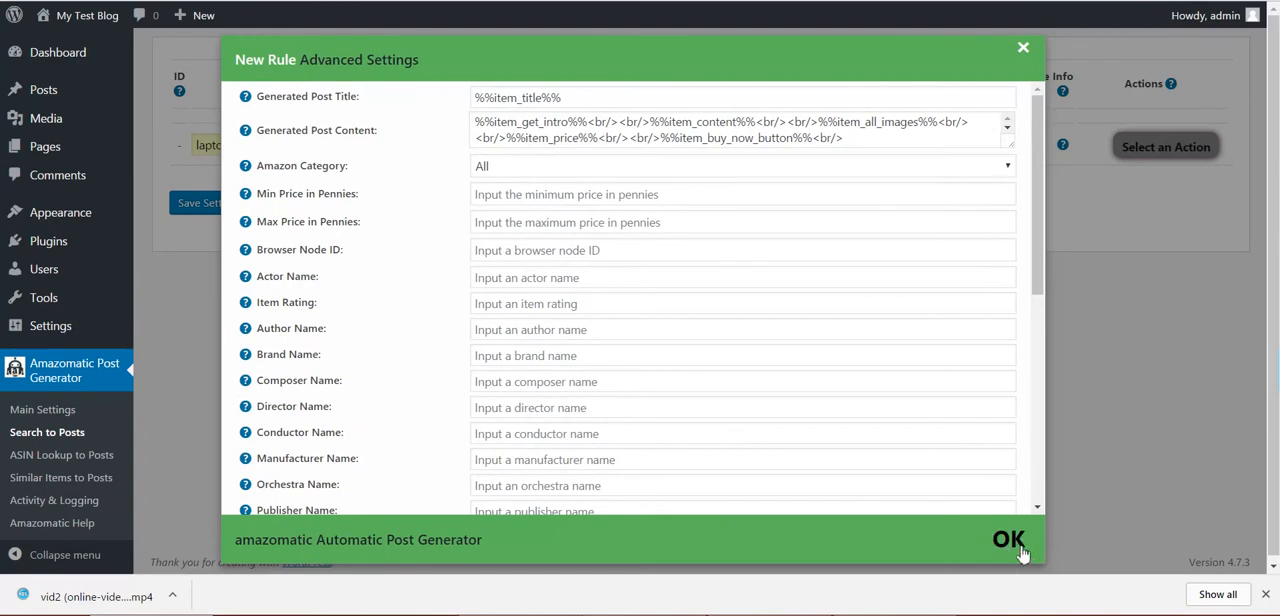
{"action": "left_click", "coordinate": [1008, 539]}
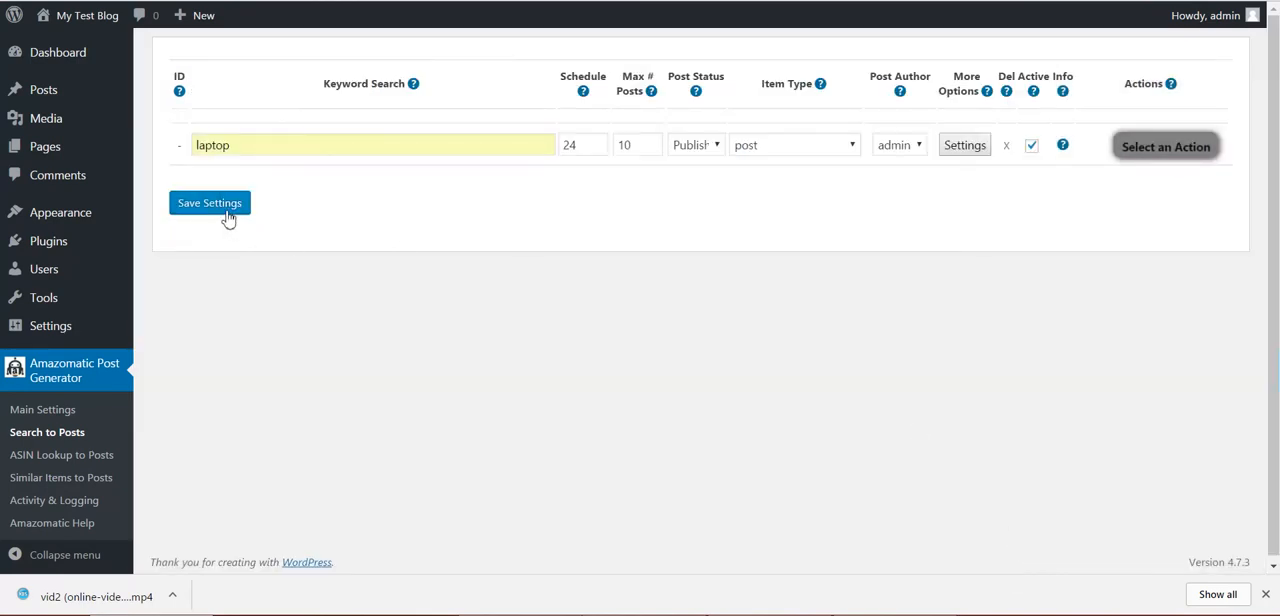
Save the laptop rule as rule 0 and confirm Run This Rule Now
{"action": "left_click", "coordinate": [209, 203]}
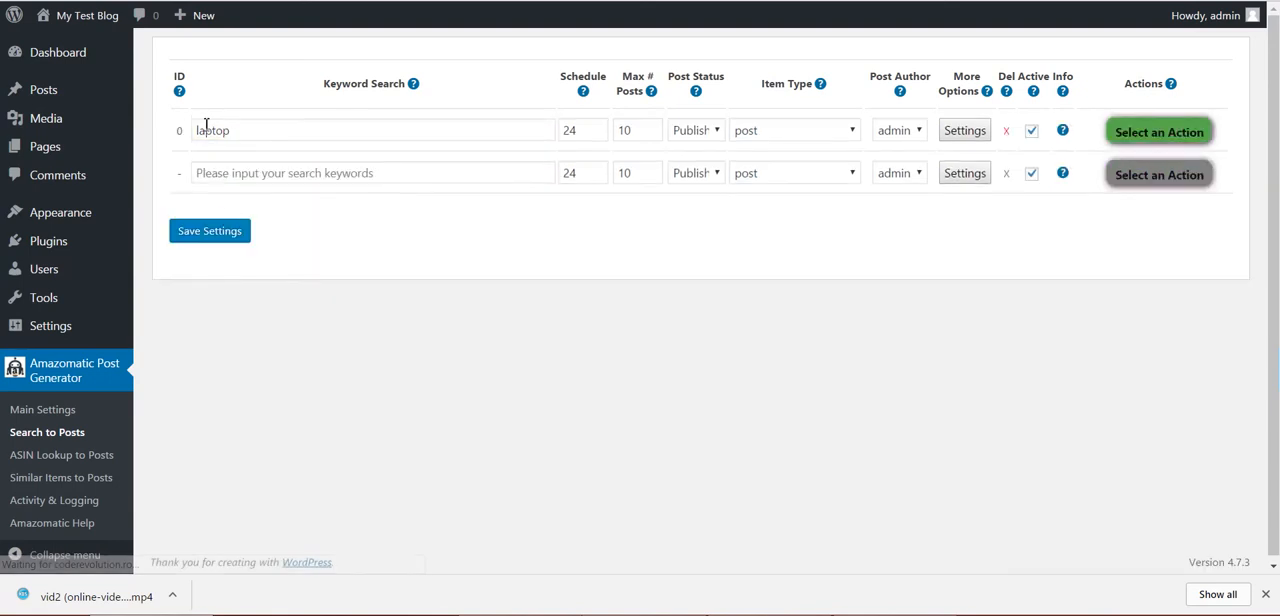
{"action": "left_click", "coordinate": [1159, 131]}
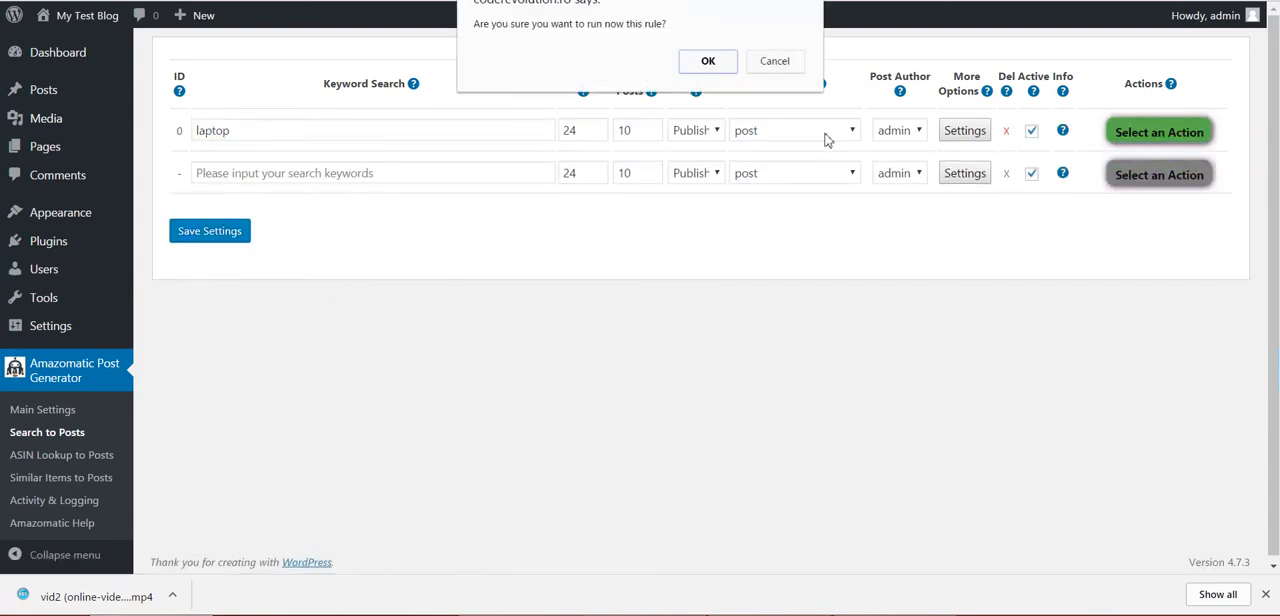
{"action": "left_click", "coordinate": [708, 61]}
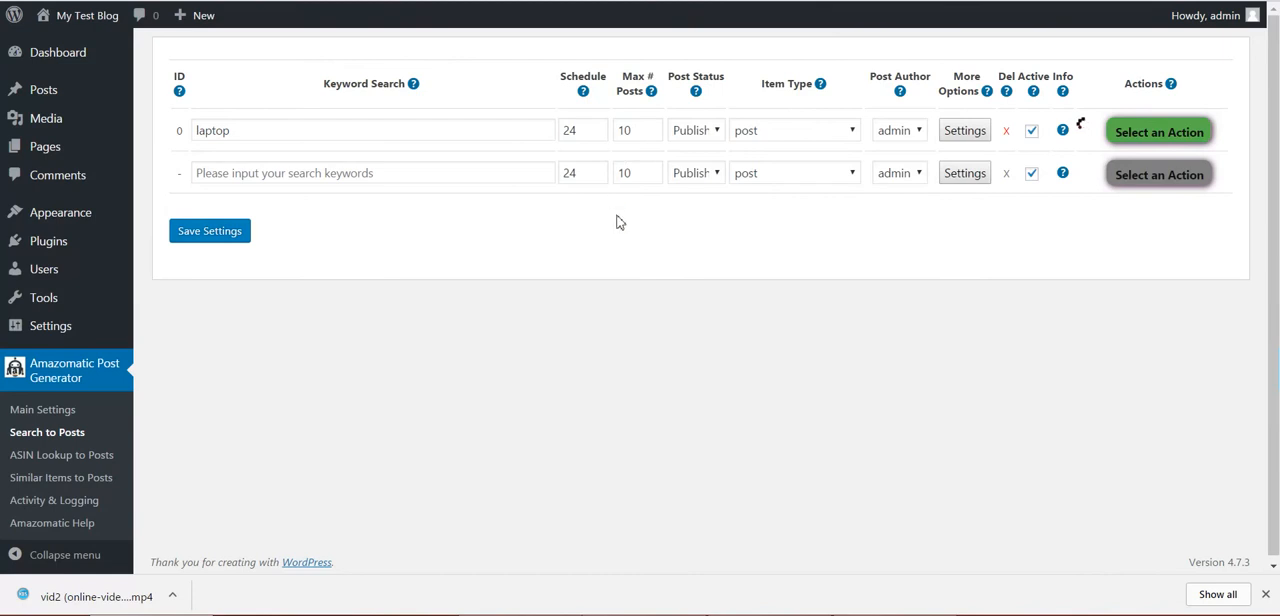
{"action": "mouse_move", "coordinate": [659, 270]}
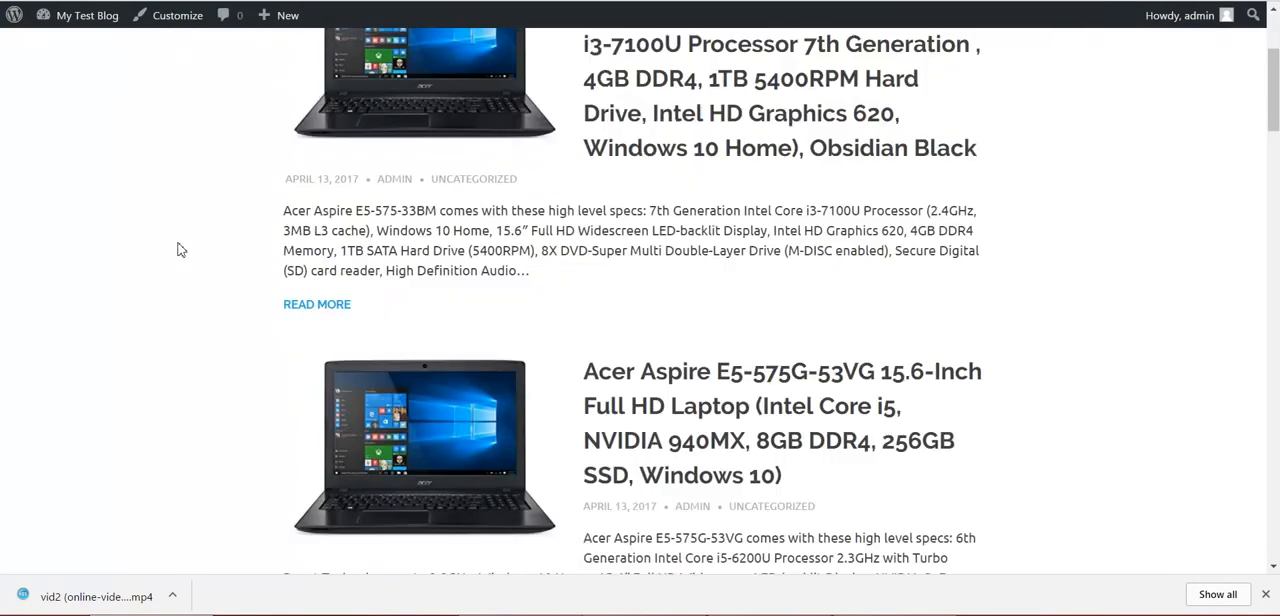
Browse the blog's latest generated laptop posts and open the Acer Aspire E 15 post
{"action": "scroll", "scroll_direction": "down", "scroll_amount": 3}
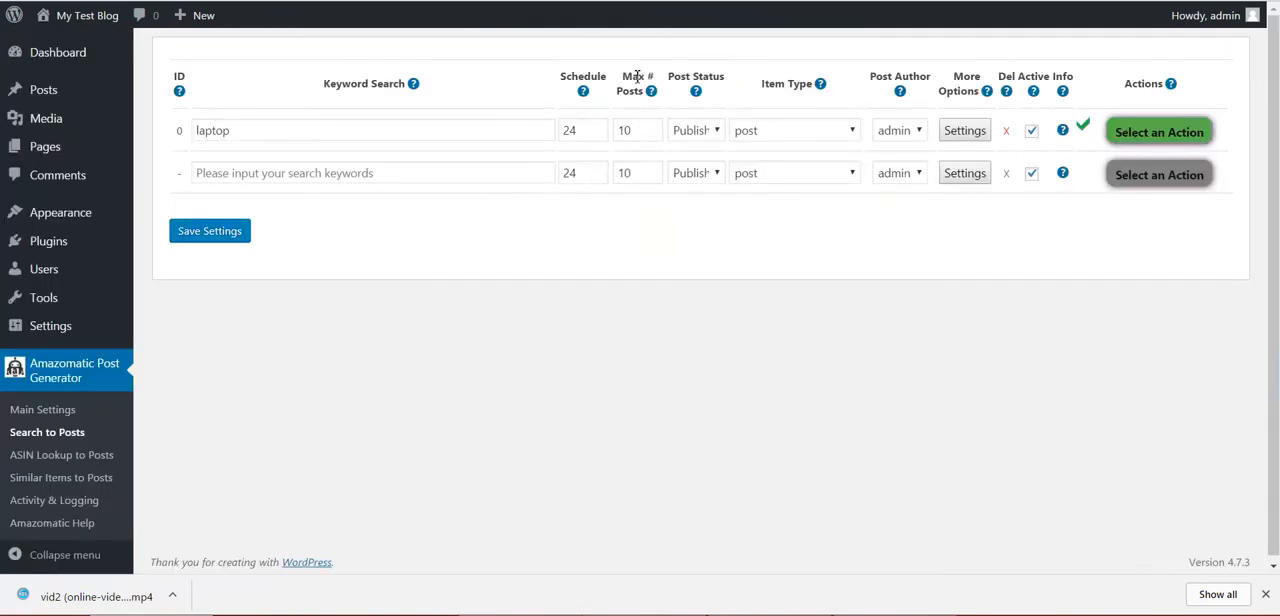
{"action": "left_click", "coordinate": [630, 130]}
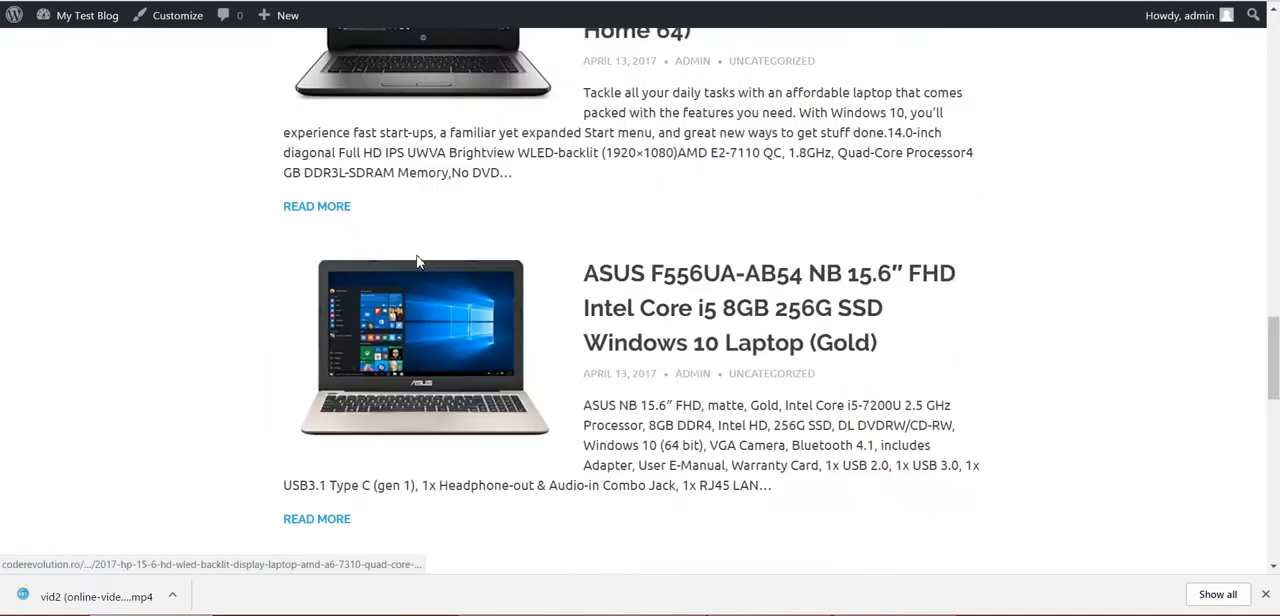
{"action": "scroll", "scroll_direction": "up", "scroll_amount": 3}
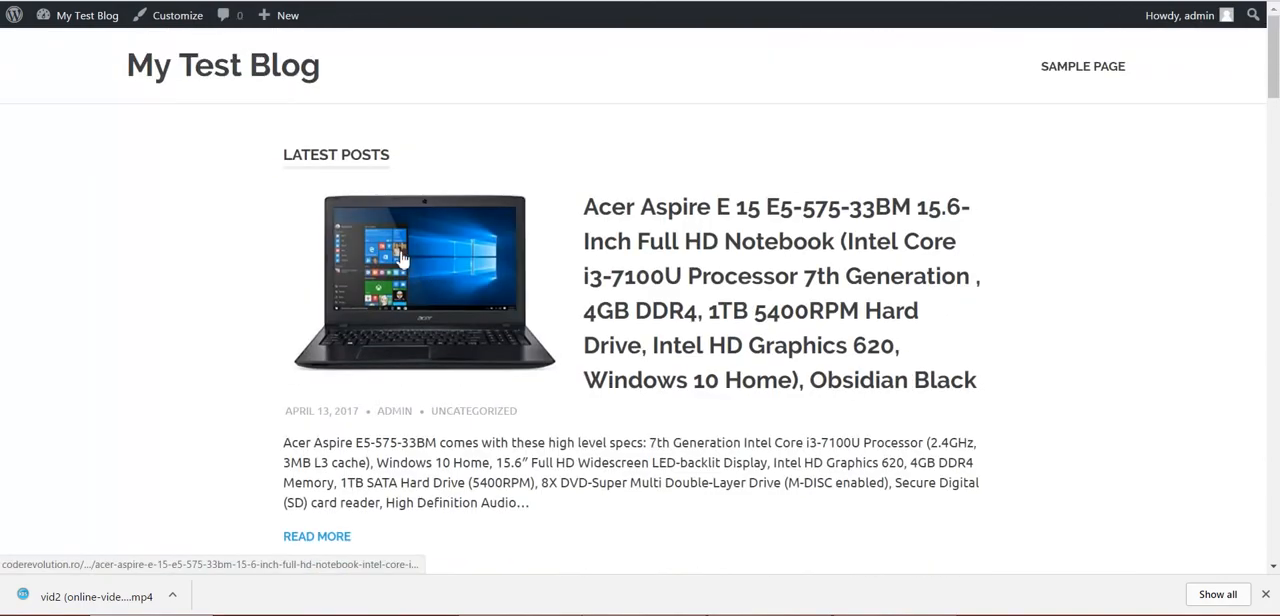
{"action": "scroll", "scroll_direction": "down", "scroll_amount": 3}
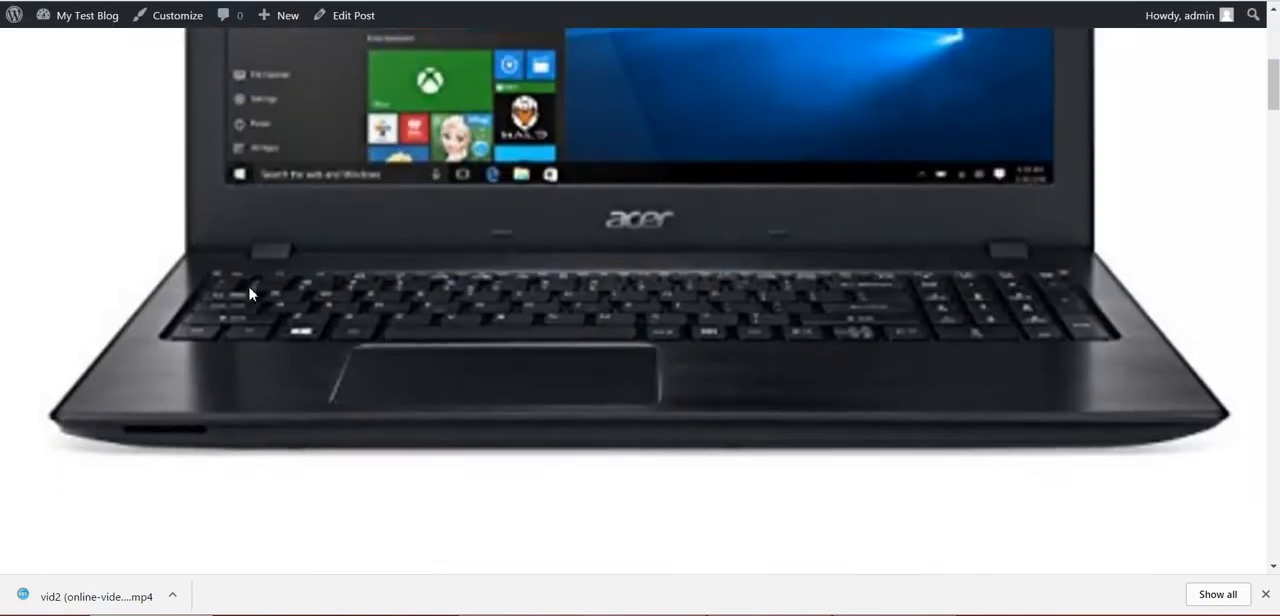
Scroll down the post and open the admin profile from Howdy, admin
{"action": "scroll", "scroll_direction": "down", "scroll_amount": 3}
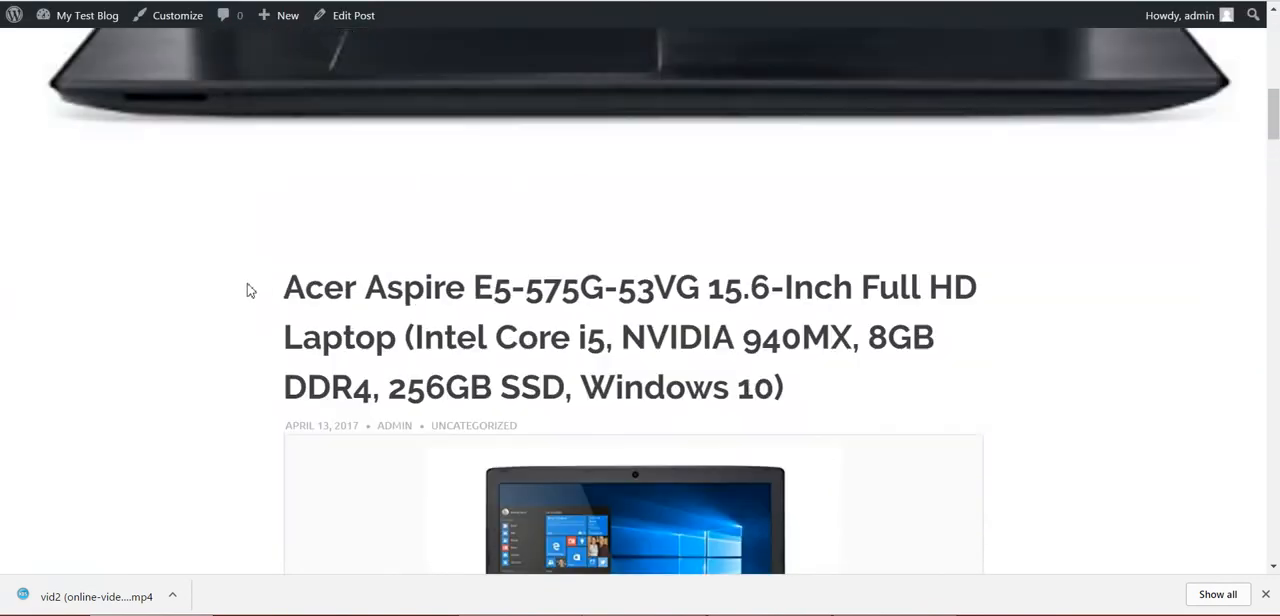
{"action": "scroll", "scroll_direction": "down", "scroll_amount": 3}
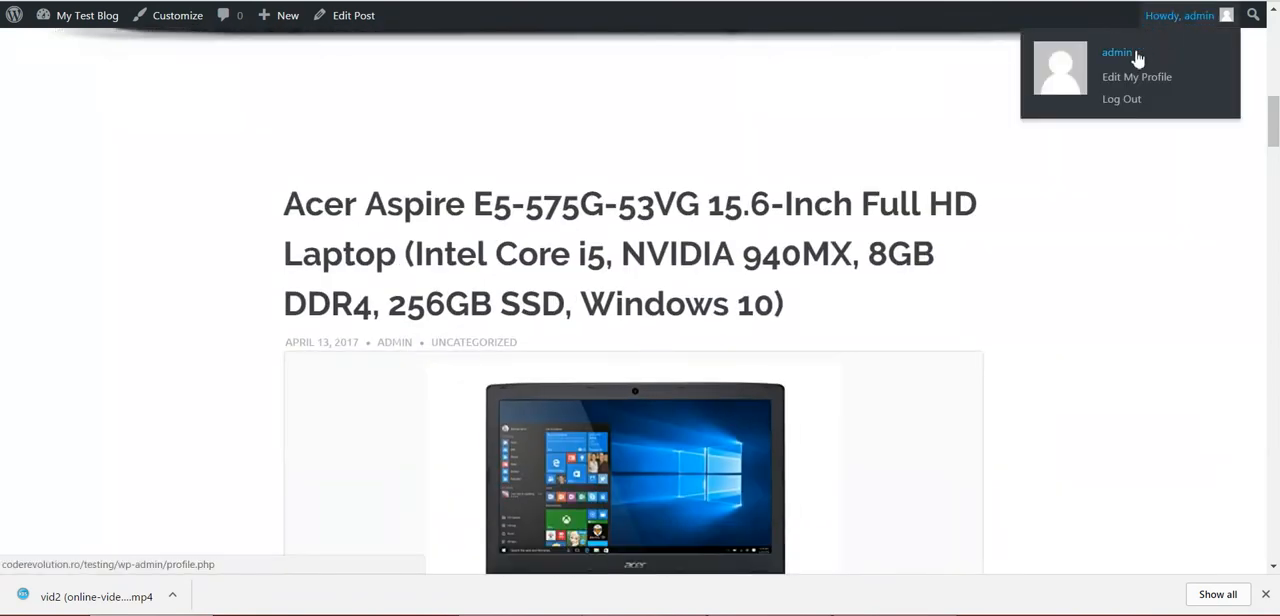
{"action": "left_click", "coordinate": [1137, 76]}
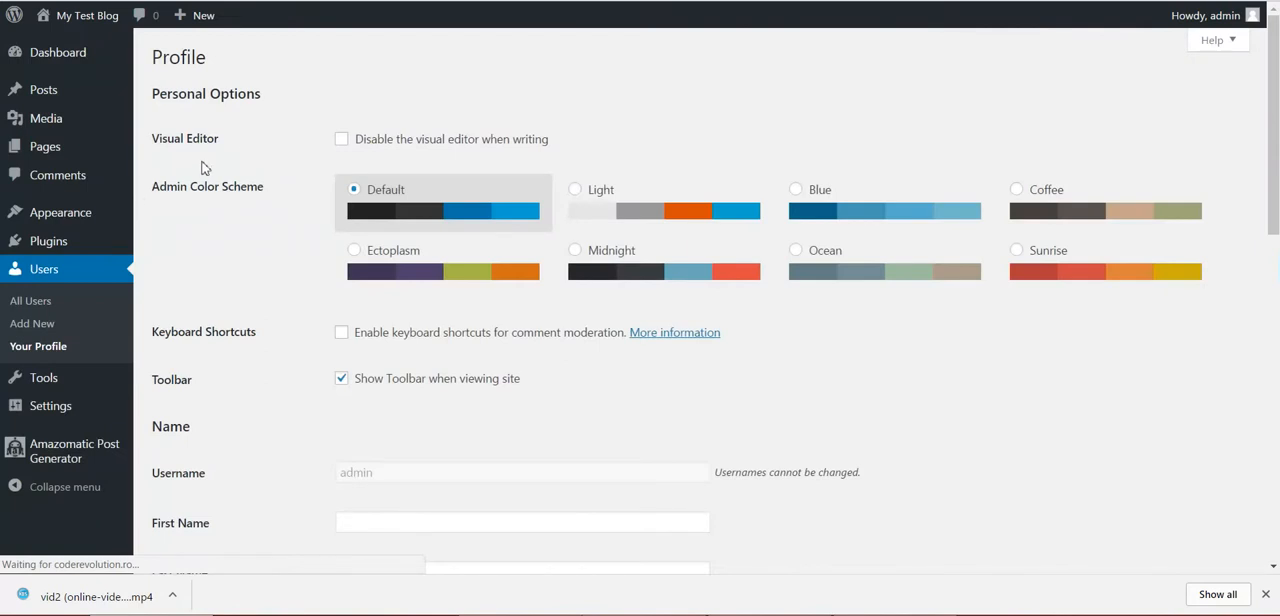
{"action": "mouse_move", "coordinate": [60, 212]}
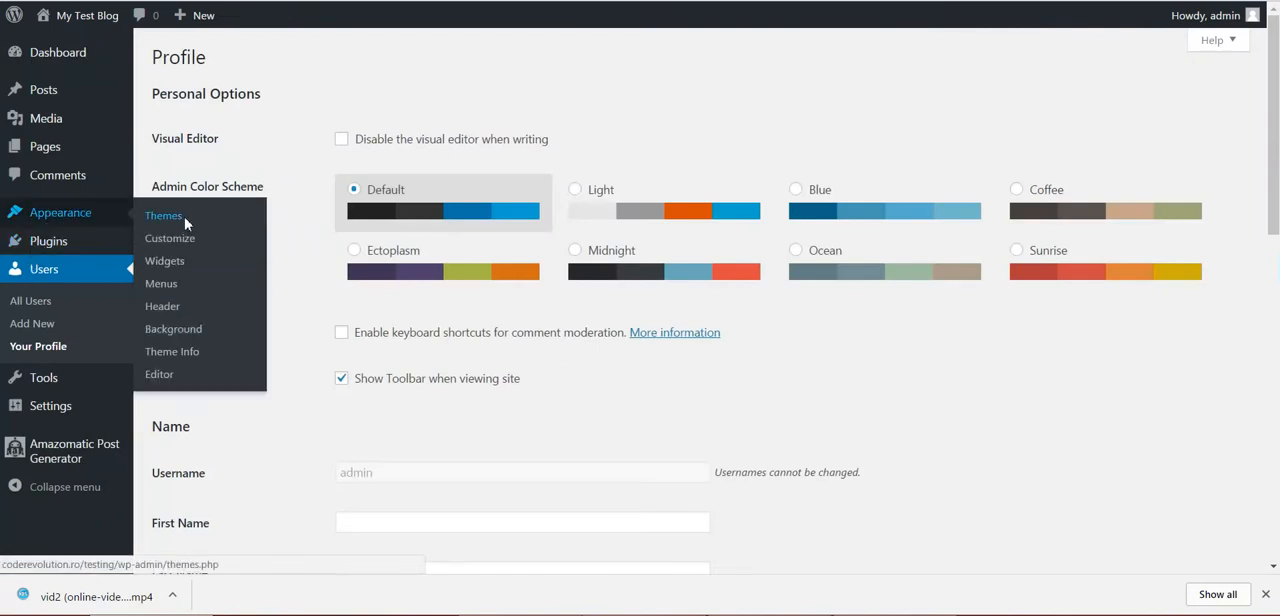
View Poseidon's General Settings under Theme Options in the Customizer, then close it
{"action": "left_click", "coordinate": [163, 215]}
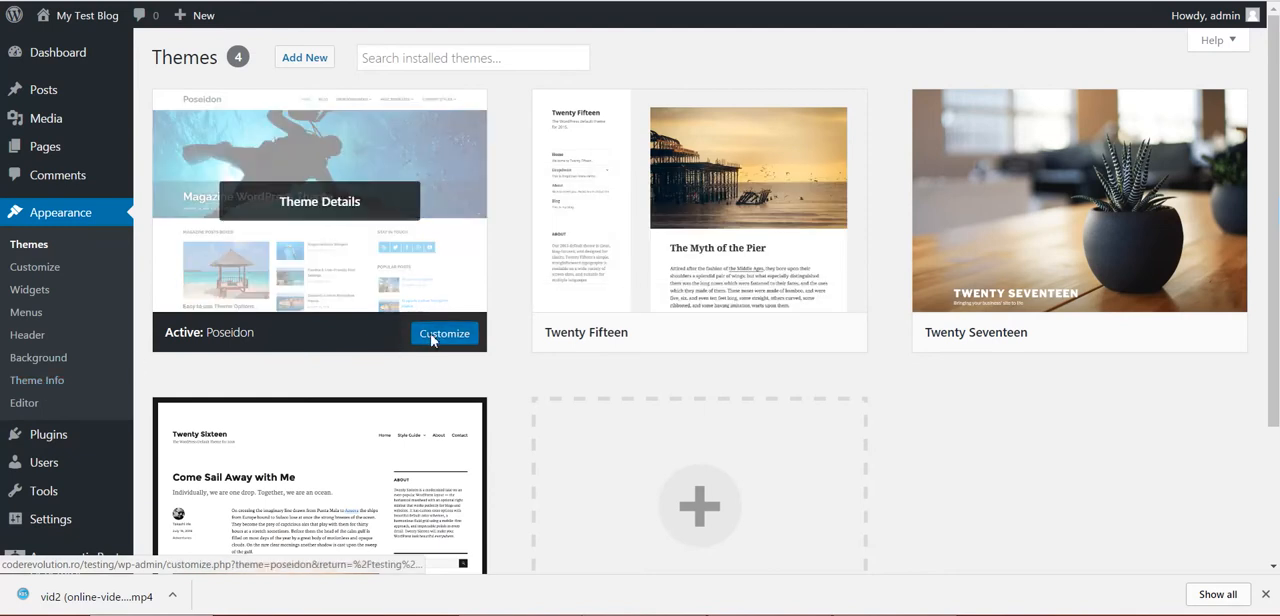
{"action": "left_click", "coordinate": [444, 333]}
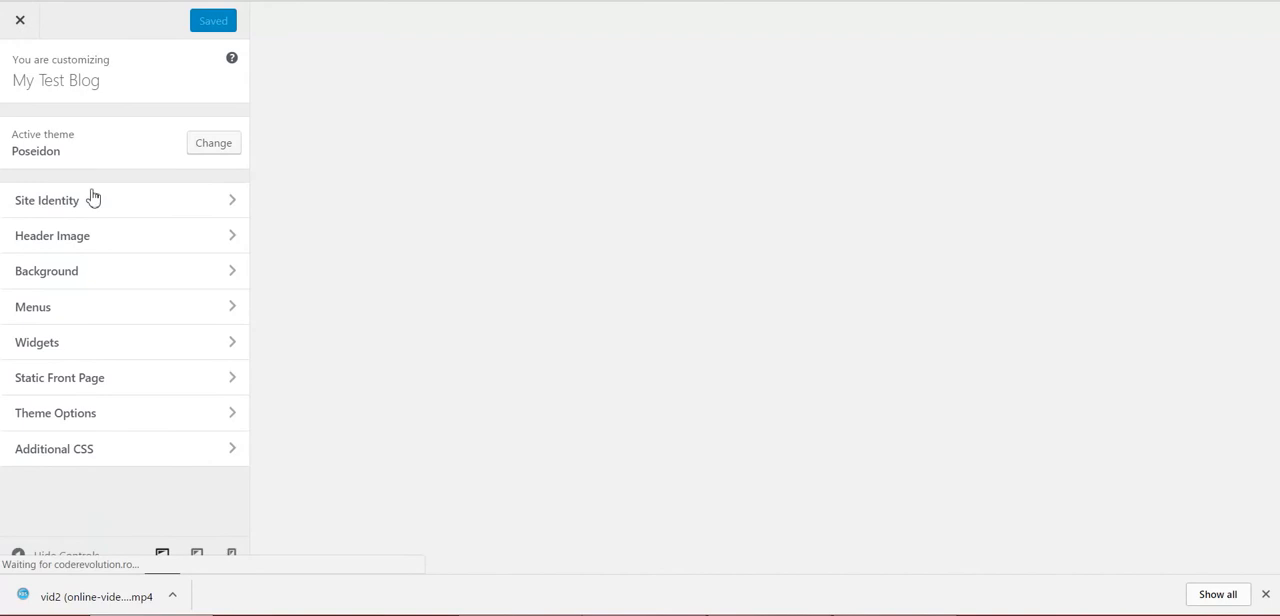
{"action": "left_click", "coordinate": [55, 413]}
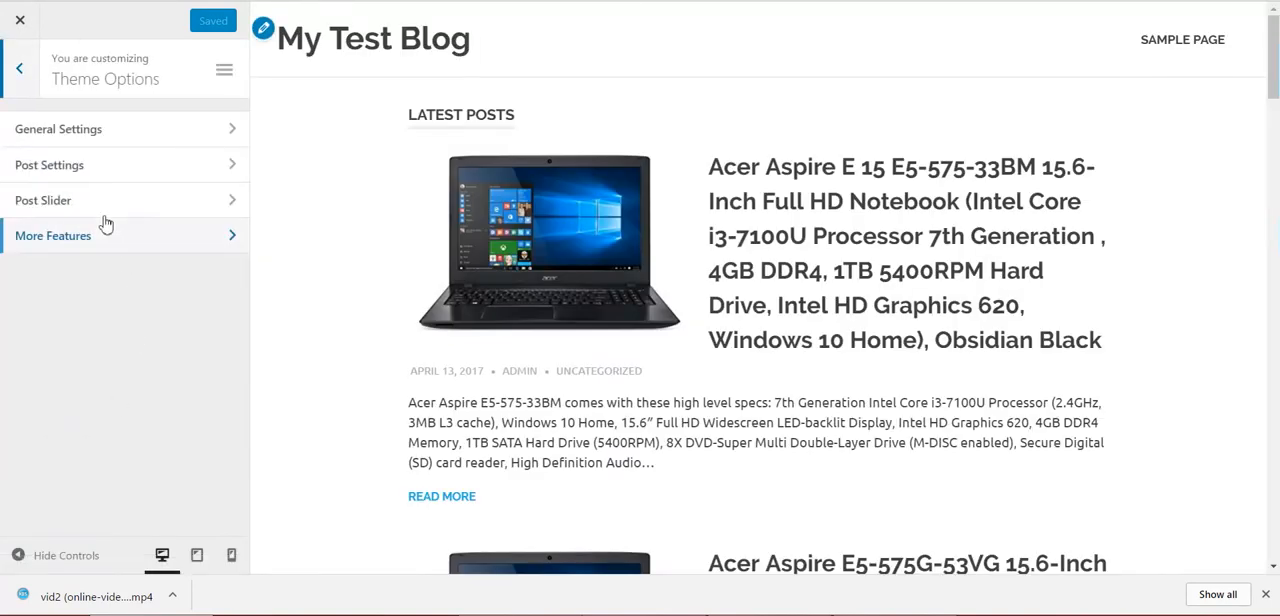
{"action": "left_click", "coordinate": [58, 128]}
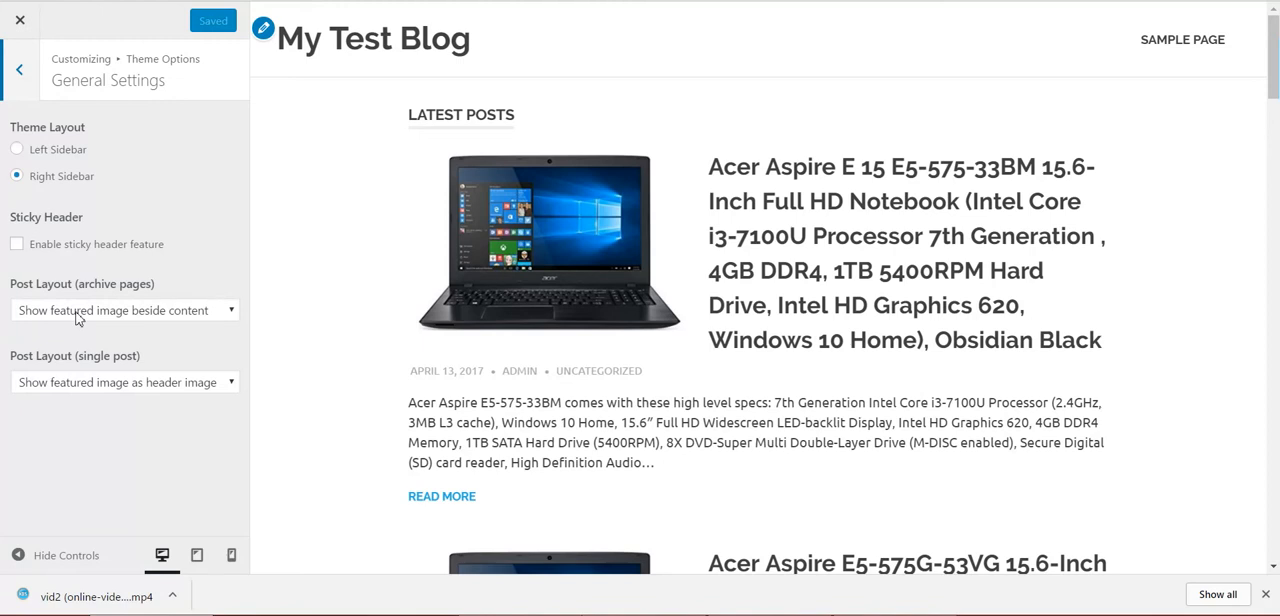
{"action": "left_click", "coordinate": [124, 382]}
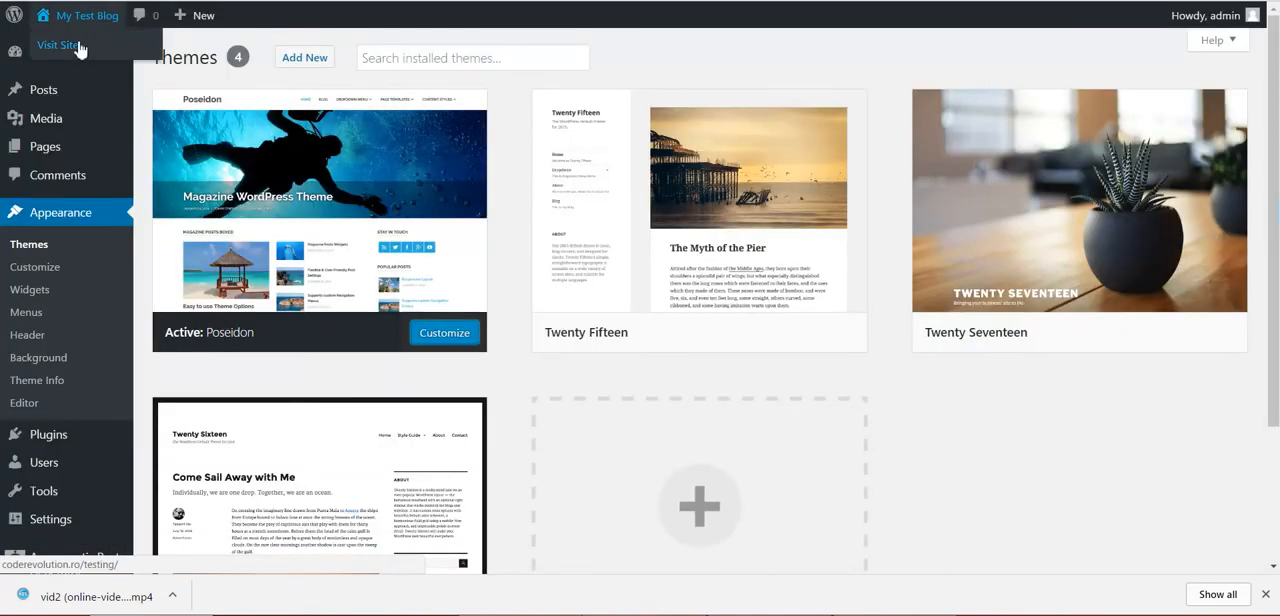
{"action": "left_click", "coordinate": [60, 45]}
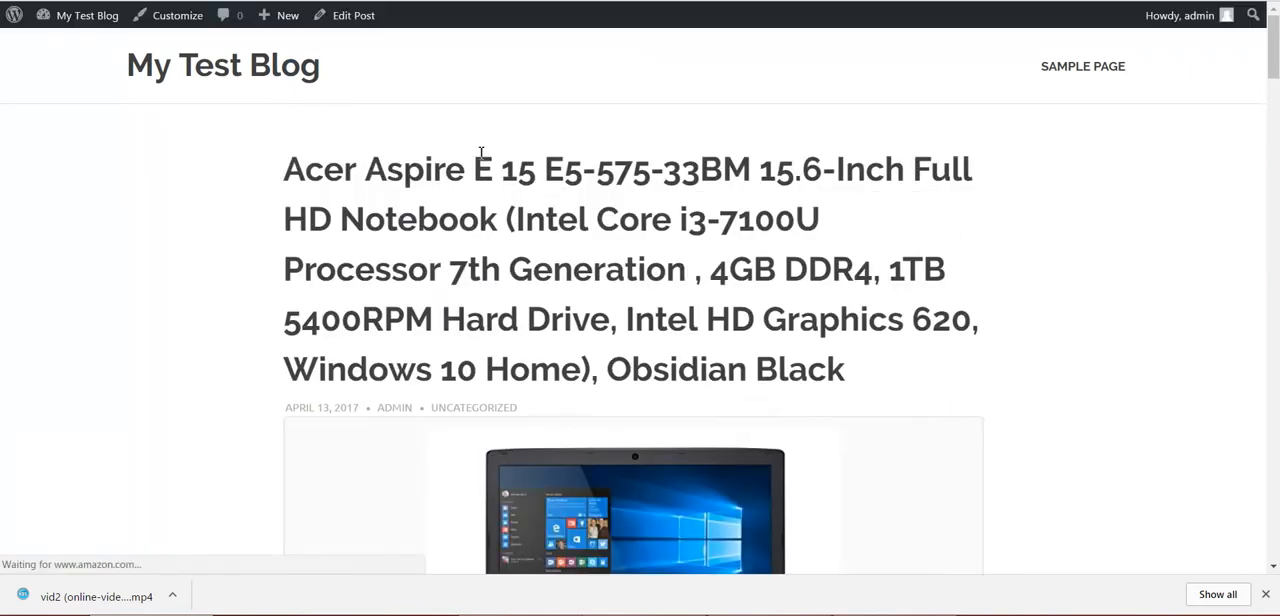
{"action": "scroll", "scroll_direction": "down", "scroll_amount": 3}
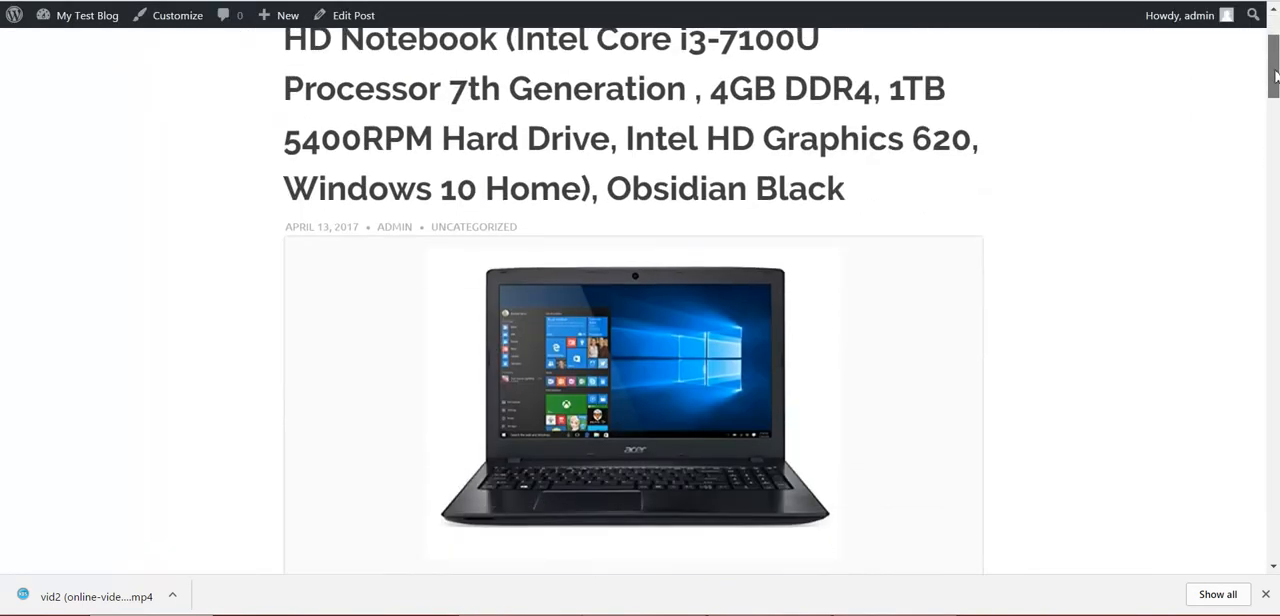
{"action": "scroll", "scroll_direction": "down", "scroll_amount": 3}
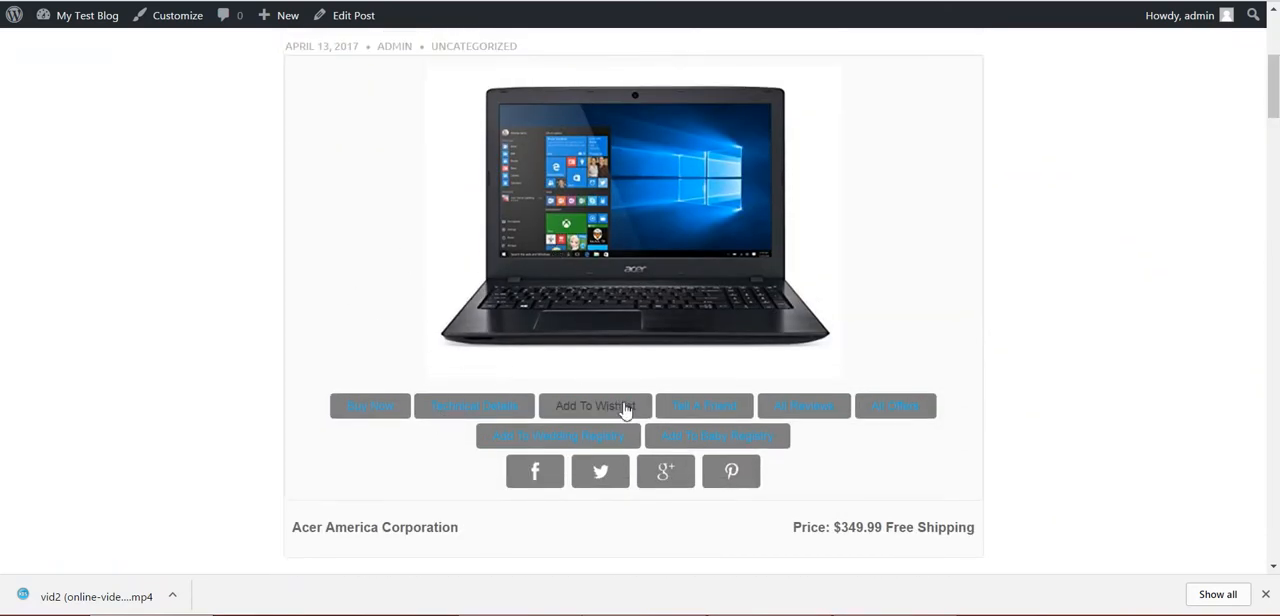
{"action": "mouse_move", "coordinate": [295, 285]}
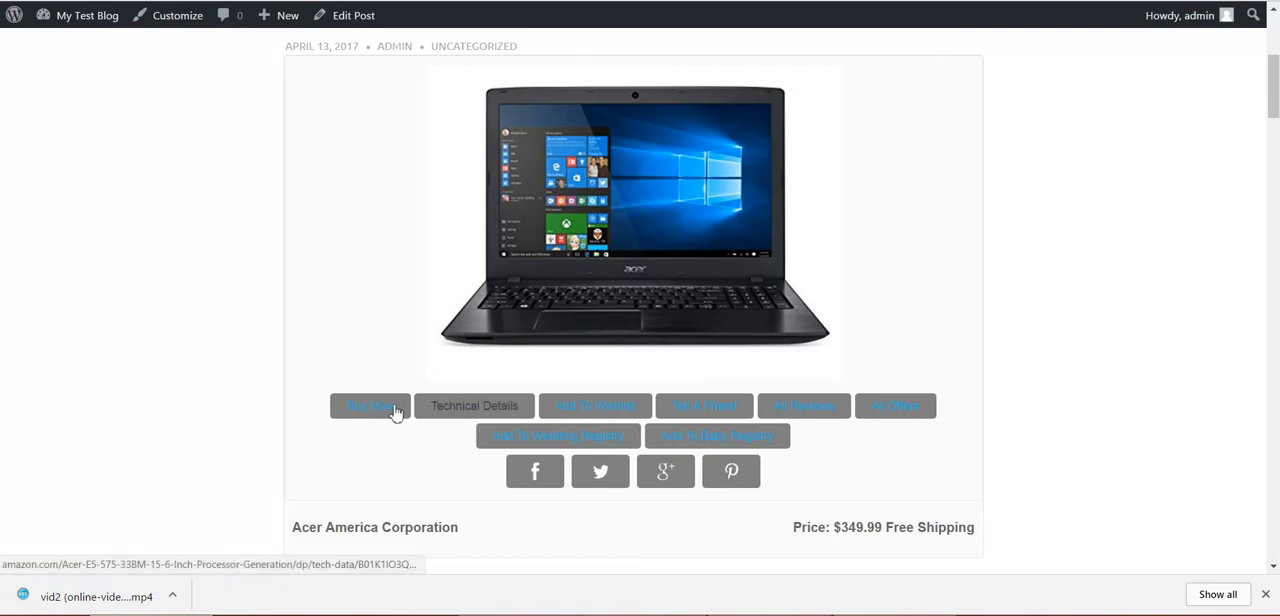
{"action": "mouse_move", "coordinate": [895, 405]}
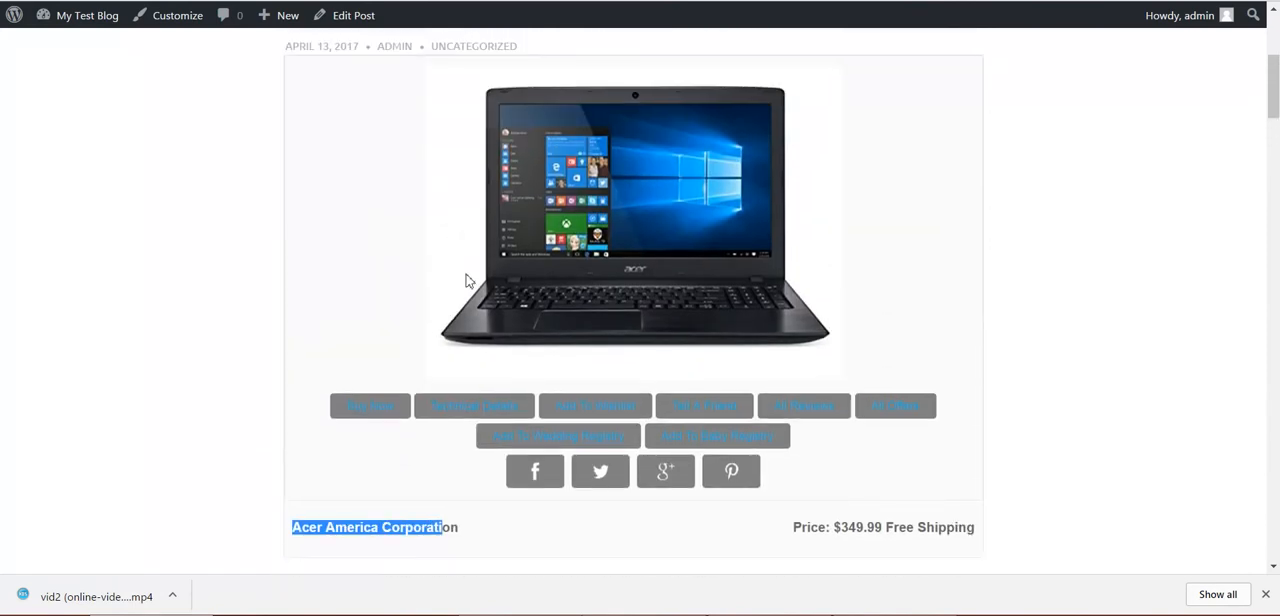
{"action": "mouse_move", "coordinate": [415, 232]}
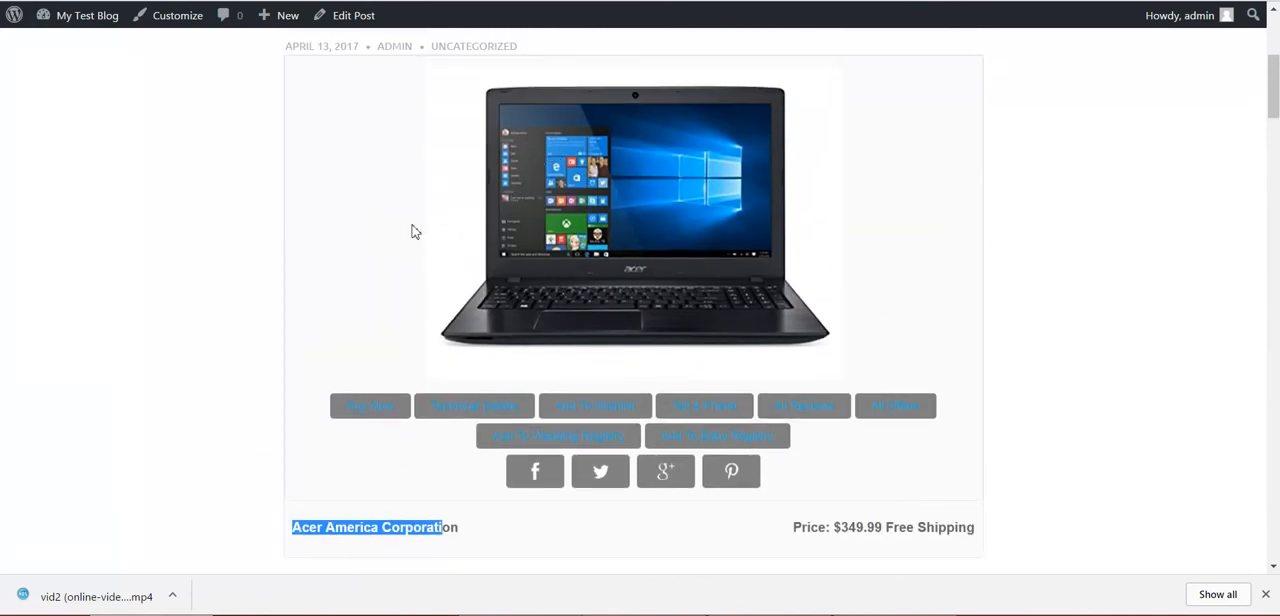
{"action": "scroll", "scroll_direction": "down", "scroll_amount": 3}
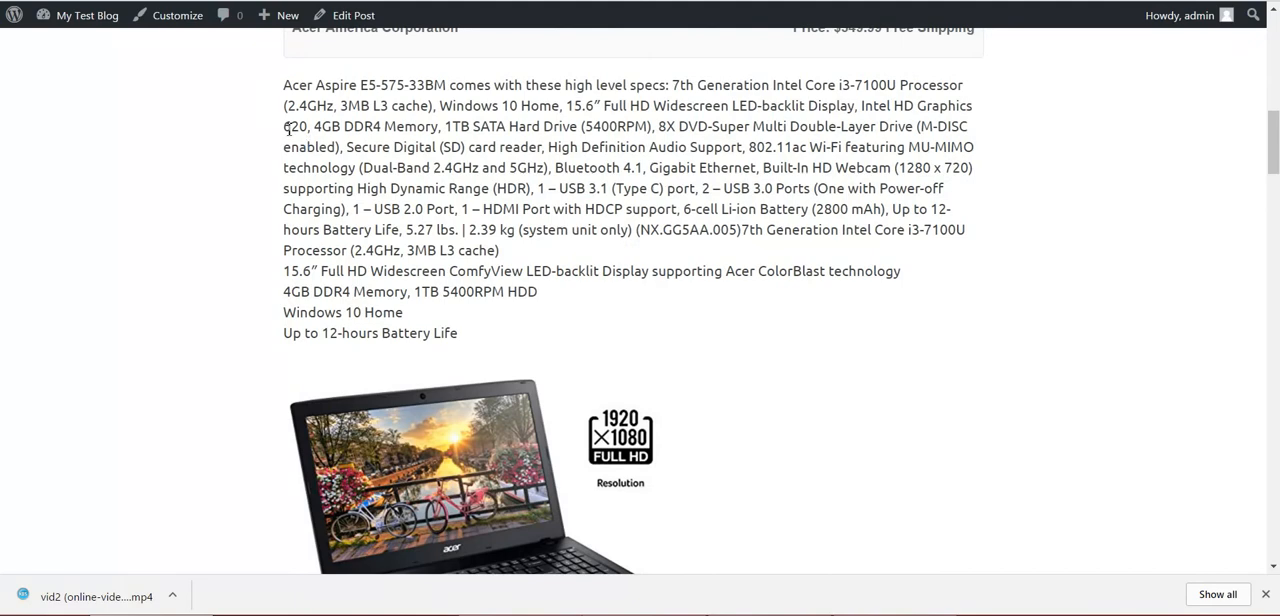
{"action": "scroll", "scroll_direction": "down", "scroll_amount": 3}
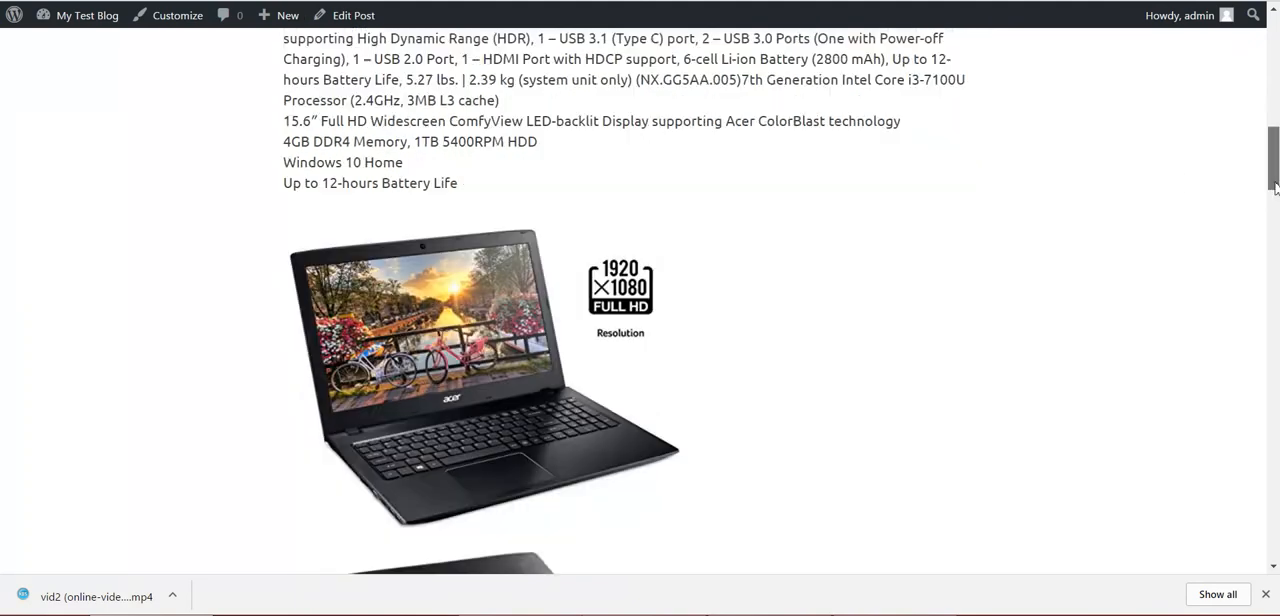
{"action": "scroll", "scroll_direction": "down", "scroll_amount": 3}
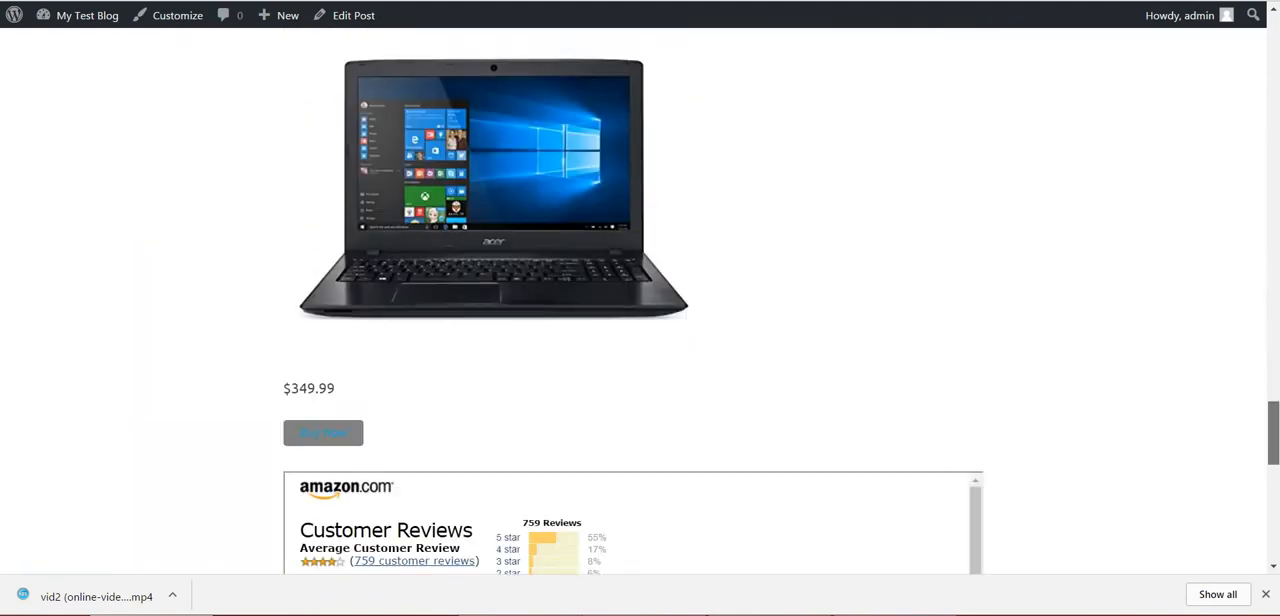
{"action": "scroll", "scroll_direction": "down", "scroll_amount": 3}
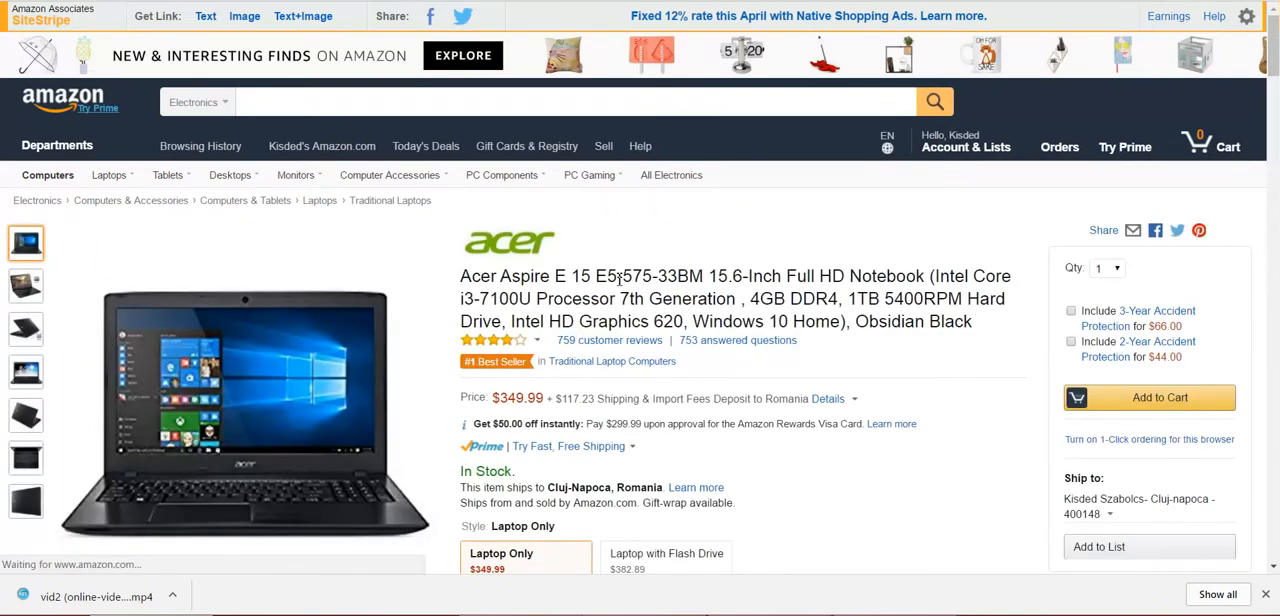
{"action": "scroll", "scroll_direction": "down", "scroll_amount": 3}
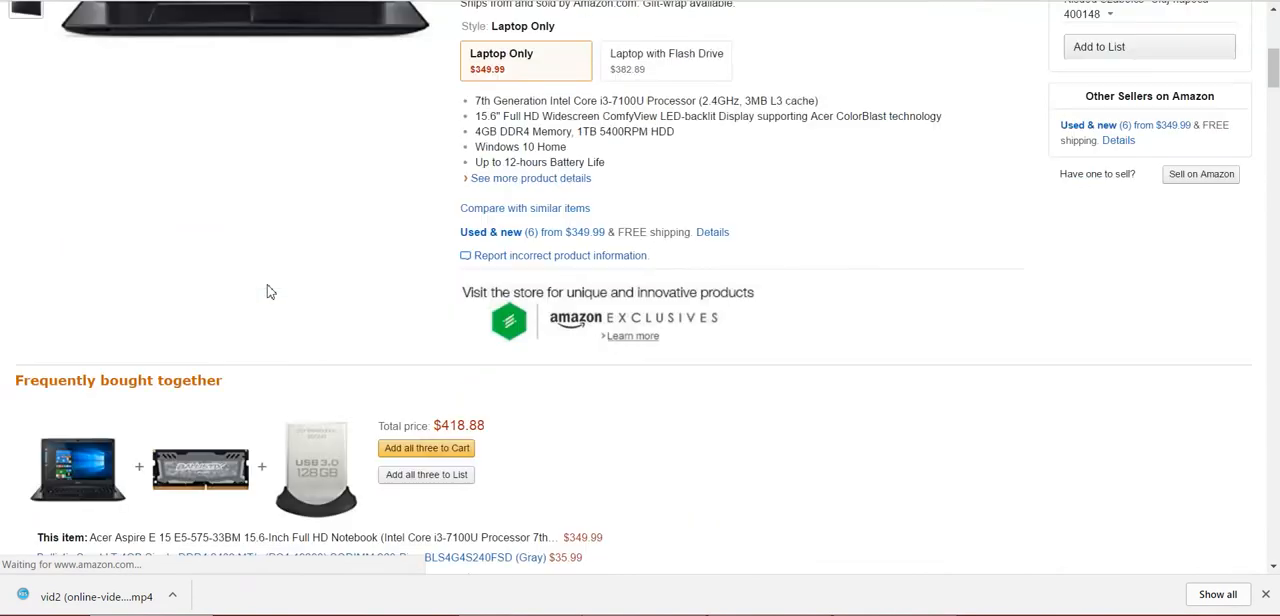
{"action": "scroll", "scroll_direction": "down", "scroll_amount": 3}
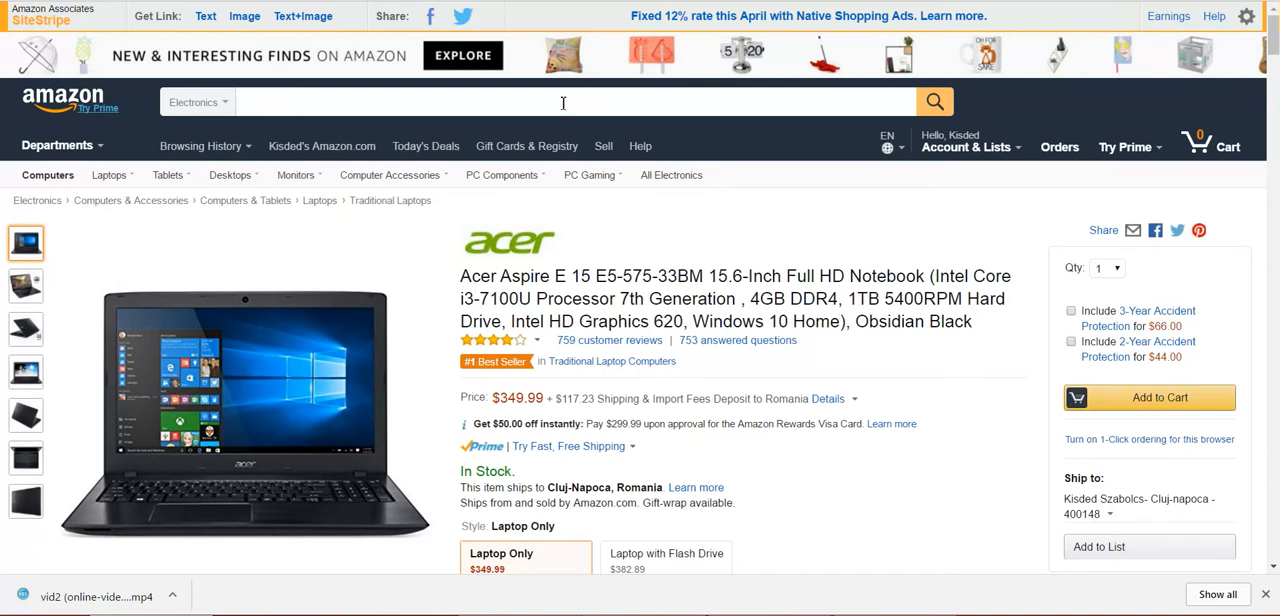
{"action": "type", "text": "tag=coderevolutio-20"}
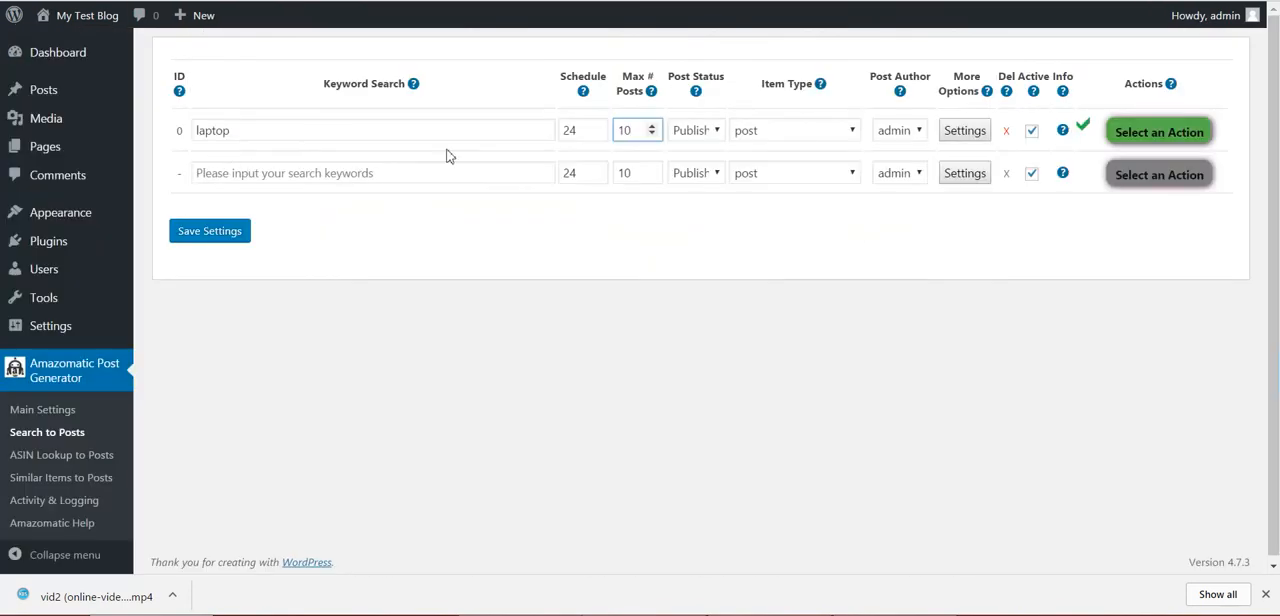
Inspect rule 0's post content shortcodes, including image and customer reviews, then close settings
{"action": "left_click", "coordinate": [963, 130]}
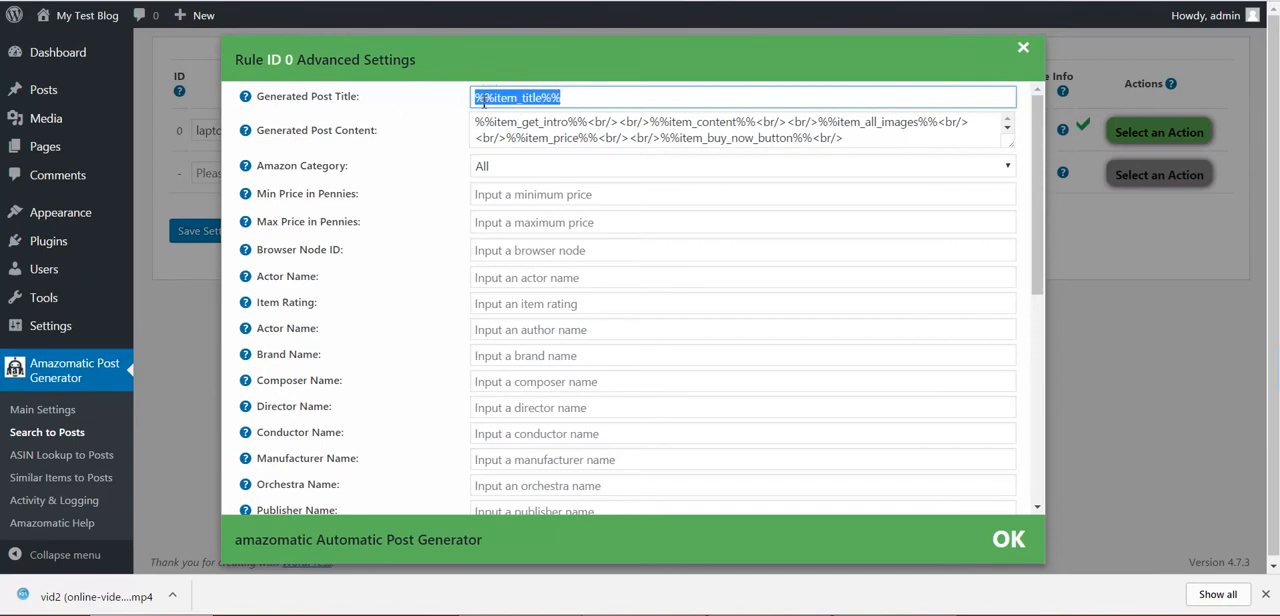
{"action": "mouse_move", "coordinate": [244, 96]}
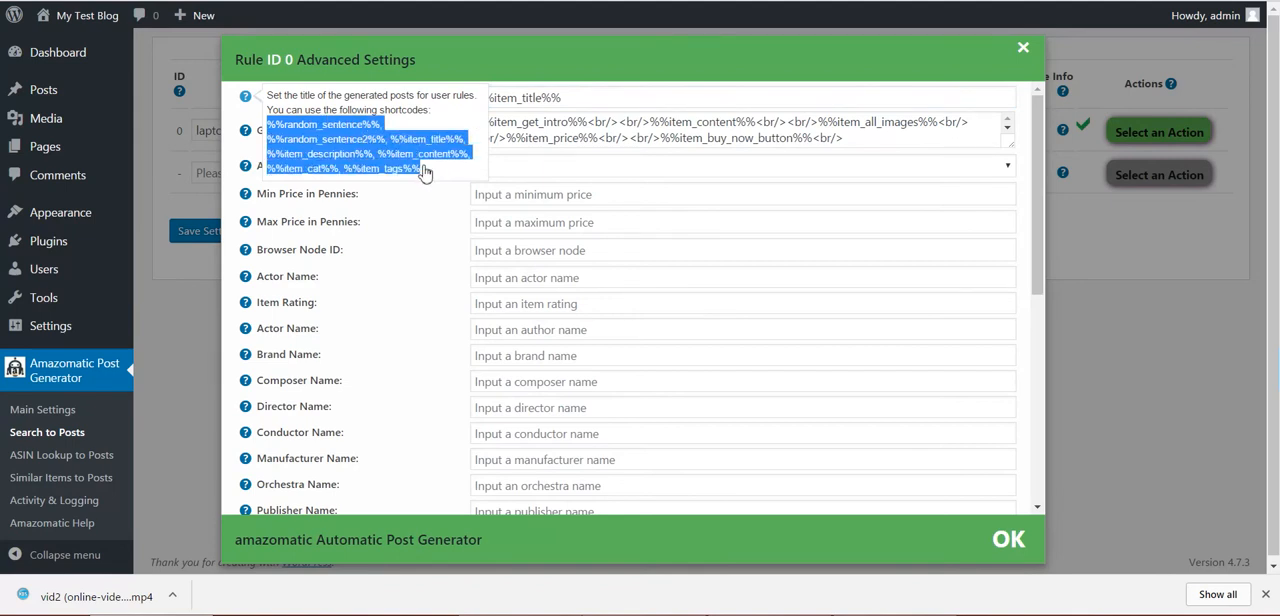
{"action": "mouse_move", "coordinate": [388, 147]}
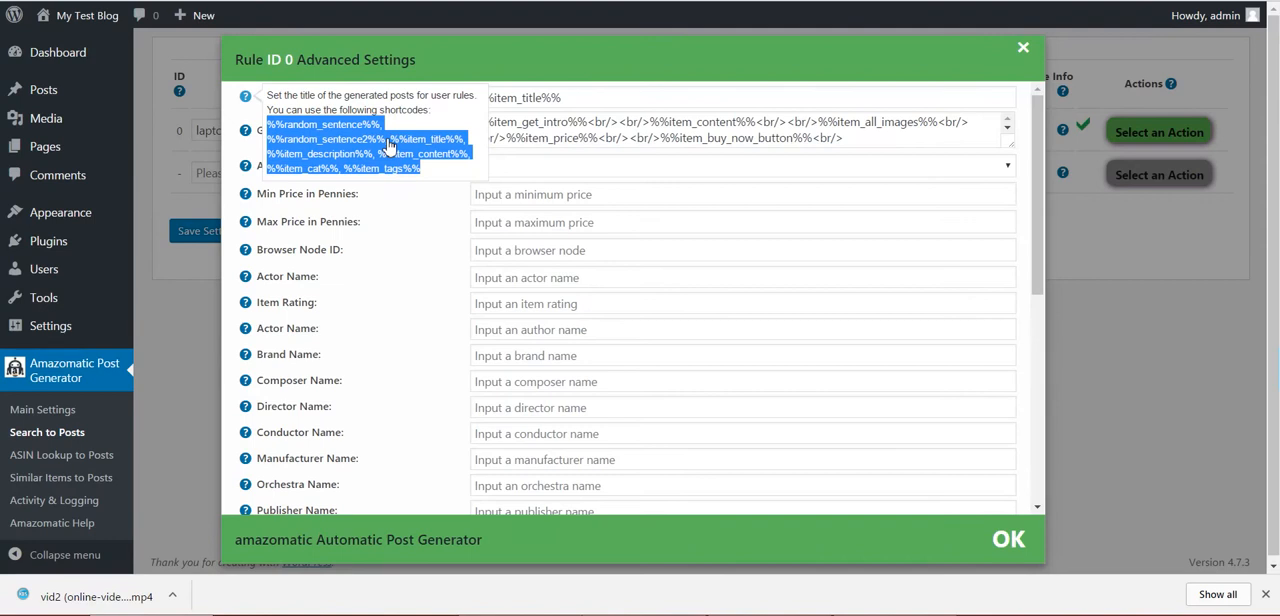
{"action": "mouse_move", "coordinate": [380, 159]}
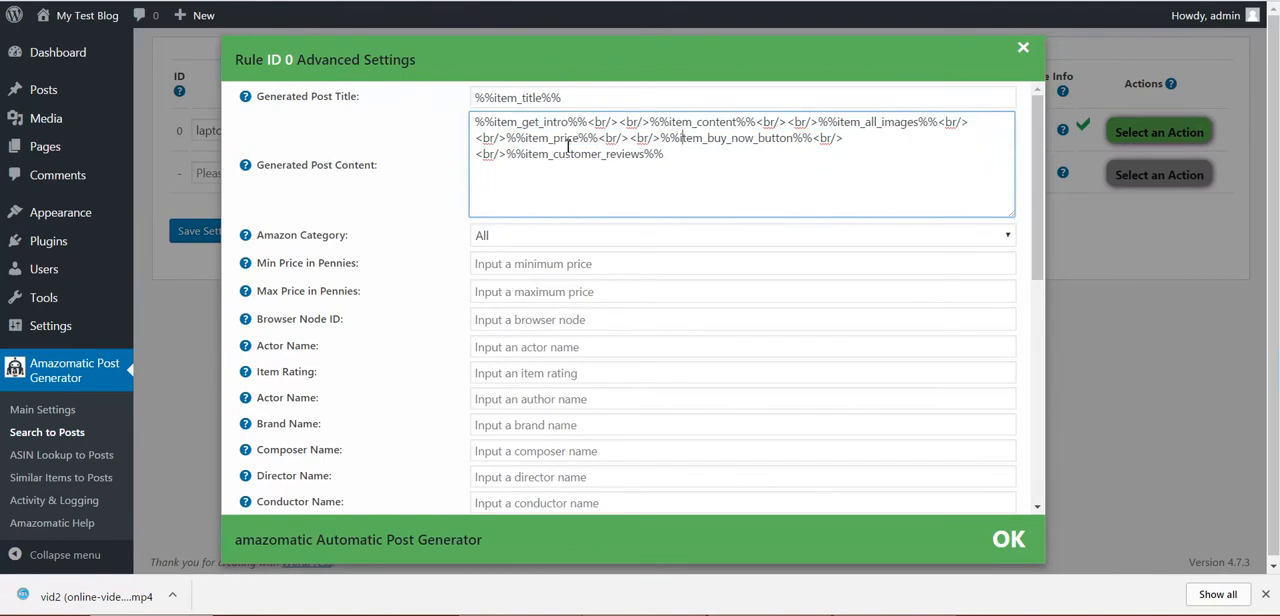
{"action": "double_click", "coordinate": [529, 121]}
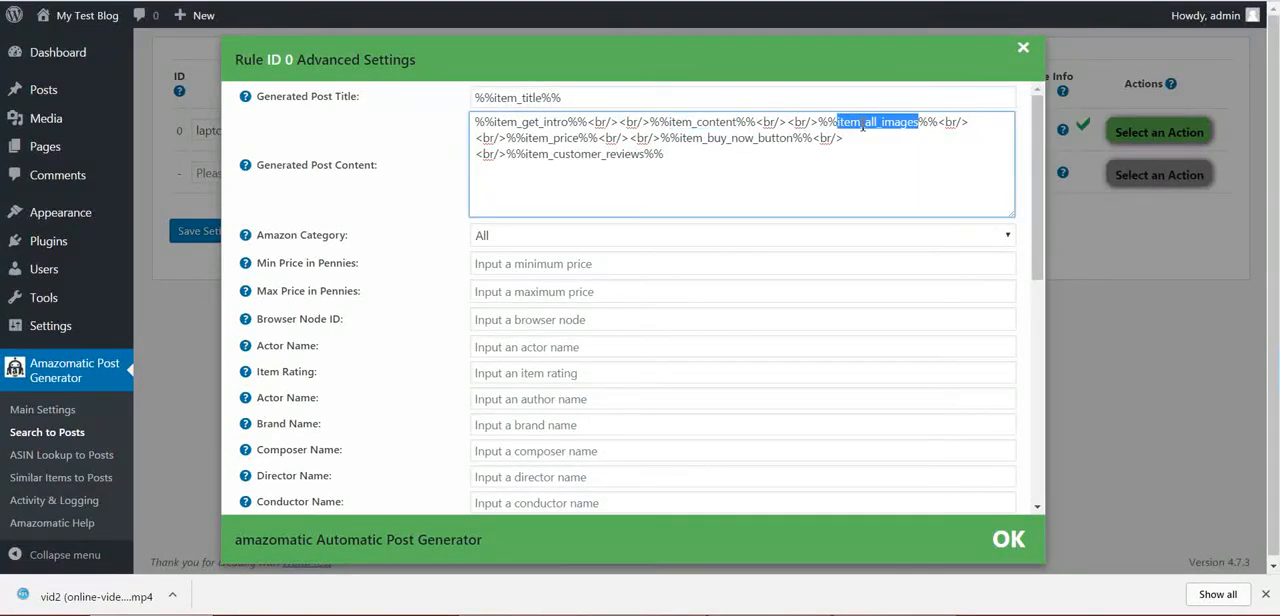
{"action": "left_click", "coordinate": [551, 138]}
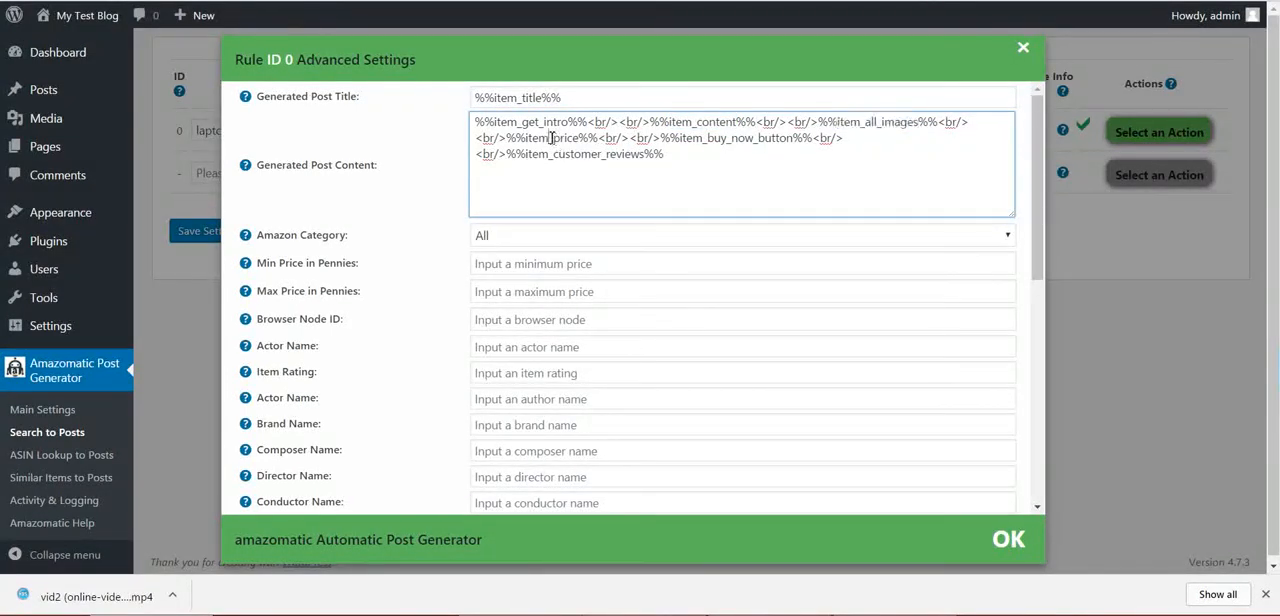
{"action": "double_click", "coordinate": [736, 137]}
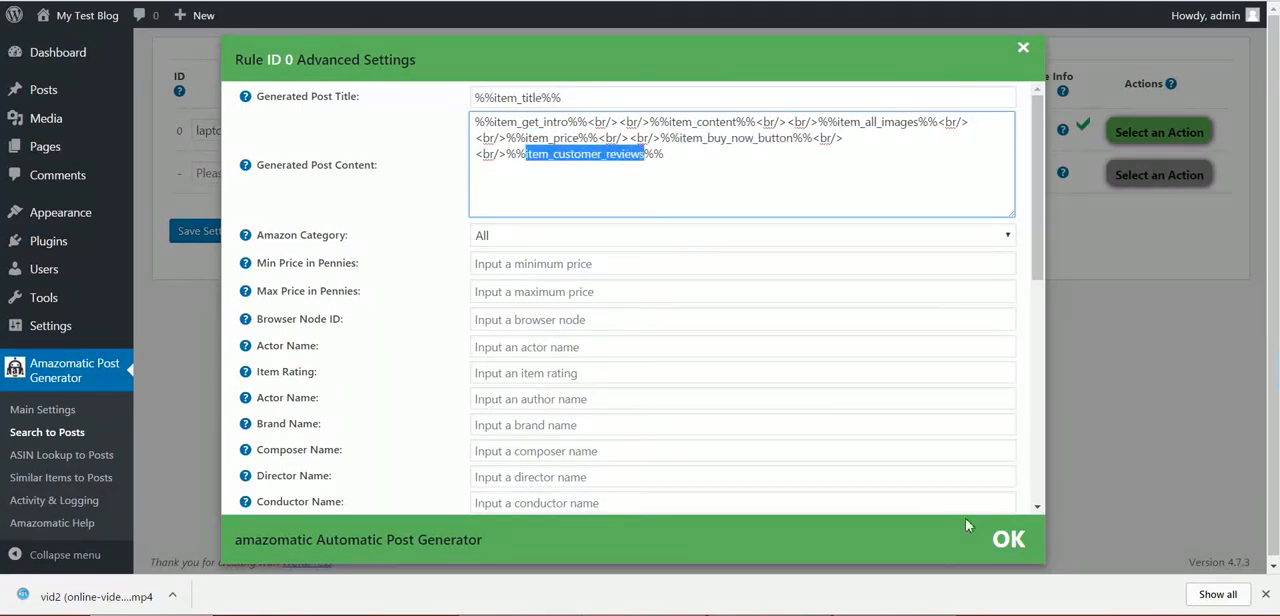
{"action": "left_click", "coordinate": [1008, 539]}
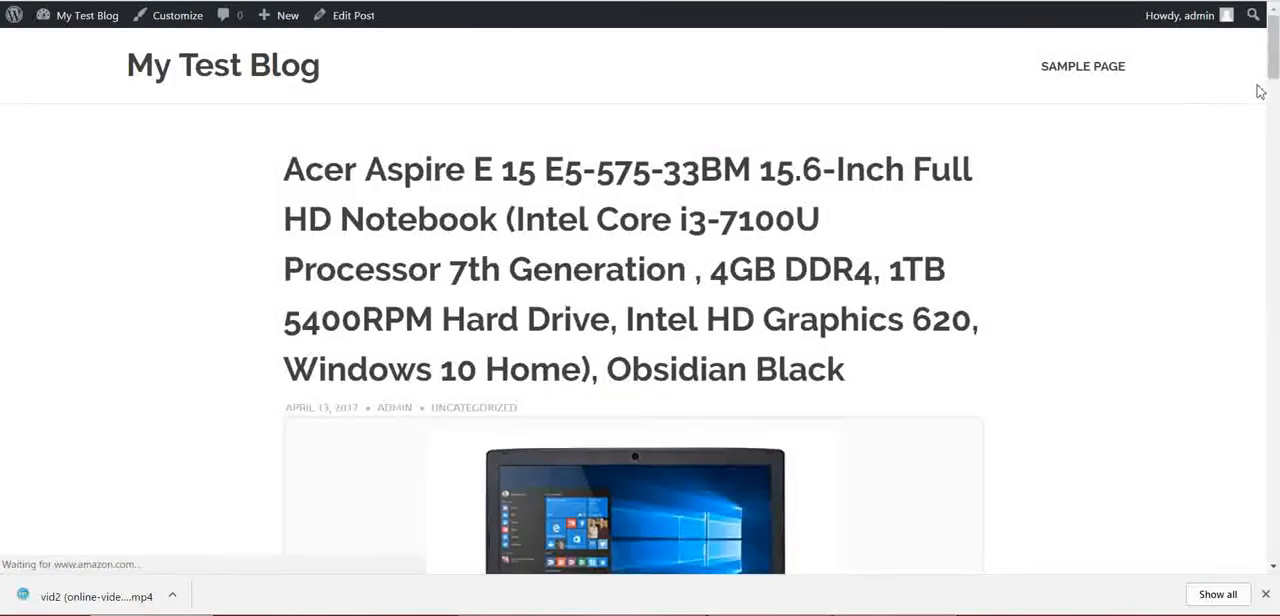
Scroll through the generated Acer post's product images
{"action": "scroll", "scroll_direction": "down", "scroll_amount": 3}
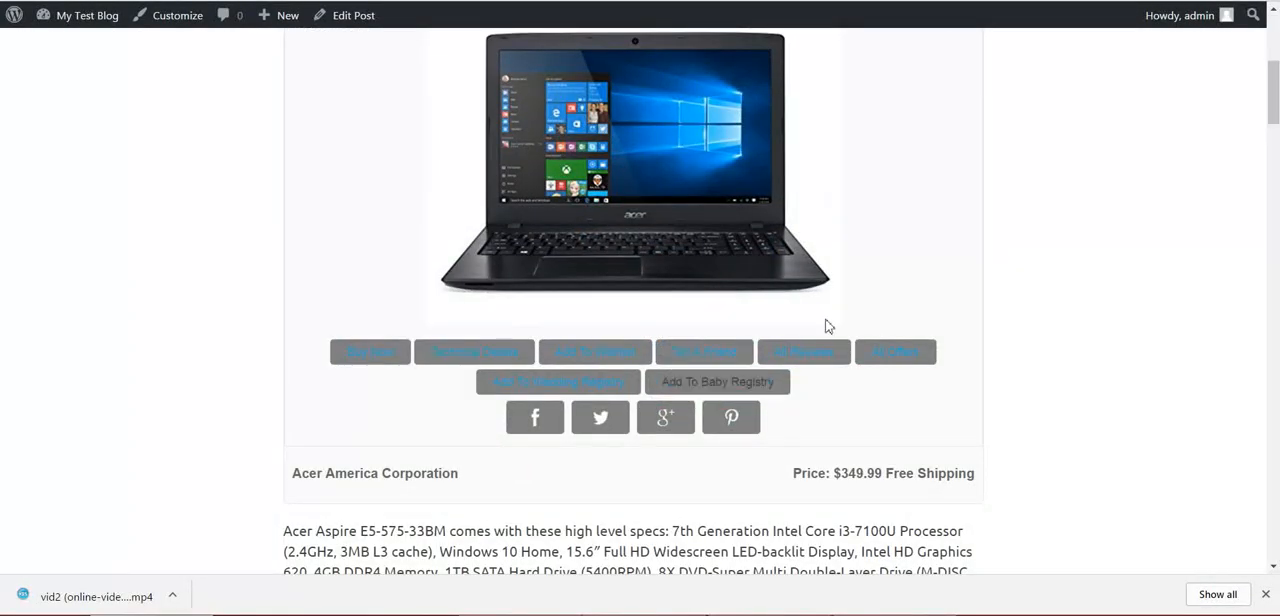
{"action": "scroll", "scroll_direction": "down", "scroll_amount": 3}
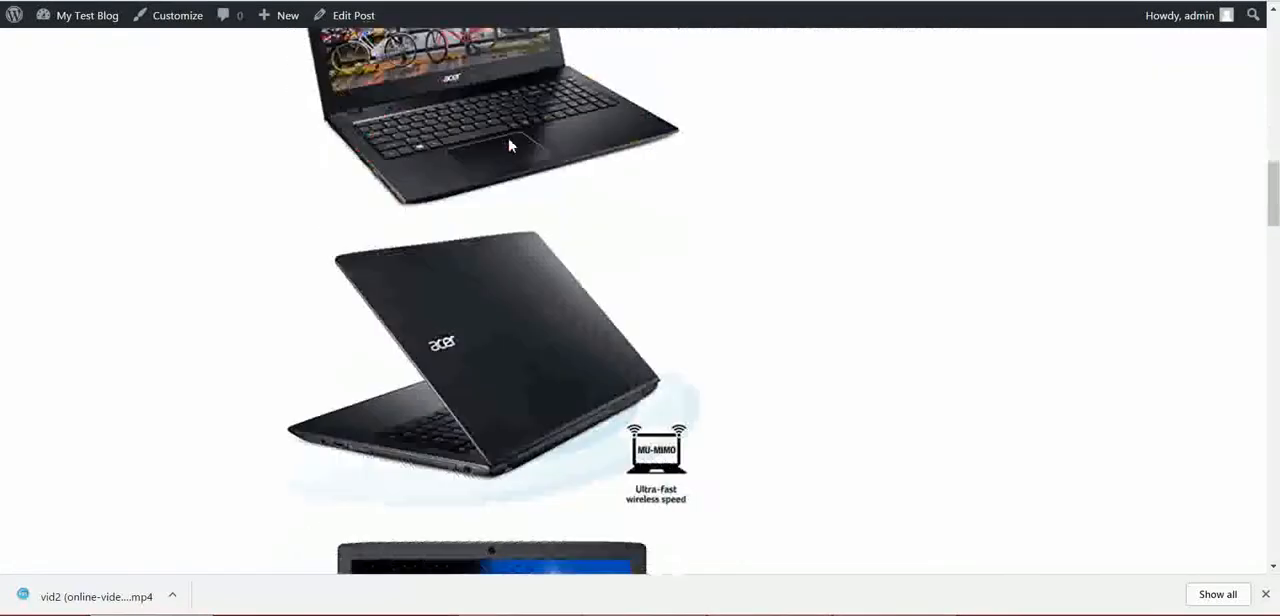
{"action": "scroll", "scroll_direction": "down", "scroll_amount": 3}
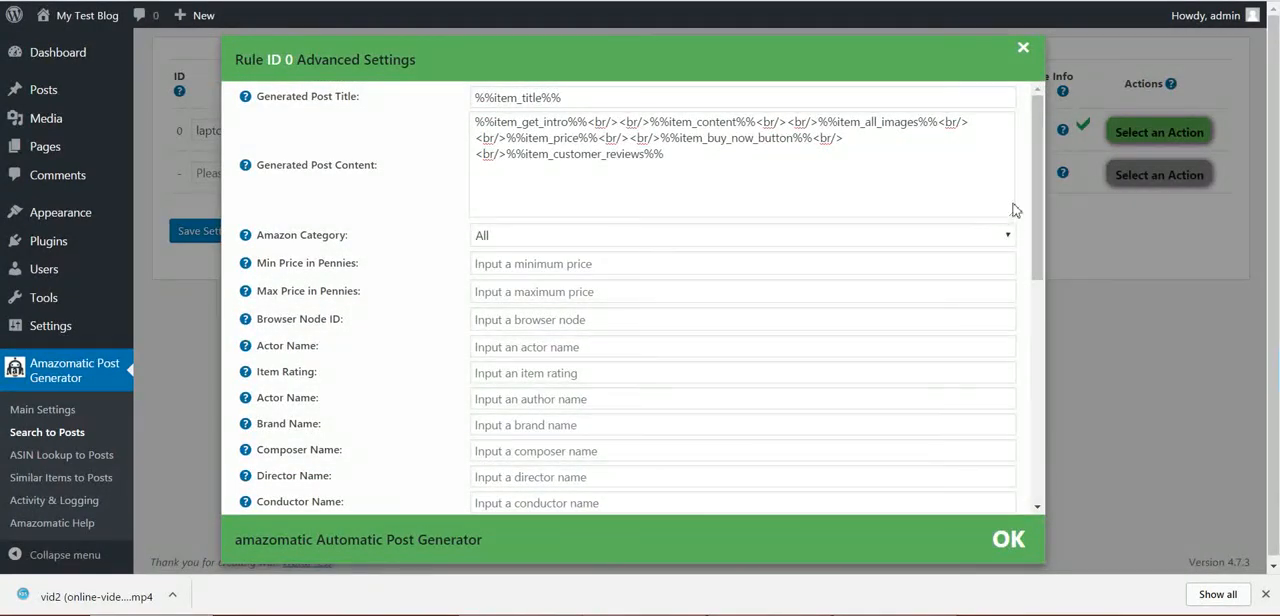
Keep the category at All and inspect the Actor Name field
{"action": "scroll", "scroll_direction": "down", "scroll_amount": 3}
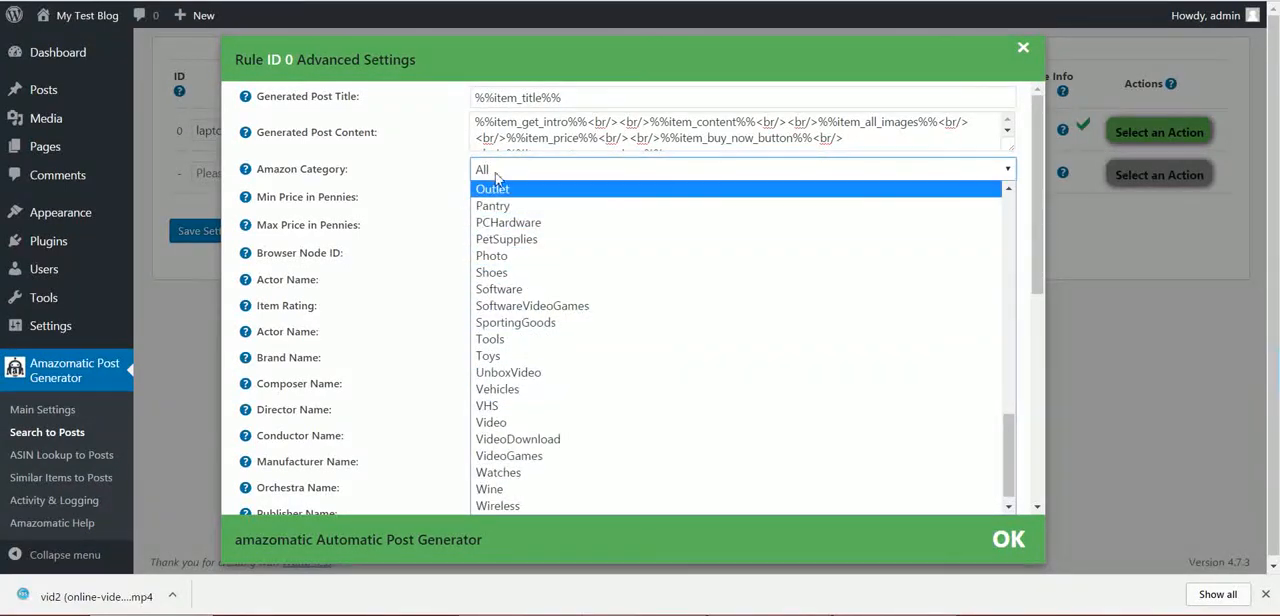
{"action": "left_click", "coordinate": [481, 169]}
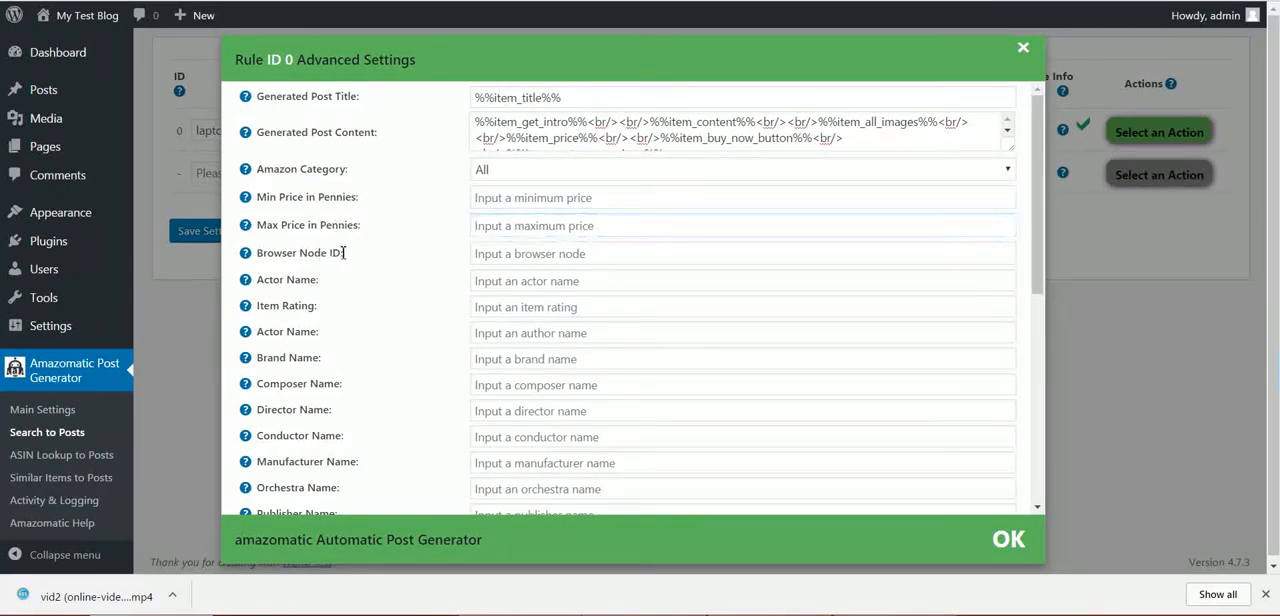
{"action": "left_click", "coordinate": [742, 253]}
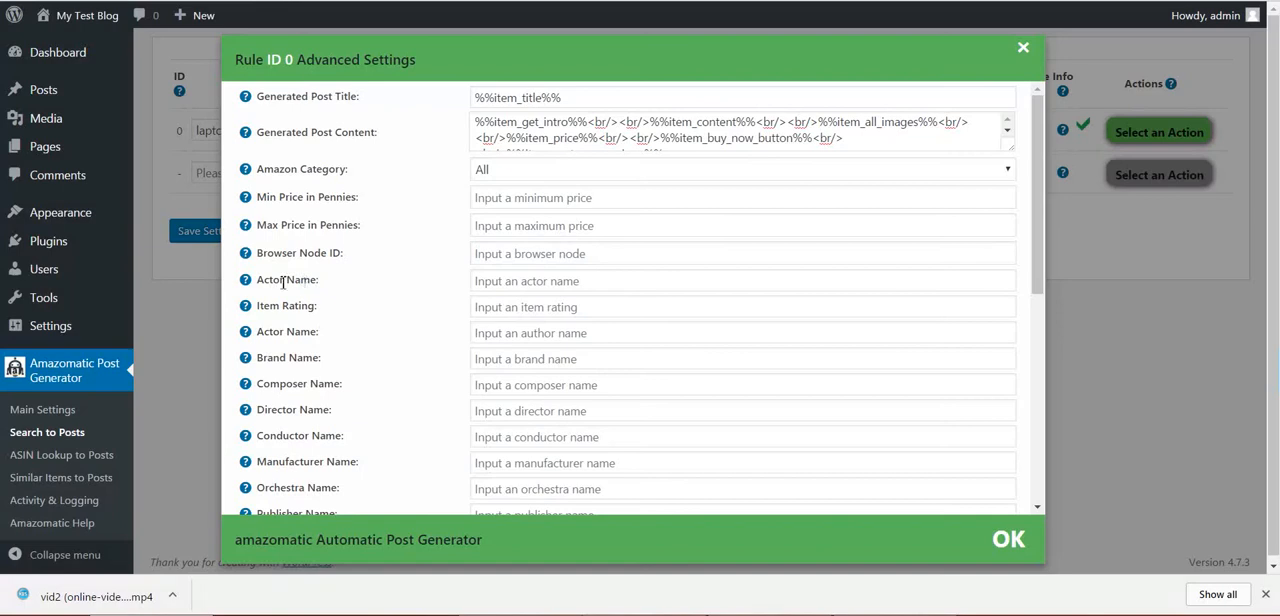
{"action": "double_click", "coordinate": [287, 280]}
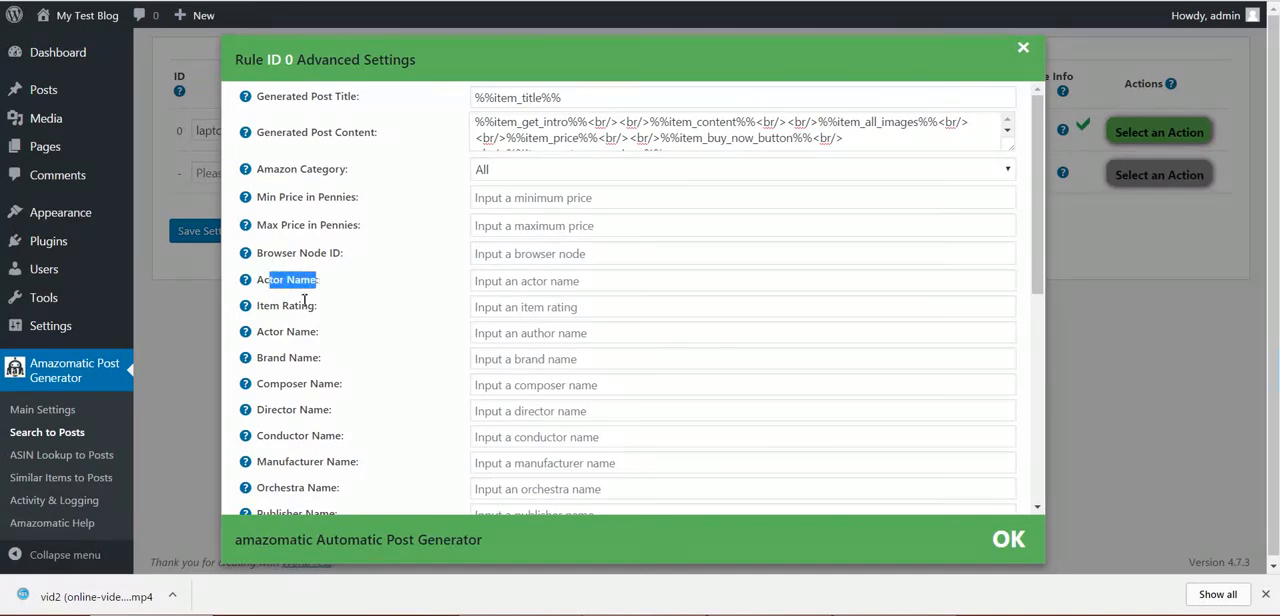
{"action": "scroll", "scroll_direction": "down", "scroll_amount": 3}
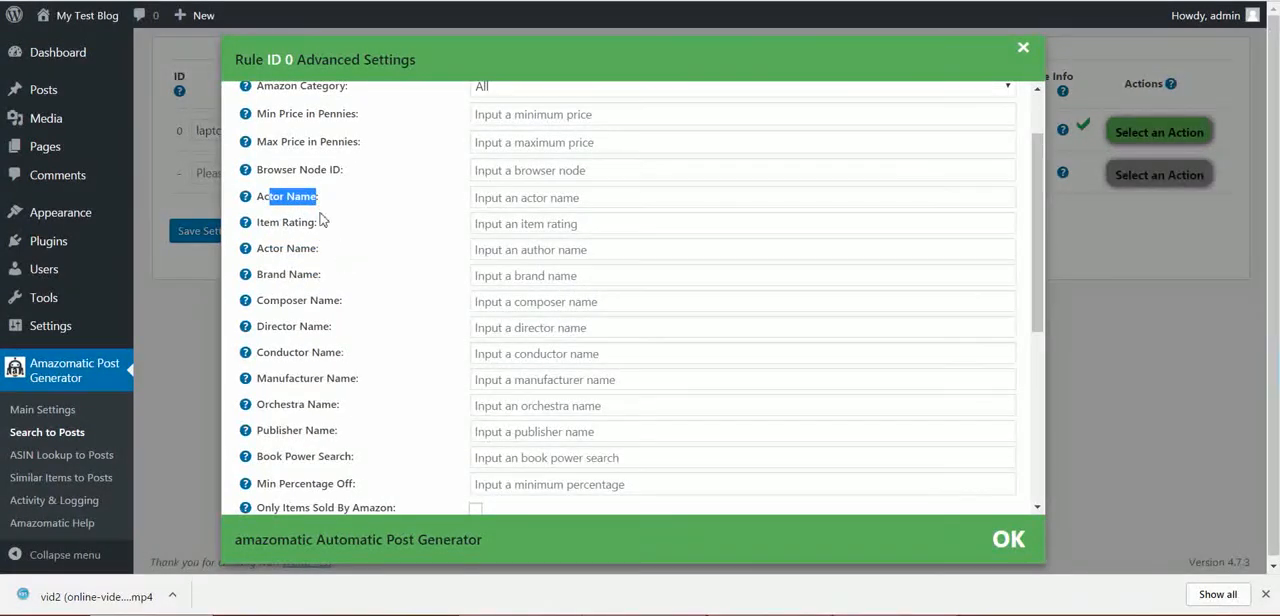
{"action": "double_click", "coordinate": [303, 196]}
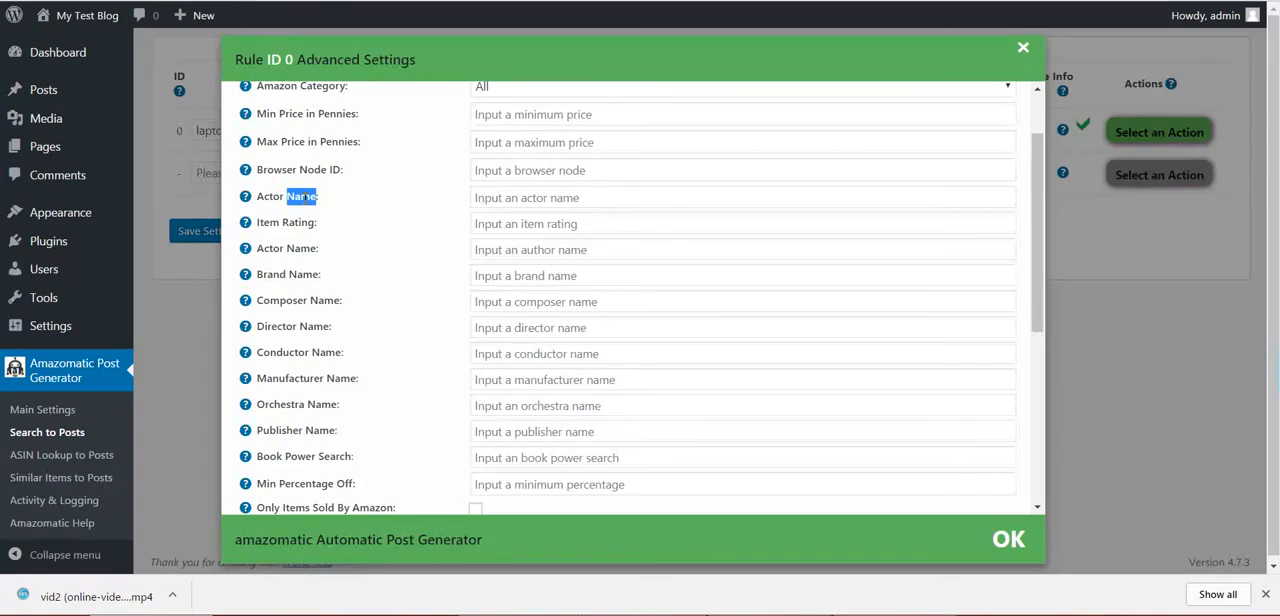
{"action": "mouse_move", "coordinate": [244, 222]}
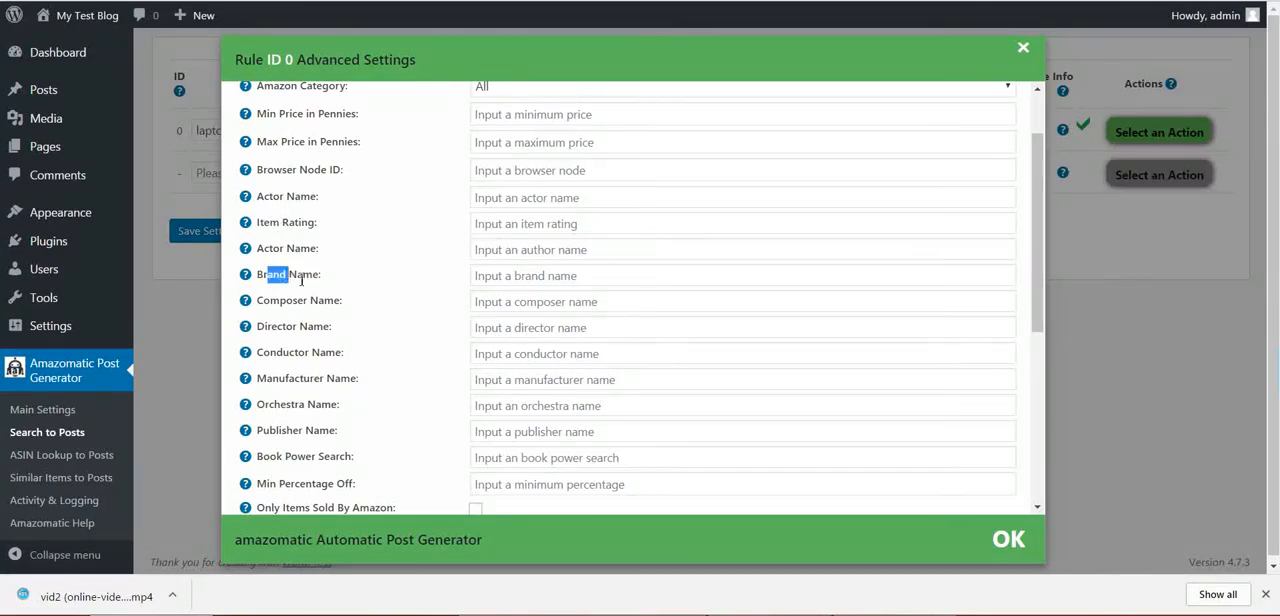
Inspect the Director Name field and the Only Items Sold By Amazon option
{"action": "double_click", "coordinate": [280, 326]}
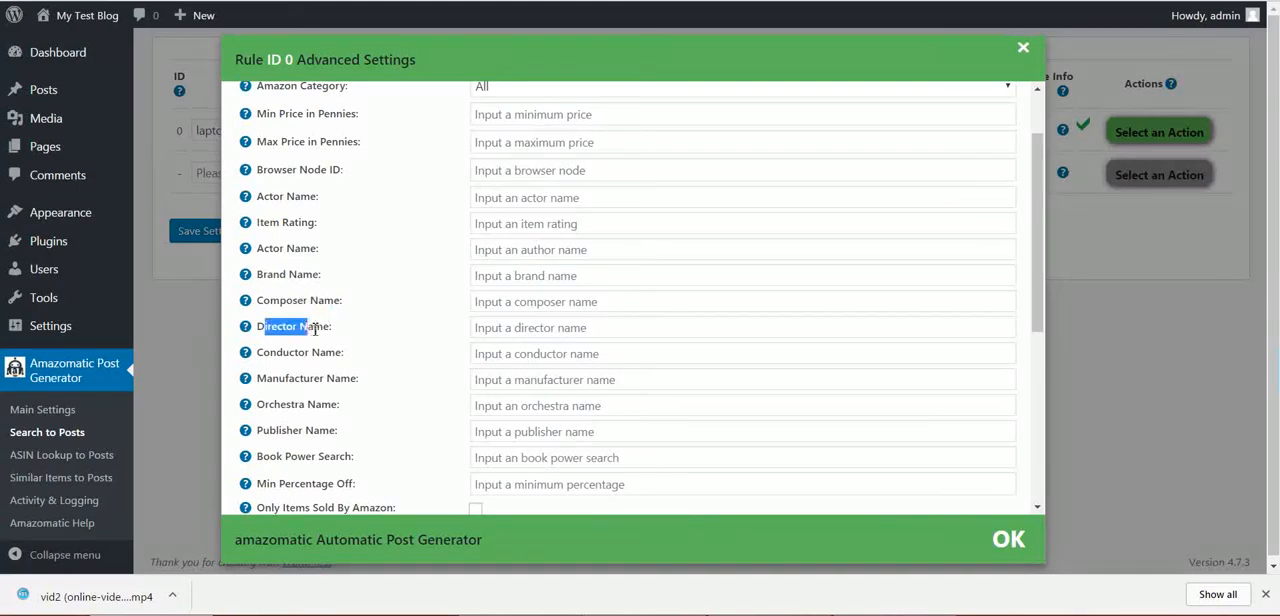
{"action": "scroll", "scroll_direction": "down", "scroll_amount": 3}
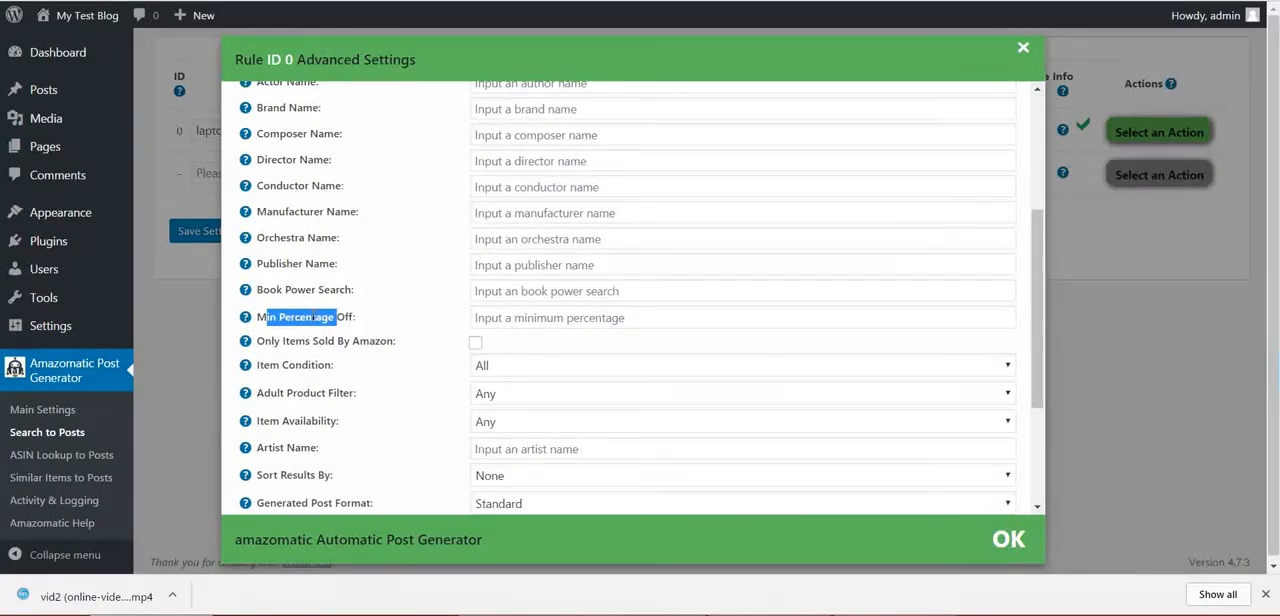
{"action": "scroll", "scroll_direction": "down", "scroll_amount": 3}
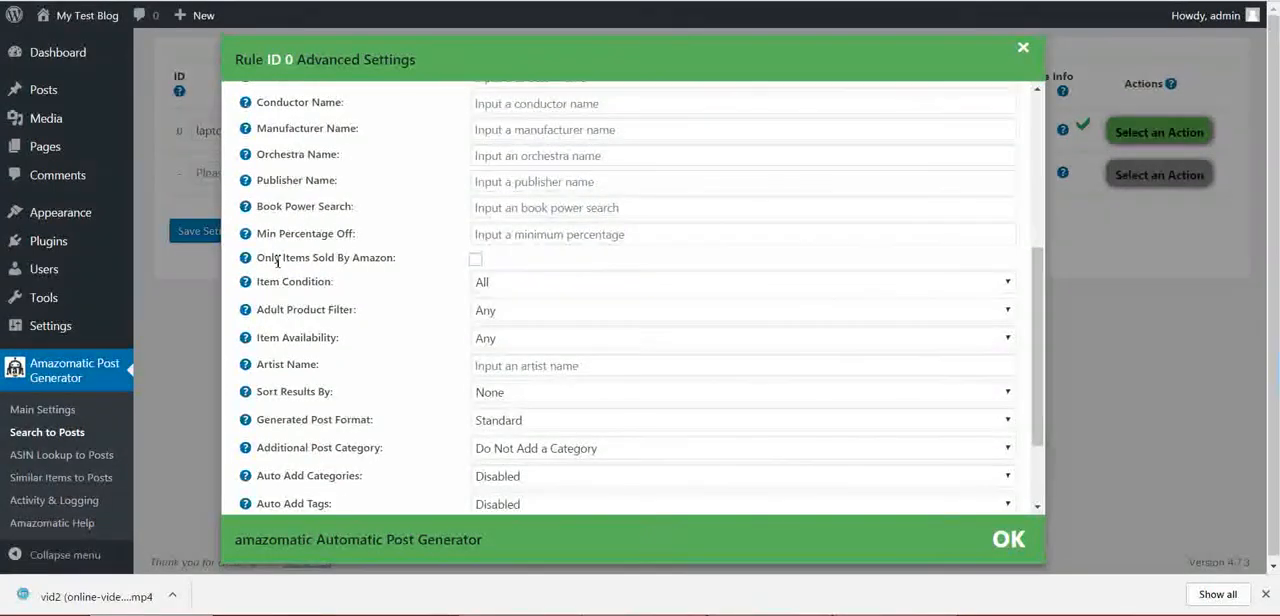
{"action": "double_click", "coordinate": [315, 257]}
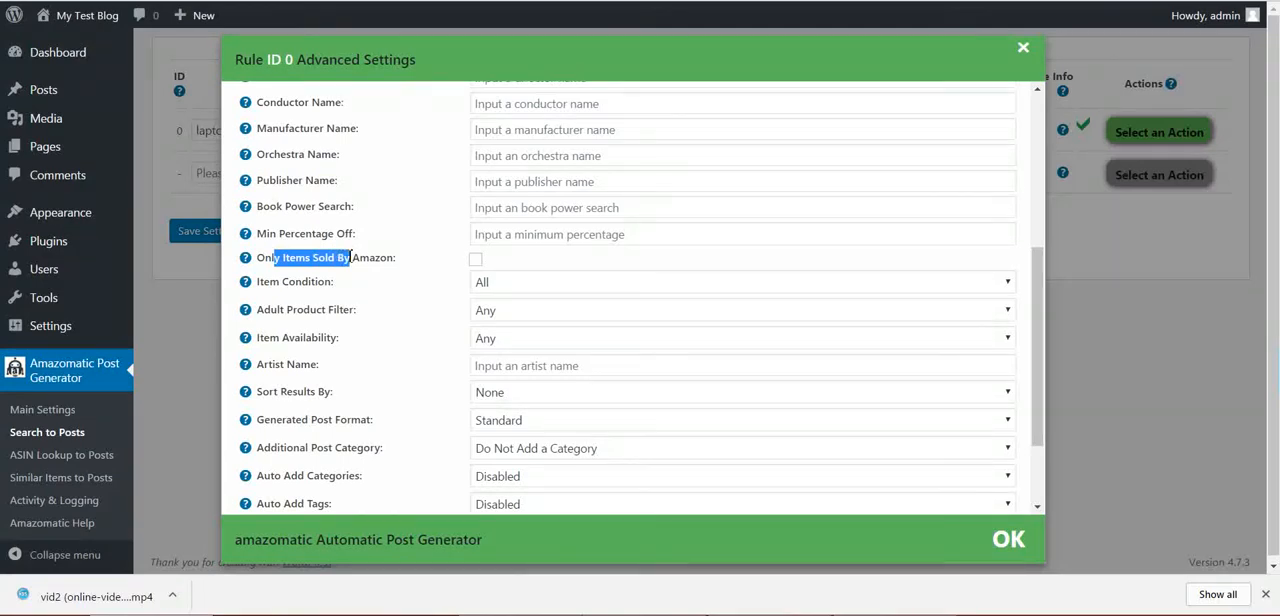
{"action": "mouse_move", "coordinate": [445, 265]}
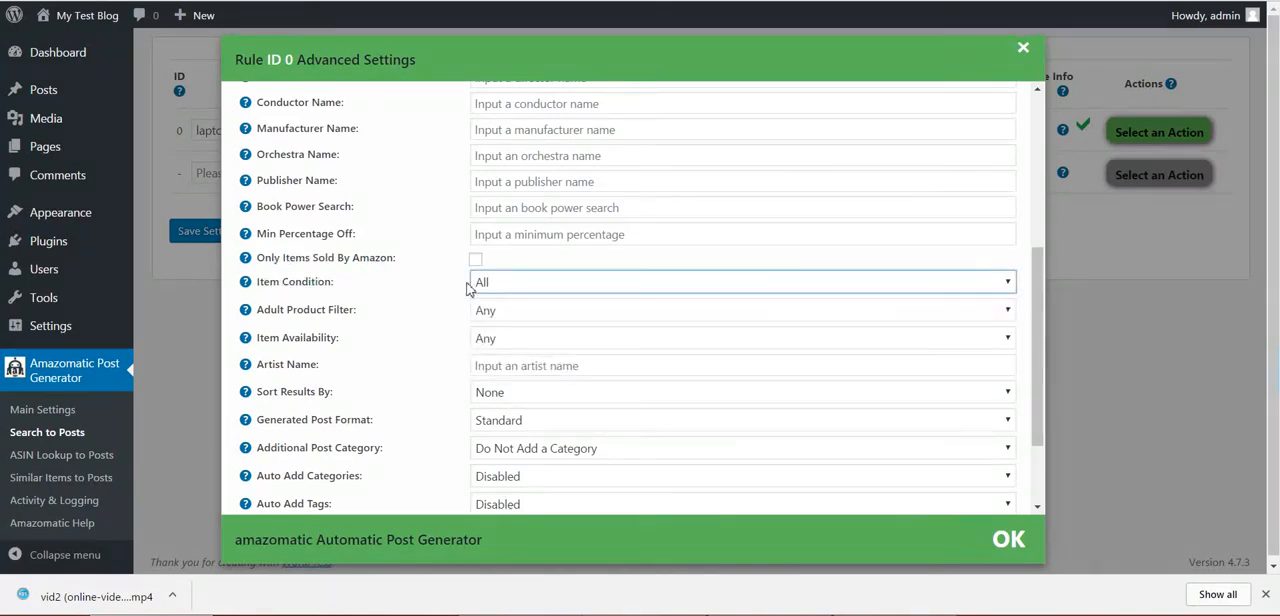
Keep the Adult Product Filter and Item Availability both at Any
{"action": "left_click", "coordinate": [740, 309]}
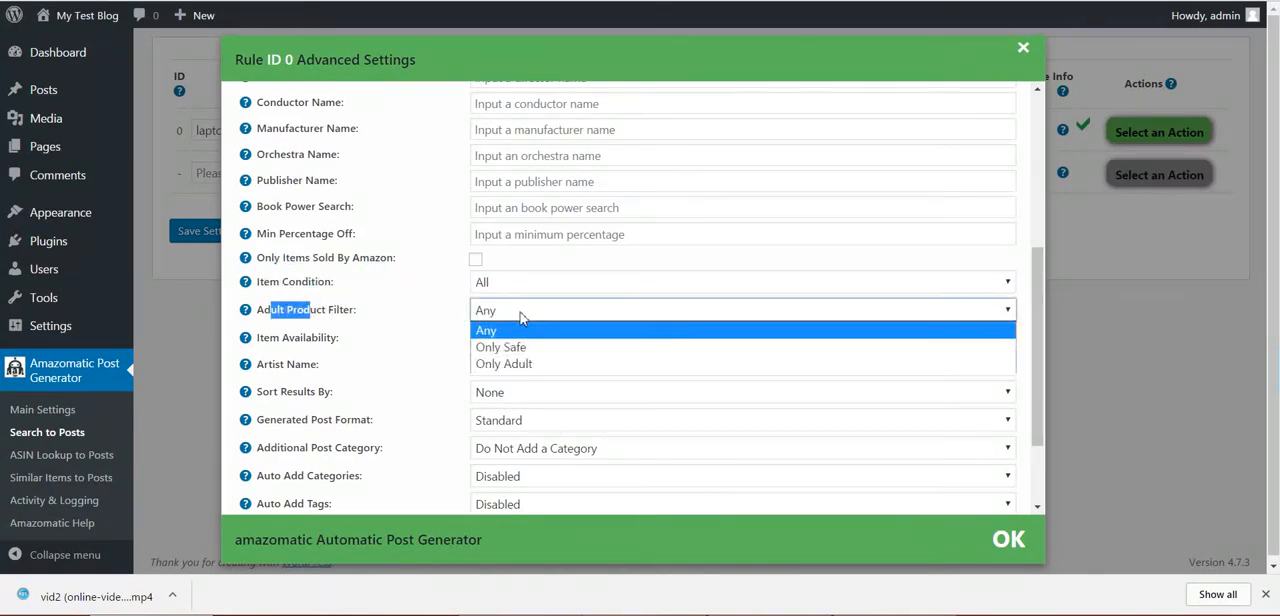
{"action": "left_click", "coordinate": [485, 330]}
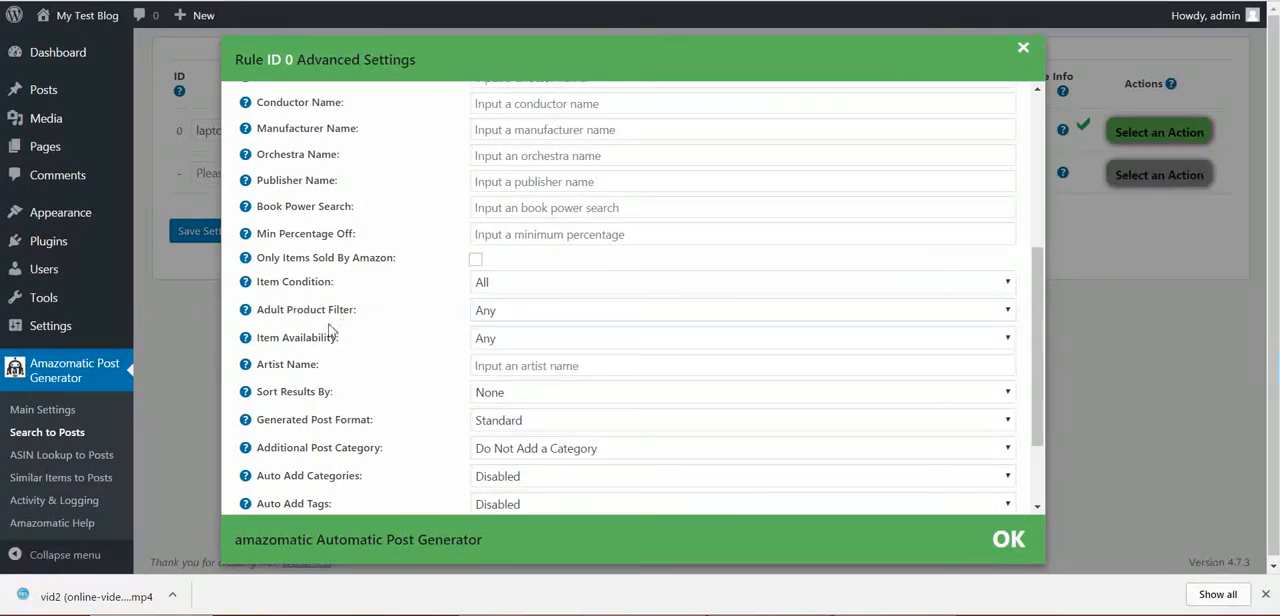
{"action": "scroll", "scroll_direction": "down", "scroll_amount": 3}
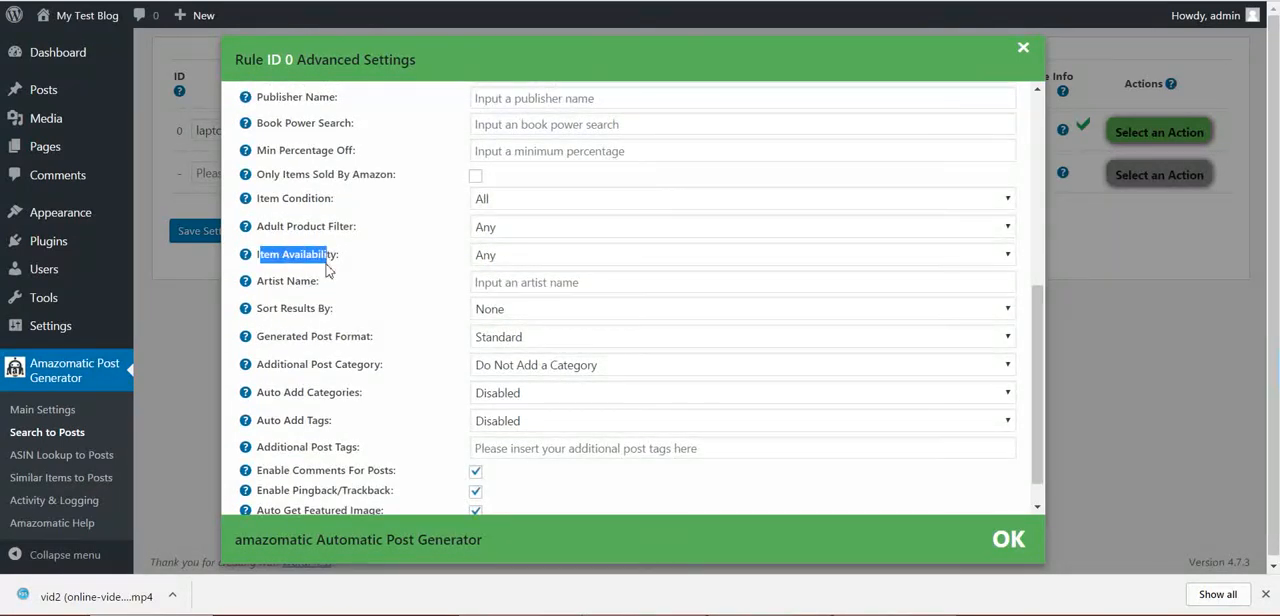
{"action": "left_click", "coordinate": [740, 254]}
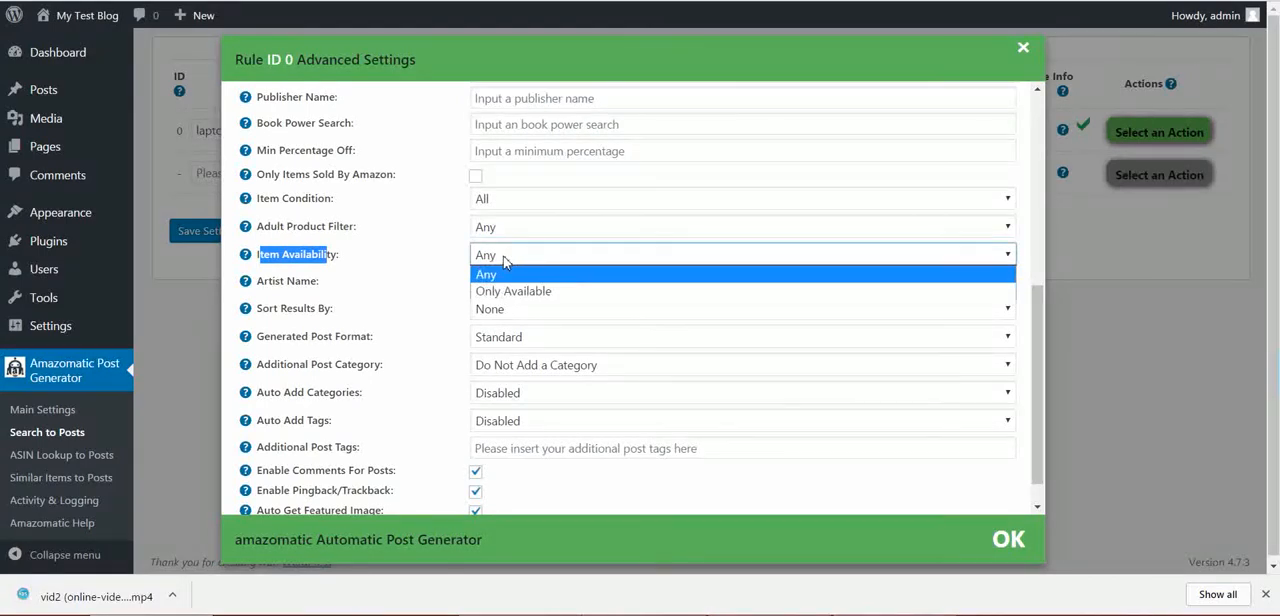
{"action": "left_click", "coordinate": [485, 274]}
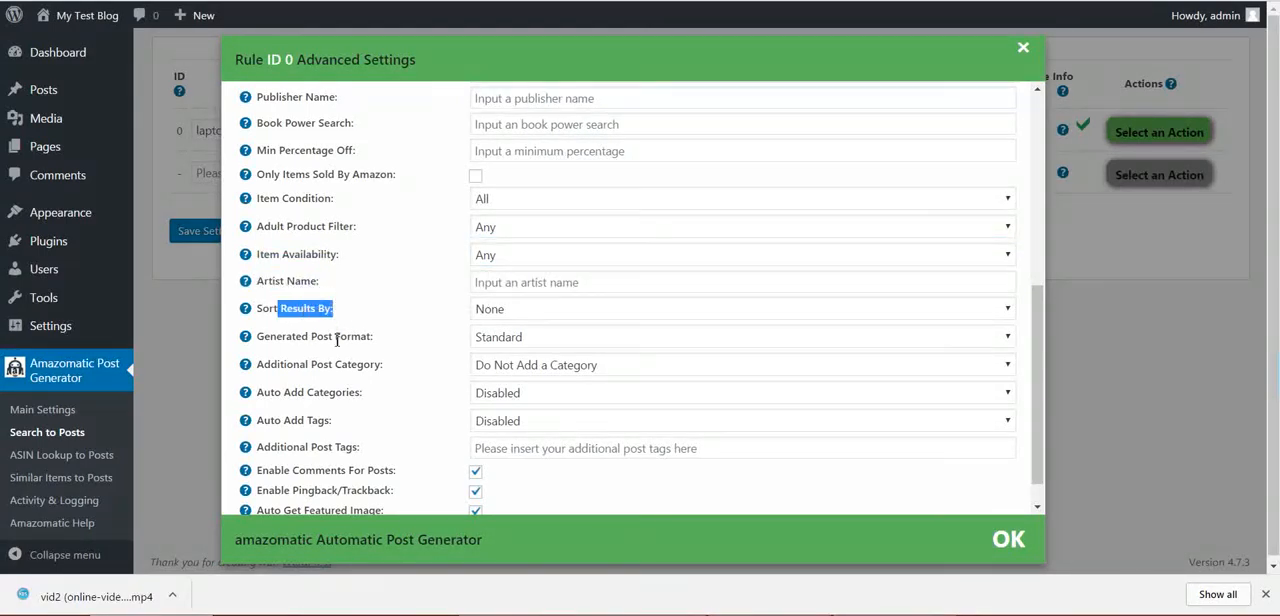
Review sort orders and additional categories, leaving automatic categories disabled
{"action": "left_click", "coordinate": [740, 308]}
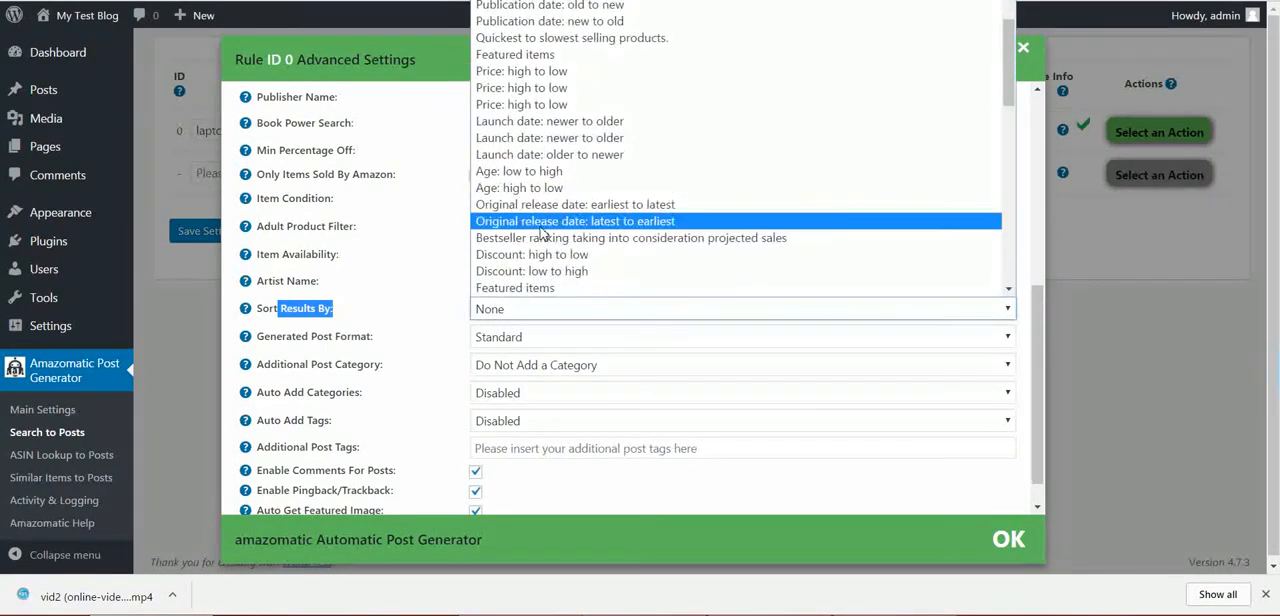
{"action": "scroll", "scroll_direction": "down", "scroll_amount": 3}
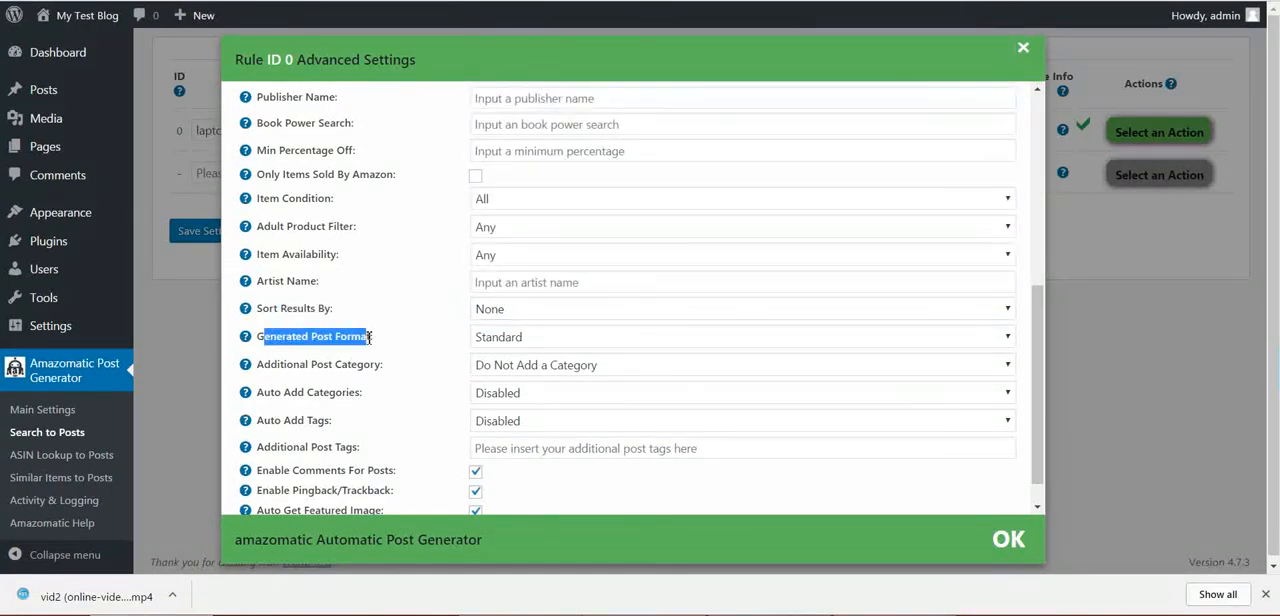
{"action": "left_click", "coordinate": [743, 336]}
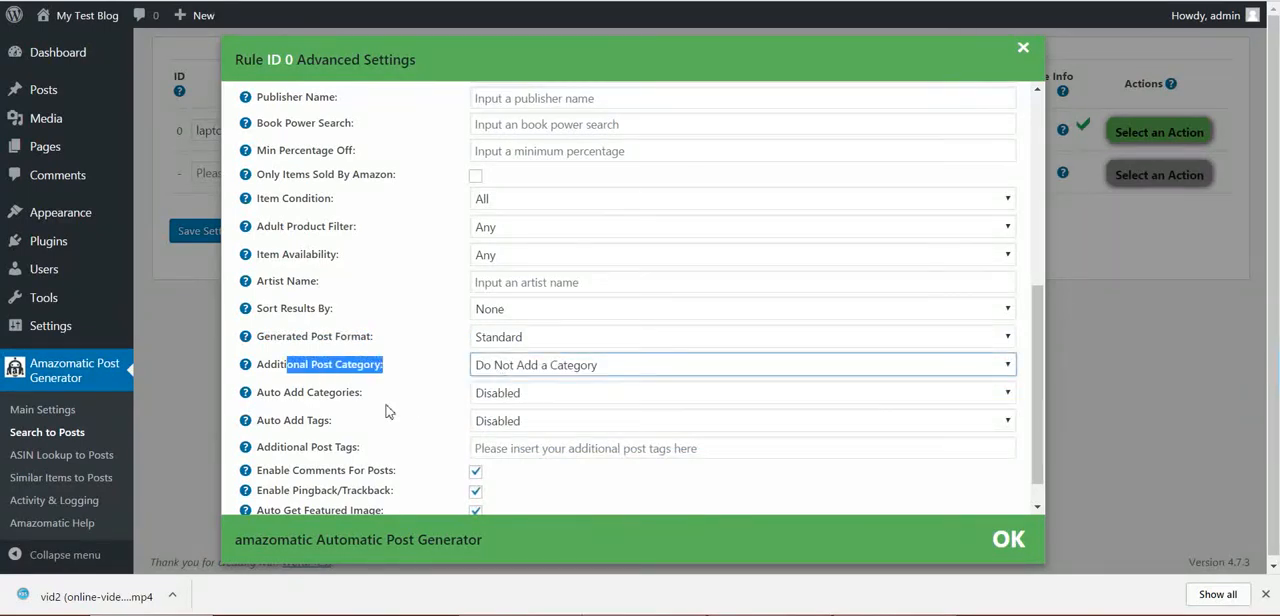
{"action": "left_click", "coordinate": [742, 392]}
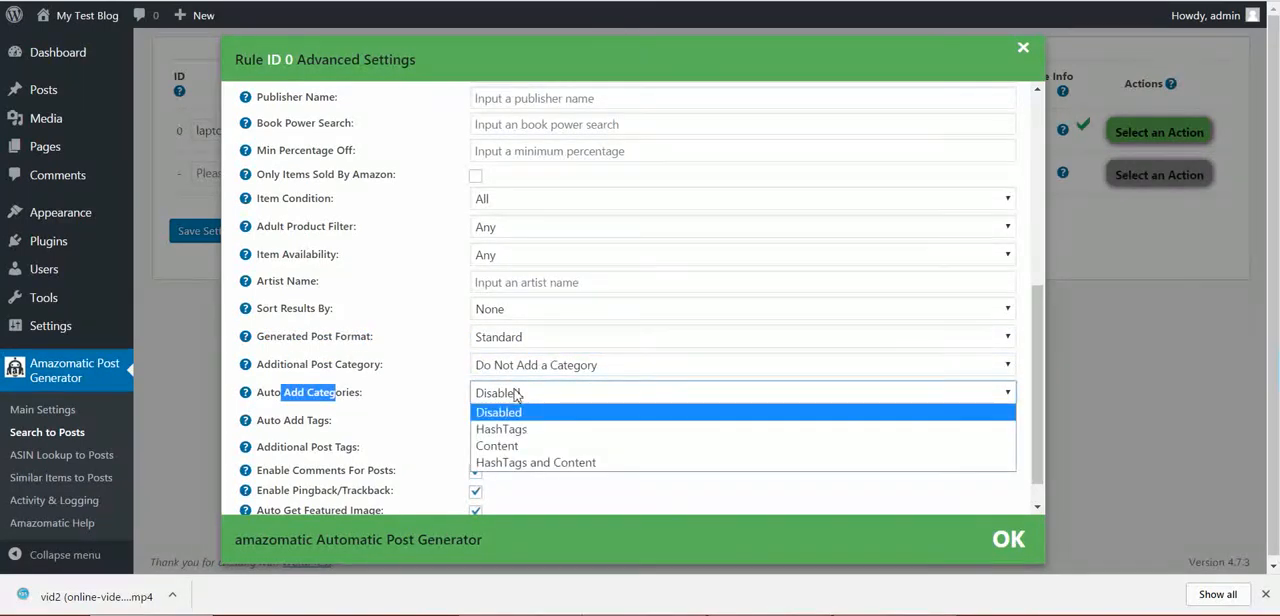
{"action": "left_click", "coordinate": [498, 412]}
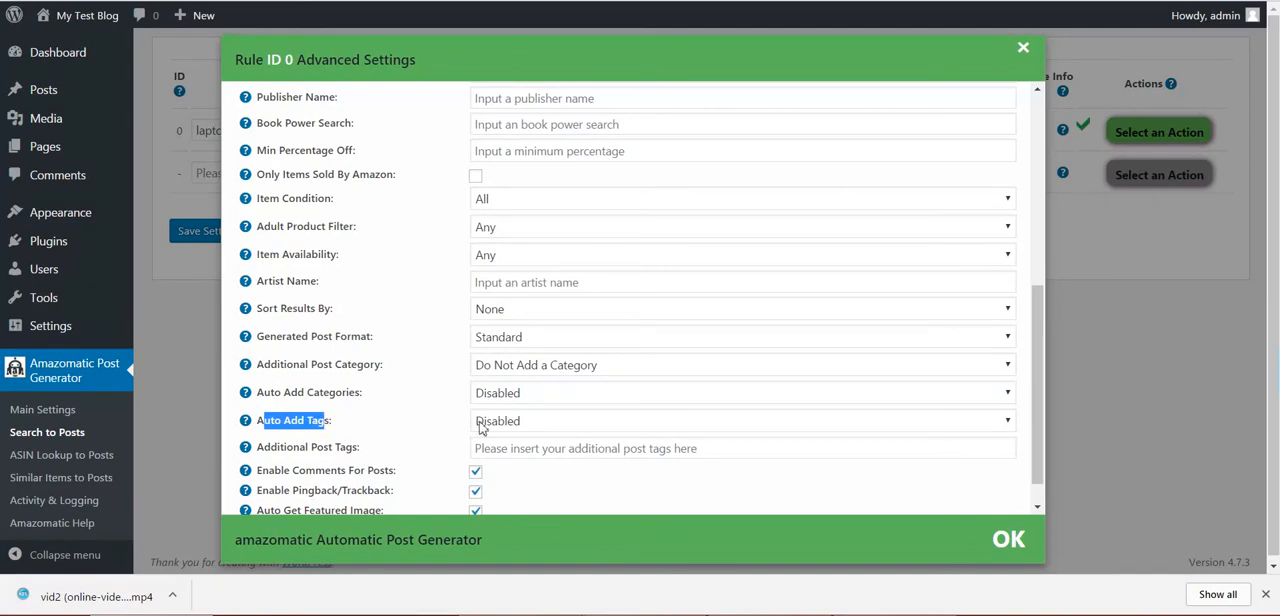
{"action": "scroll", "scroll_direction": "down", "scroll_amount": 3}
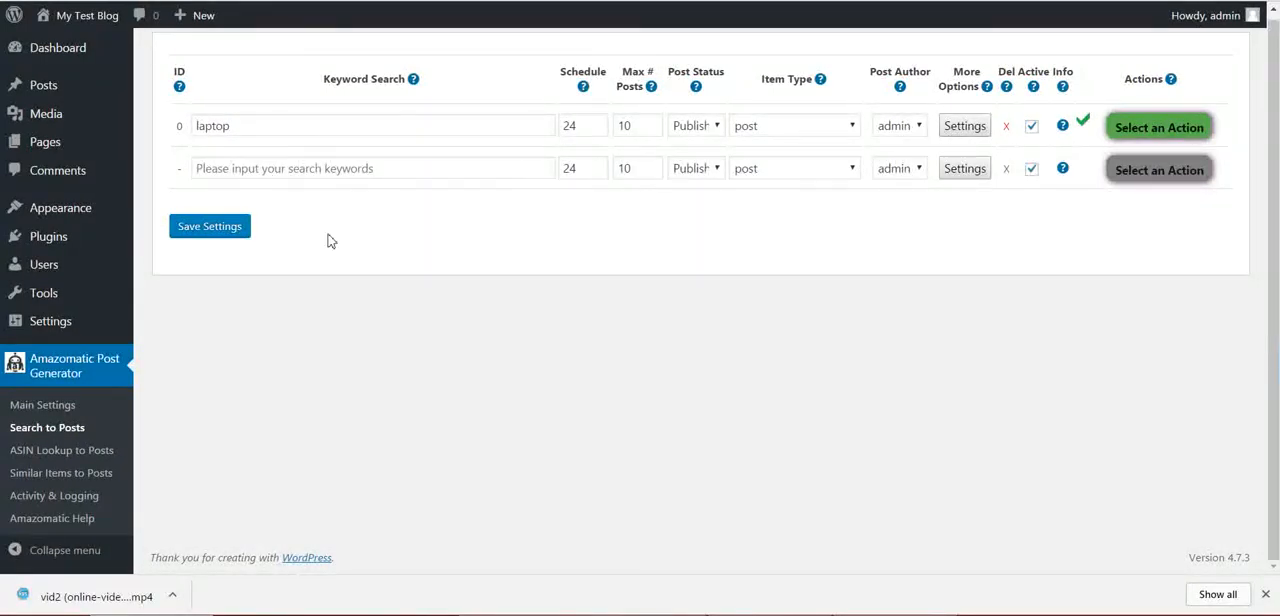
{"action": "mouse_move", "coordinate": [45, 460]}
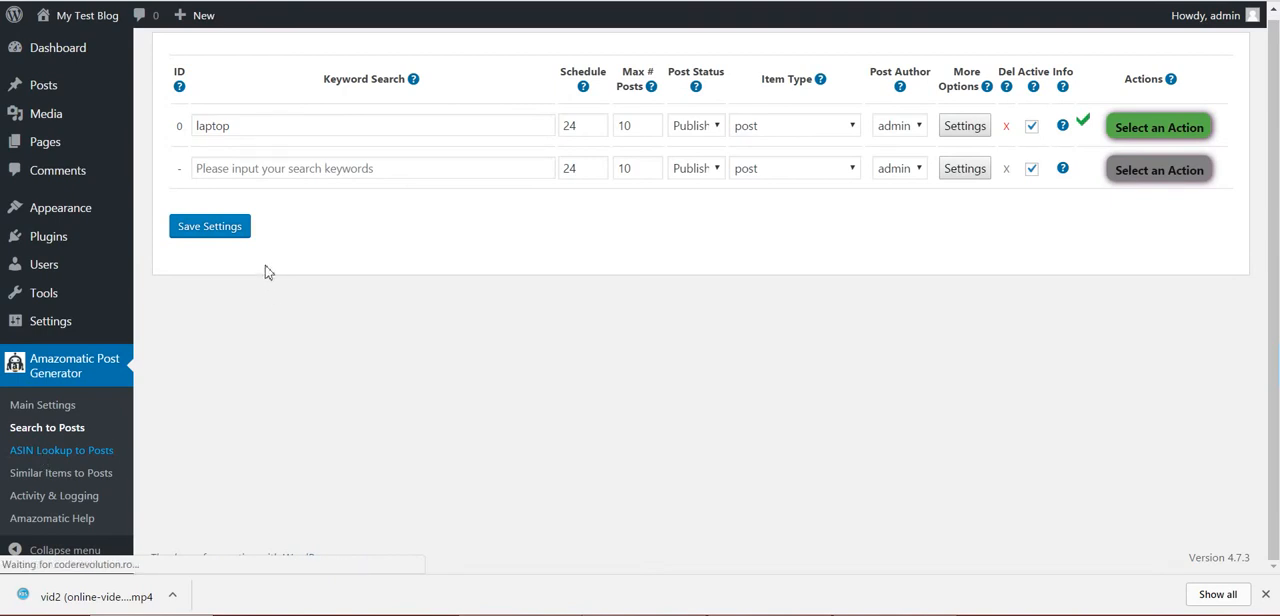
Create an ASIN Lookup to Posts rule for item B004L5JCZ4 and confirm running it now
{"action": "left_click", "coordinate": [61, 449]}
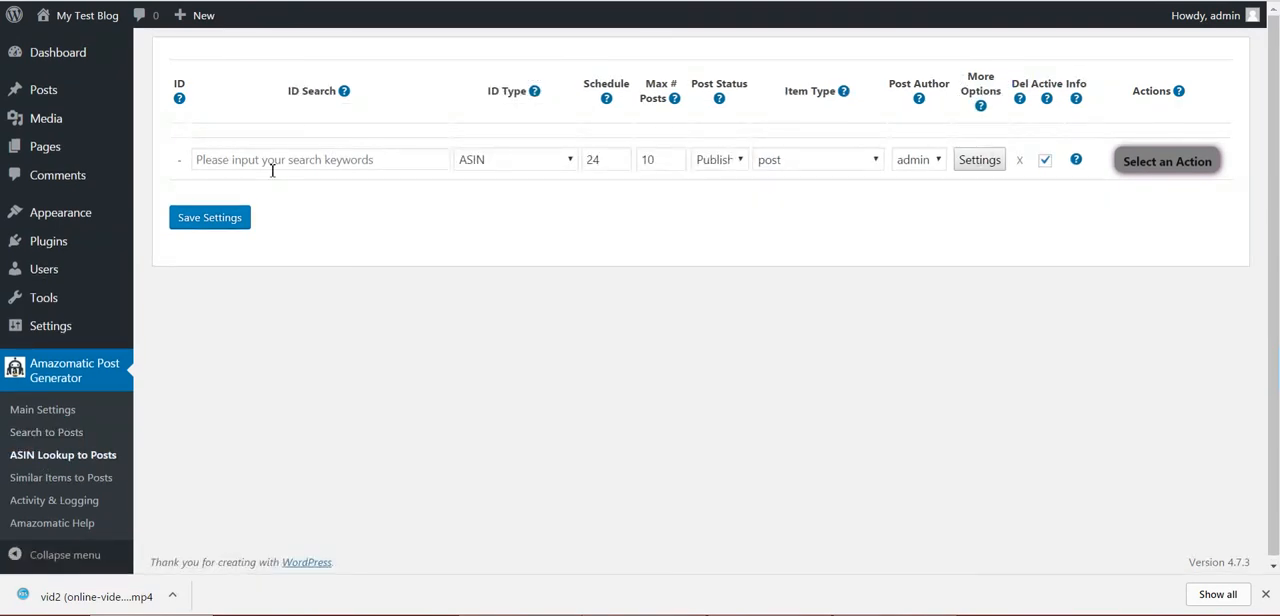
{"action": "mouse_move", "coordinate": [558, 353]}
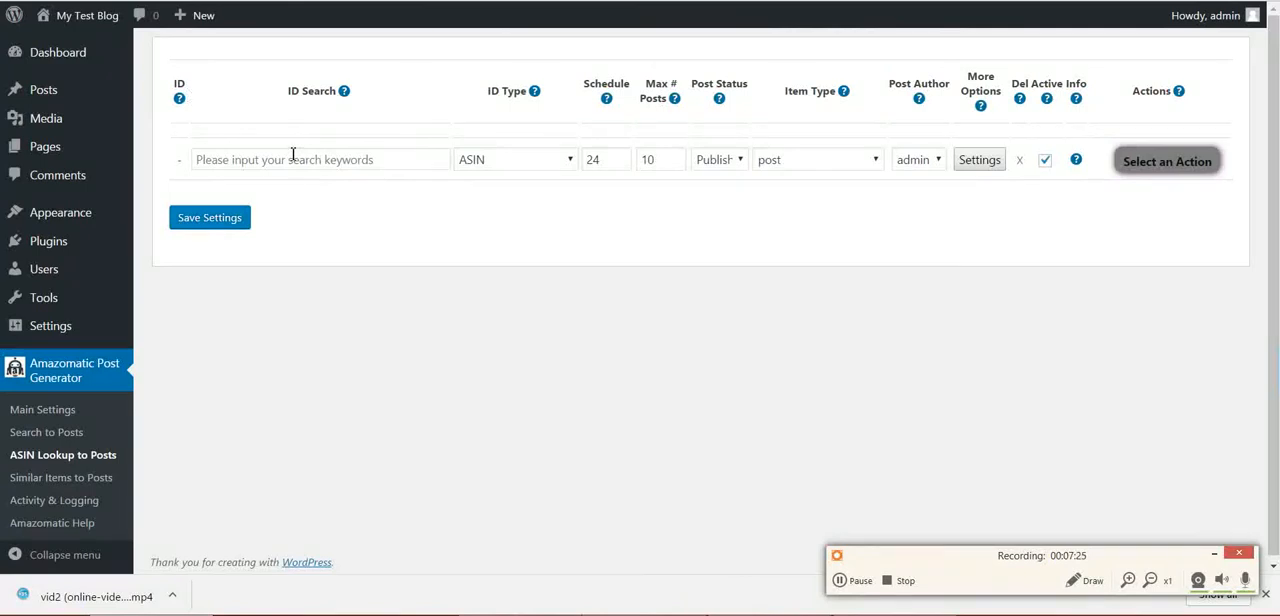
{"action": "type", "text": "B004L5JCZ4"}
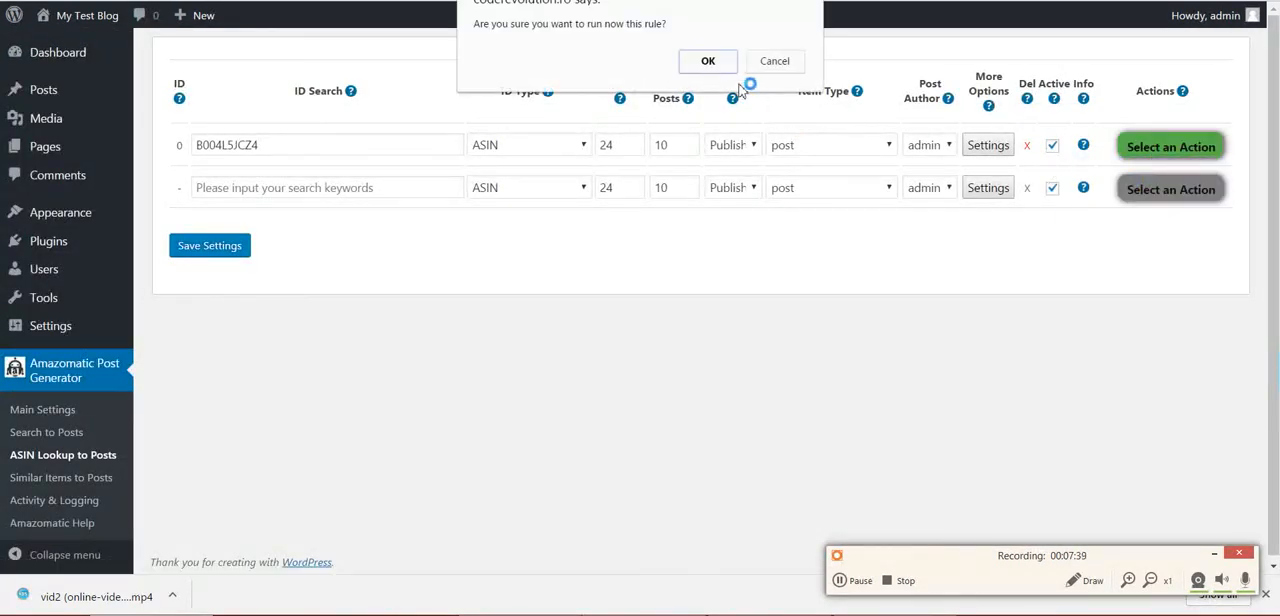
{"action": "left_click", "coordinate": [708, 61]}
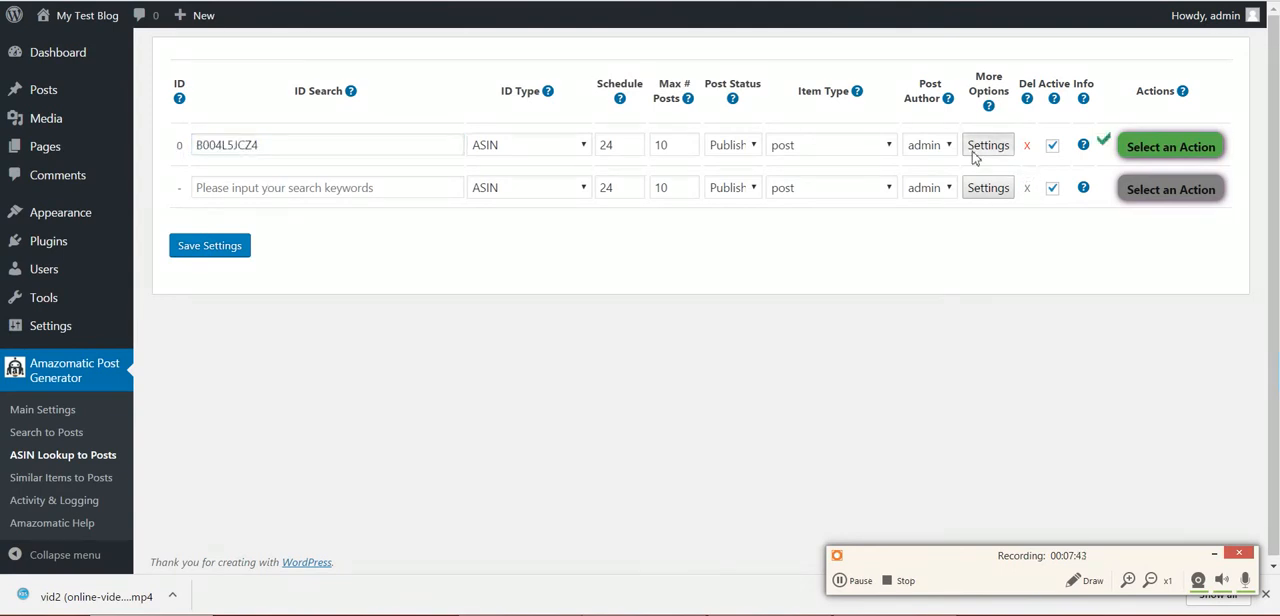
Open rule 0's Settings to show its post title and content templates
{"action": "left_click", "coordinate": [987, 145]}
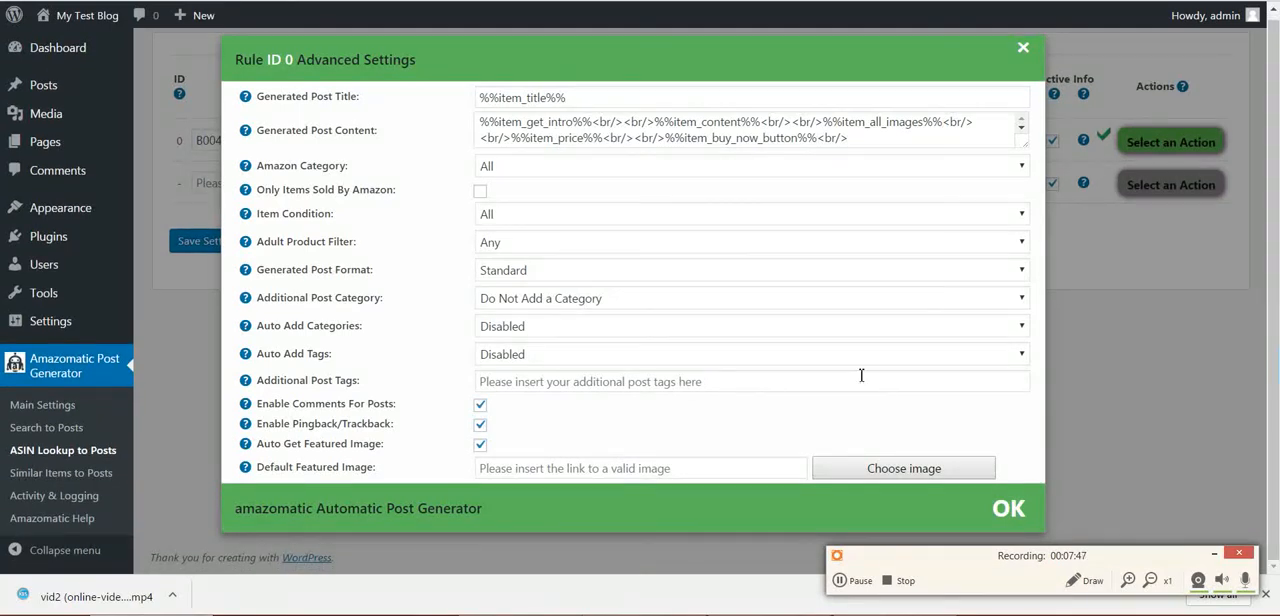
{"action": "mouse_move", "coordinate": [787, 426]}
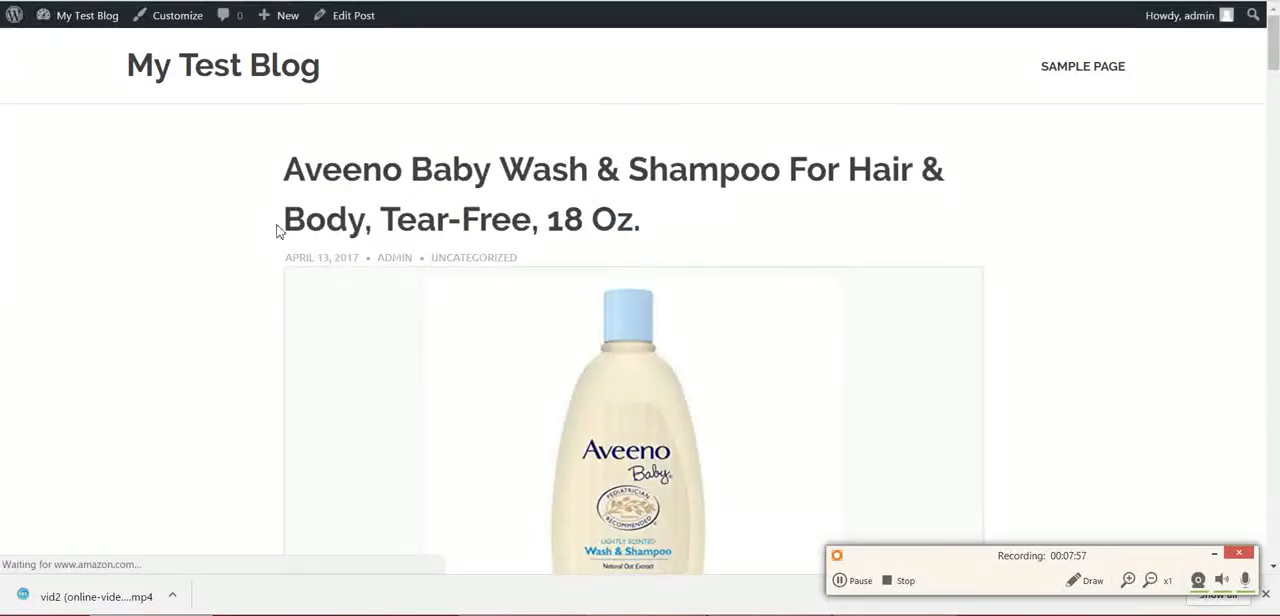
Scroll through the Aveeno Baby Wash & Shampoo post's price, description and ingredients
{"action": "scroll", "scroll_direction": "down", "scroll_amount": 3}
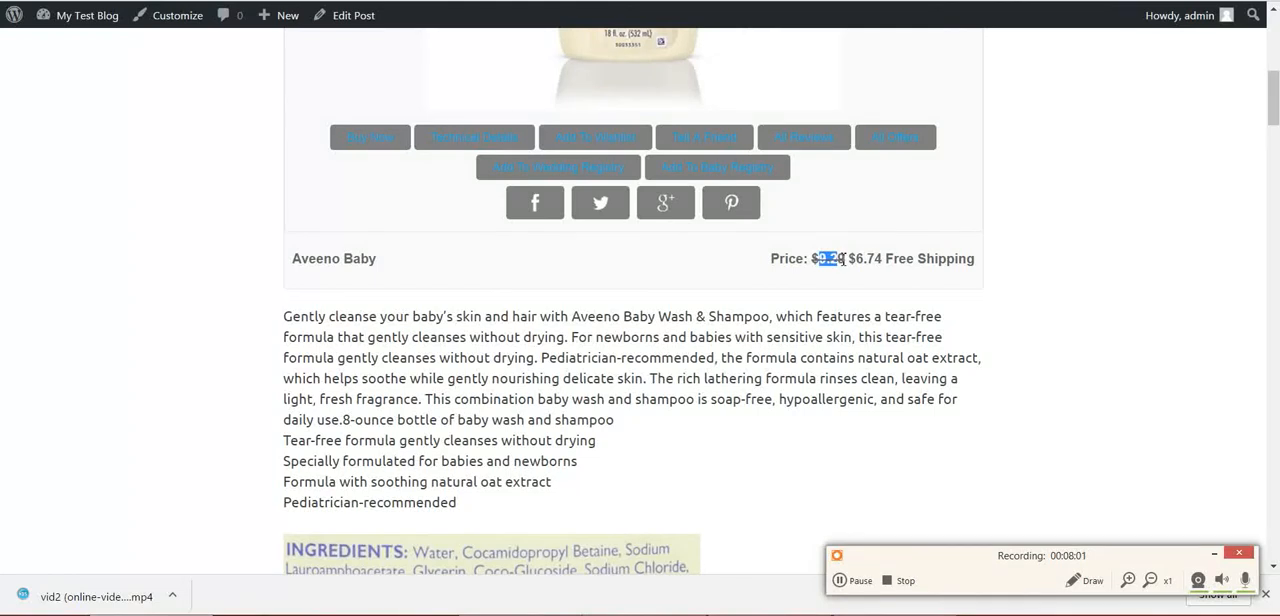
{"action": "mouse_move", "coordinate": [860, 262]}
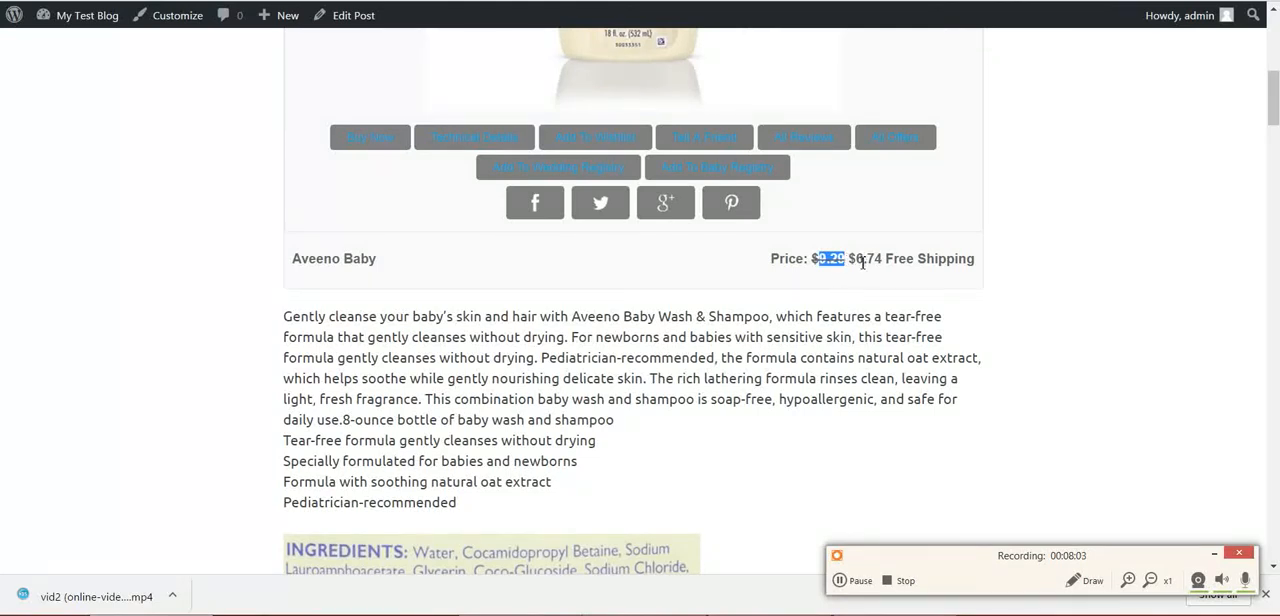
{"action": "scroll", "scroll_direction": "down", "scroll_amount": 3}
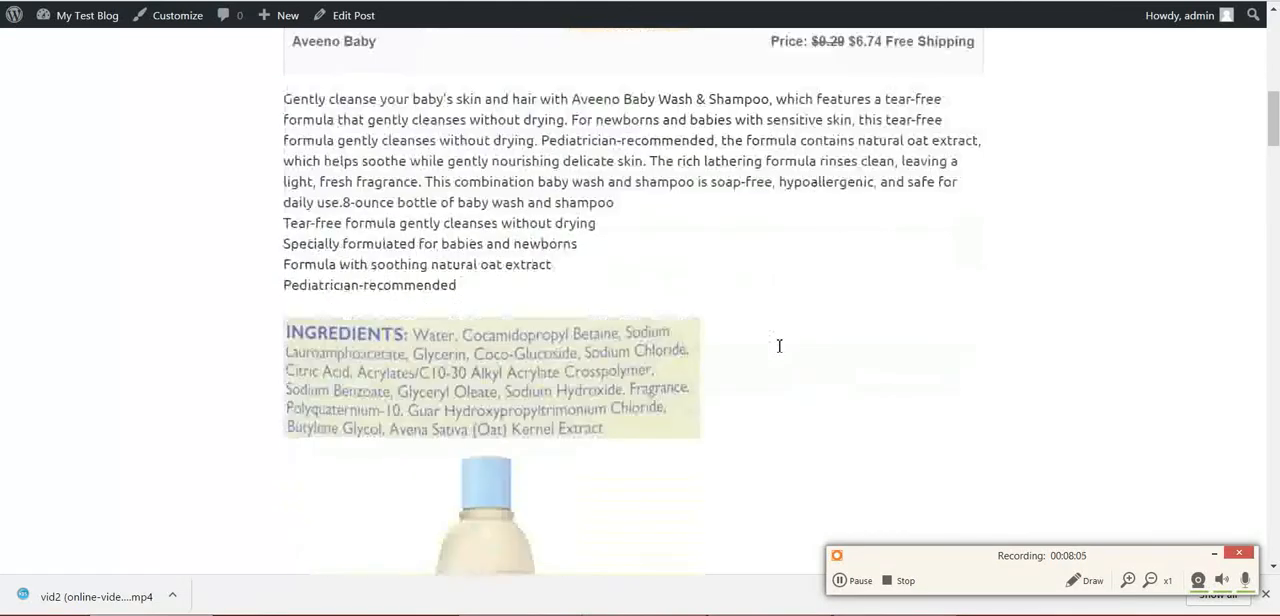
{"action": "scroll", "scroll_direction": "down", "scroll_amount": 3}
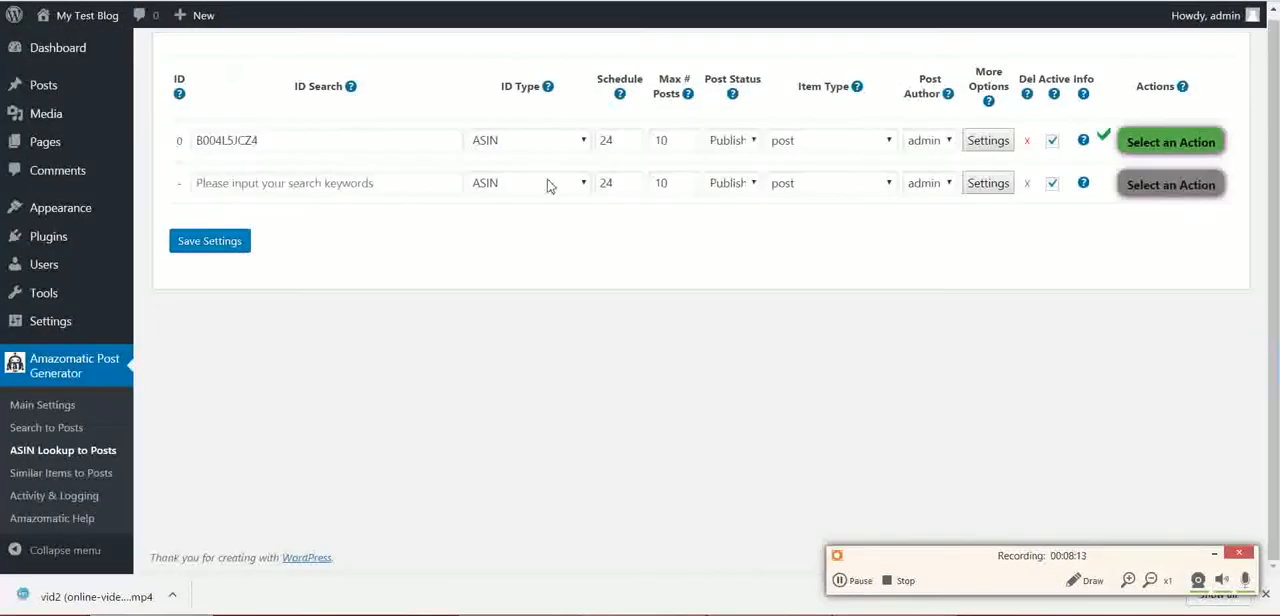
Permanently delete all posts from rule 0, then delete the B004L5JCZ4 rule
{"action": "left_click", "coordinate": [987, 140]}
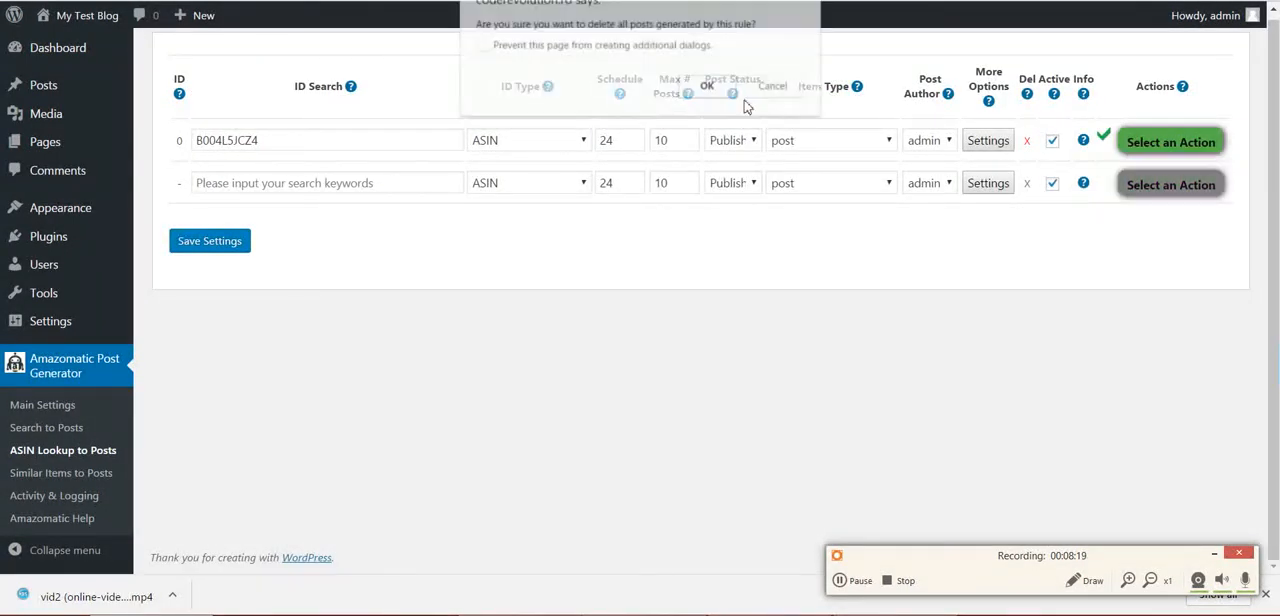
{"action": "left_click", "coordinate": [707, 86]}
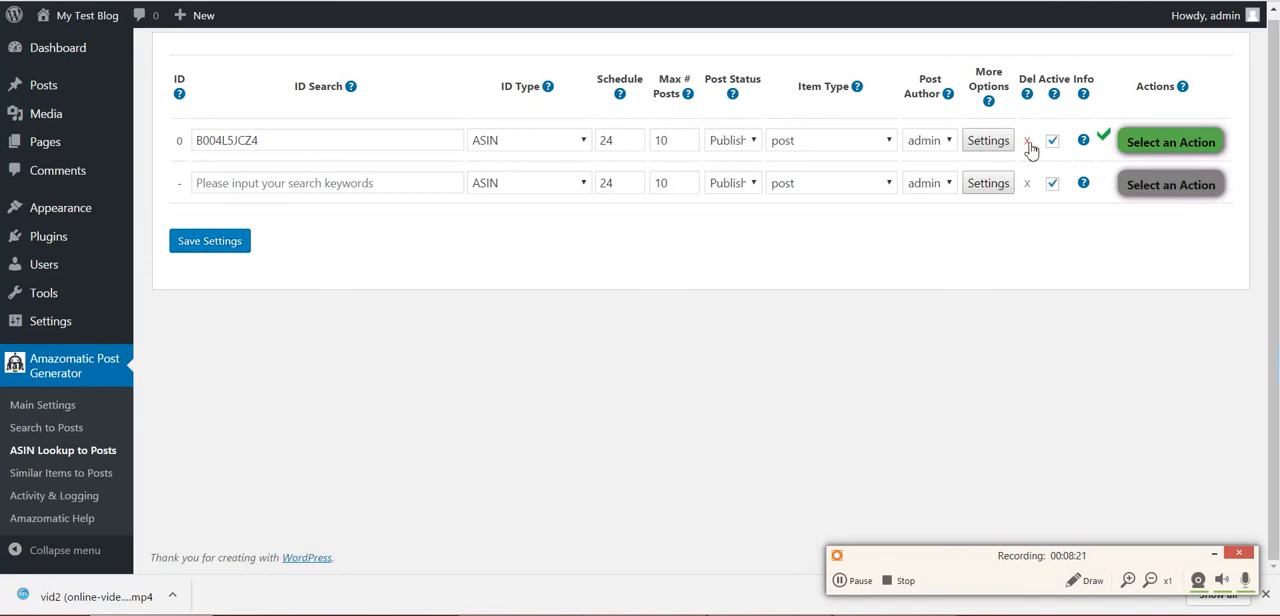
{"action": "left_click", "coordinate": [1027, 140]}
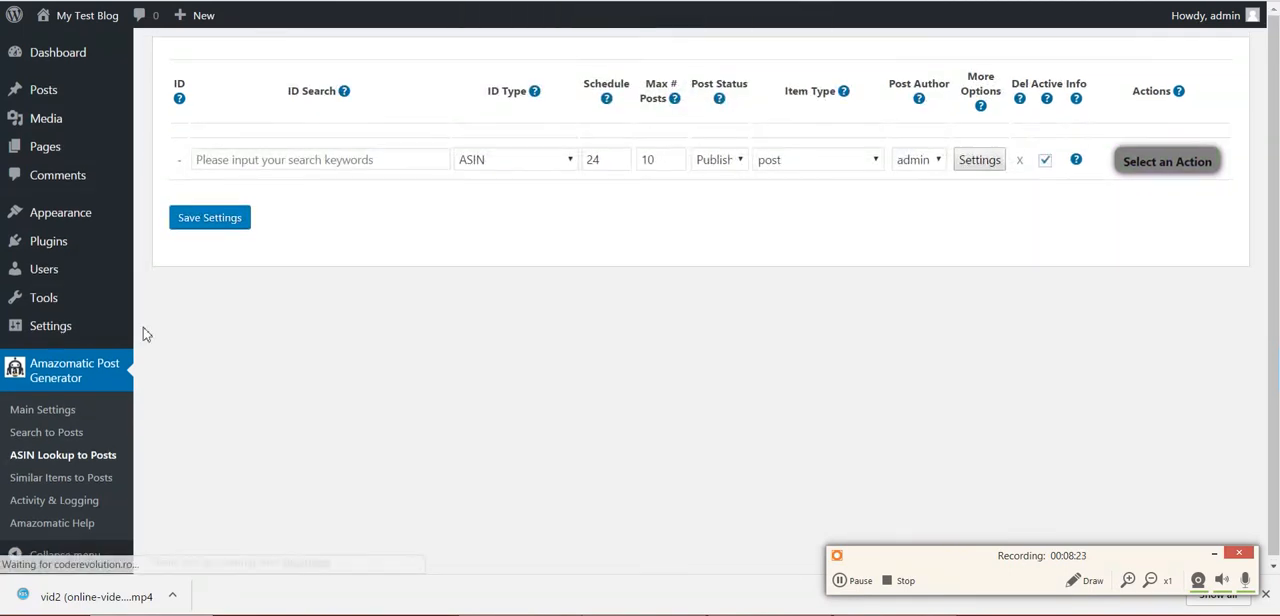
{"action": "mouse_move", "coordinate": [208, 333]}
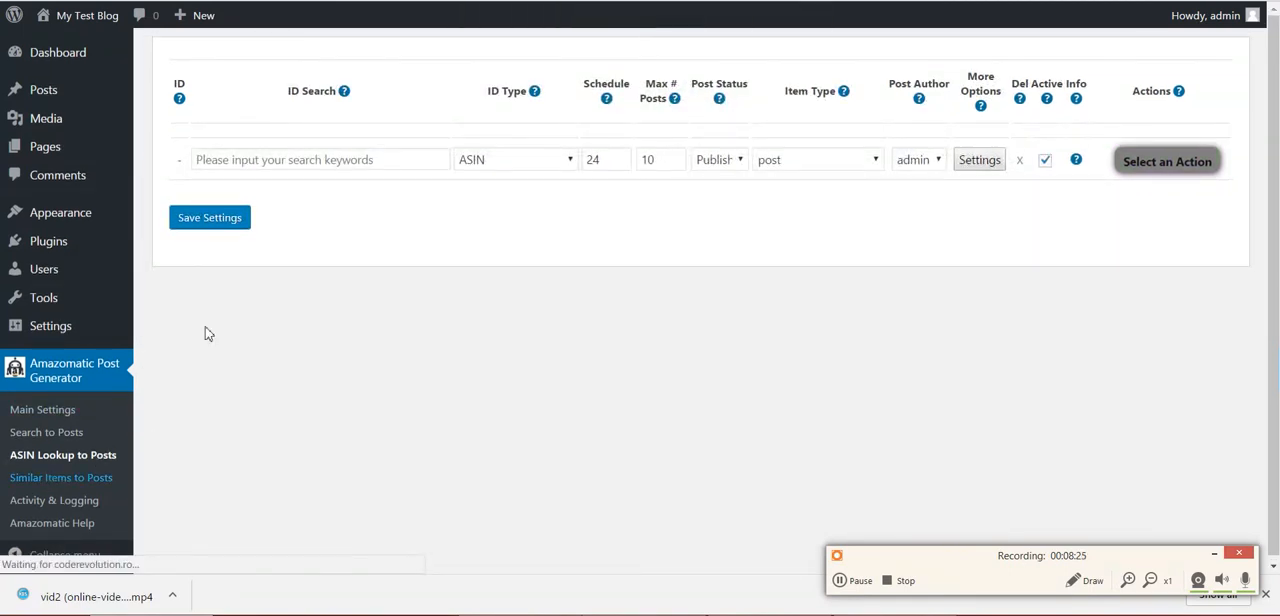
Add a Similar Items rule for B004L5JCZ4, run it, and review its advanced settings
{"action": "left_click", "coordinate": [61, 477]}
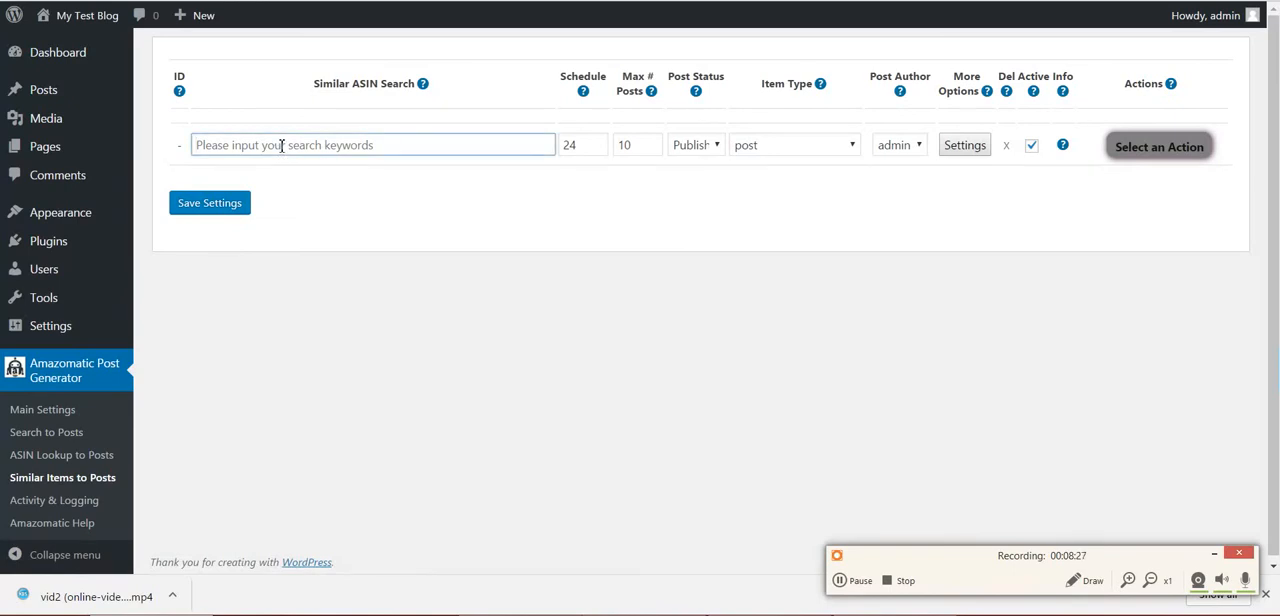
{"action": "type", "text": "B004L5JCZ4"}
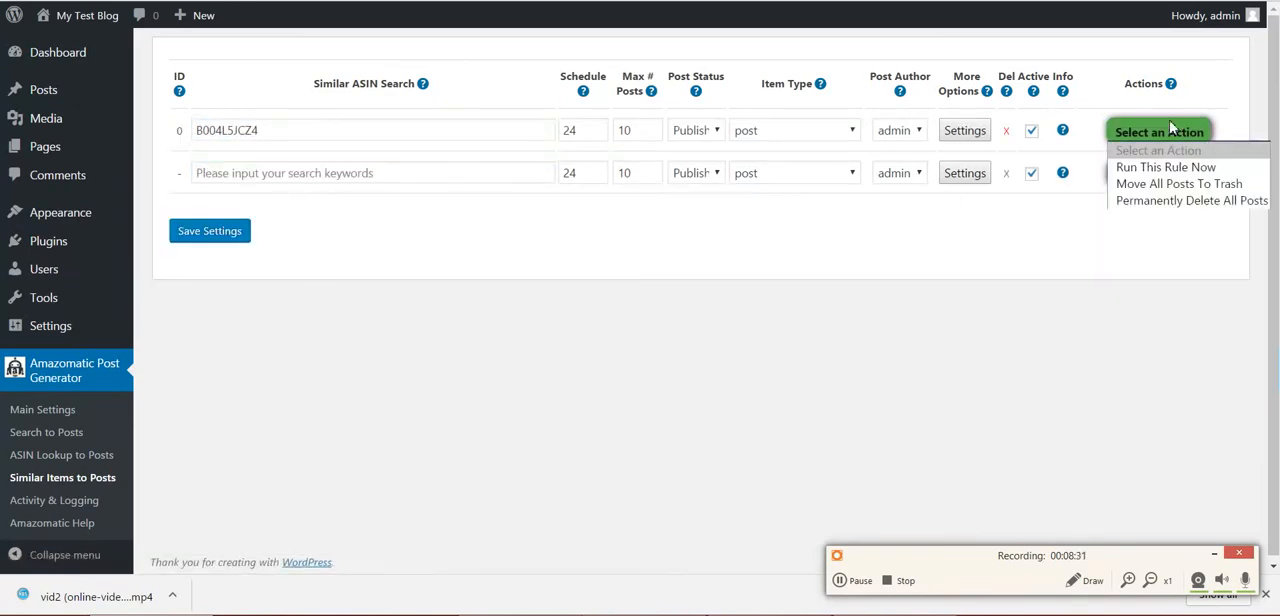
{"action": "left_click", "coordinate": [963, 130]}
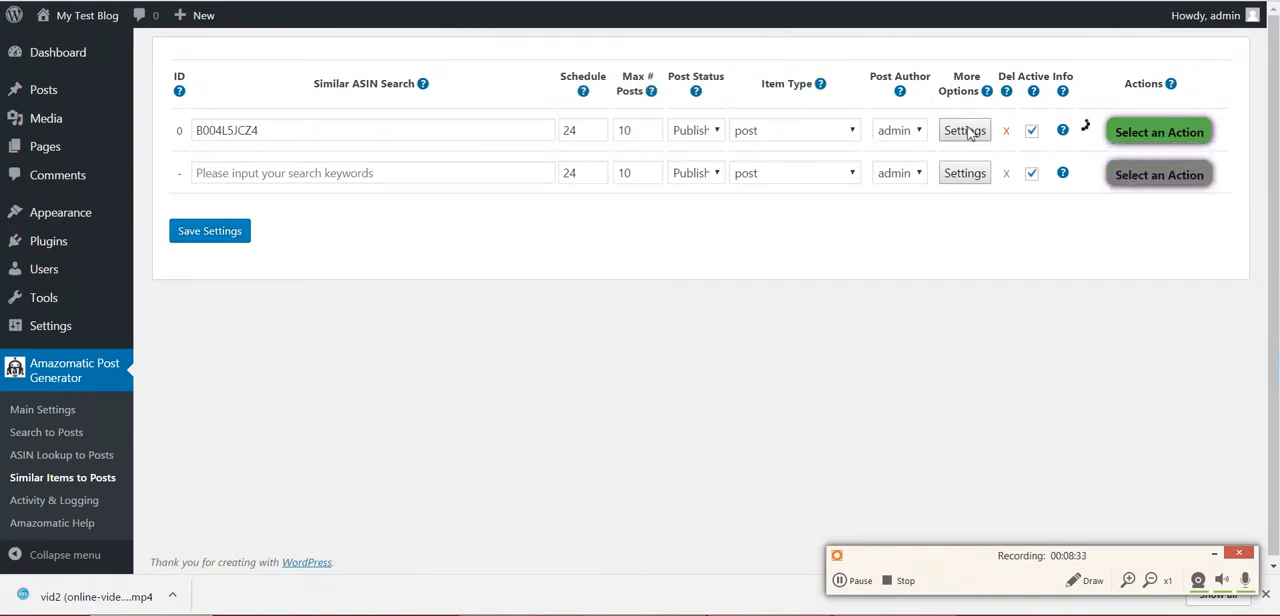
{"action": "left_click", "coordinate": [963, 131]}
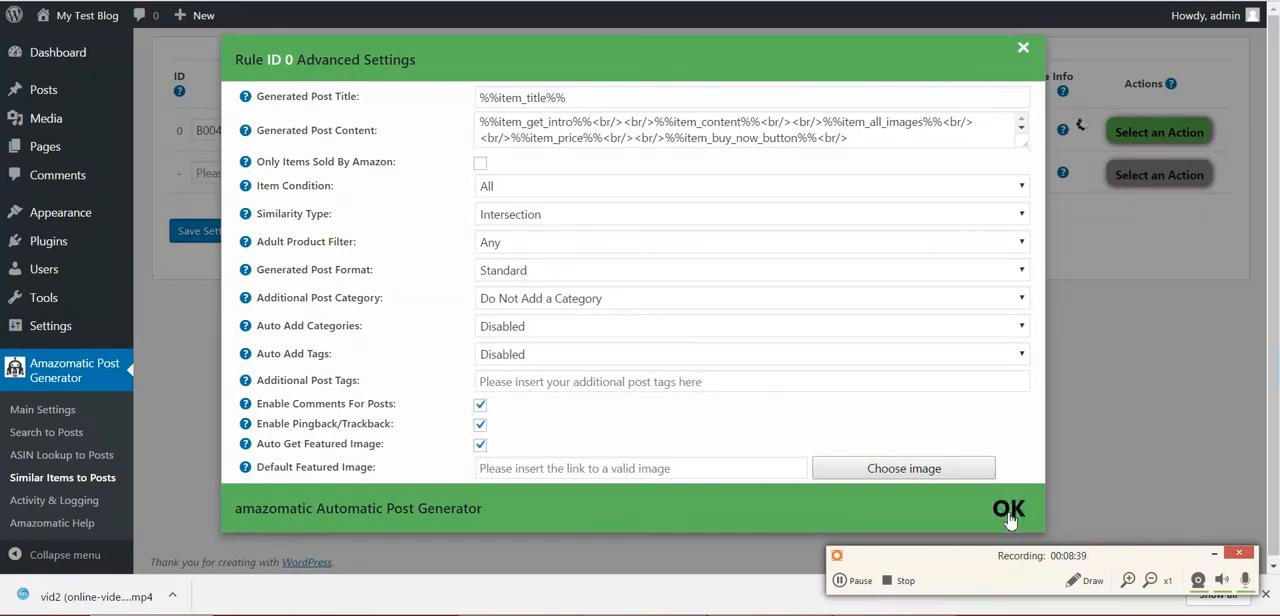
{"action": "left_click", "coordinate": [1008, 508]}
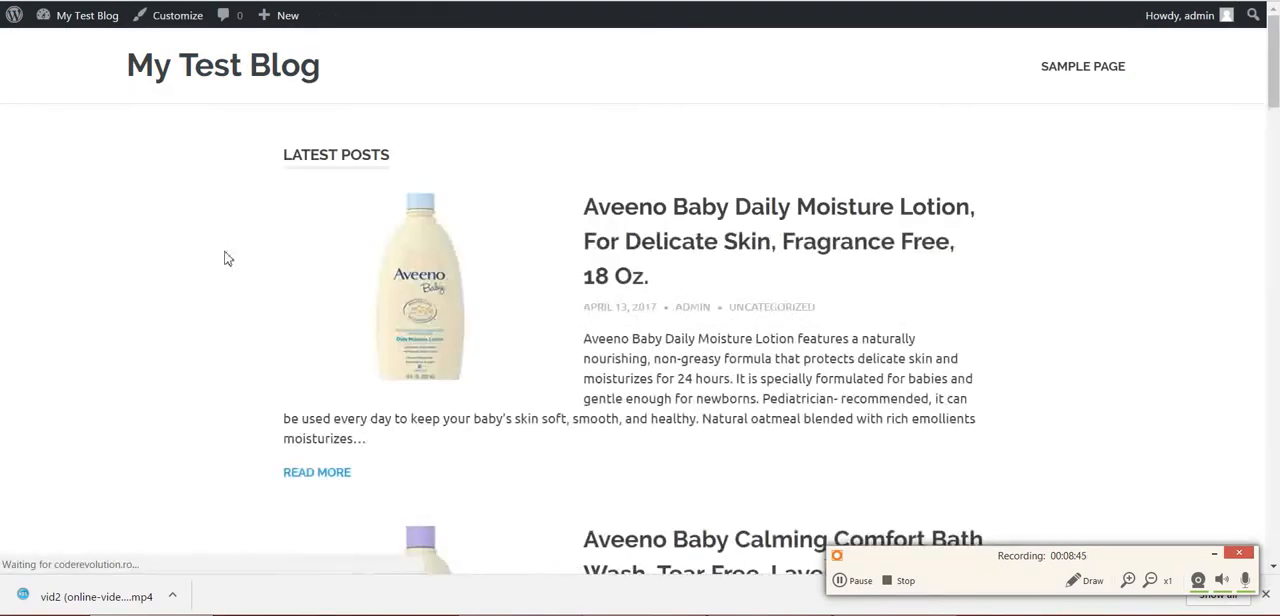
Scroll the blog's Latest Posts showing generated Aveeno, Pampers and Desitin articles
{"action": "scroll", "scroll_direction": "down", "scroll_amount": 3}
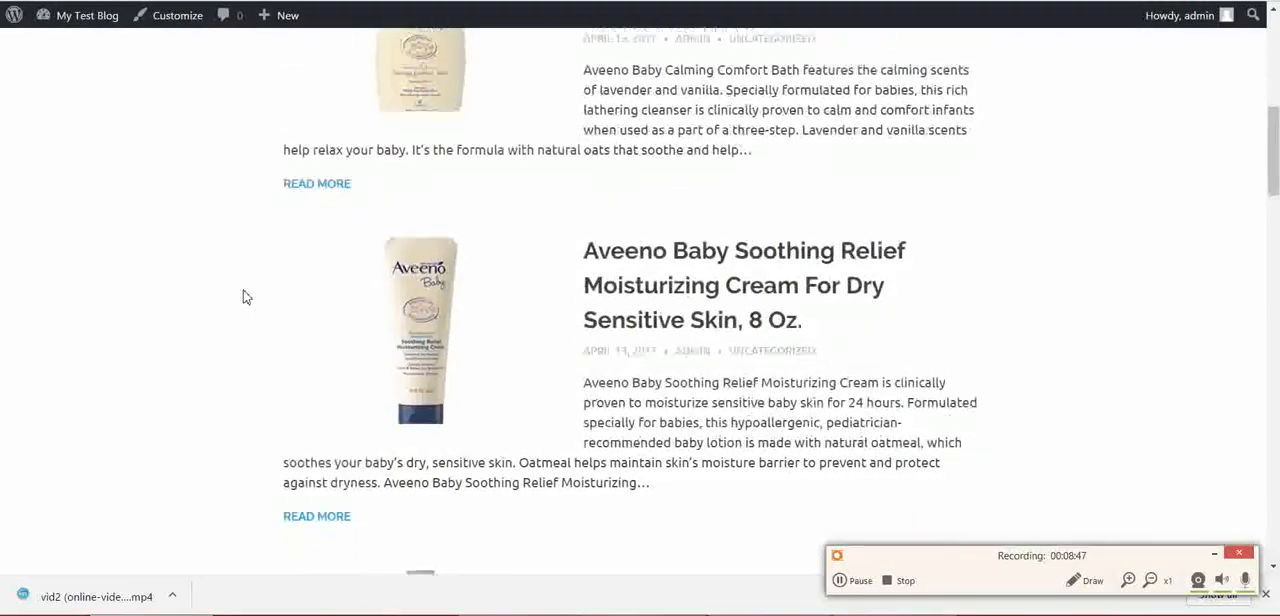
{"action": "scroll", "scroll_direction": "down", "scroll_amount": 3}
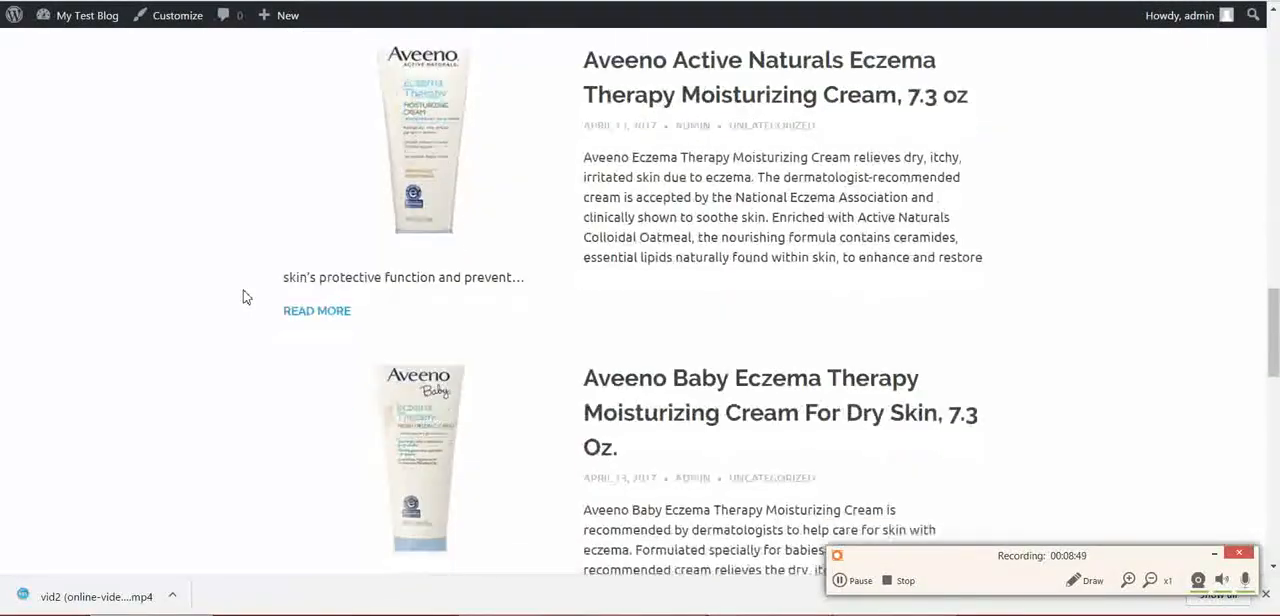
{"action": "scroll", "scroll_direction": "down", "scroll_amount": 3}
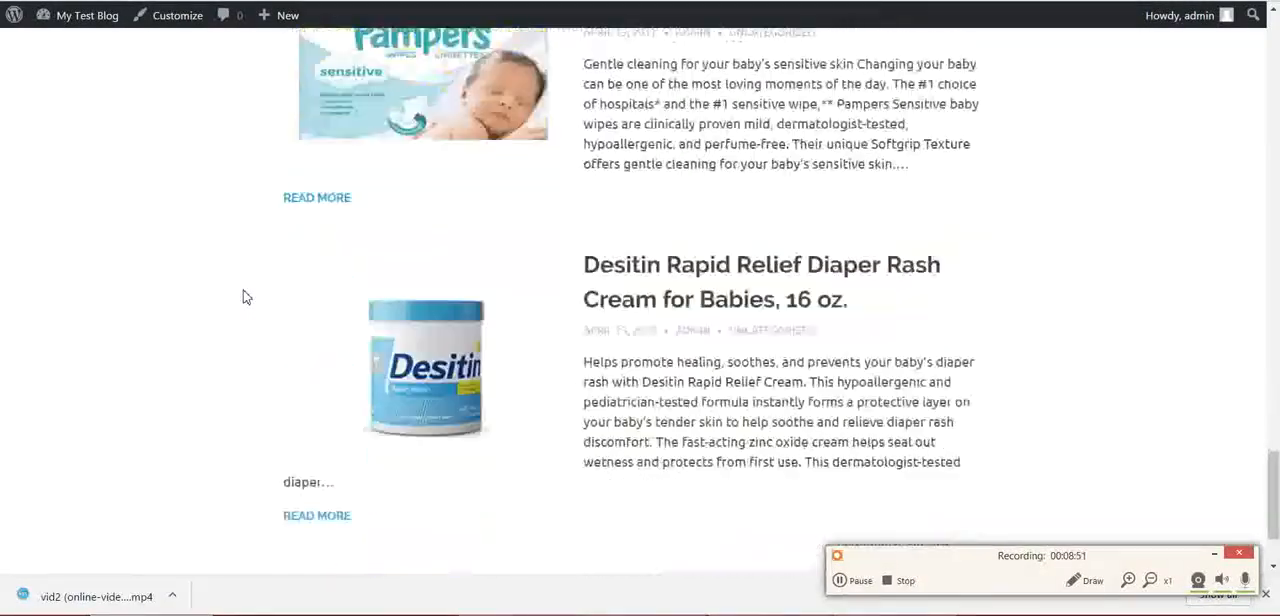
{"action": "scroll", "scroll_direction": "up", "scroll_amount": 3}
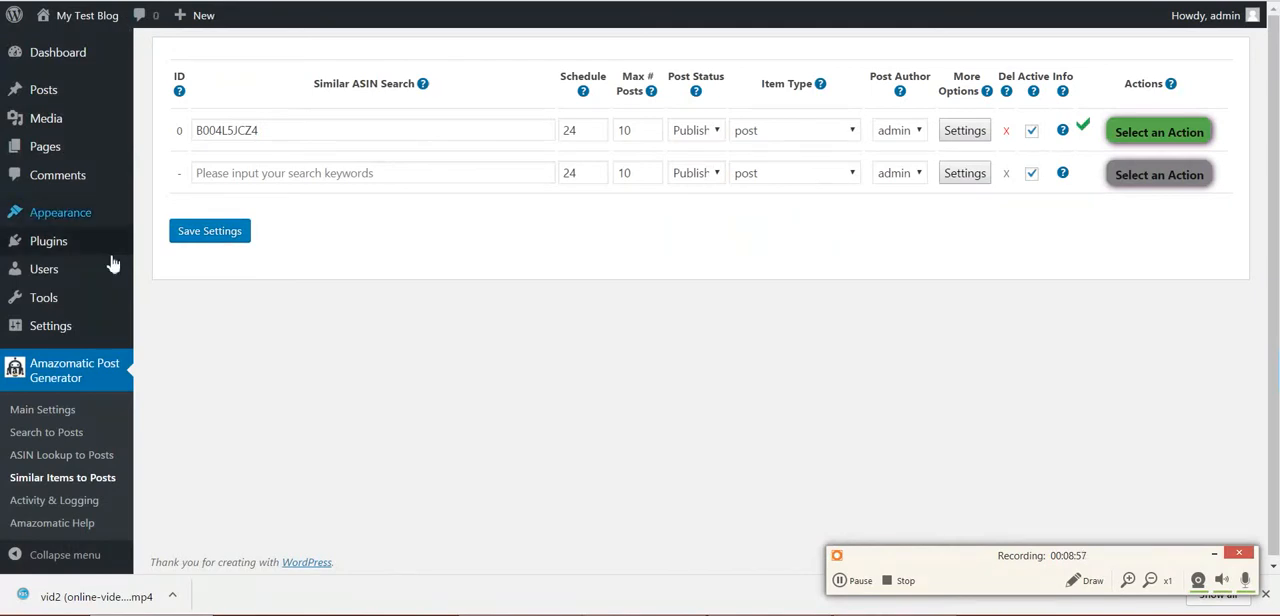
{"action": "mouse_move", "coordinate": [203, 380]}
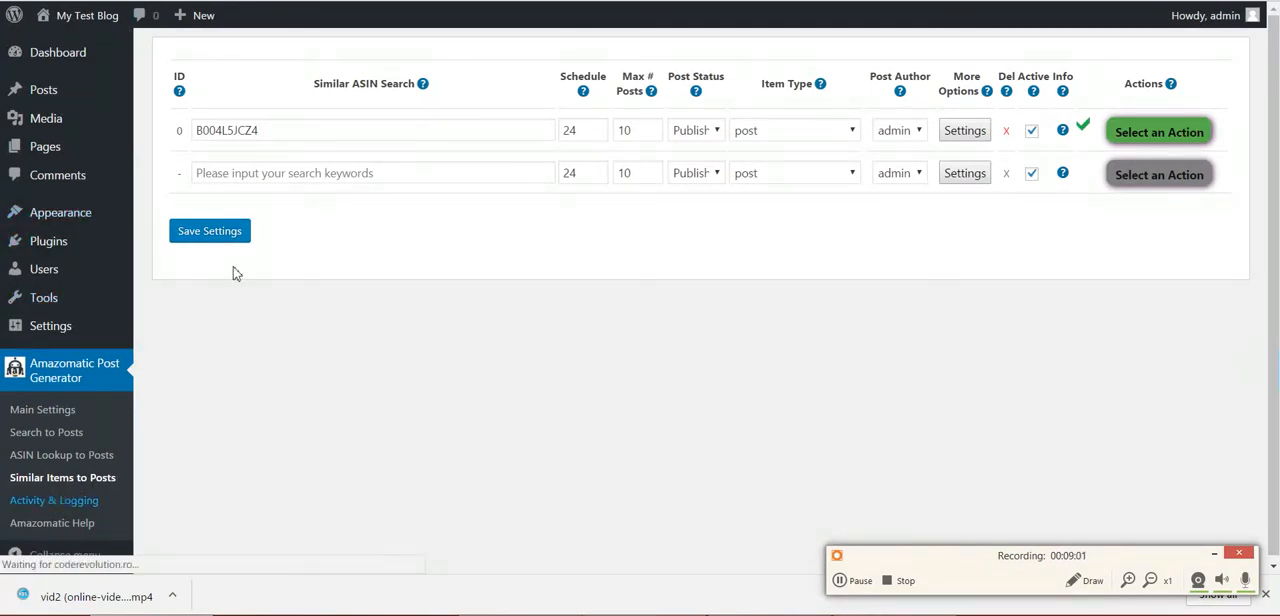
View the empty Activity & Logging page and Amazomatic Help, then reach Main Settings
{"action": "left_click", "coordinate": [55, 500]}
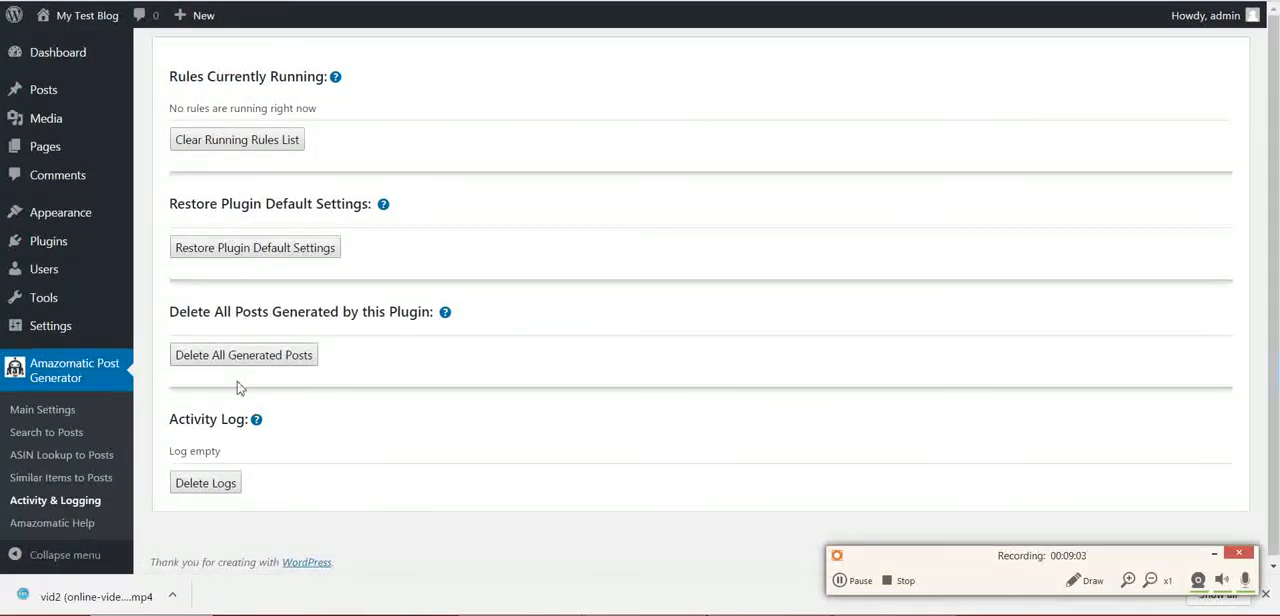
{"action": "mouse_move", "coordinate": [213, 478]}
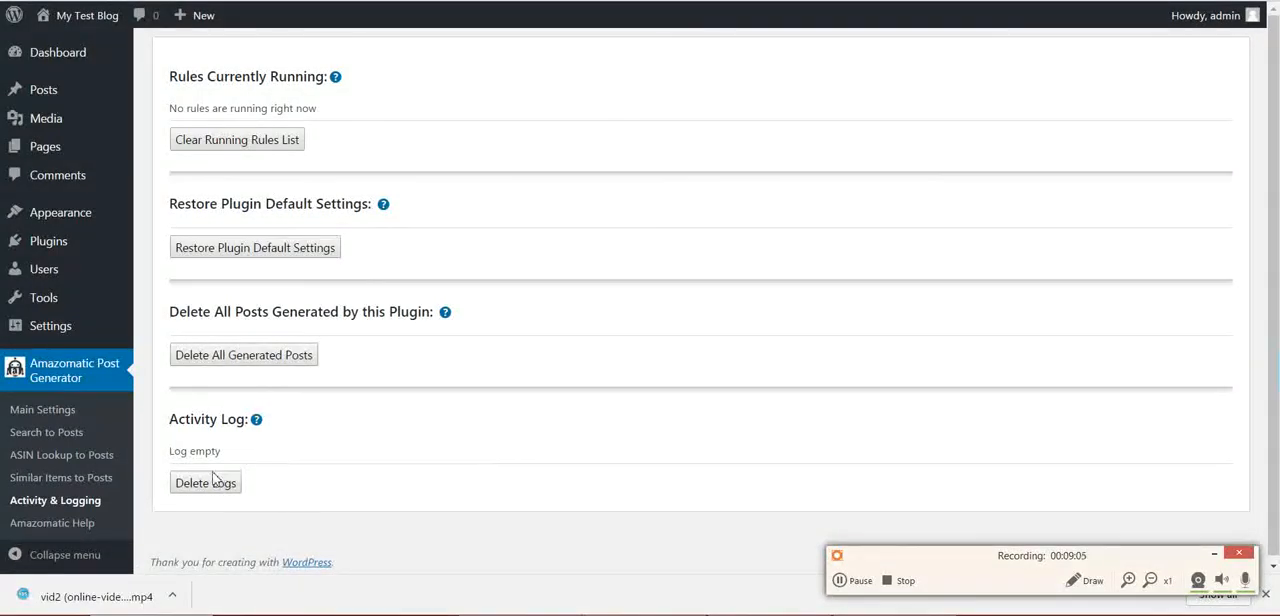
{"action": "double_click", "coordinate": [194, 451]}
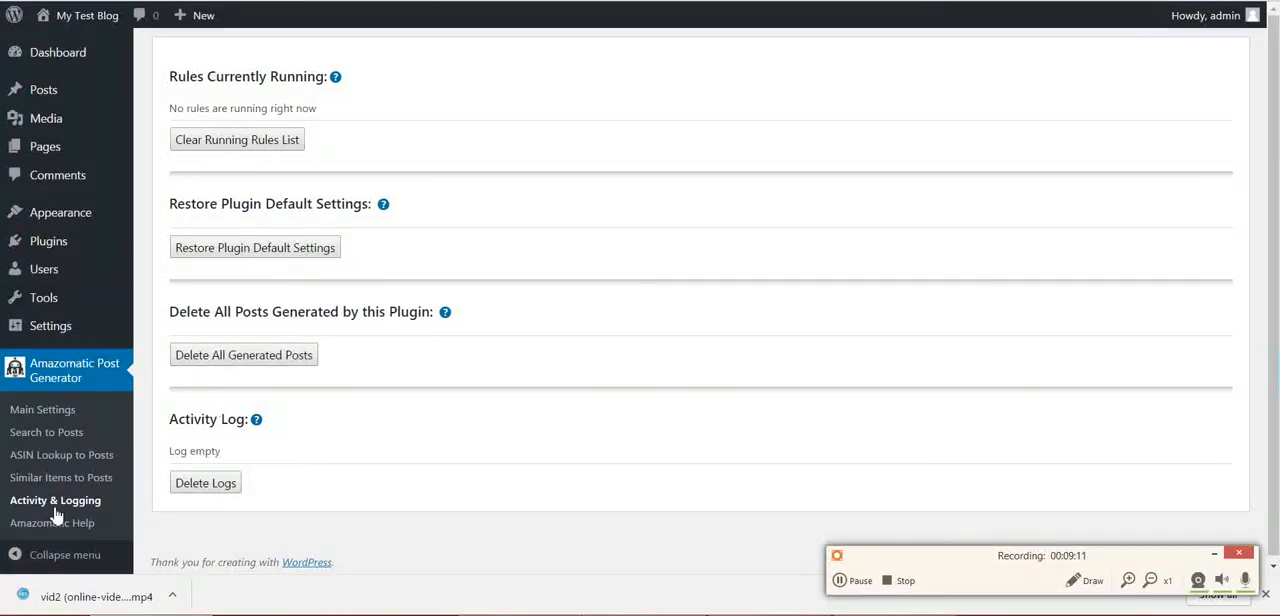
{"action": "left_click", "coordinate": [52, 522]}
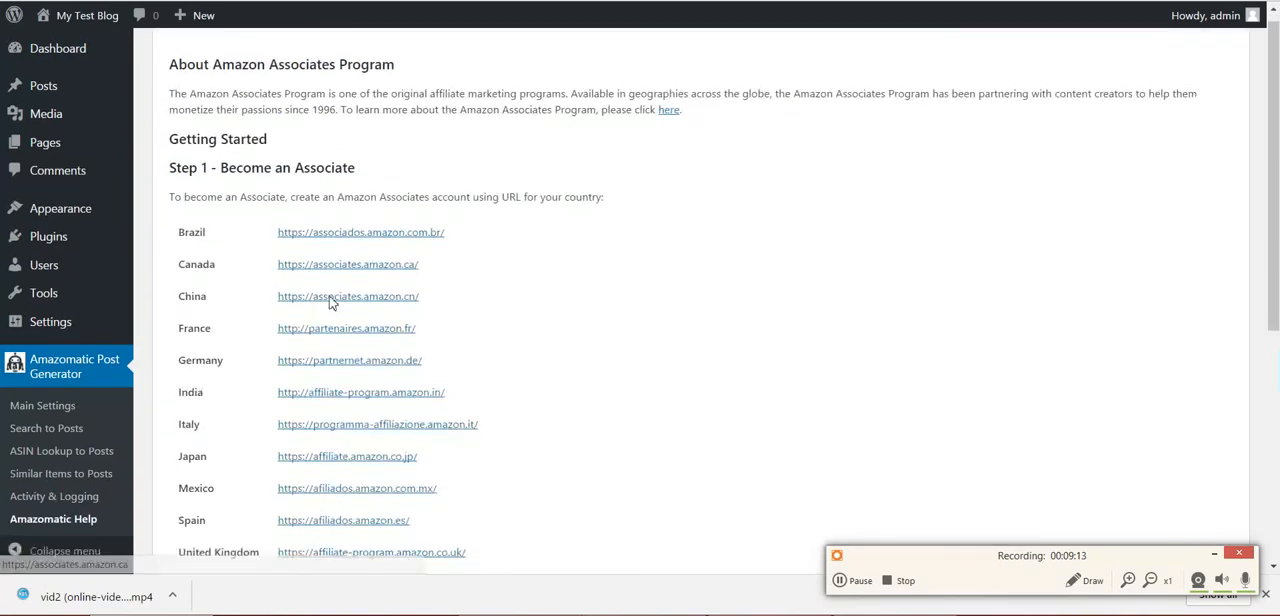
{"action": "scroll", "scroll_direction": "down", "scroll_amount": 3}
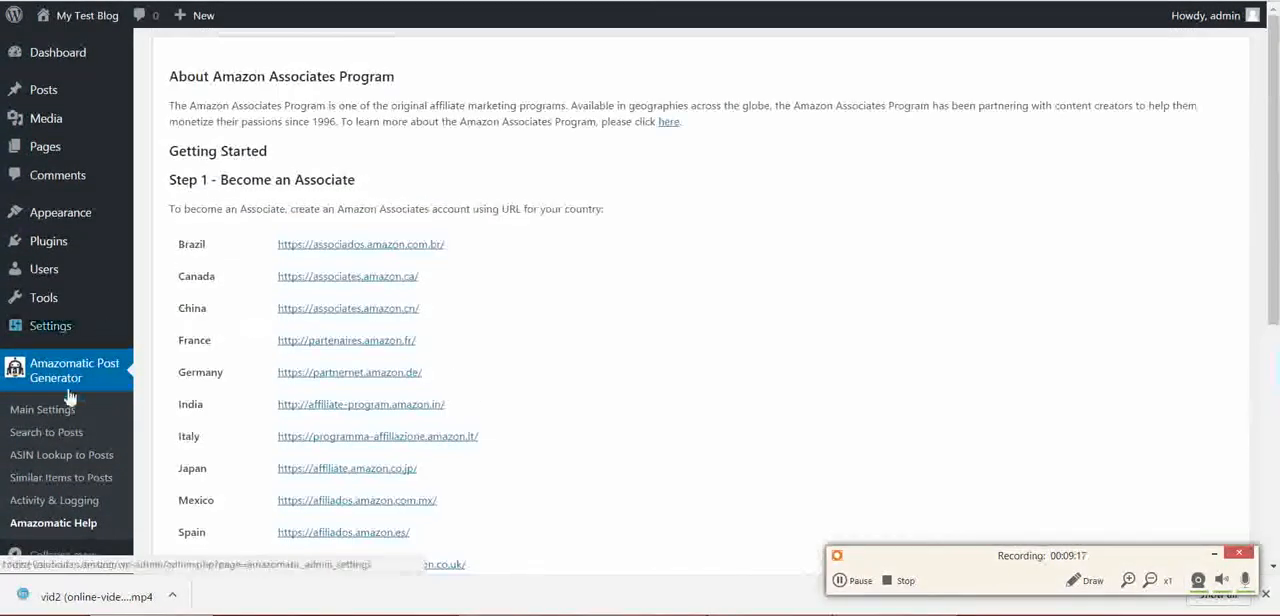
{"action": "left_click", "coordinate": [41, 409]}
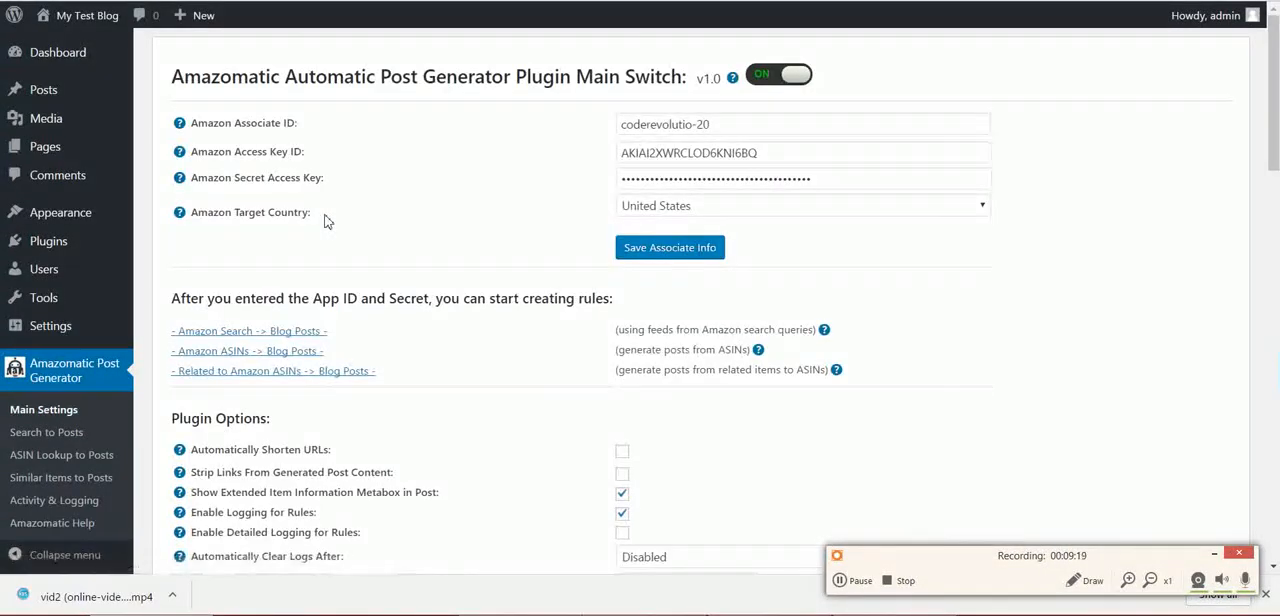
{"action": "scroll", "scroll_direction": "down", "scroll_amount": 3}
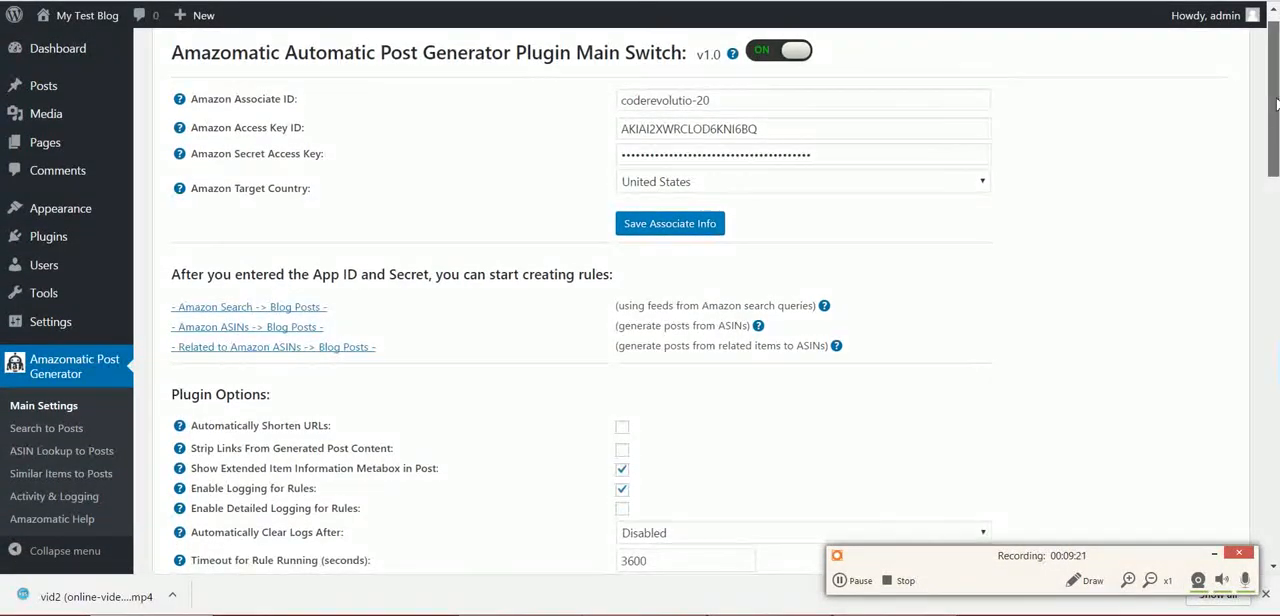
{"action": "scroll", "scroll_direction": "down", "scroll_amount": 3}
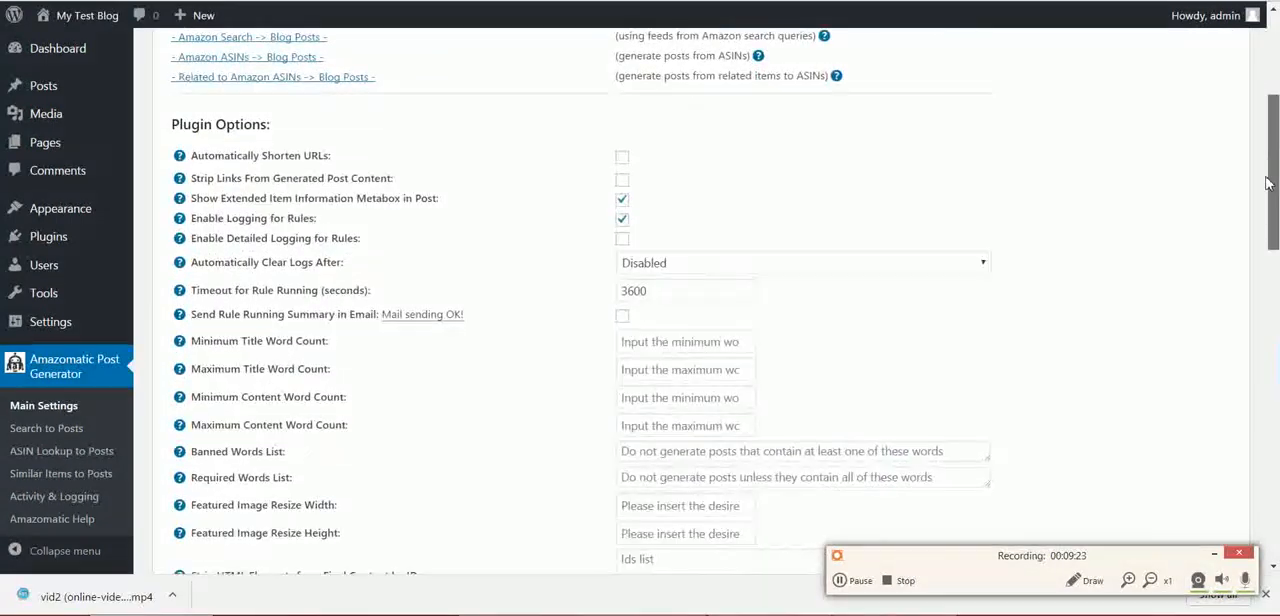
{"action": "scroll", "scroll_direction": "down", "scroll_amount": 3}
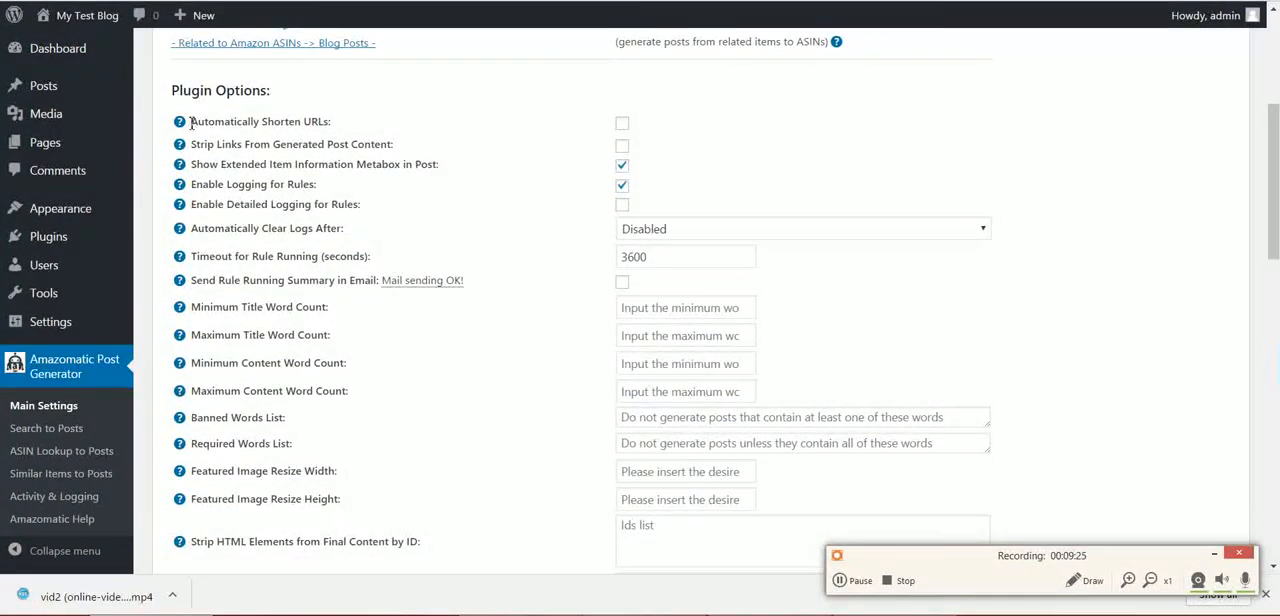
{"action": "left_click", "coordinate": [622, 122]}
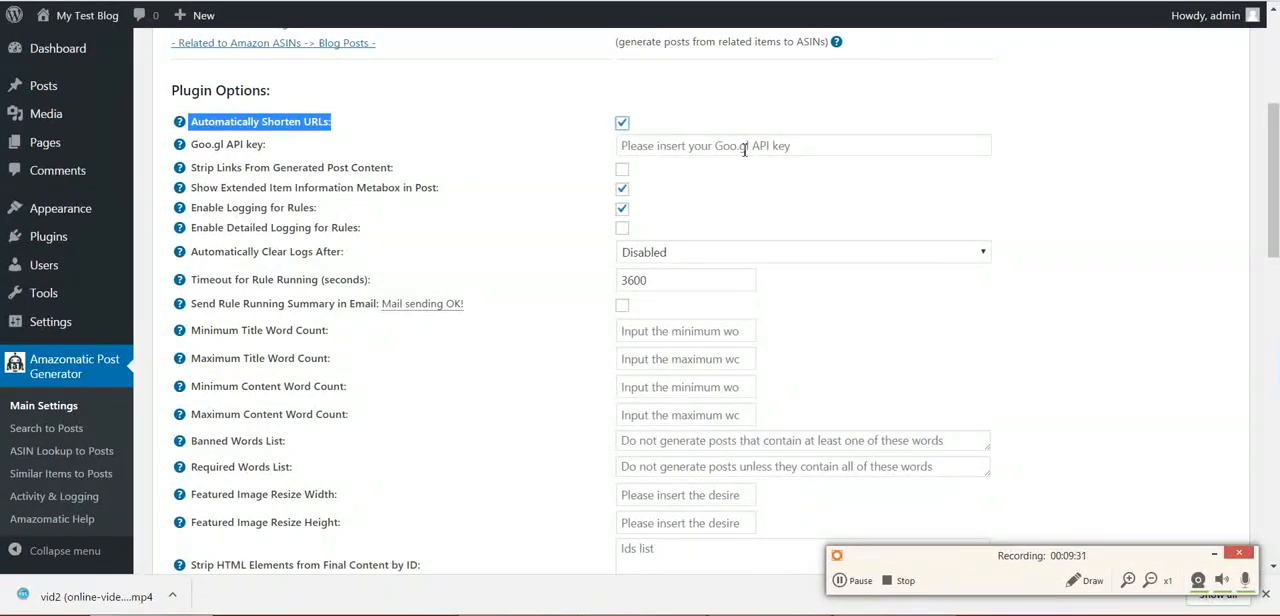
{"action": "left_click", "coordinate": [622, 122]}
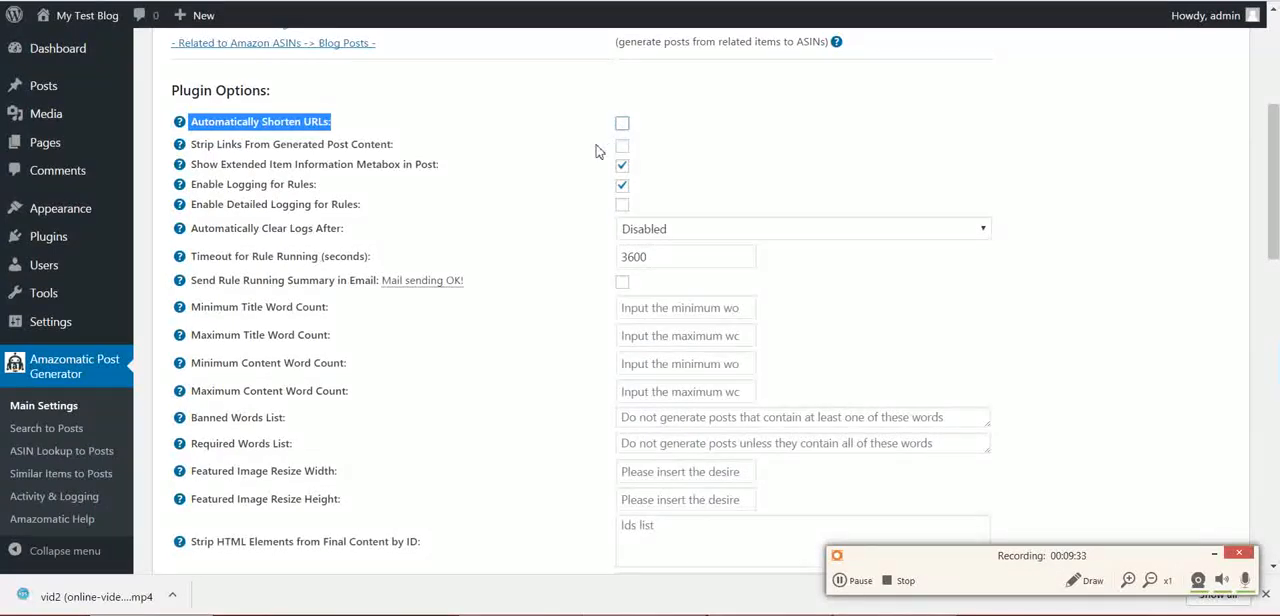
{"action": "left_click", "coordinate": [622, 145]}
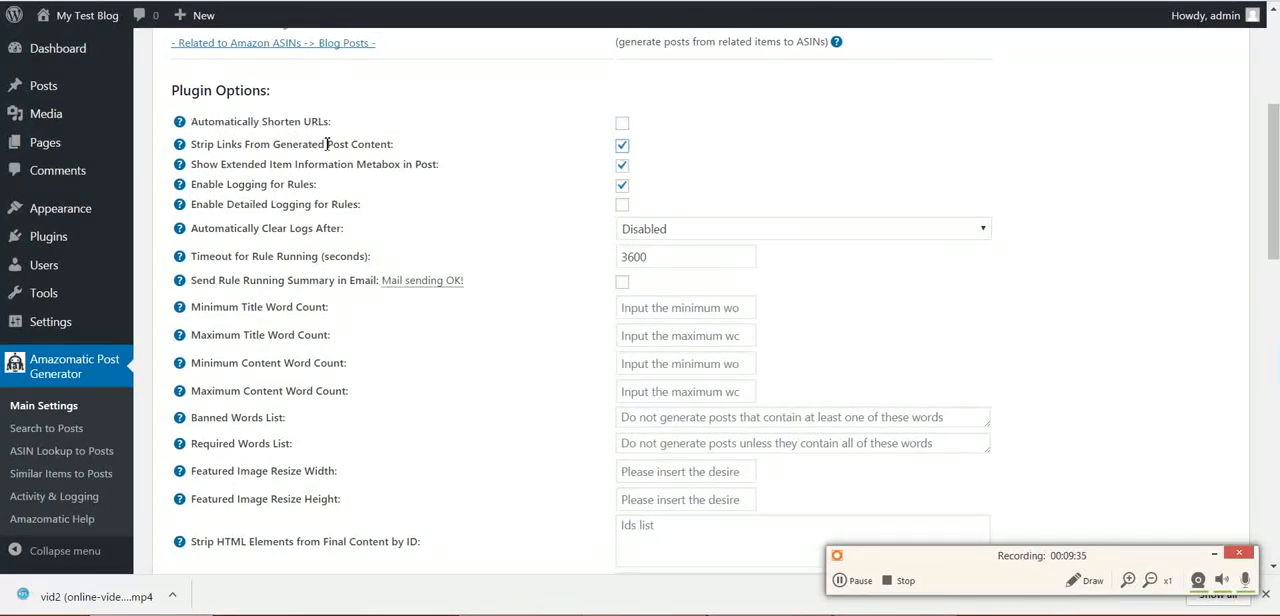
{"action": "left_click_drag", "start_coordinate": [258, 164], "coordinate": [420, 164]}
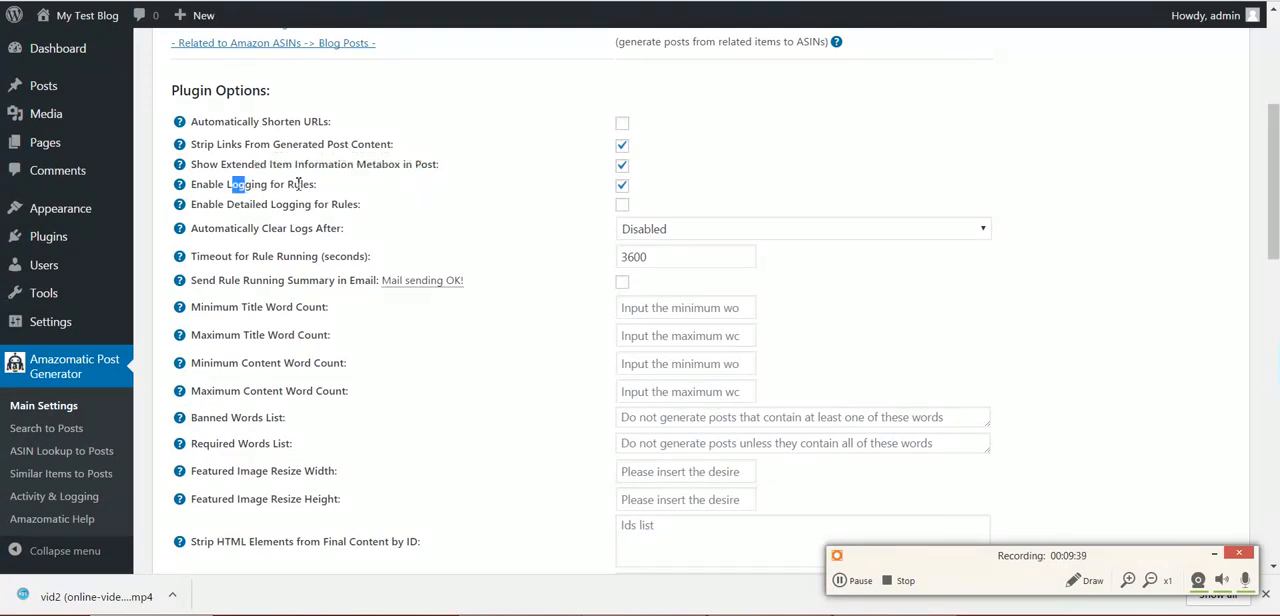
{"action": "double_click", "coordinate": [290, 204]}
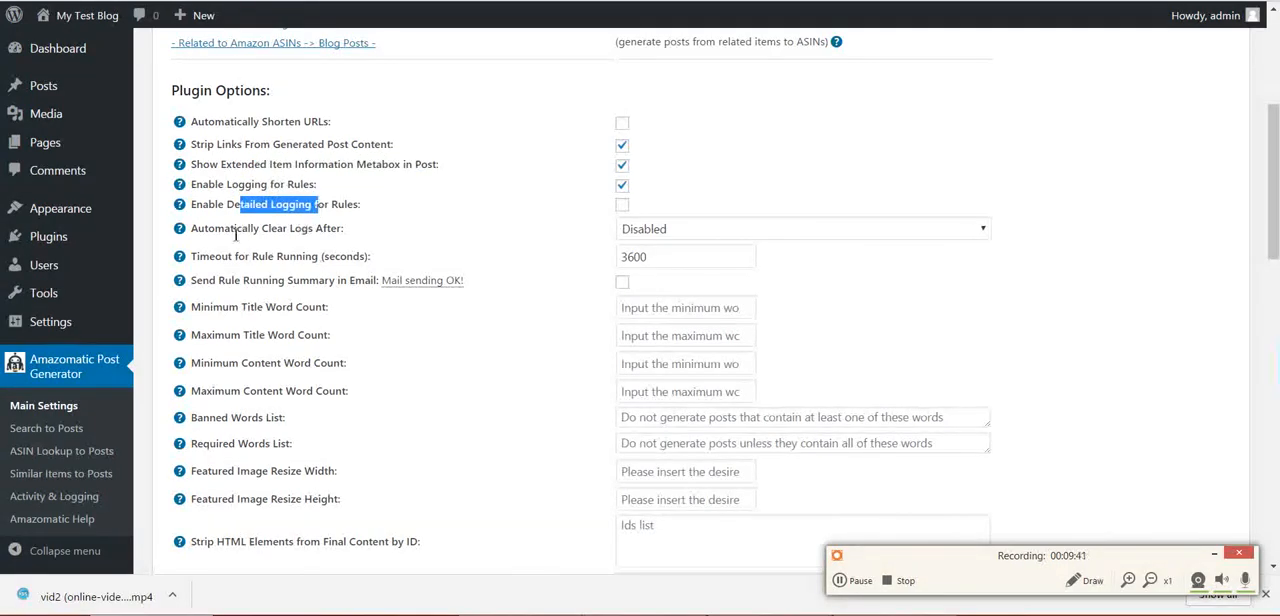
{"action": "left_click", "coordinate": [800, 228]}
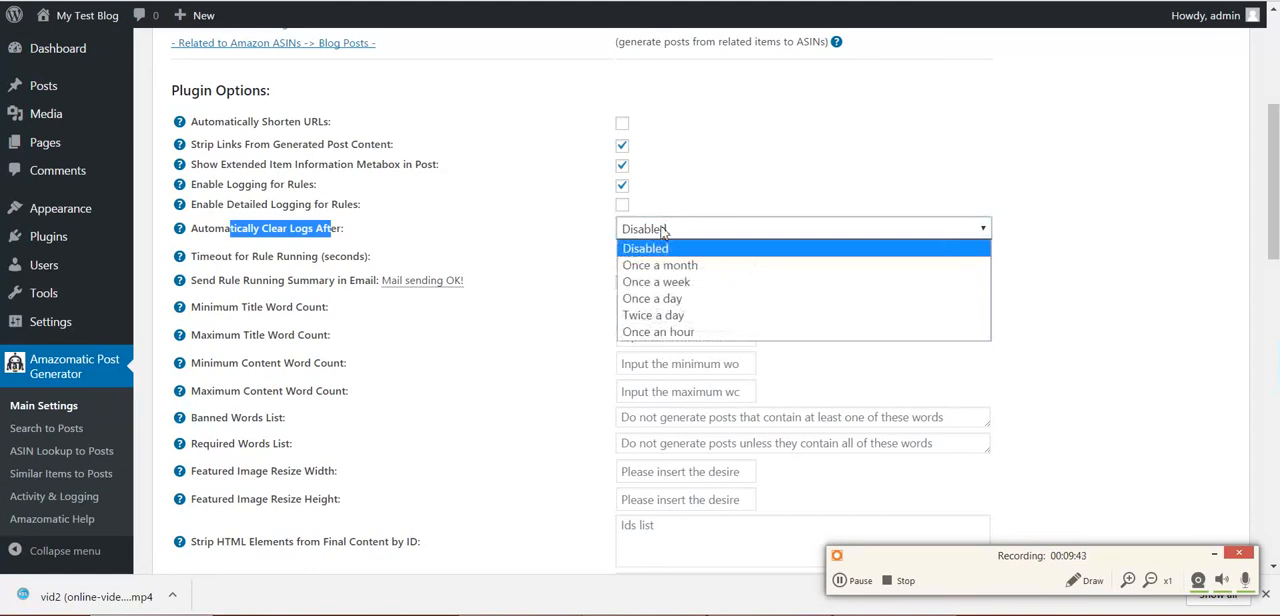
{"action": "left_click", "coordinate": [644, 248]}
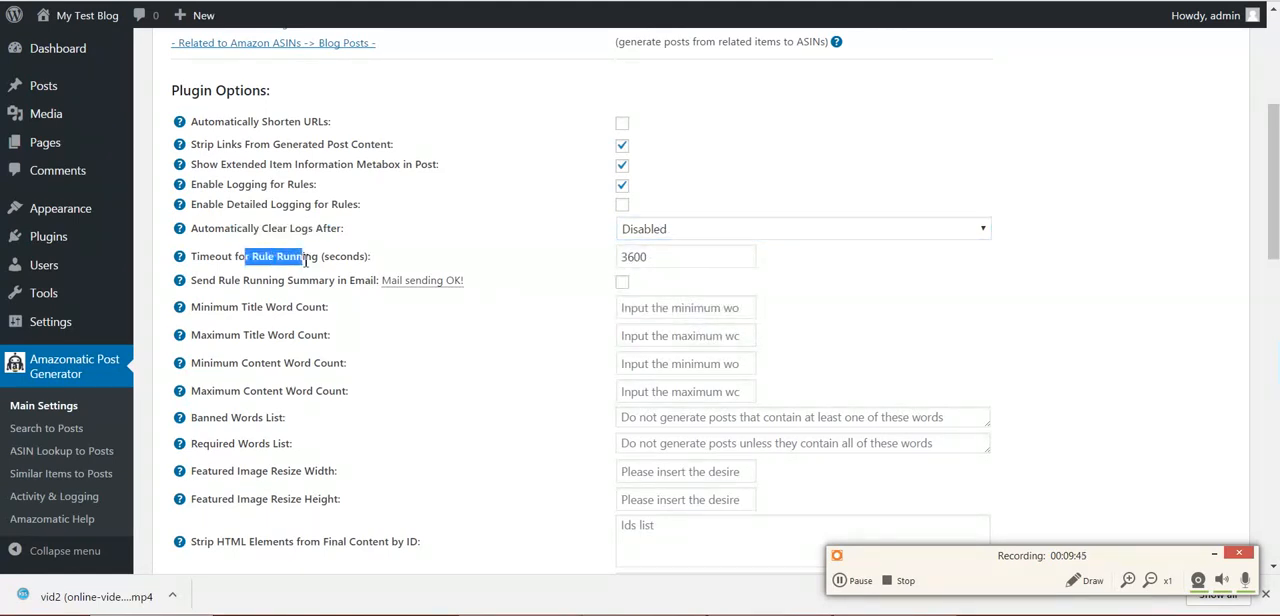
{"action": "left_click", "coordinate": [685, 256]}
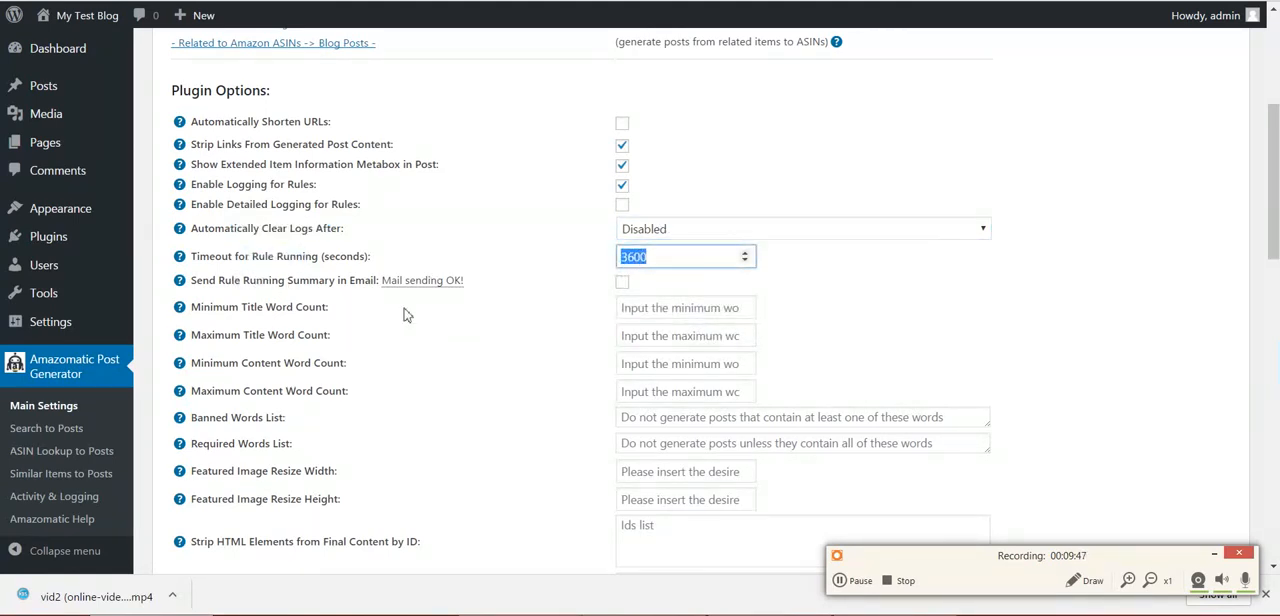
{"action": "left_click", "coordinate": [622, 281]}
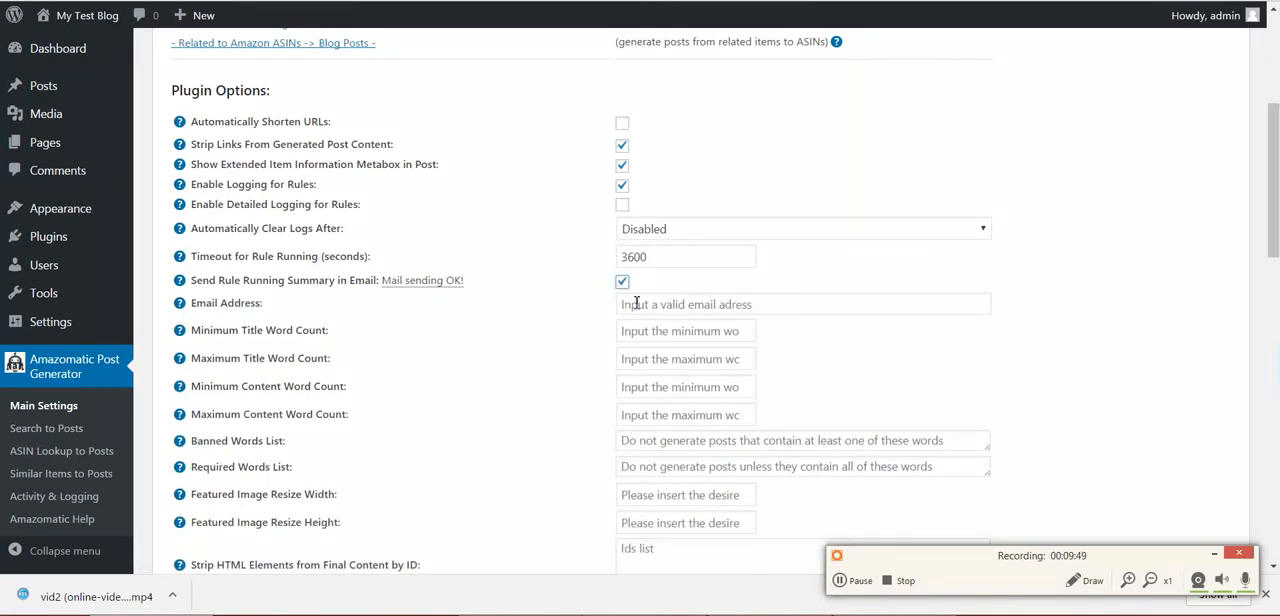
{"action": "left_click", "coordinate": [622, 281]}
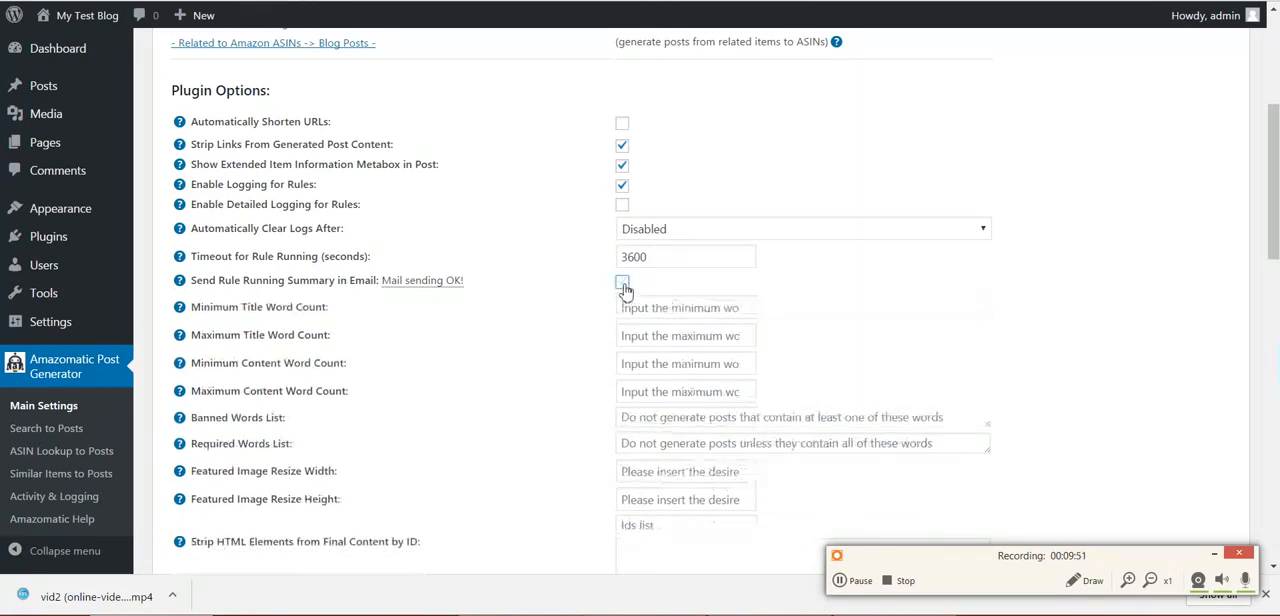
{"action": "left_click", "coordinate": [622, 281]}
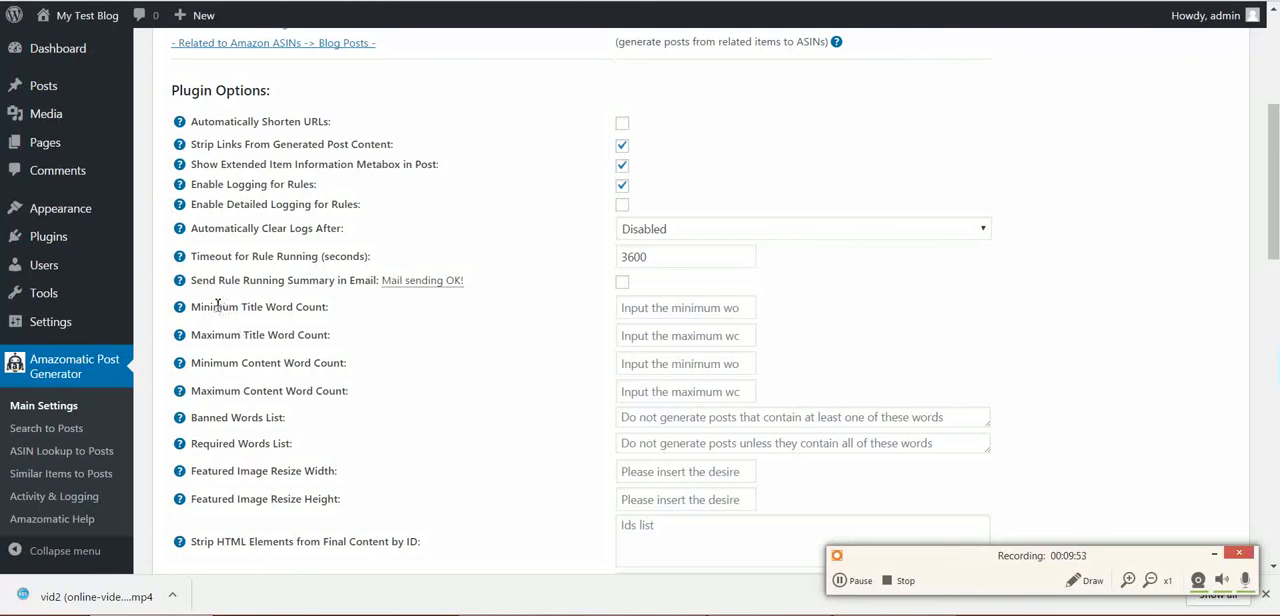
{"action": "double_click", "coordinate": [250, 307]}
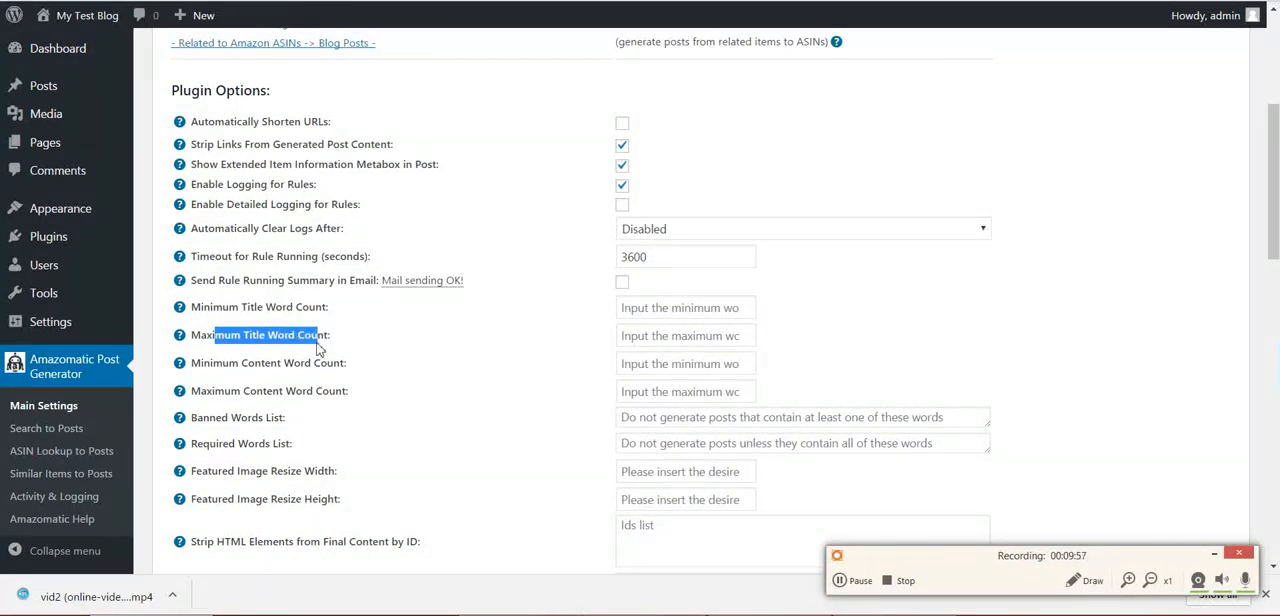
{"action": "mouse_move", "coordinate": [285, 383]}
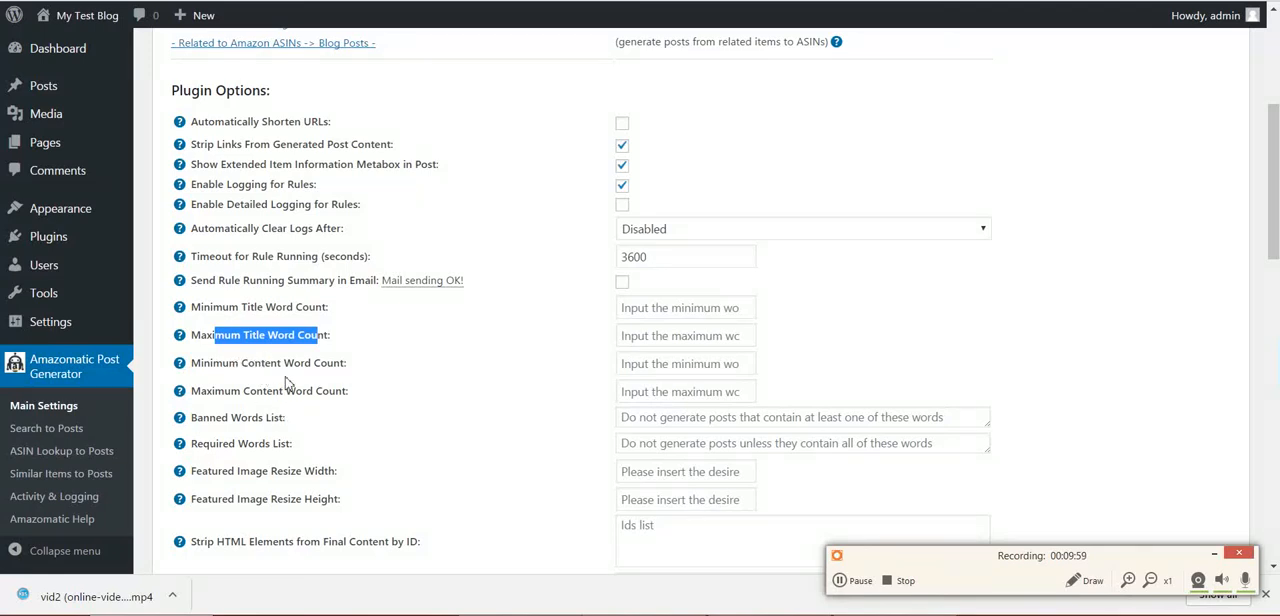
{"action": "double_click", "coordinate": [214, 362]}
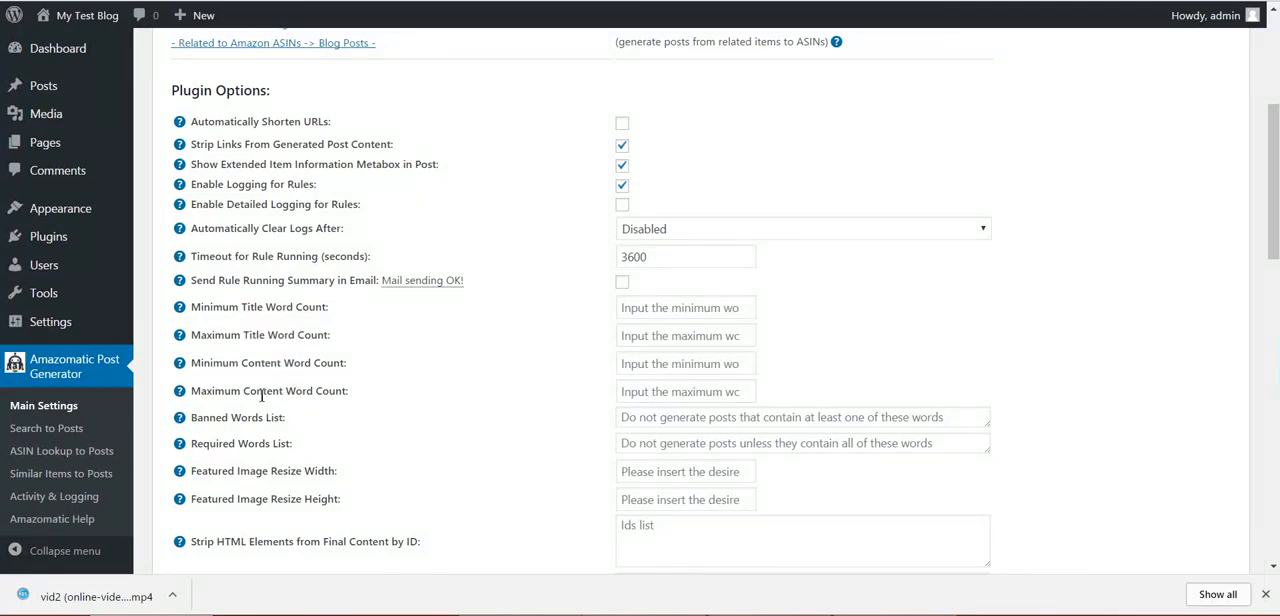
{"action": "double_click", "coordinate": [263, 391]}
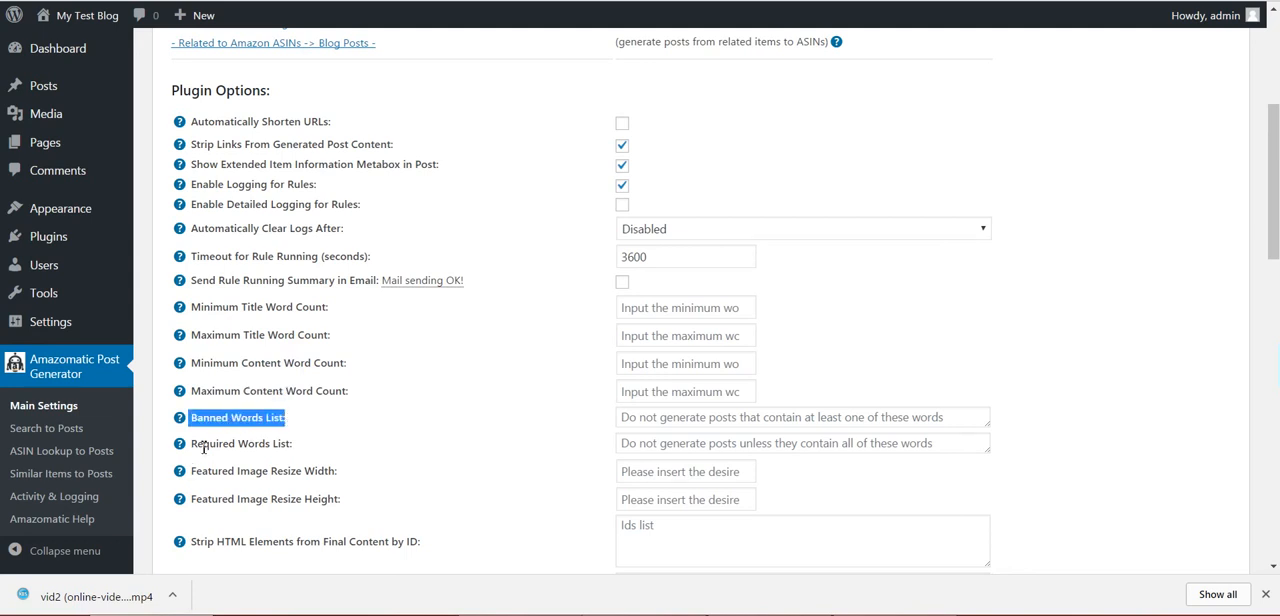
{"action": "scroll", "scroll_direction": "down", "scroll_amount": 3}
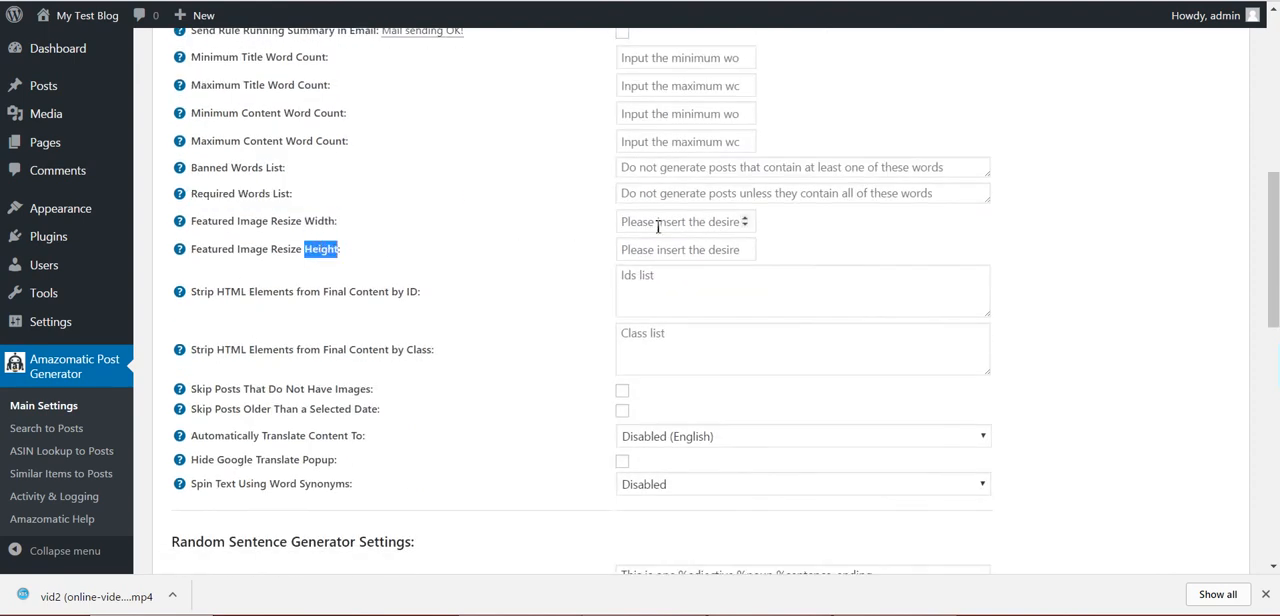
{"action": "left_click", "coordinate": [685, 221]}
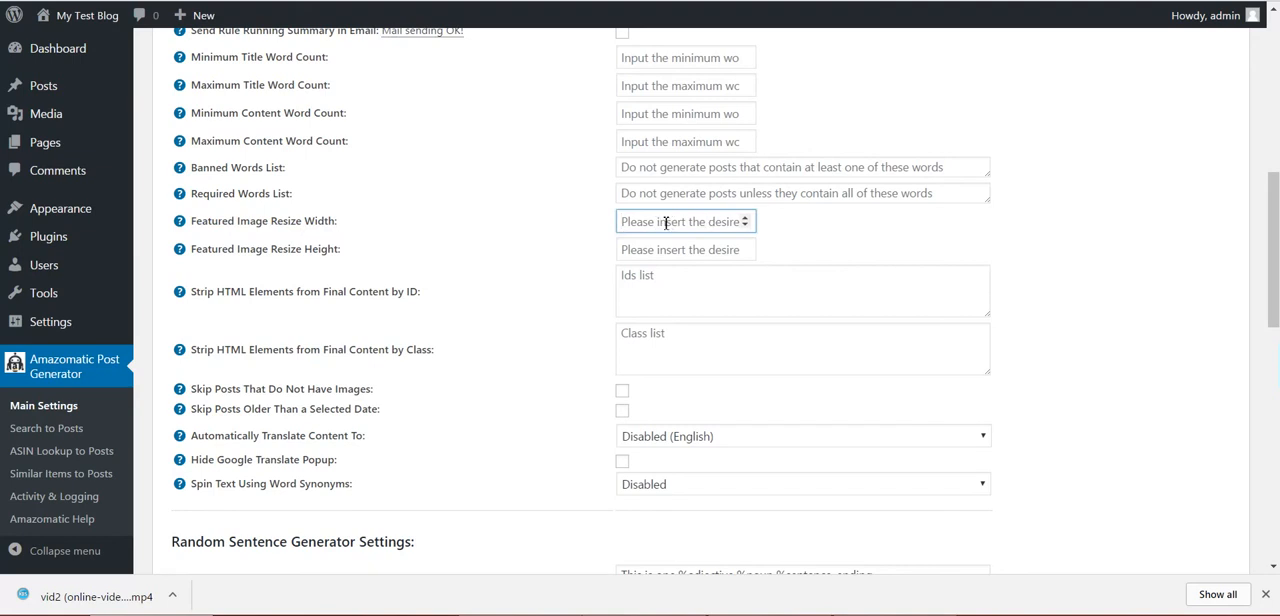
{"action": "mouse_move", "coordinate": [653, 228]}
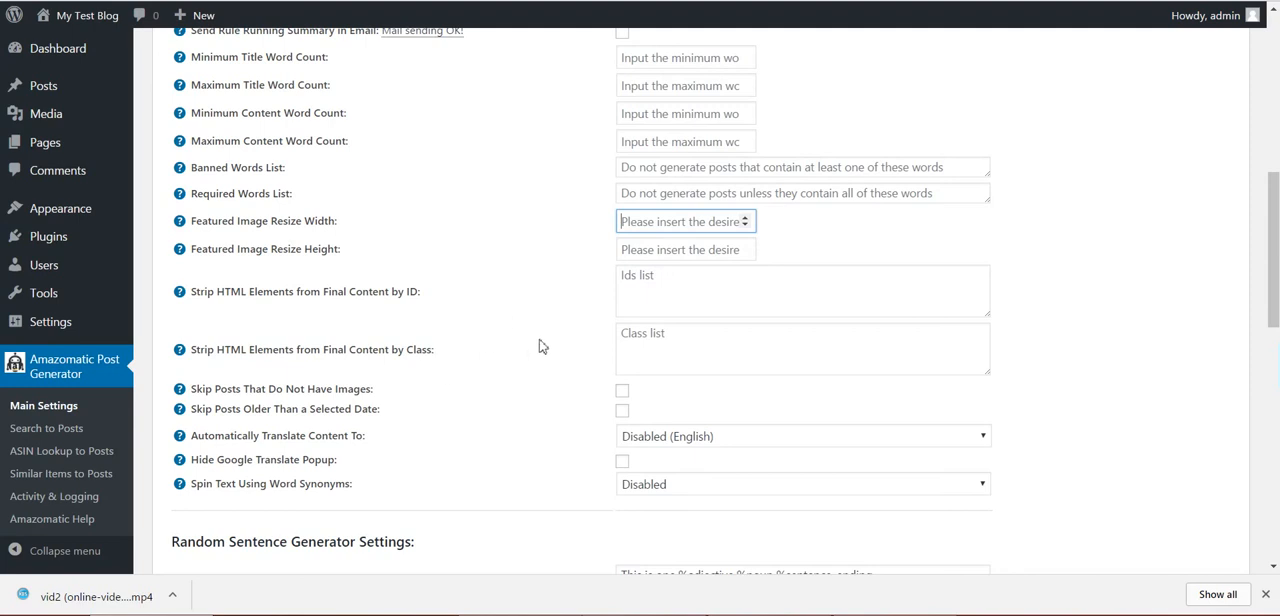
{"action": "double_click", "coordinate": [250, 291]}
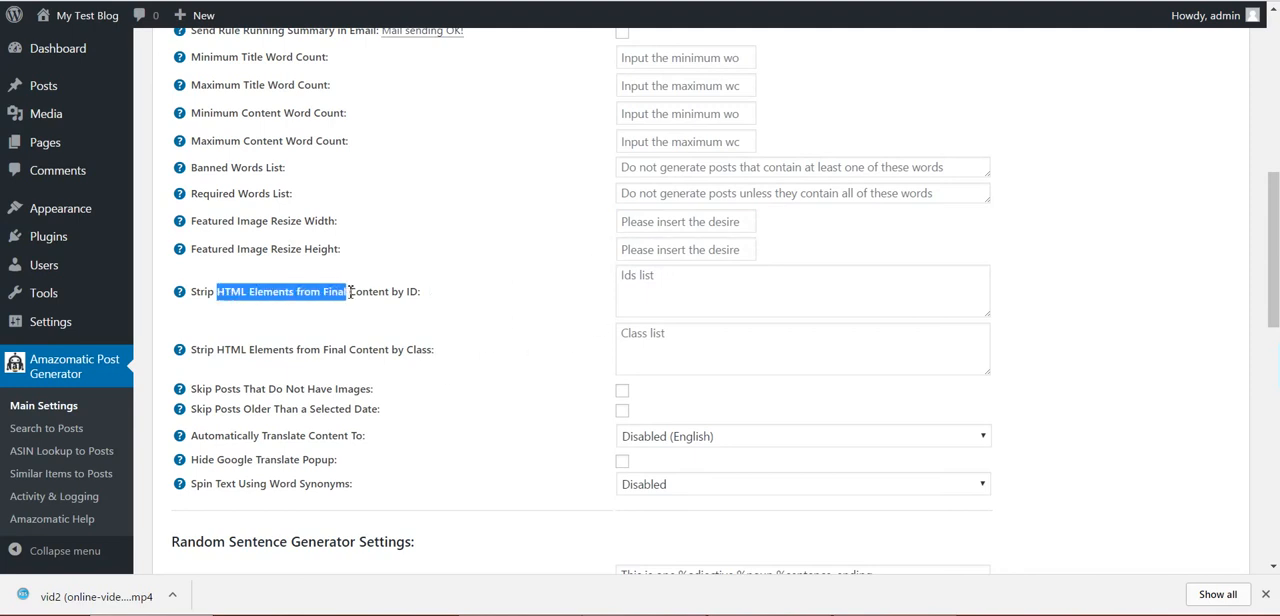
{"action": "scroll", "scroll_direction": "down", "scroll_amount": 3}
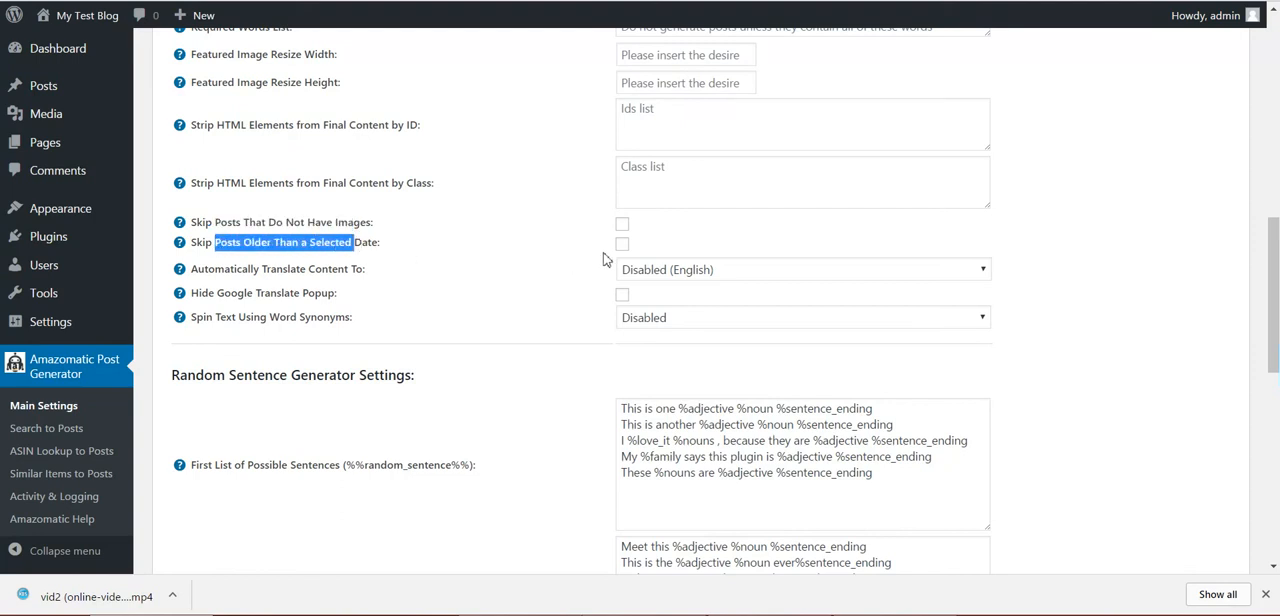
{"action": "left_click", "coordinate": [622, 244]}
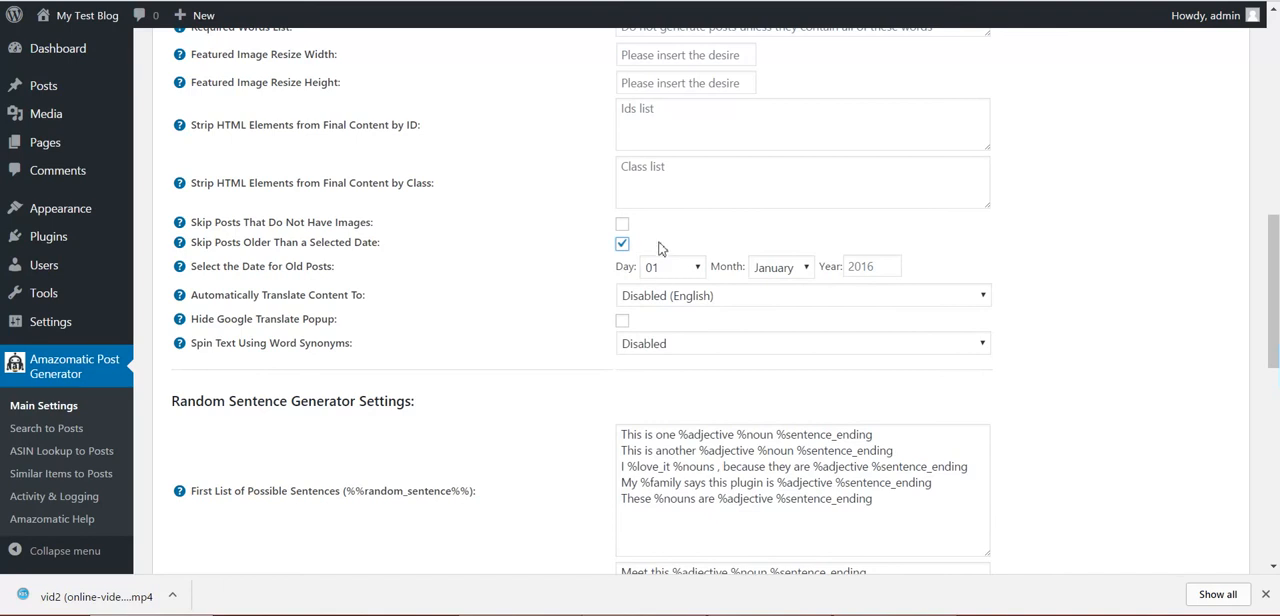
{"action": "left_click", "coordinate": [622, 243]}
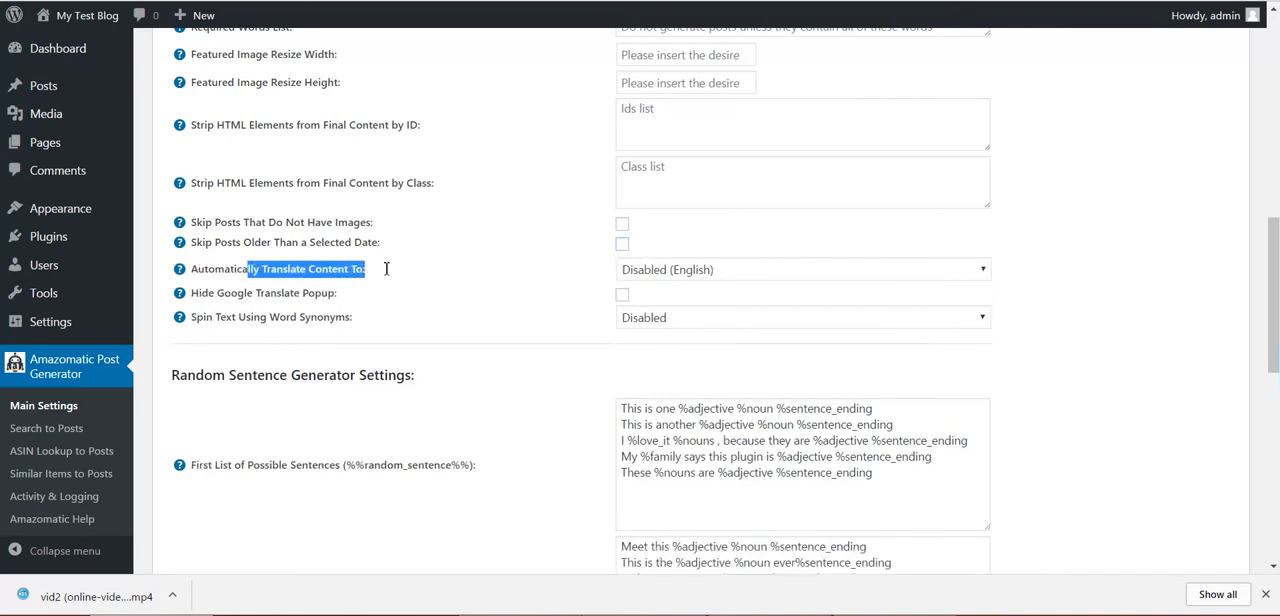
{"action": "left_click", "coordinate": [800, 269]}
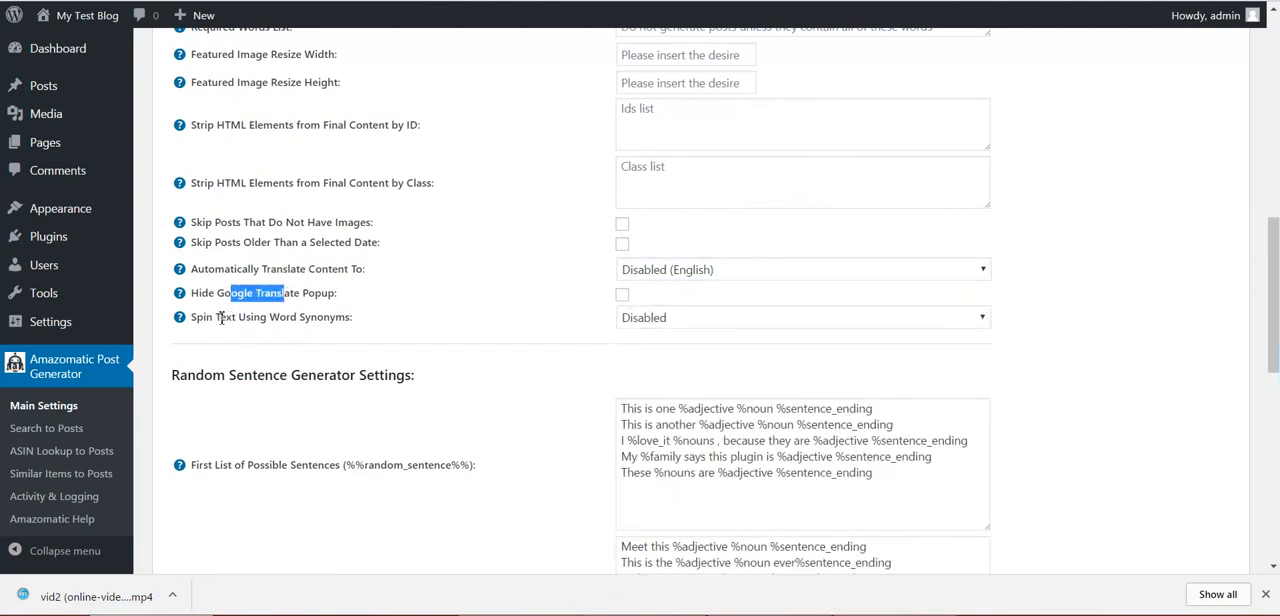
{"action": "left_click", "coordinate": [800, 317]}
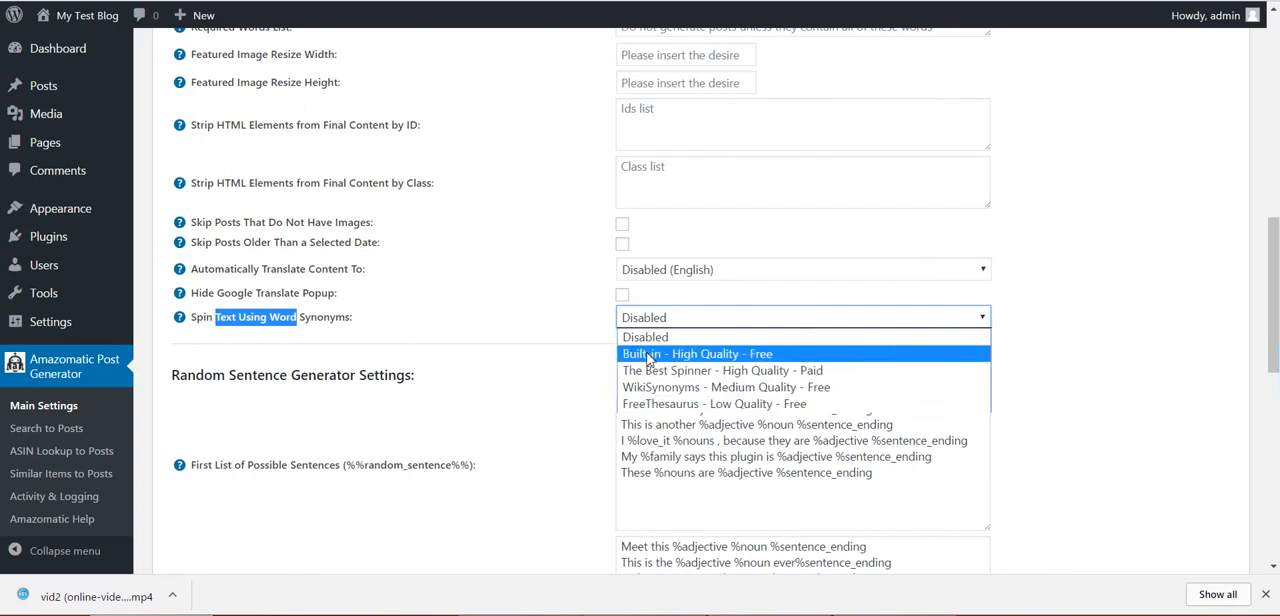
{"action": "mouse_move", "coordinate": [537, 321]}
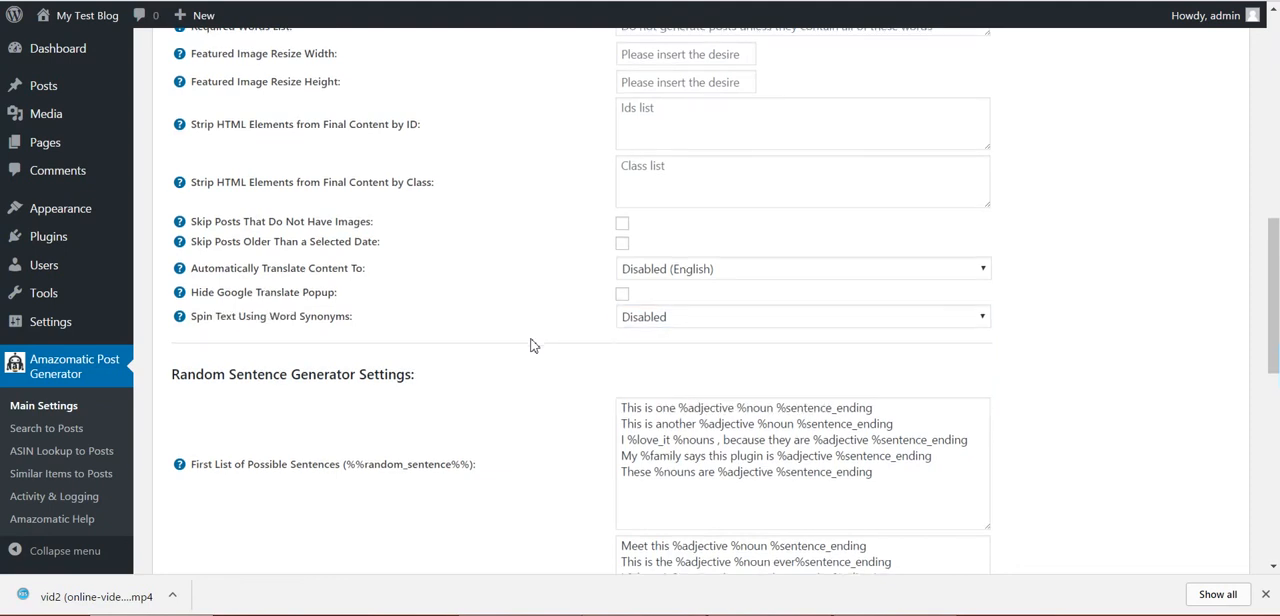
{"action": "scroll", "scroll_direction": "down", "scroll_amount": 3}
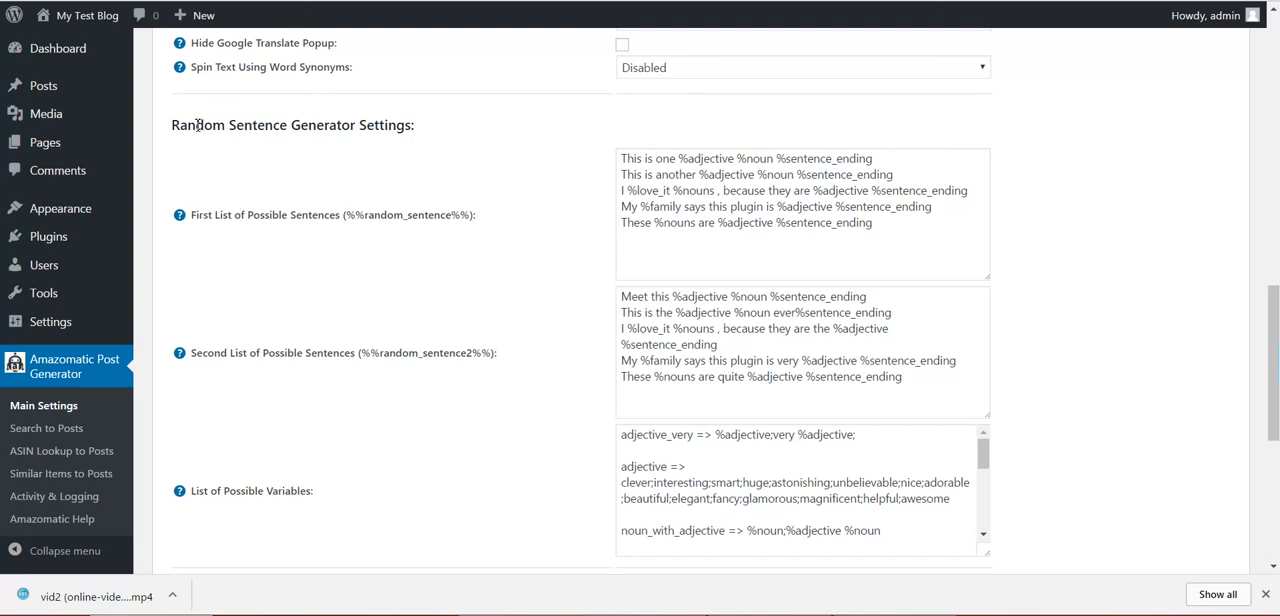
{"action": "mouse_move", "coordinate": [393, 208]}
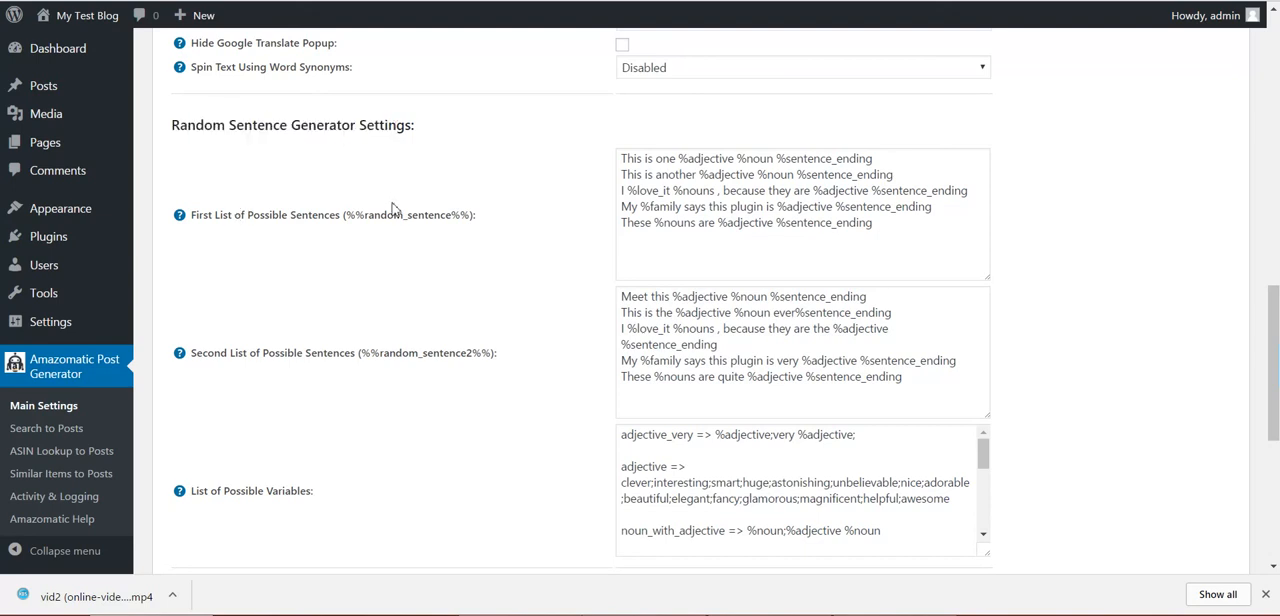
{"action": "double_click", "coordinate": [407, 215]}
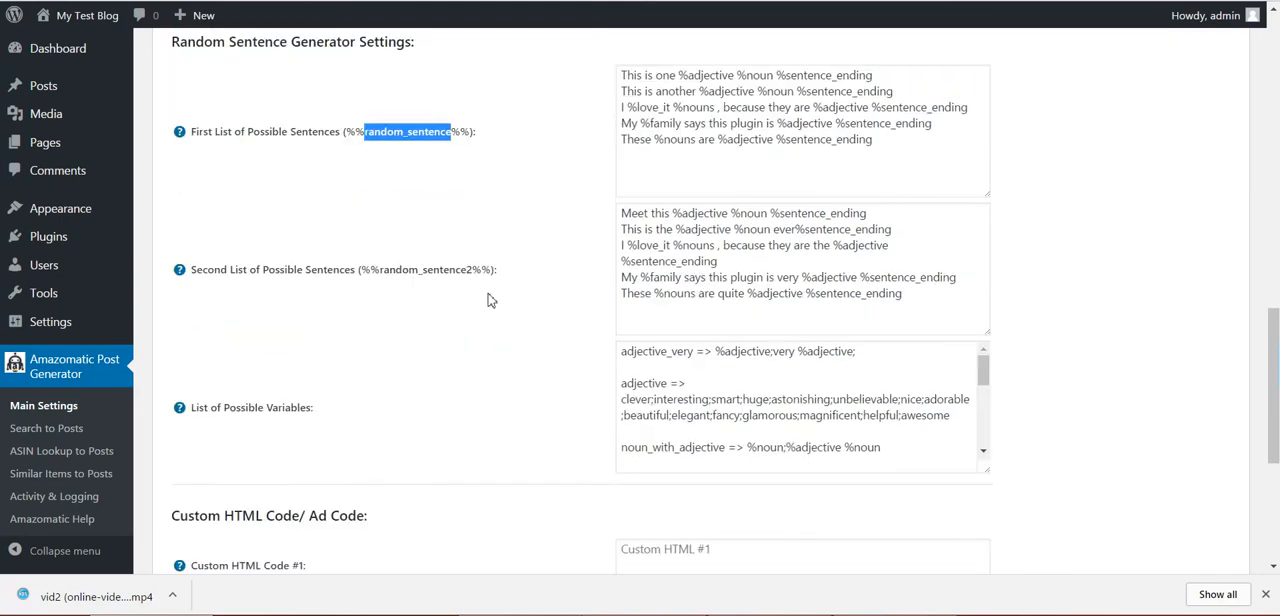
{"action": "scroll", "scroll_direction": "down", "scroll_amount": 3}
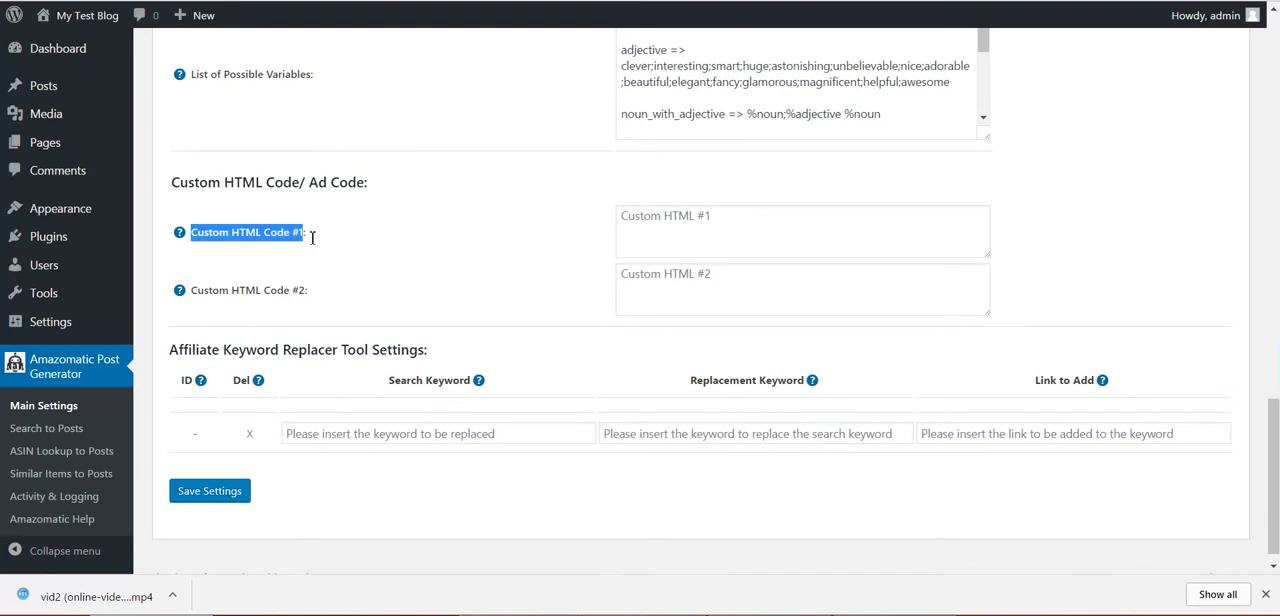
{"action": "left_click", "coordinate": [802, 231]}
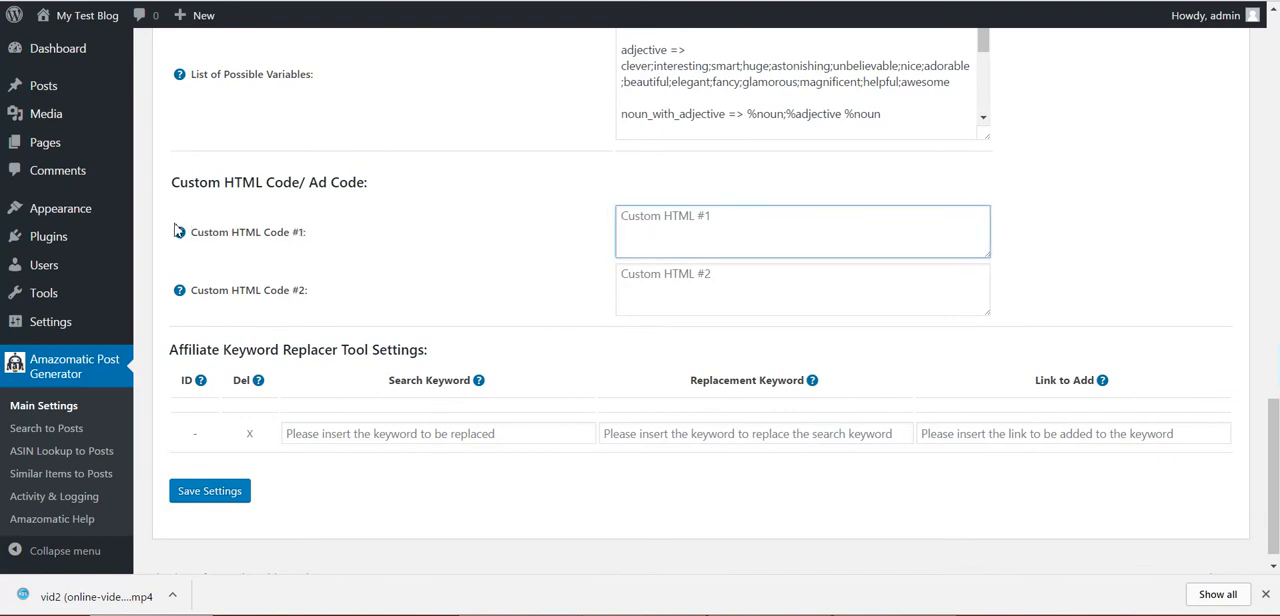
{"action": "mouse_move", "coordinate": [179, 231]}
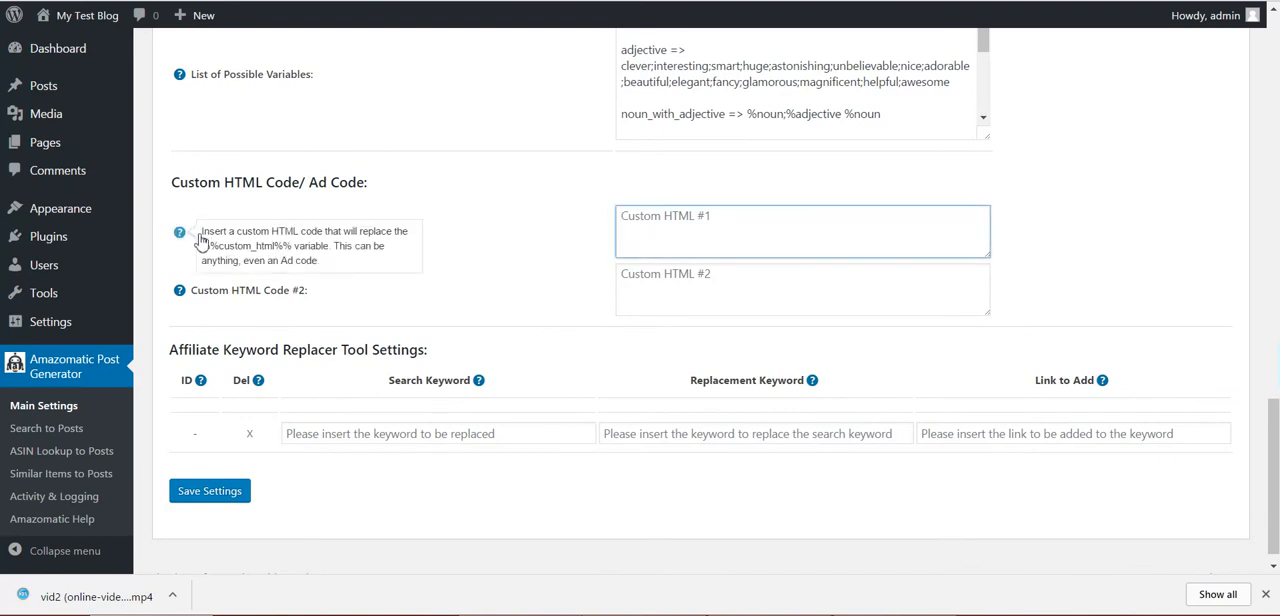
{"action": "double_click", "coordinate": [247, 246]}
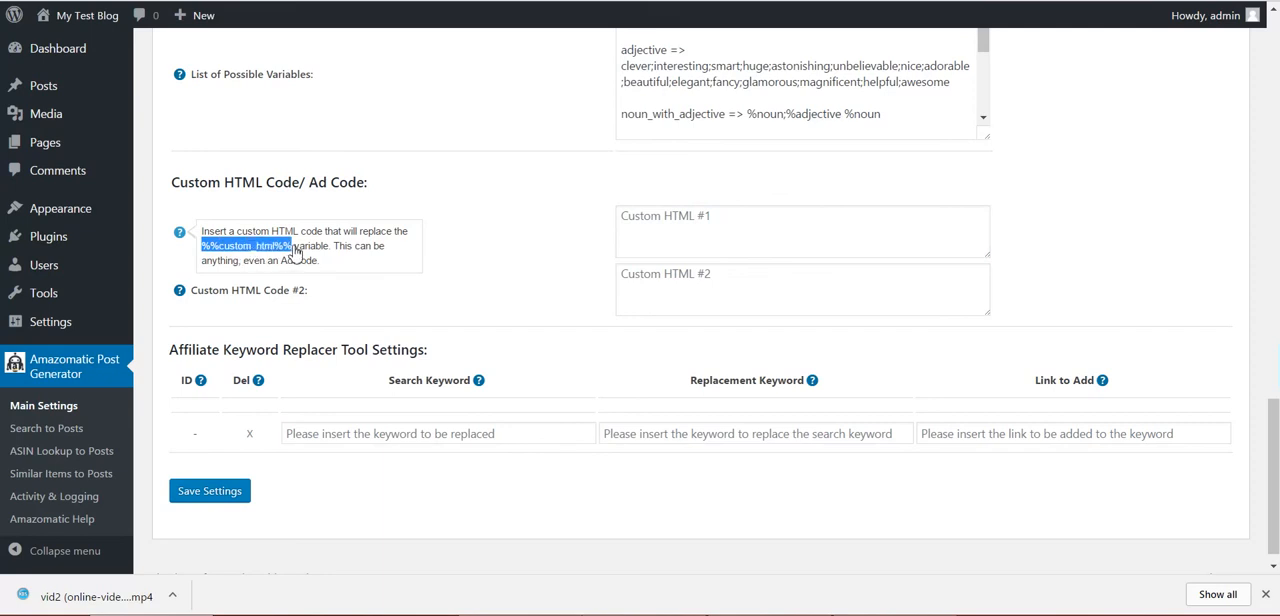
{"action": "mouse_move", "coordinate": [293, 254]}
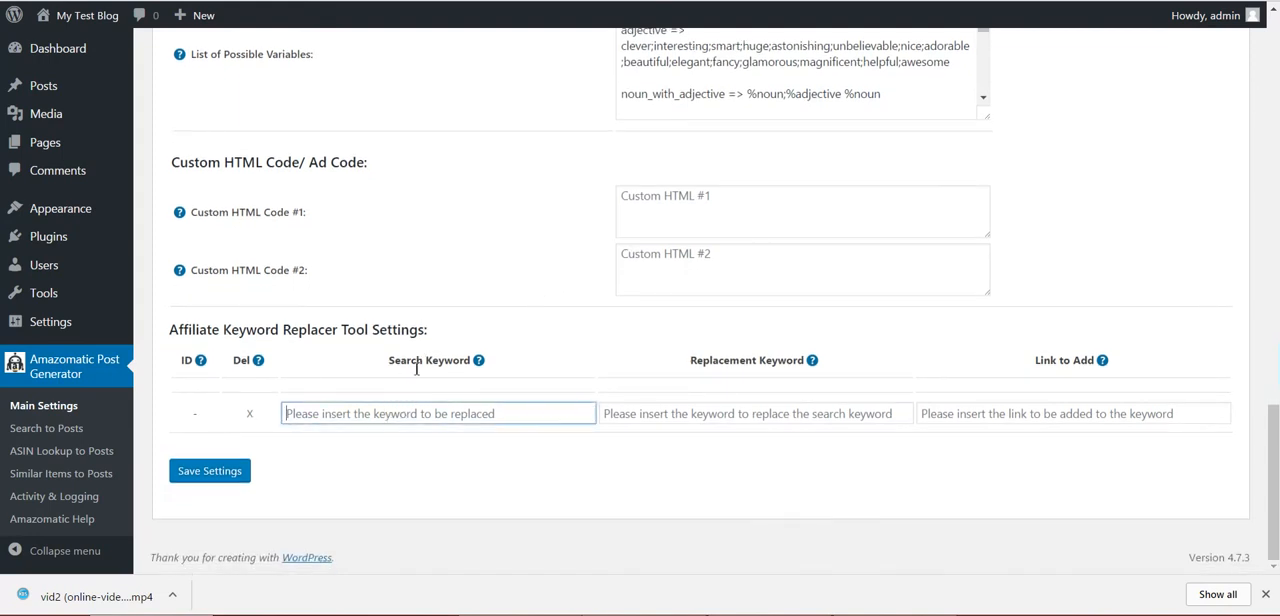
{"action": "mouse_move", "coordinate": [348, 348]}
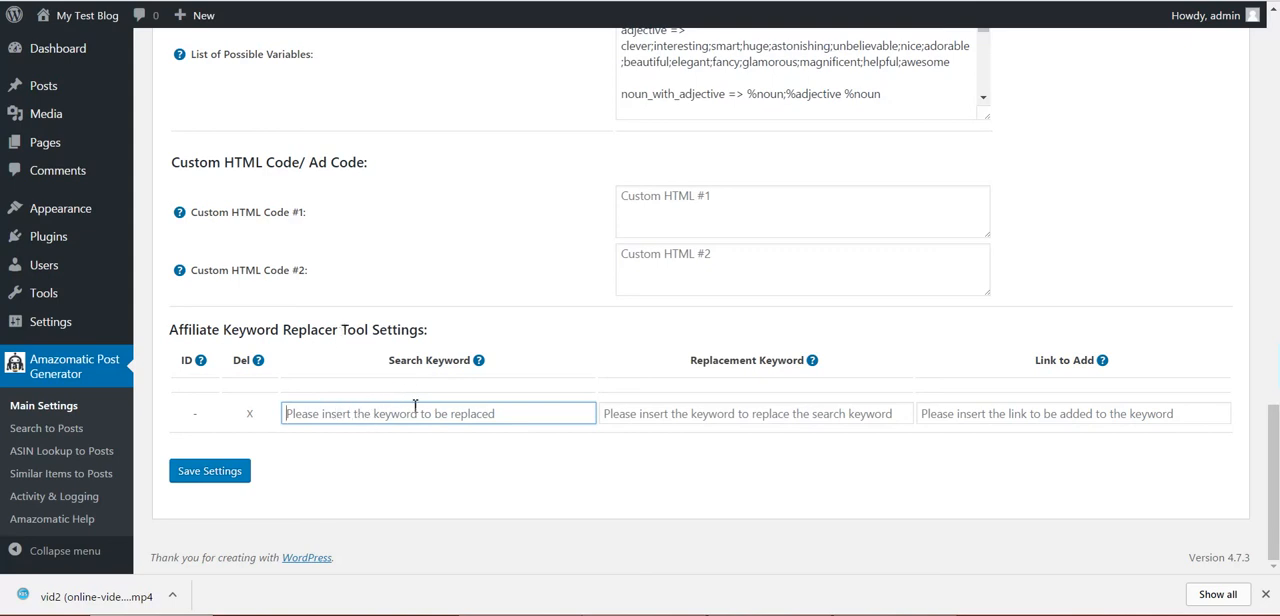
{"action": "left_click", "coordinate": [754, 413]}
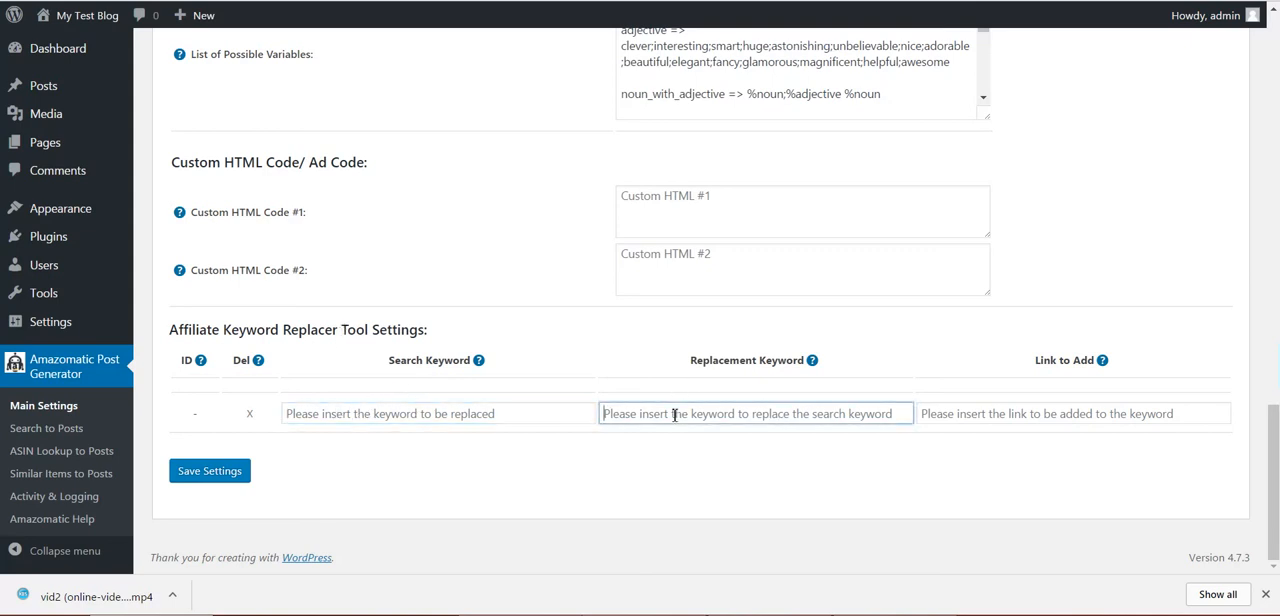
{"action": "left_click", "coordinate": [1073, 413]}
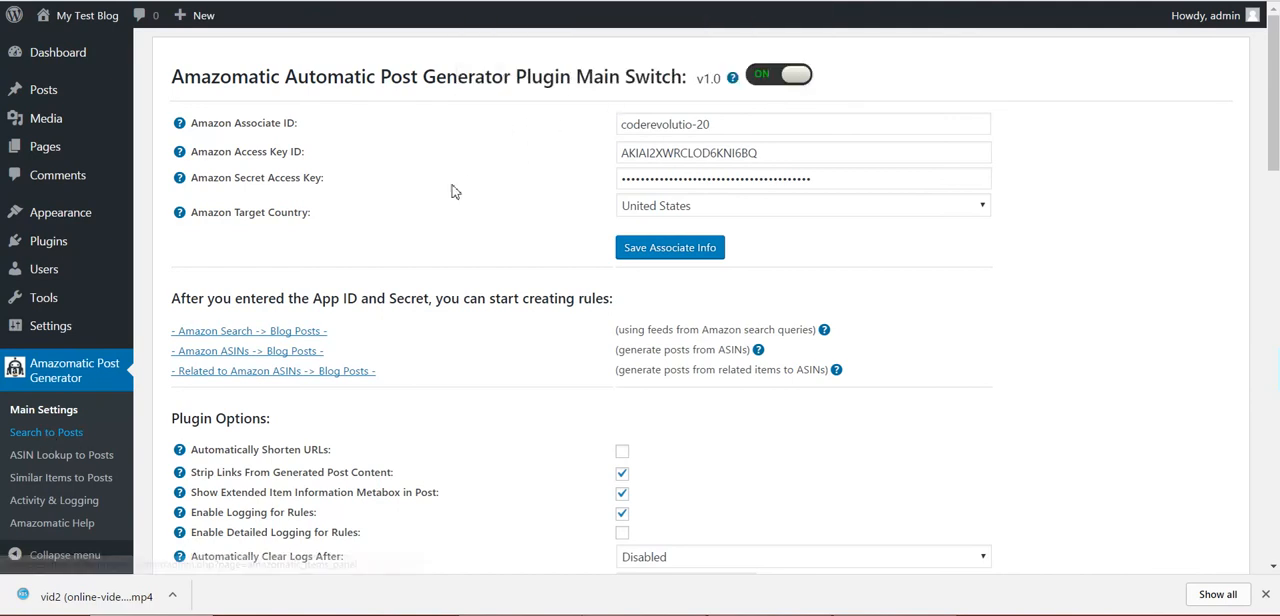
Go to Amazomatic Search to Posts to view rule 0 with the laptop keyword
{"action": "left_click", "coordinate": [46, 432]}
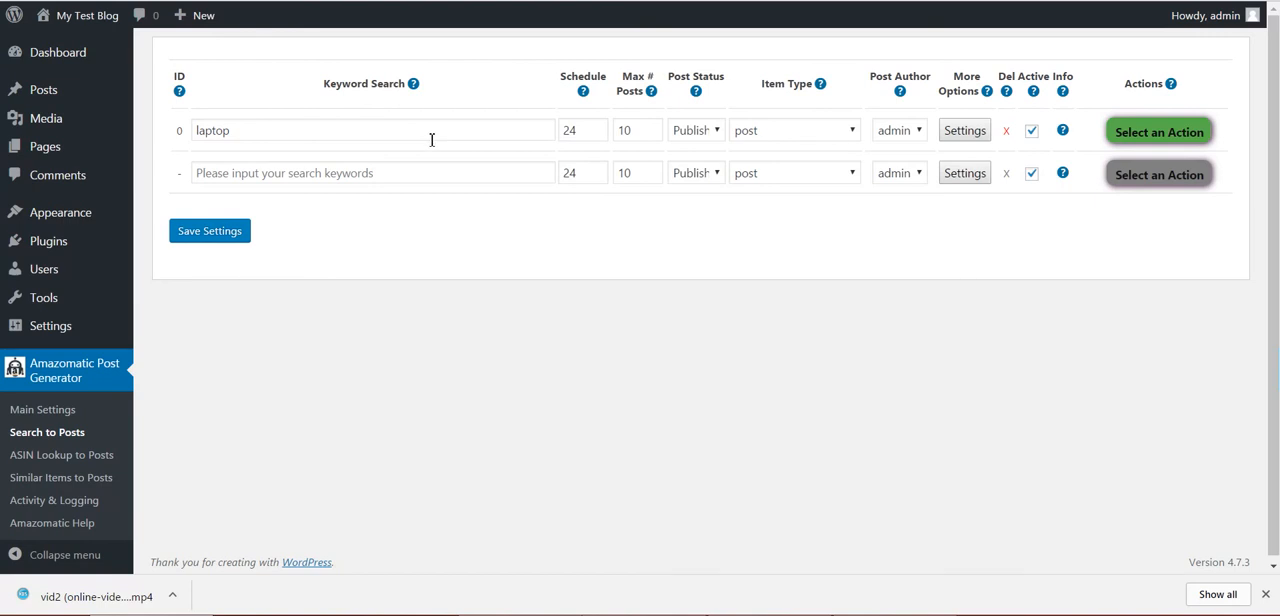
{"action": "mouse_move", "coordinate": [757, 514]}
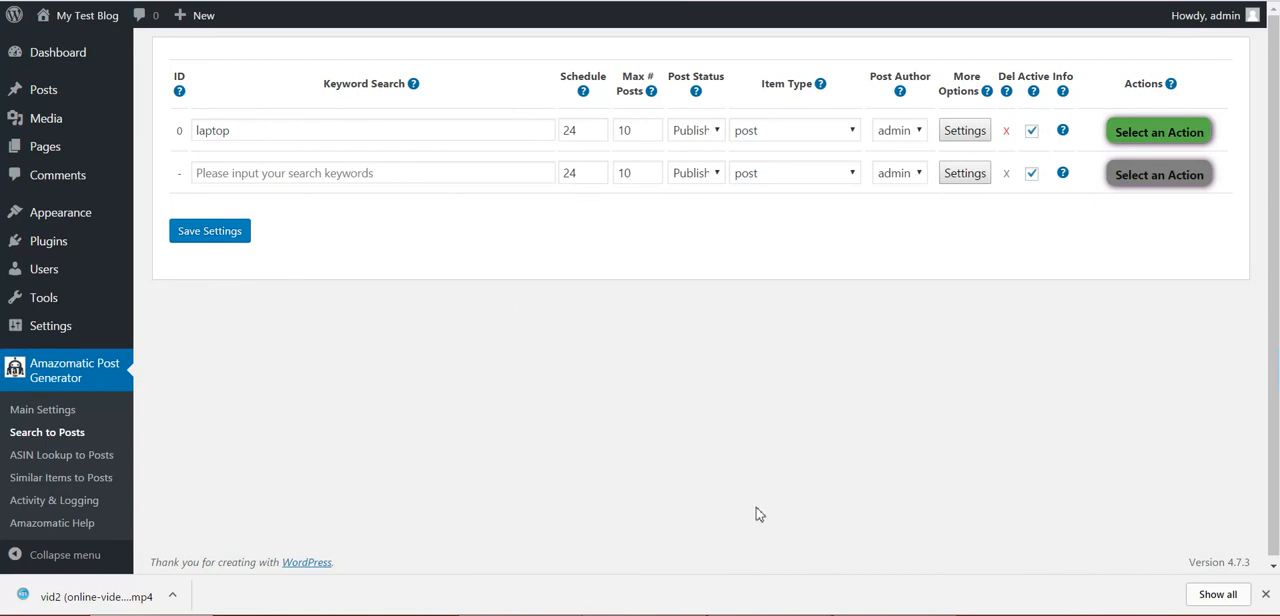